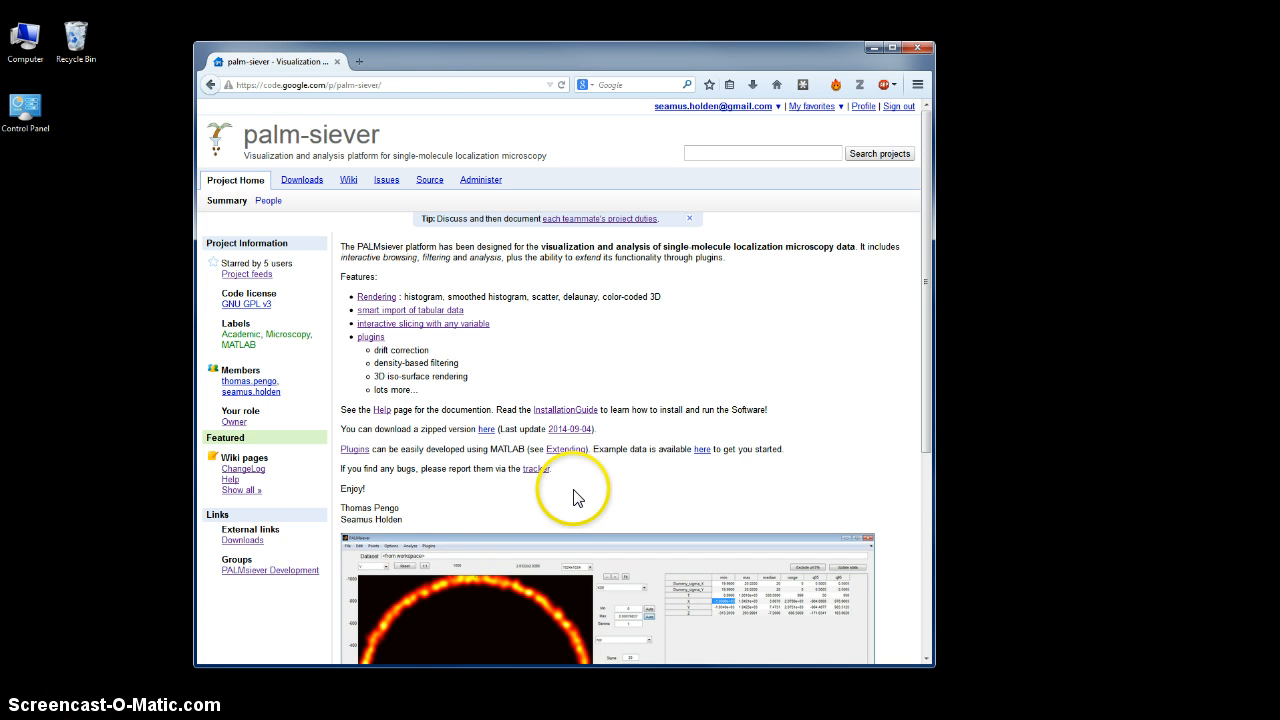
pyautogui.moveTo(537, 503)
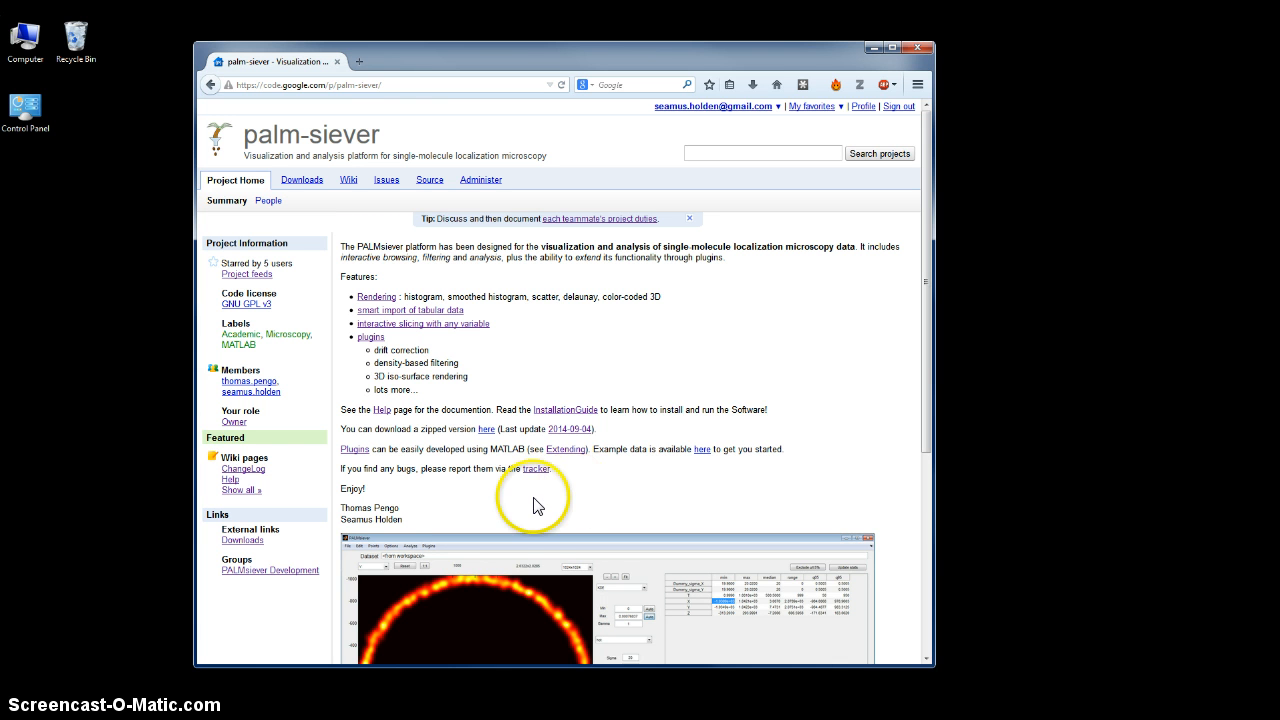
pyautogui.moveTo(610, 448)
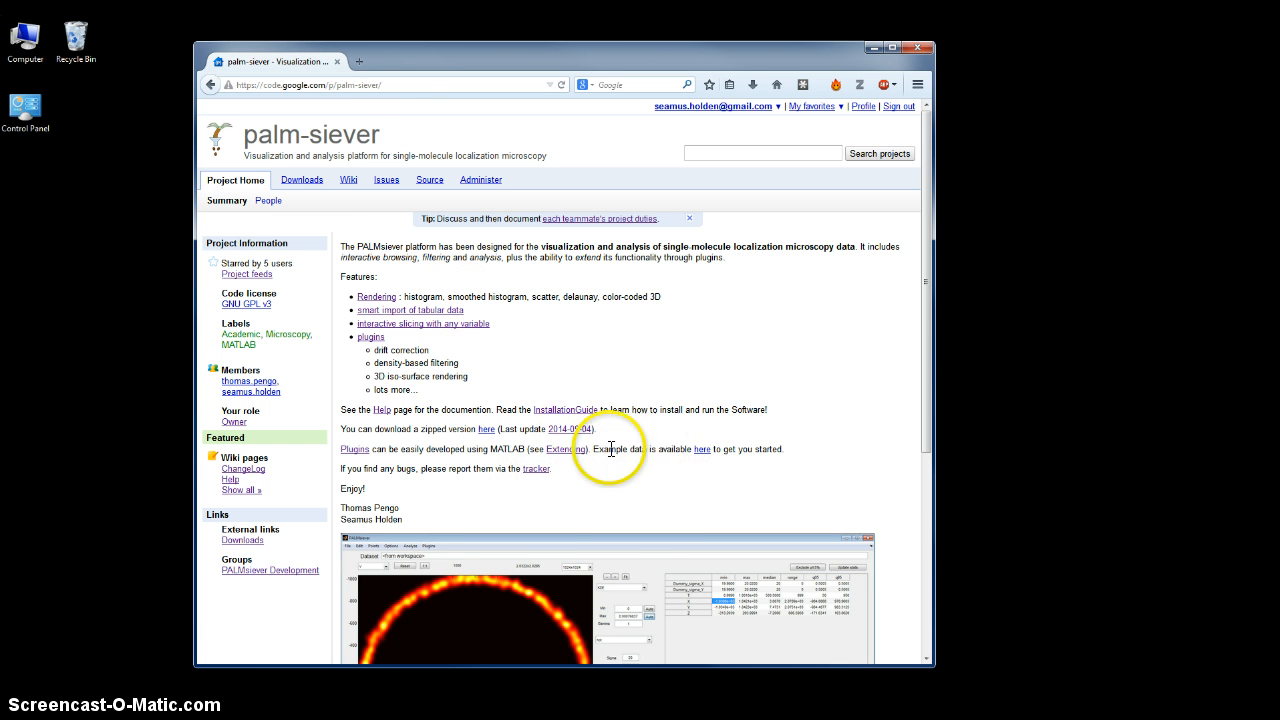
# - Cancel the example data download and type PALMsiever into the MATLAB Command Window
pyautogui.click(701, 448)
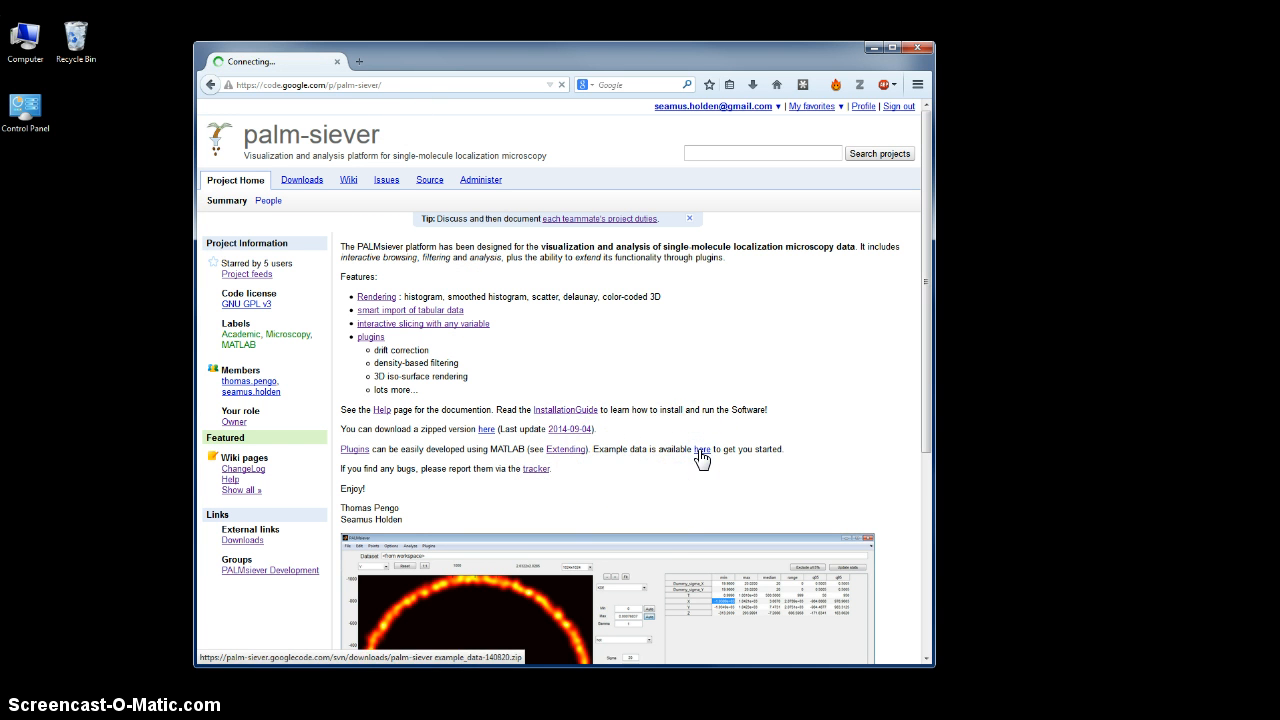
pyautogui.click(701, 448)
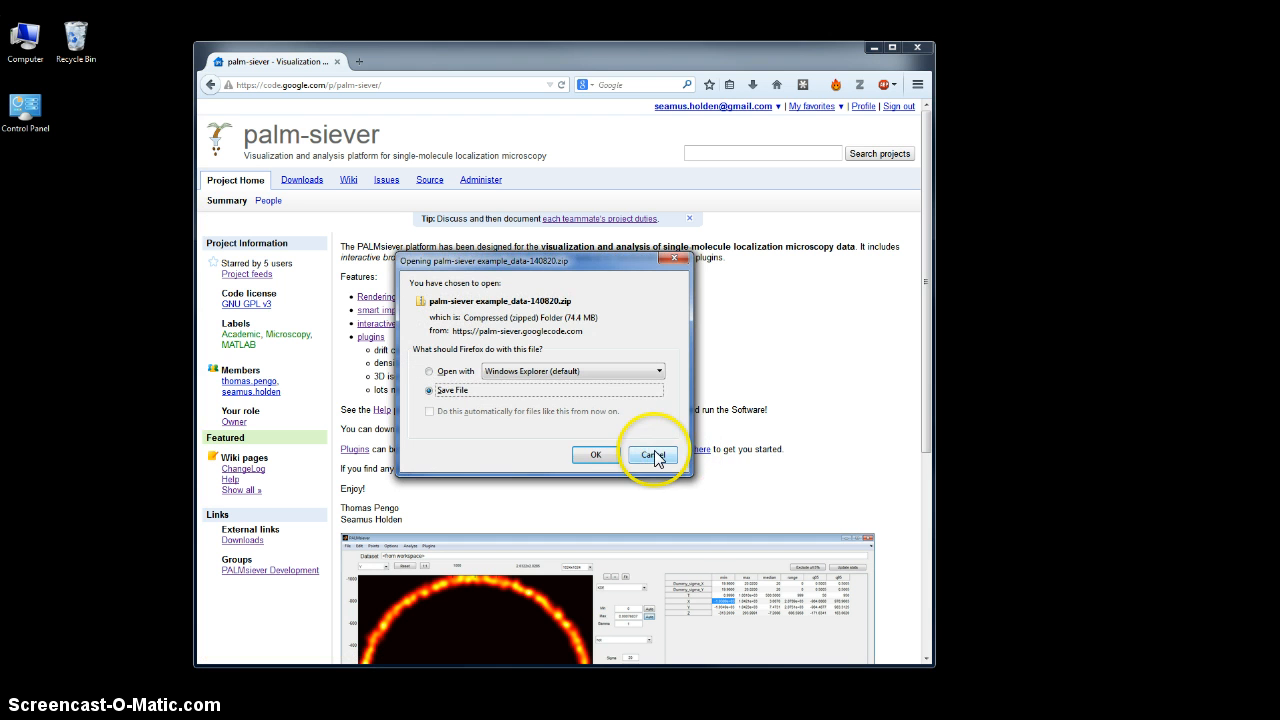
pyautogui.click(651, 455)
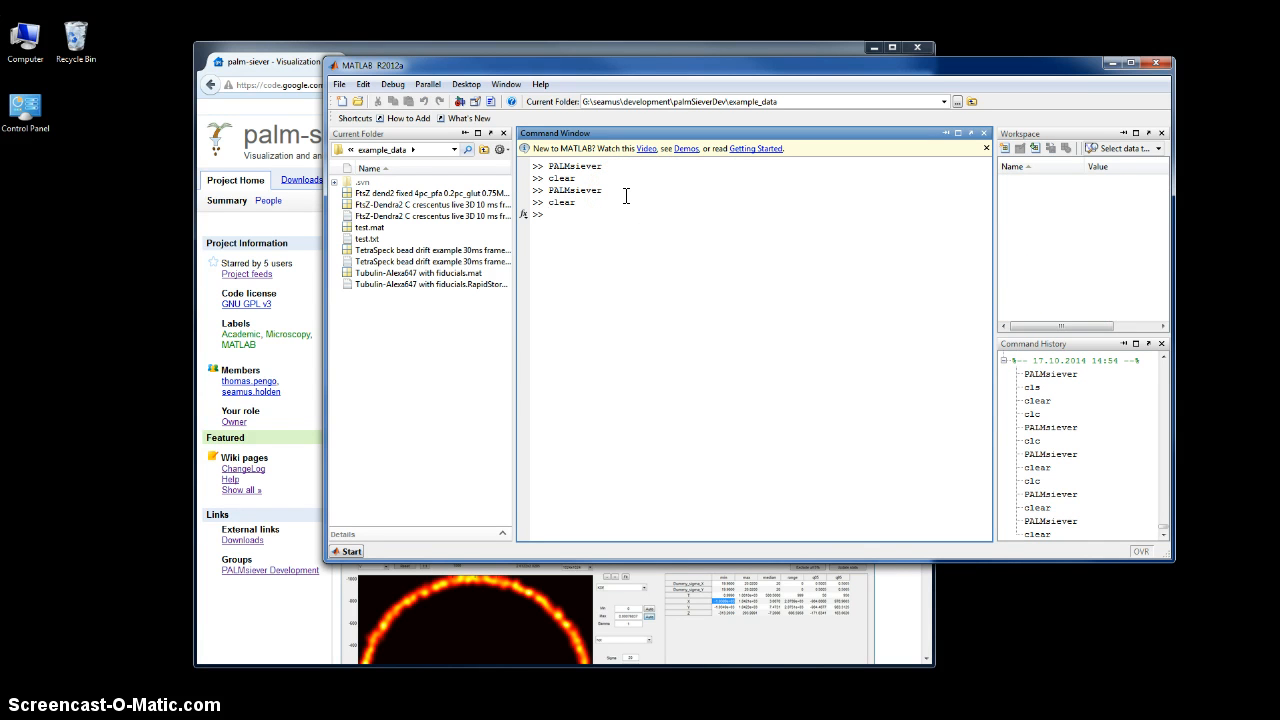
pyautogui.write('PALM')
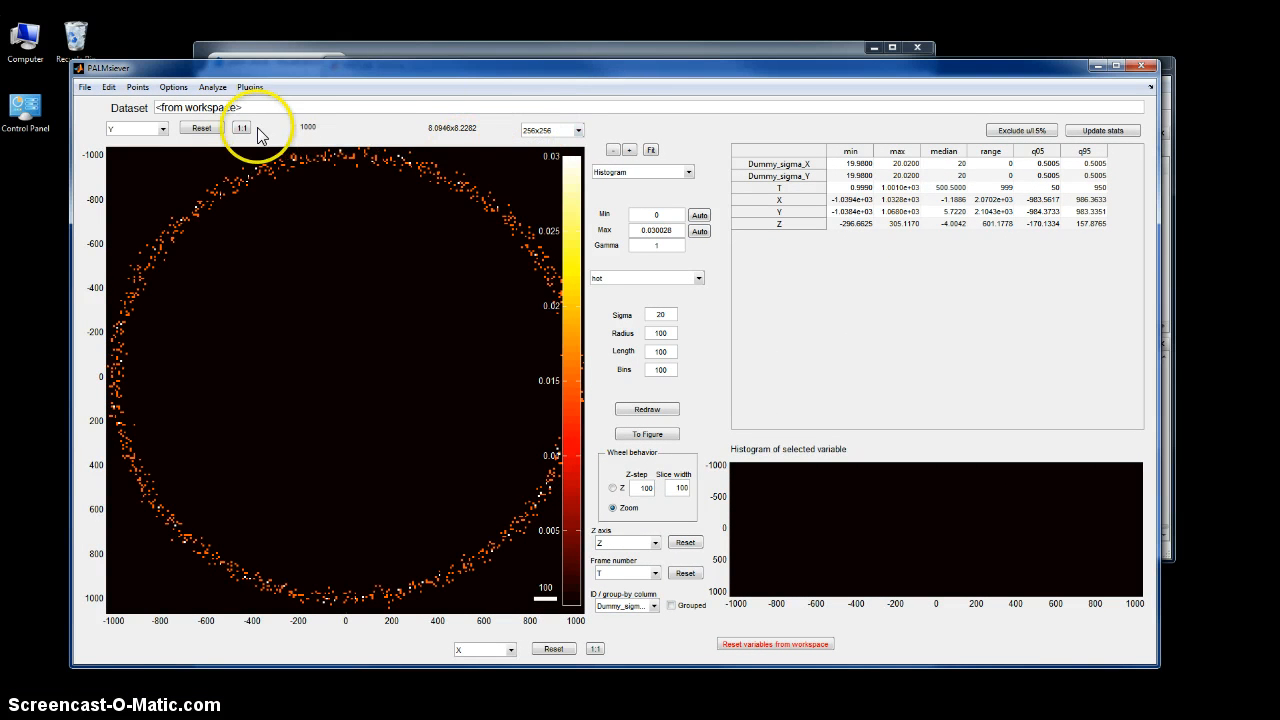
pyautogui.moveTo(575, 130)
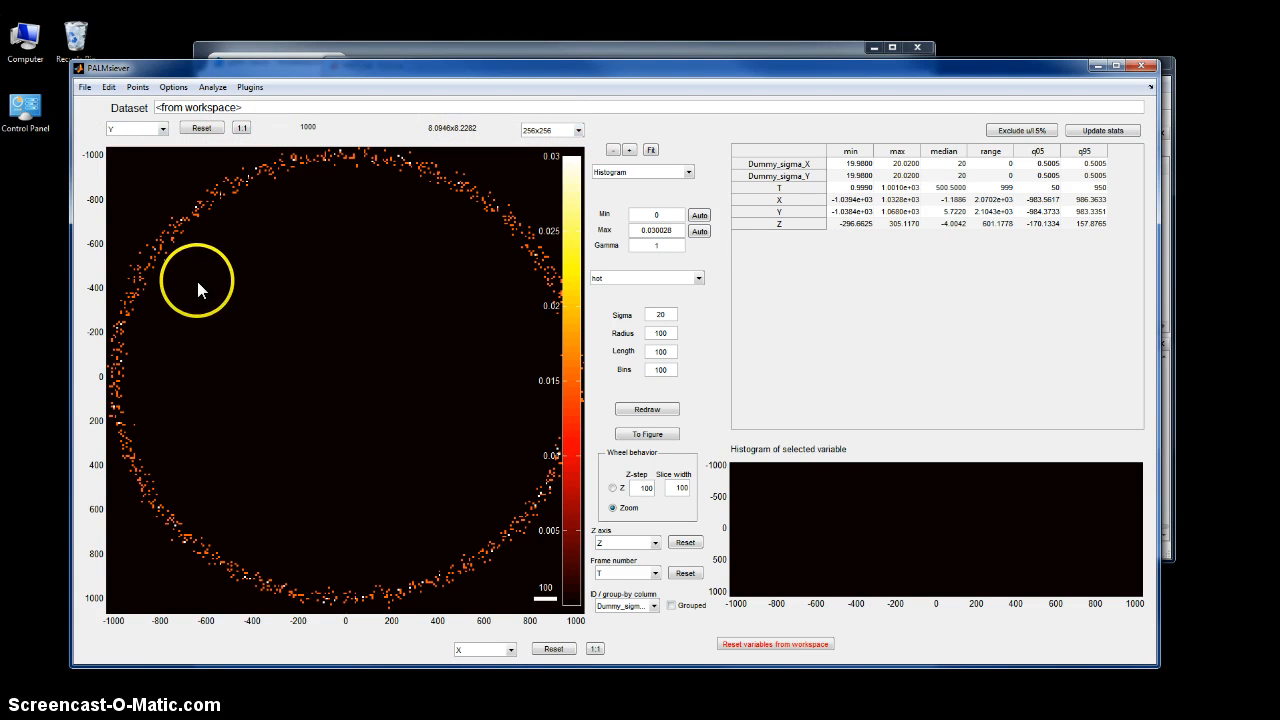
pyautogui.moveTo(253, 473)
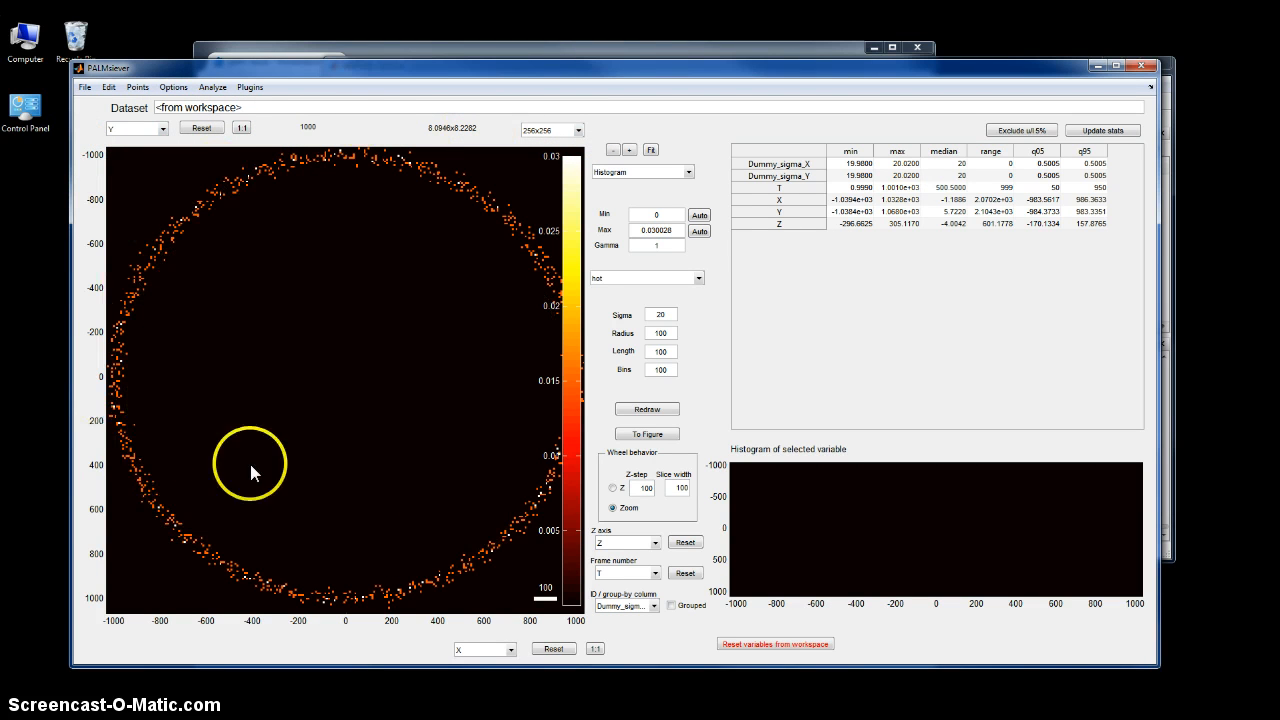
pyautogui.moveTo(646, 433)
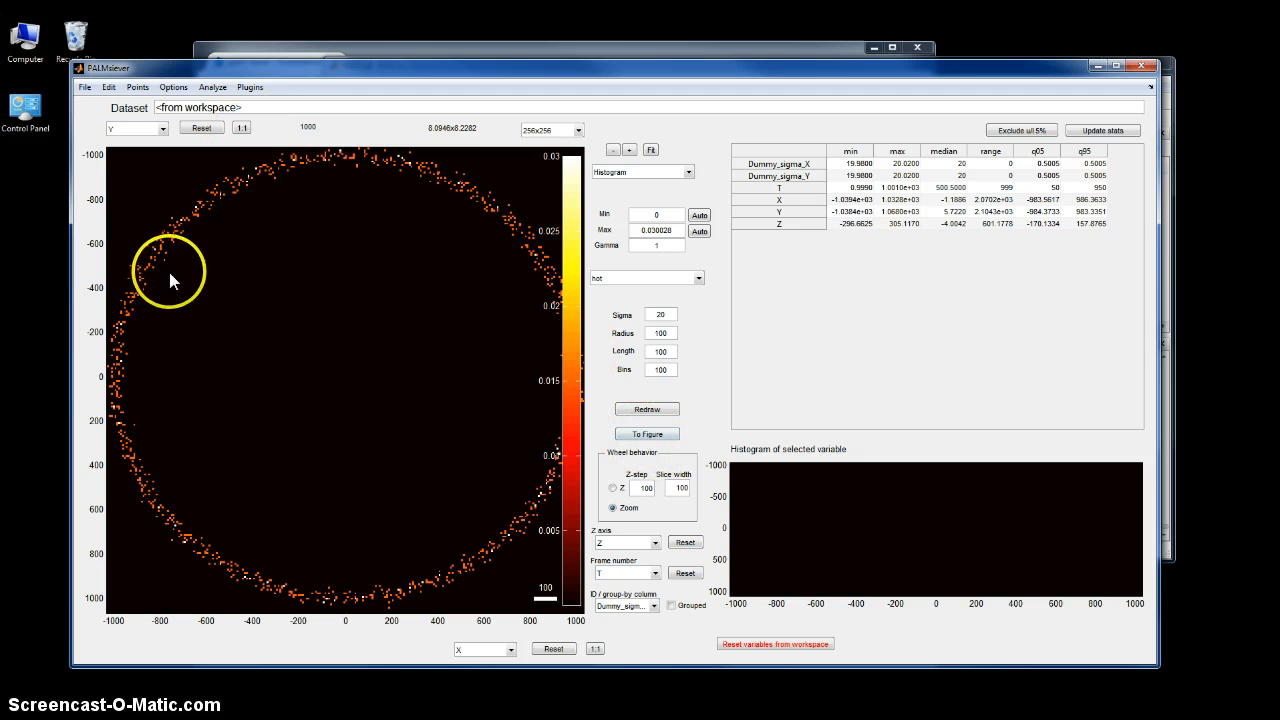
pyautogui.click(201, 128)
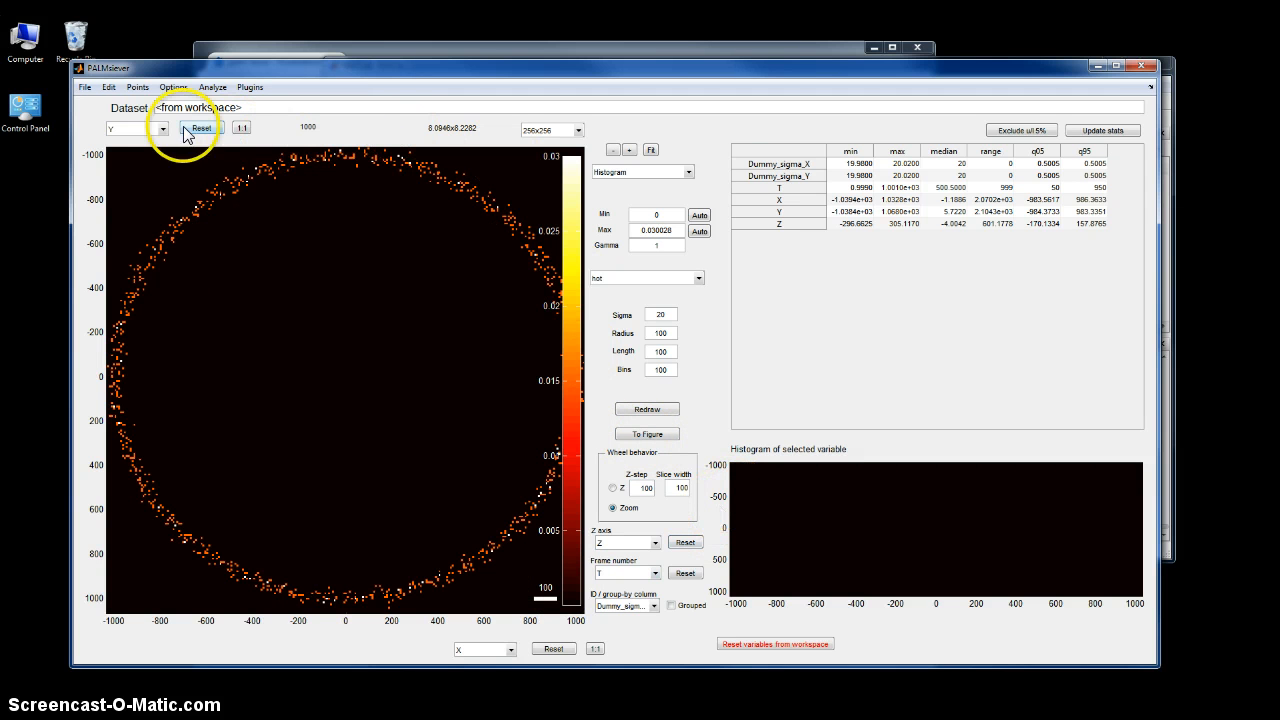
pyautogui.moveTo(472, 650)
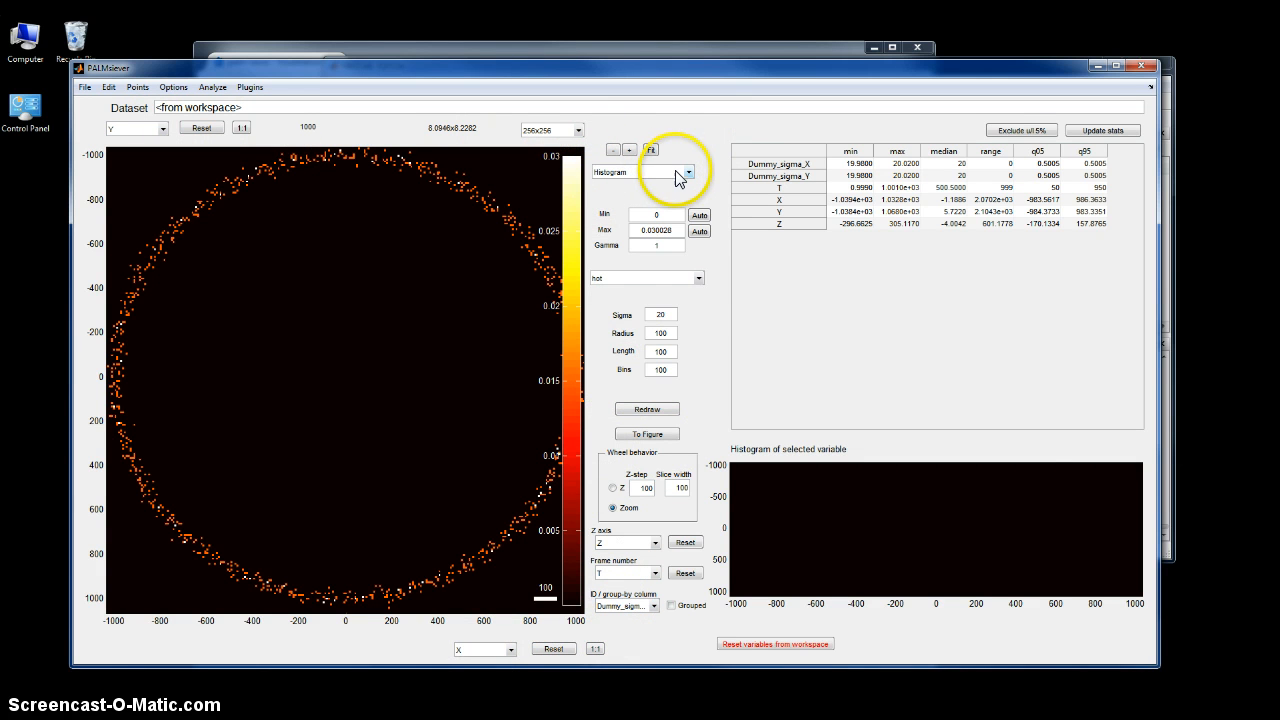
pyautogui.moveTo(690, 305)
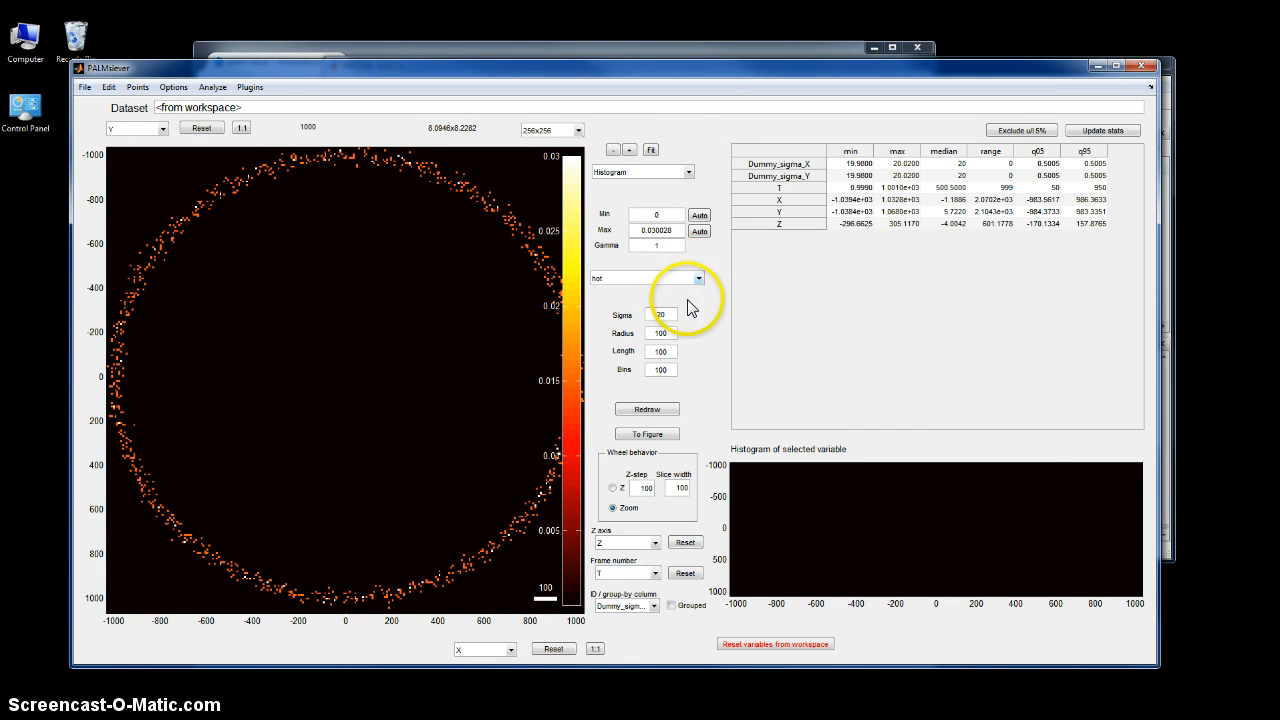
pyautogui.moveTo(890, 653)
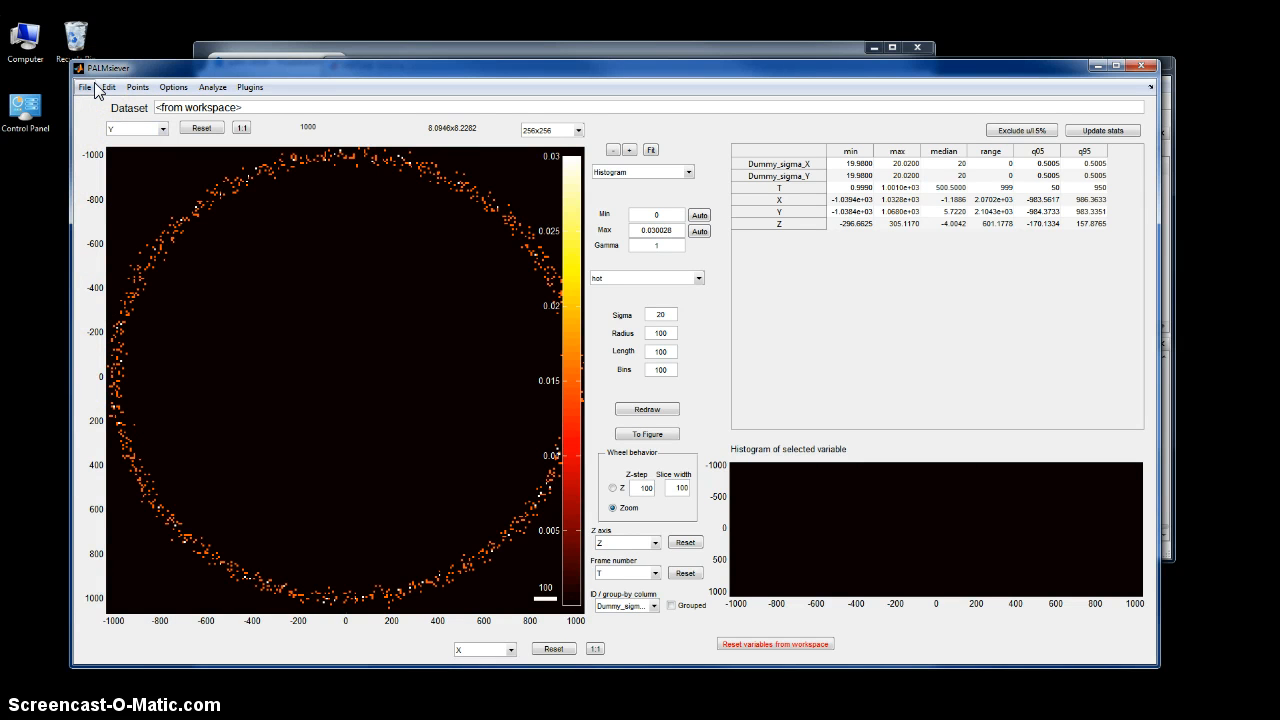
# - Browse the File > Import formats, then choose the RapidStorm importer
pyautogui.click(84, 87)
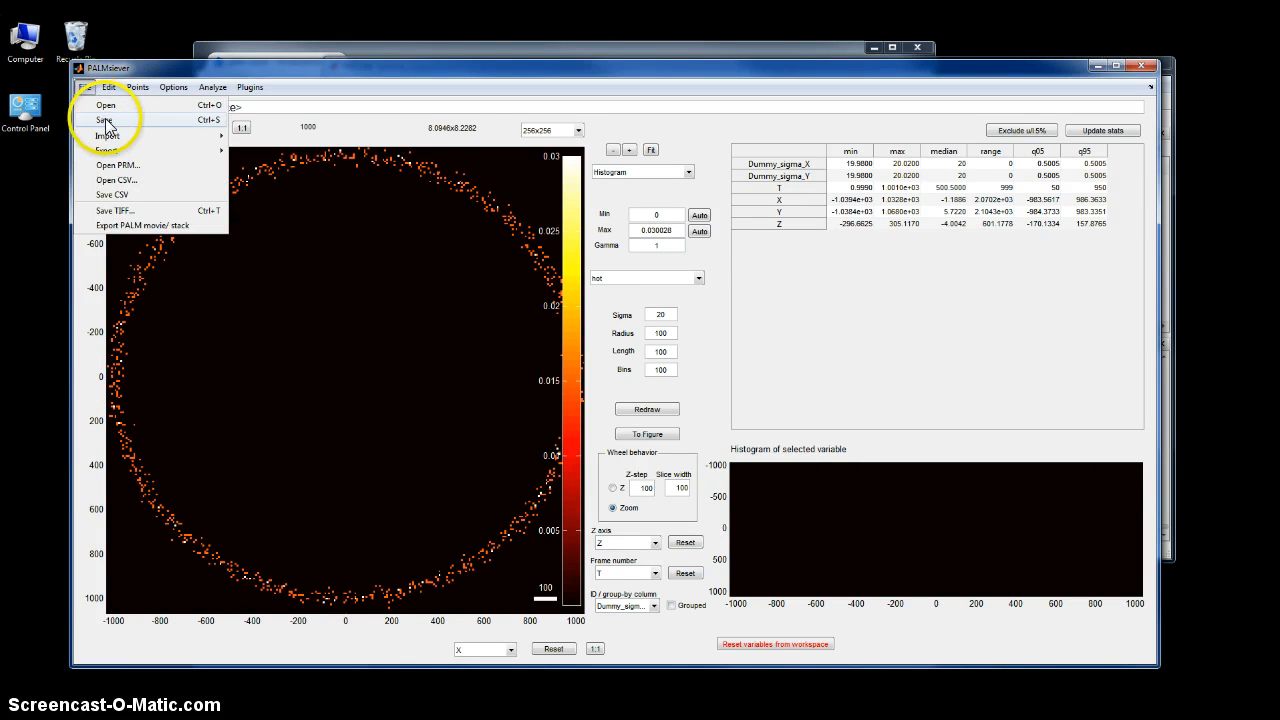
pyautogui.click(107, 135)
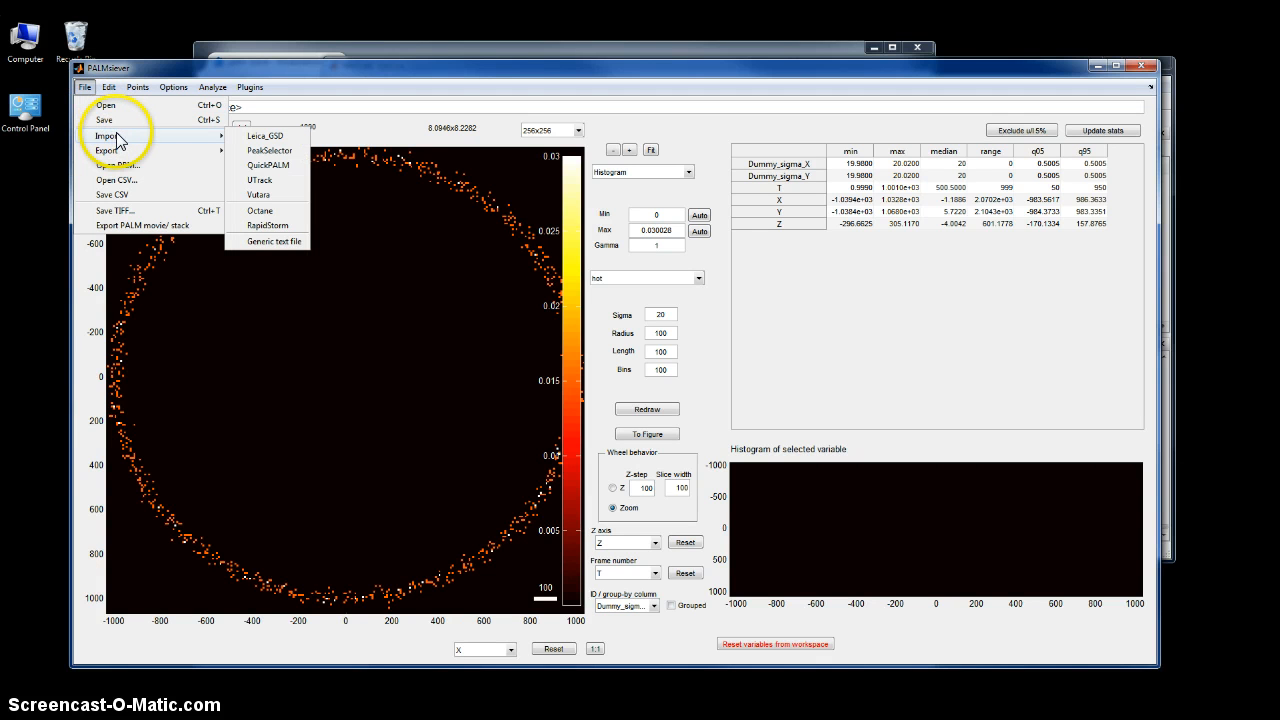
pyautogui.moveTo(265, 135)
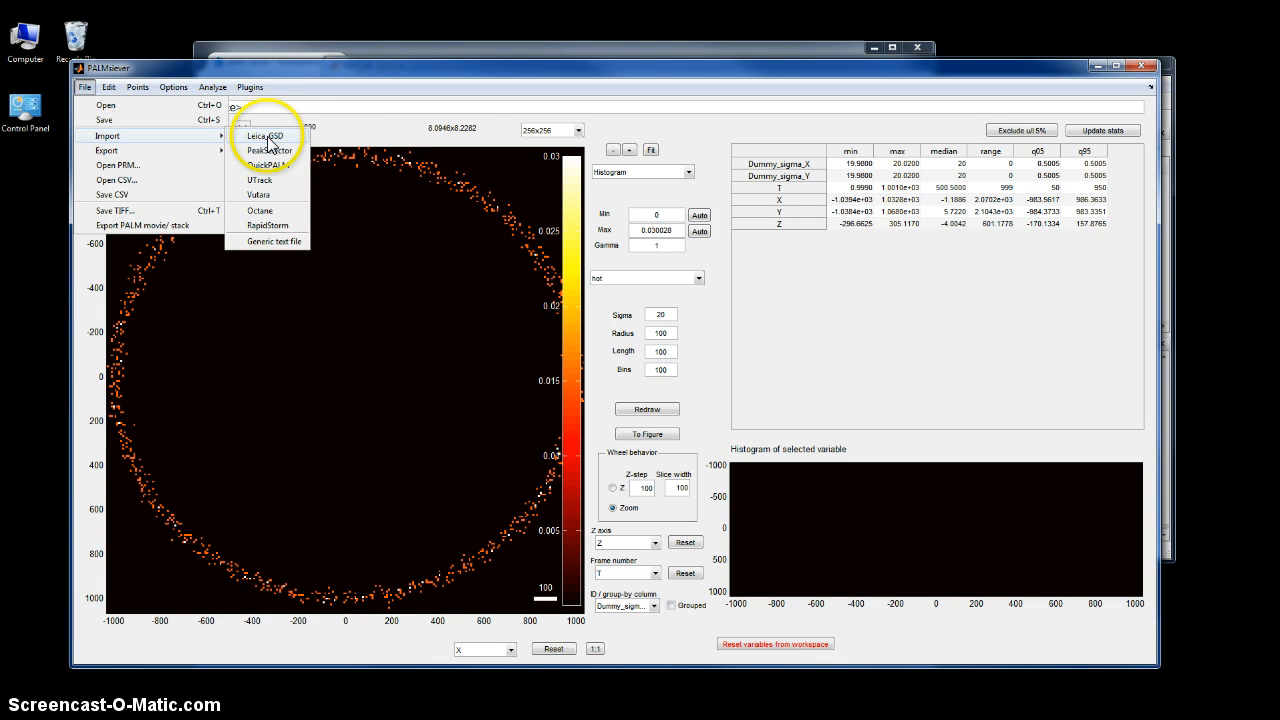
pyautogui.moveTo(289, 205)
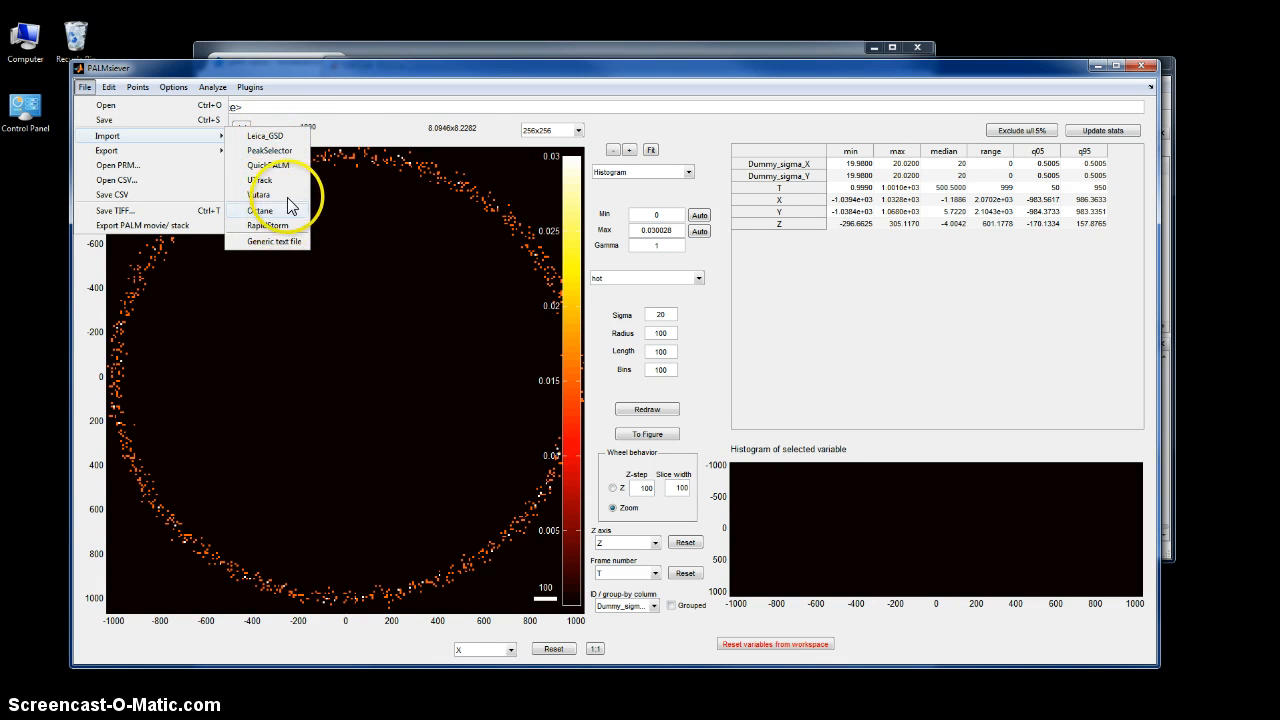
pyautogui.moveTo(293, 142)
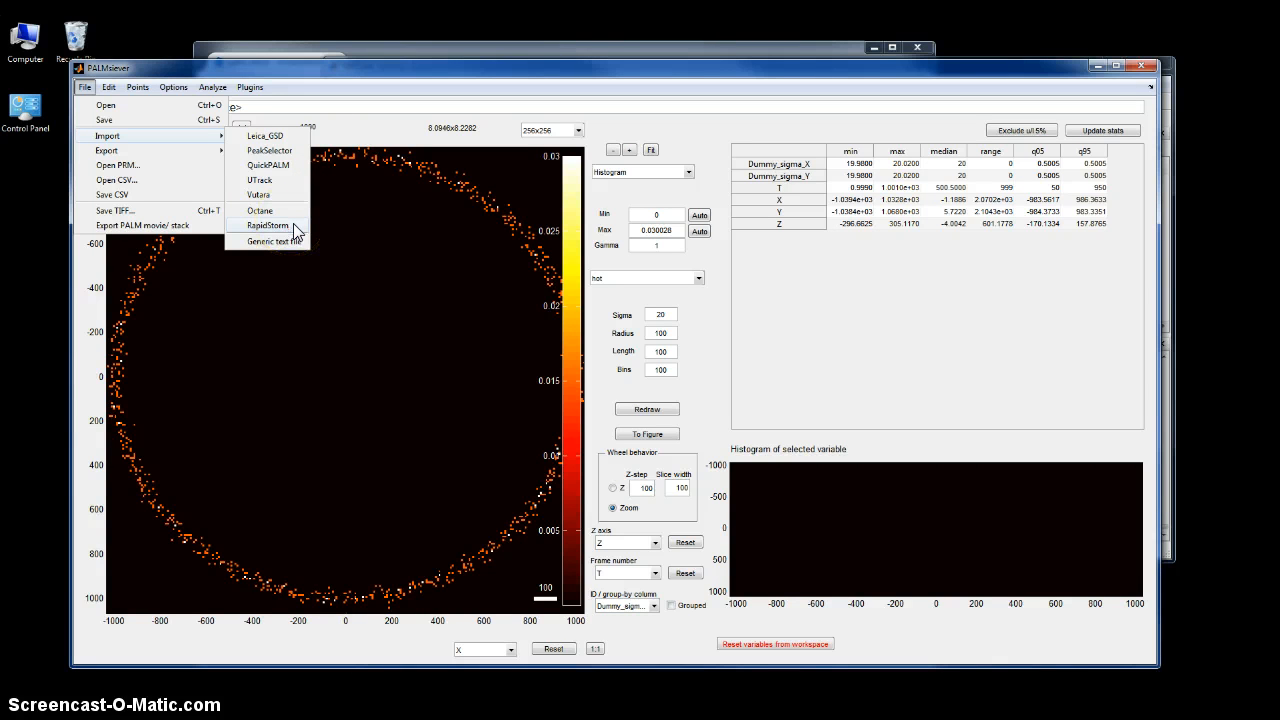
pyautogui.moveTo(290, 243)
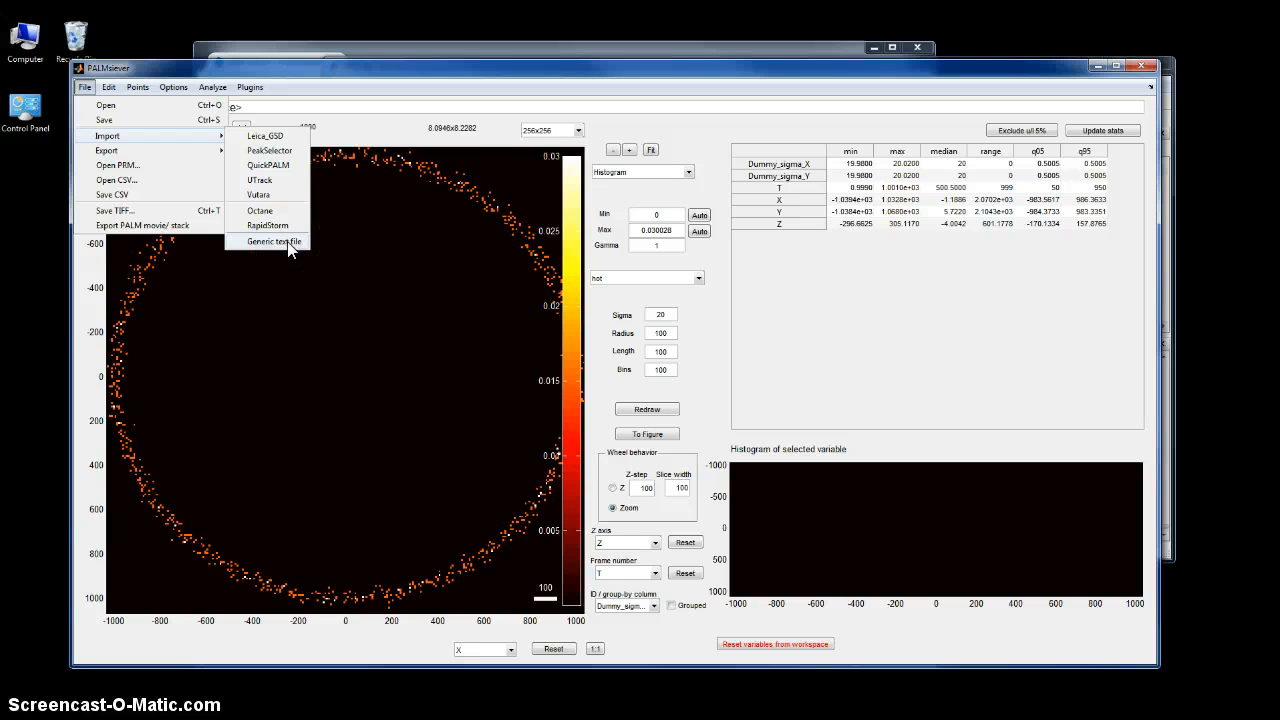
pyautogui.click(274, 241)
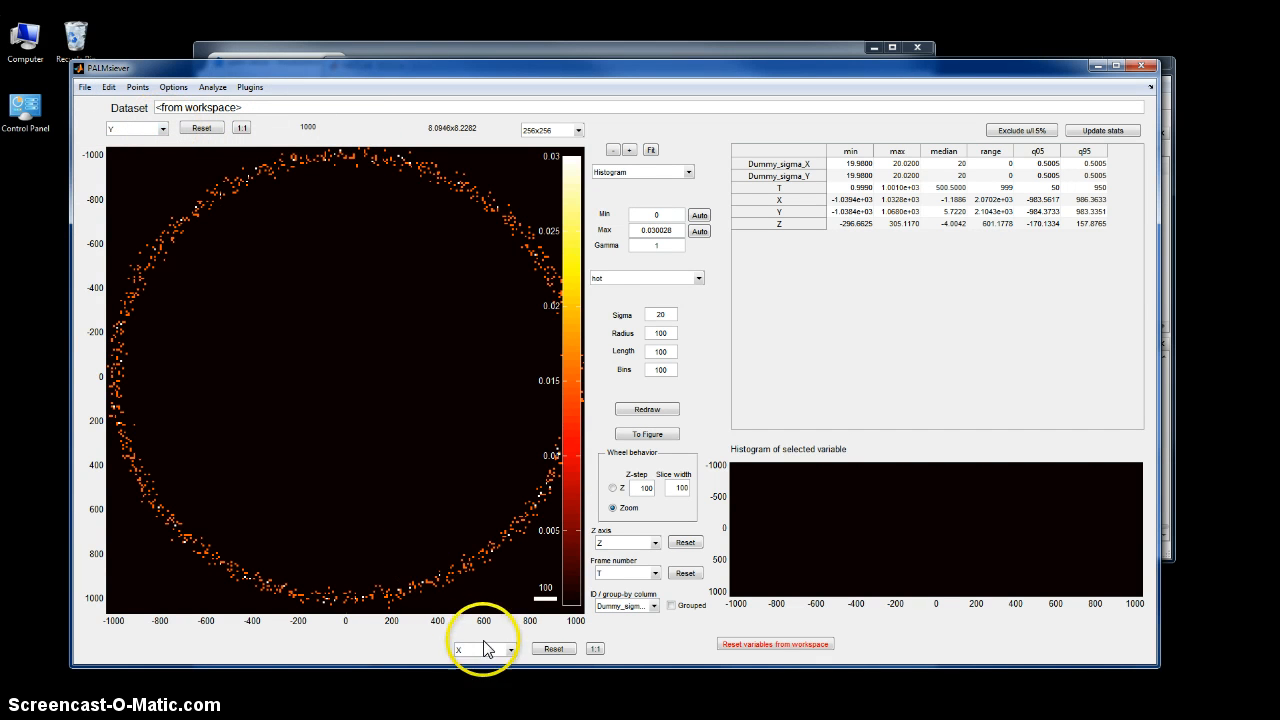
pyautogui.moveTo(512, 99)
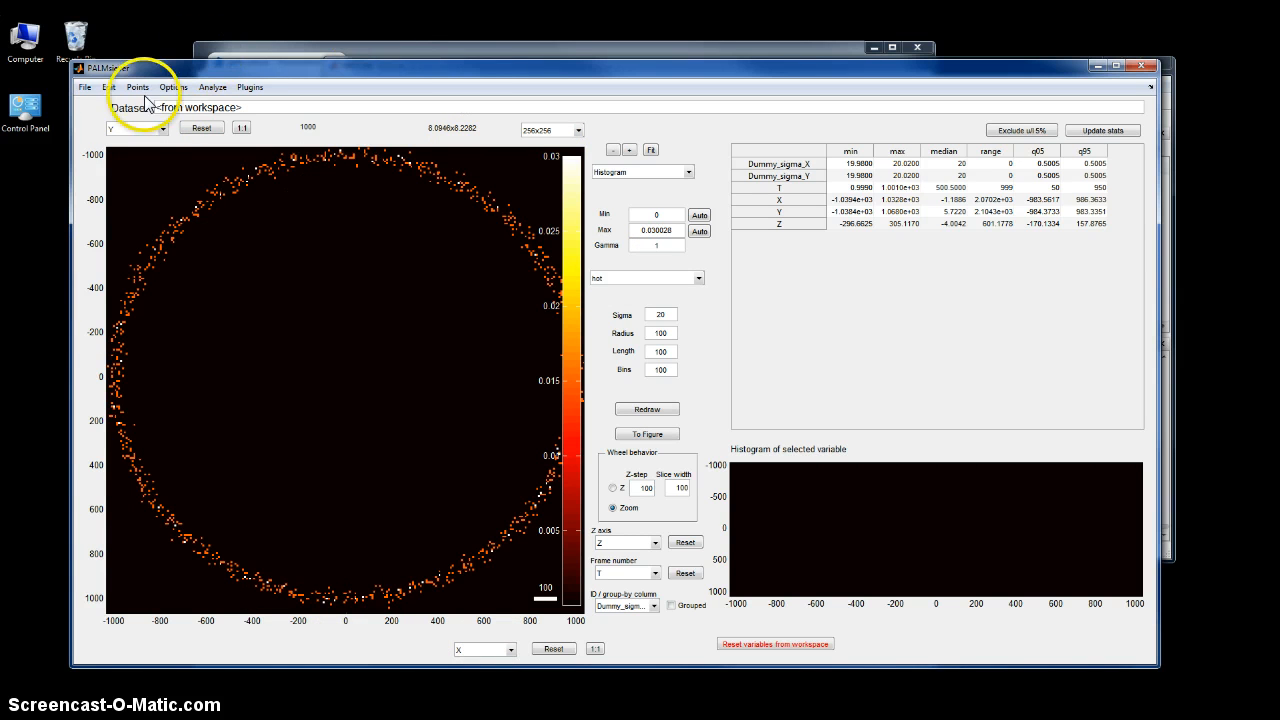
pyautogui.click(84, 87)
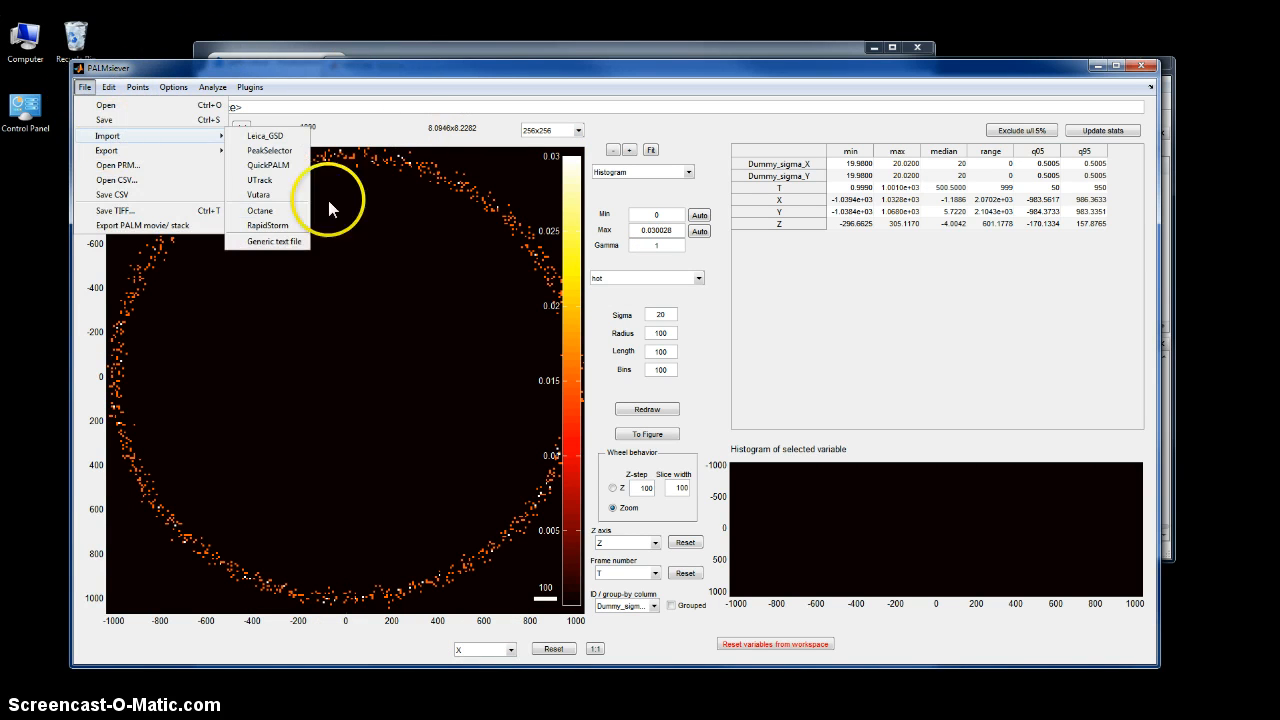
pyautogui.moveTo(267, 225)
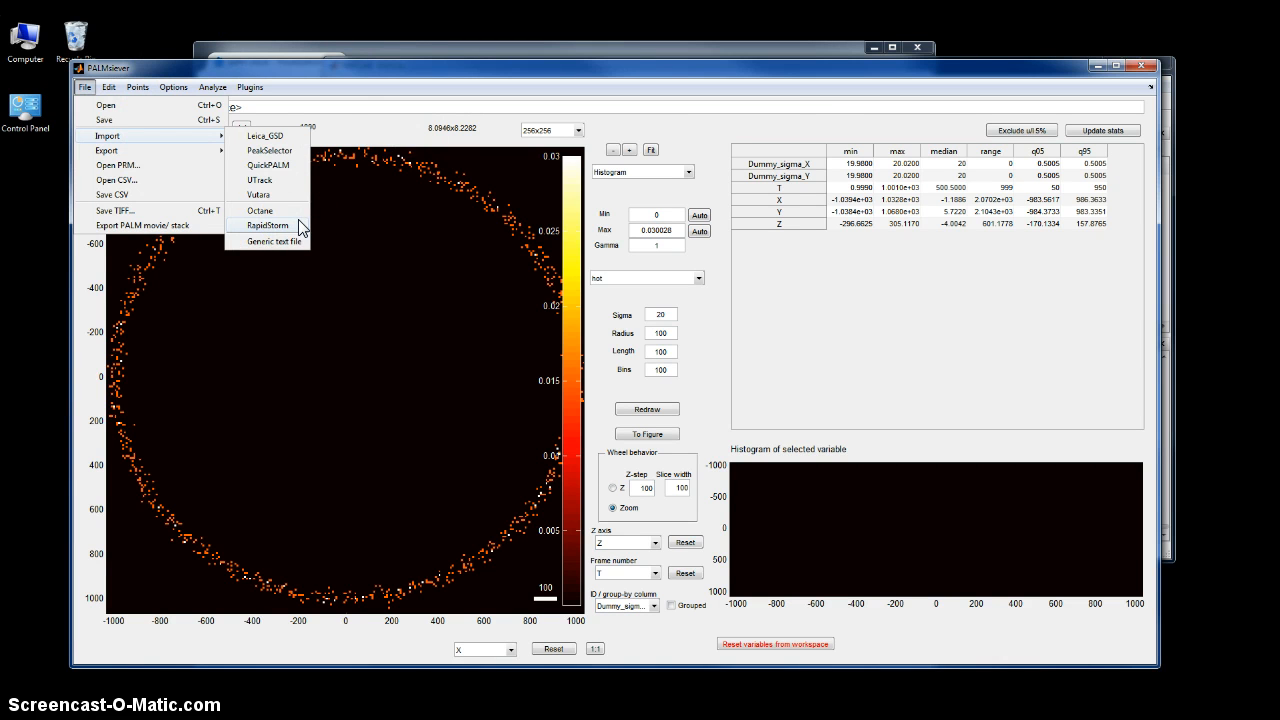
pyautogui.click(267, 225)
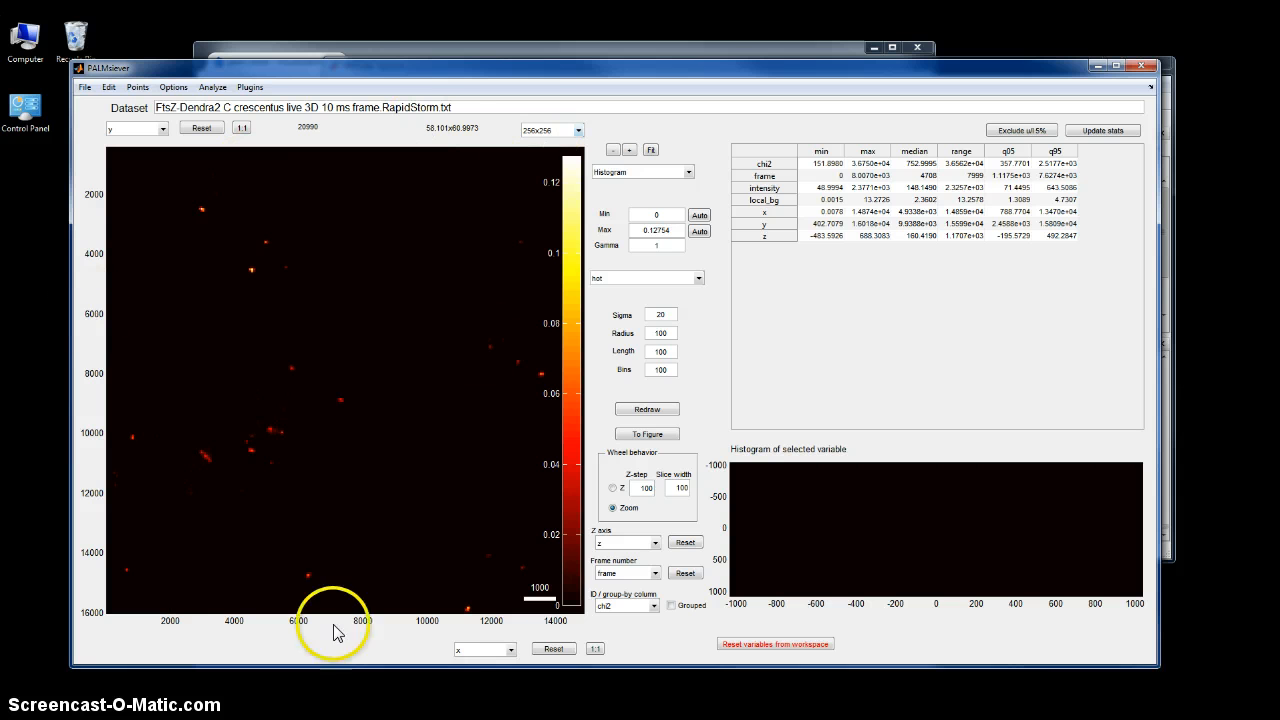
pyautogui.moveTo(207, 477)
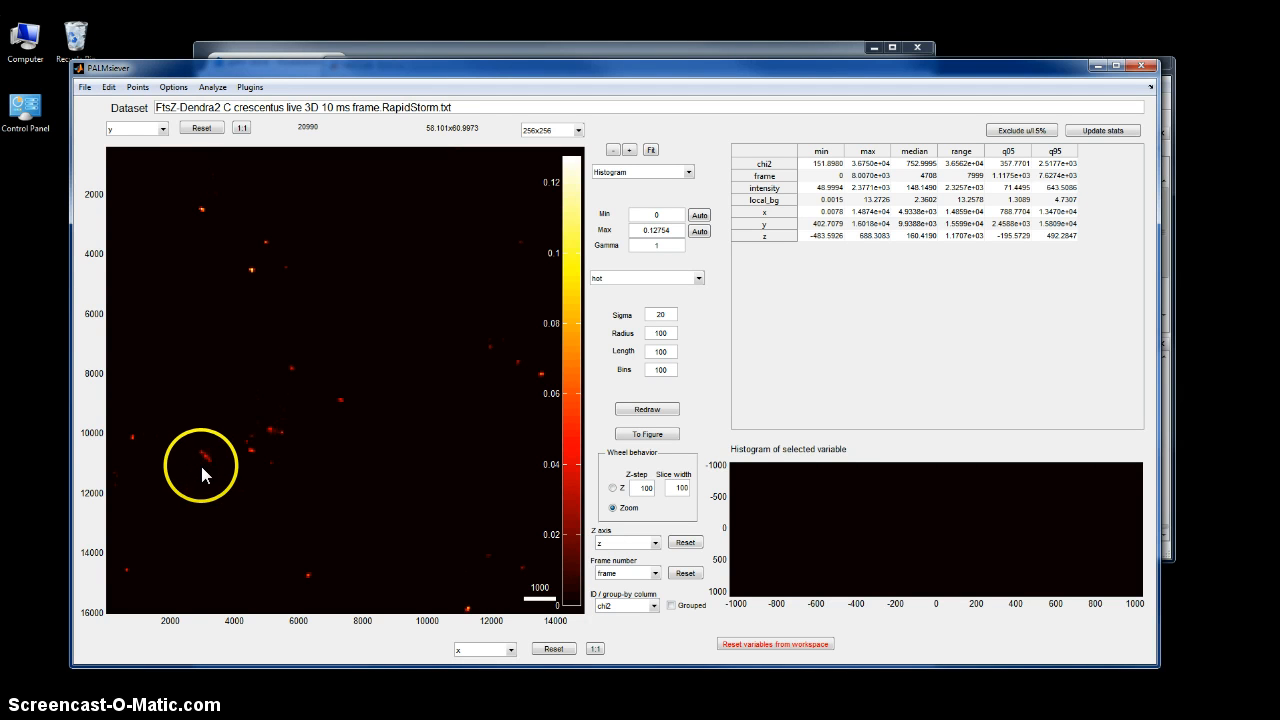
pyautogui.moveTo(213, 472)
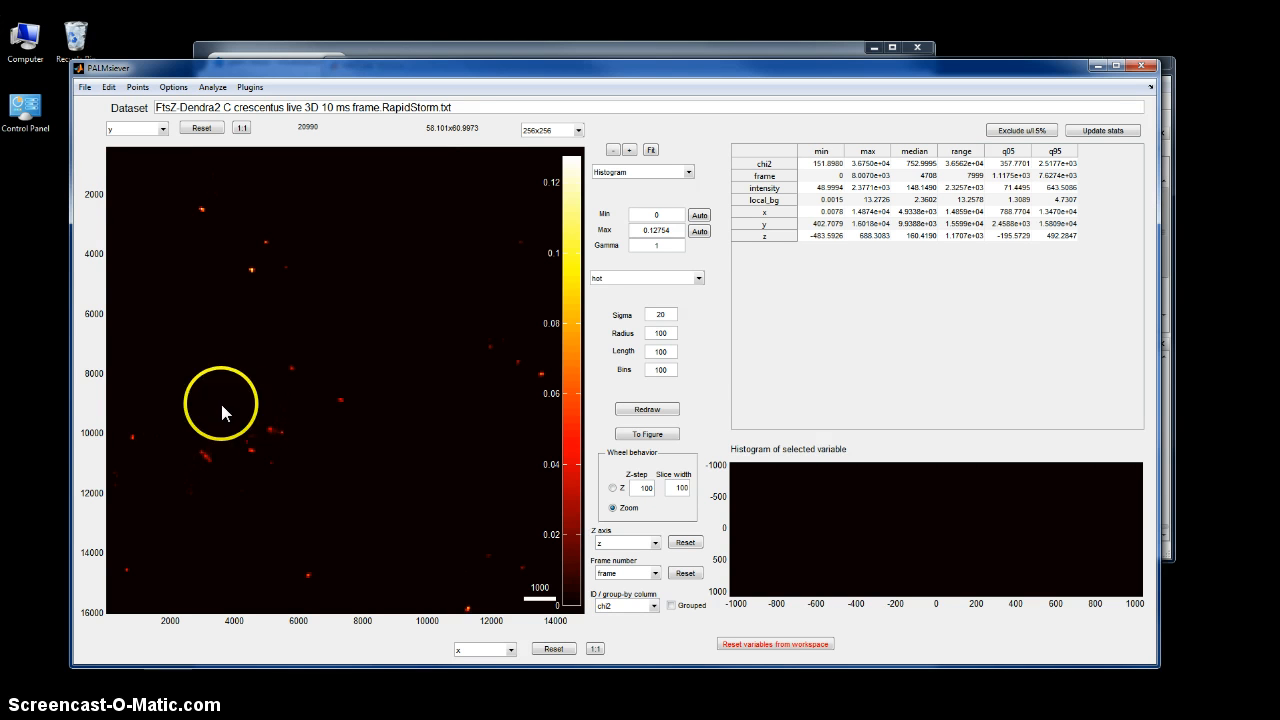
pyautogui.moveTo(275, 480)
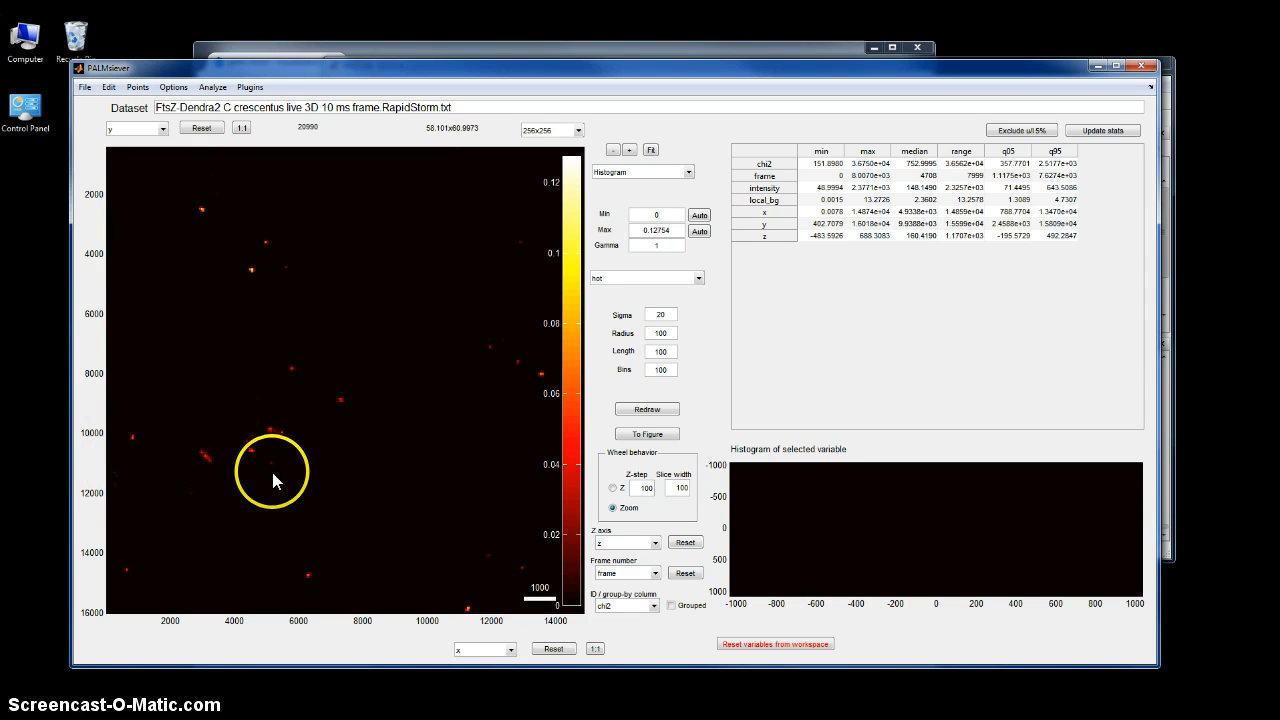
pyautogui.moveTo(335, 418)
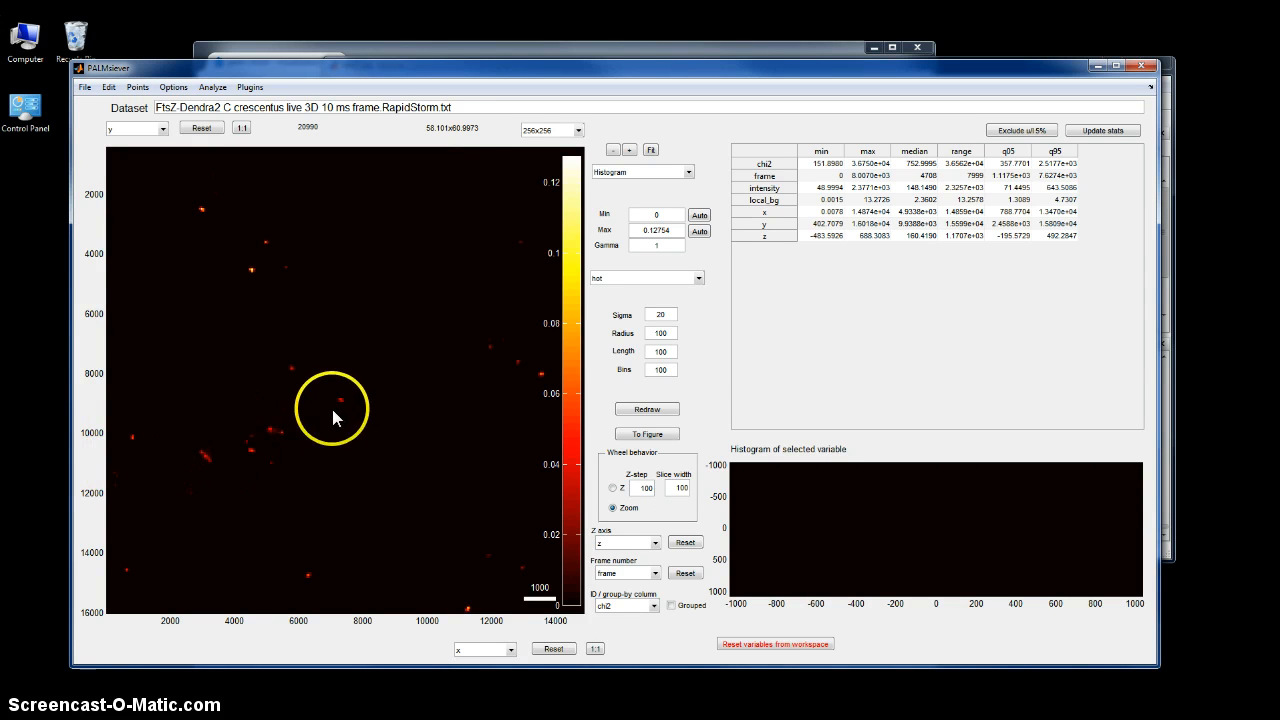
pyautogui.moveTo(472, 383)
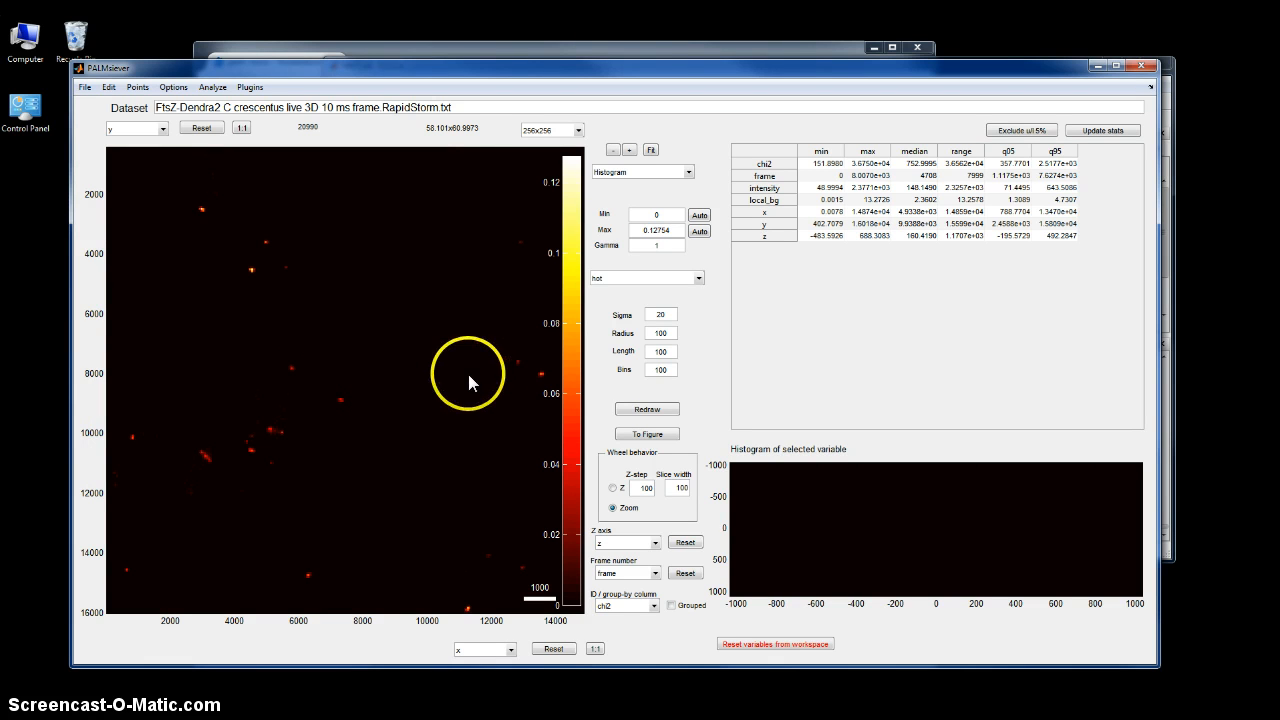
pyautogui.moveTo(635, 245)
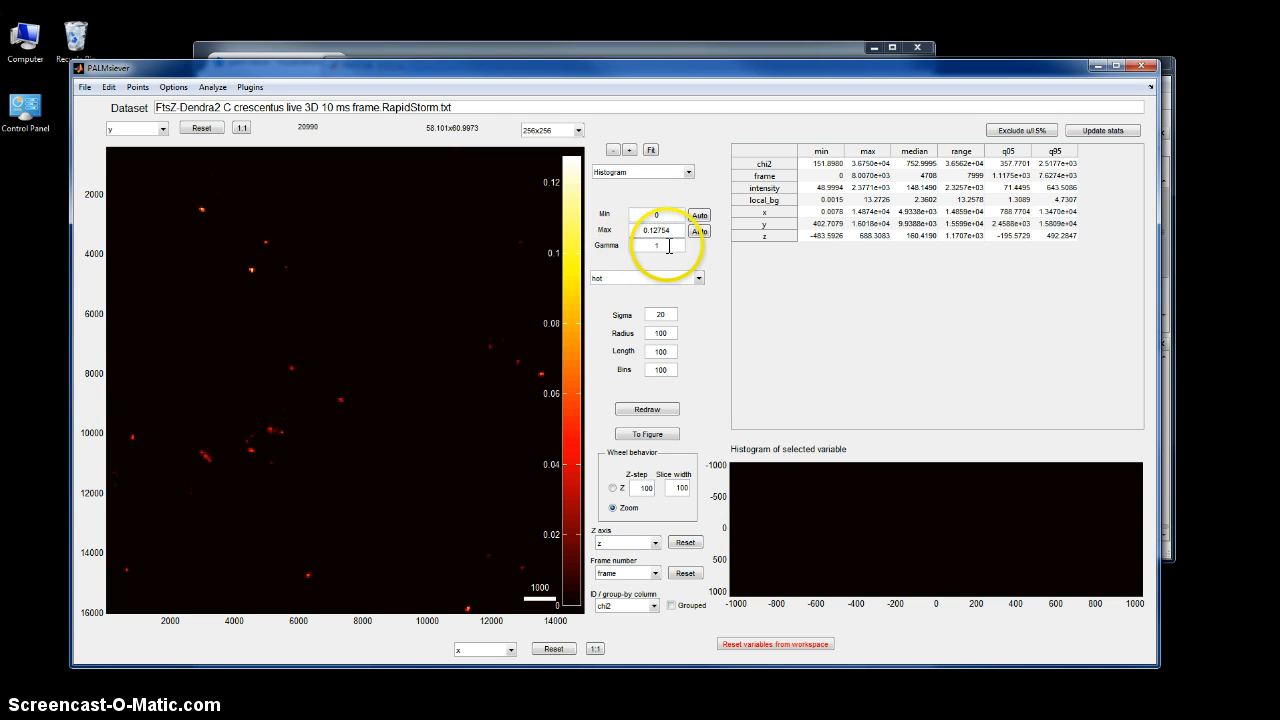
pyautogui.moveTo(655, 230)
pyautogui.write('6')
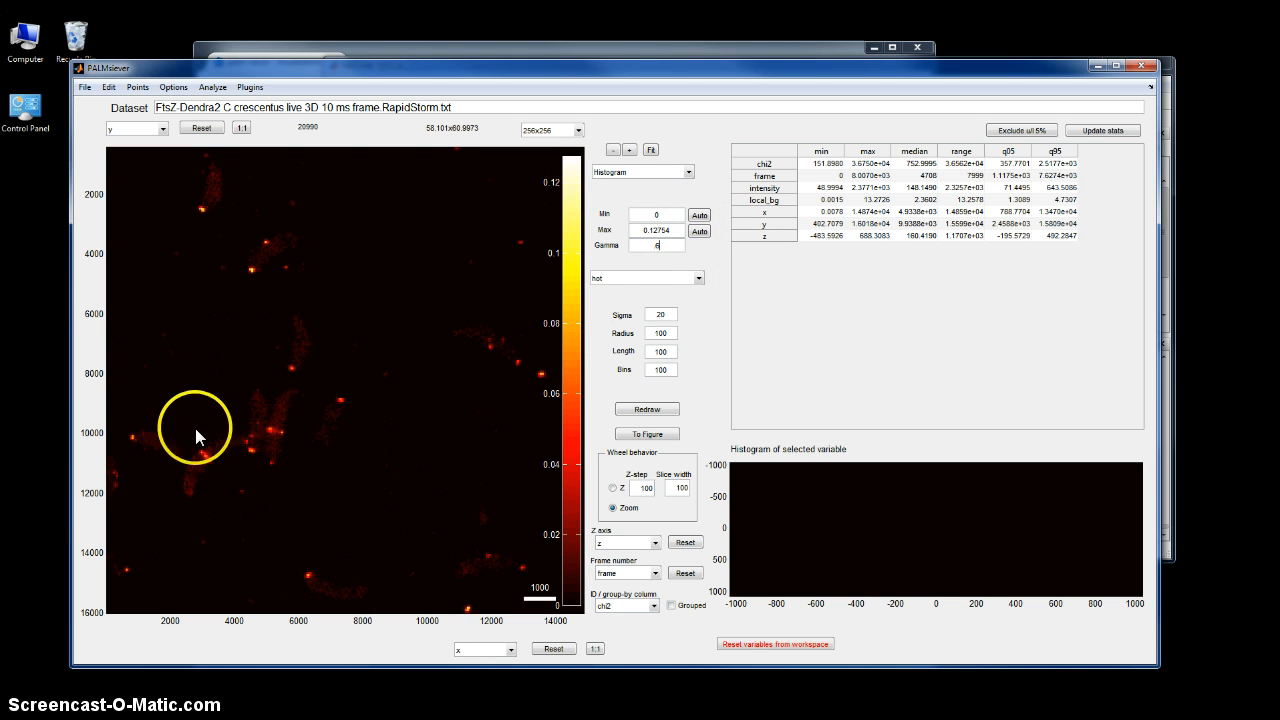
pyautogui.moveTo(207, 462)
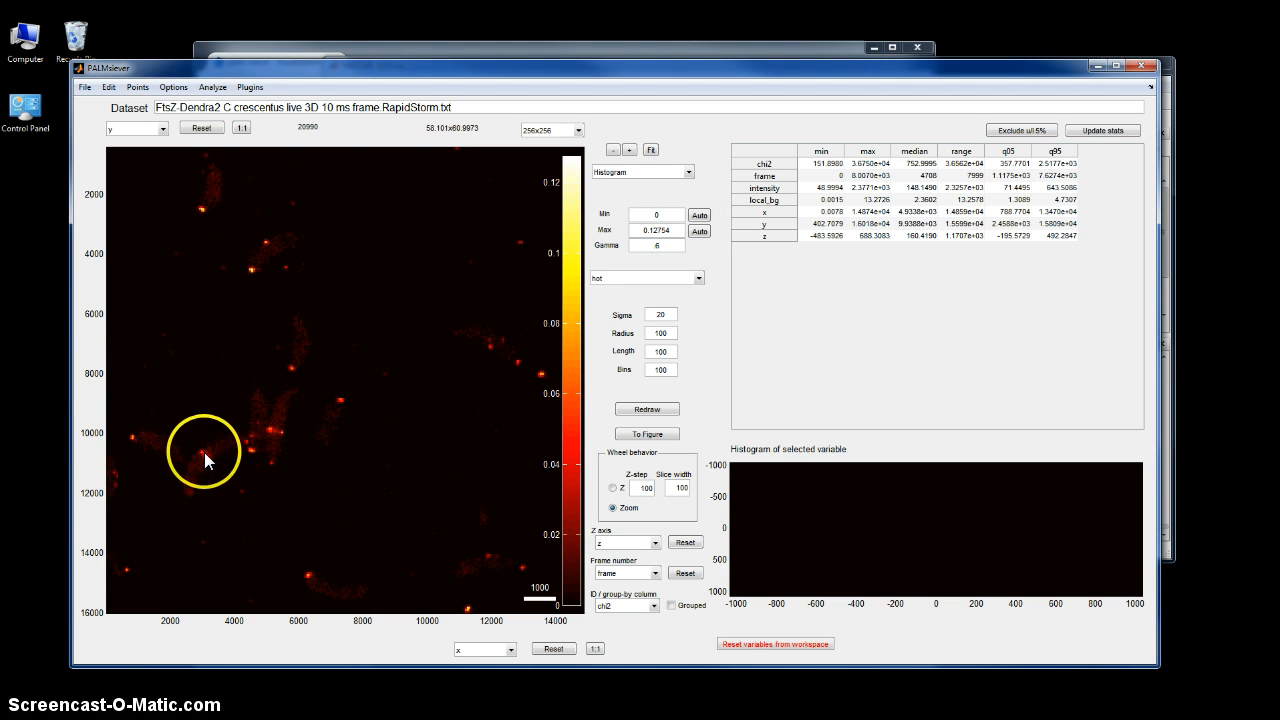
pyautogui.moveTo(251, 432)
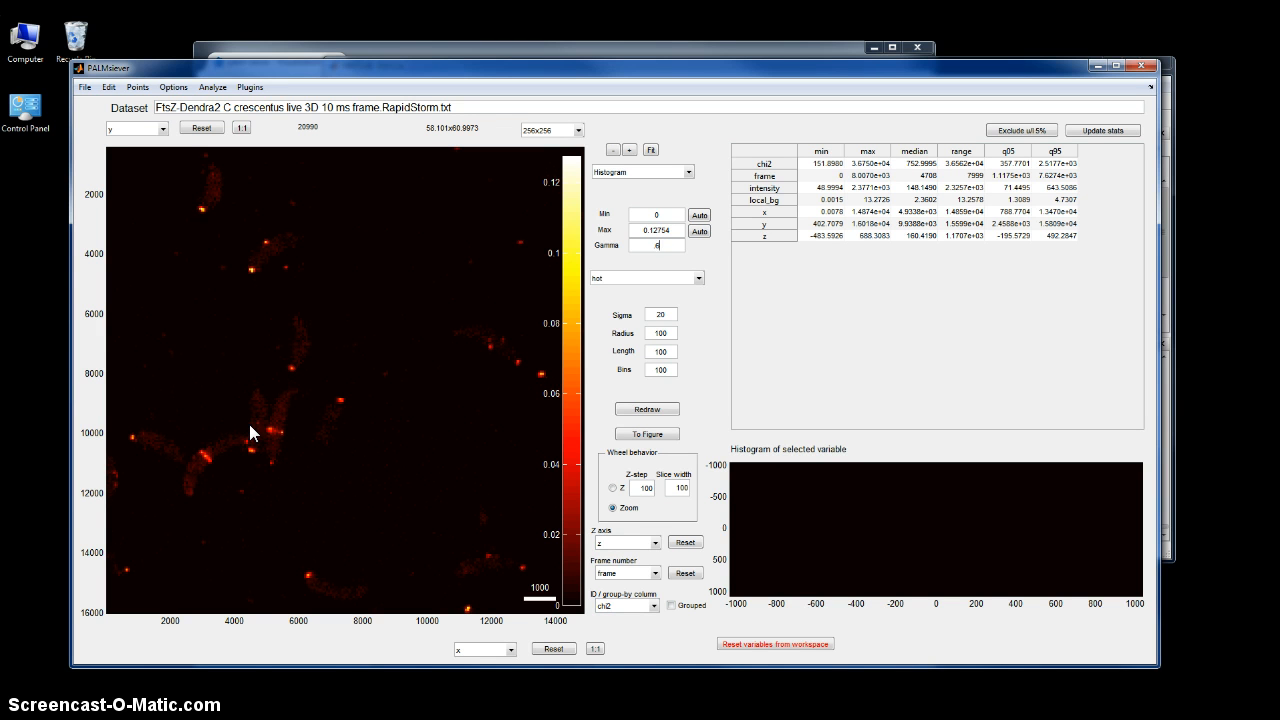
pyautogui.moveTo(475, 277)
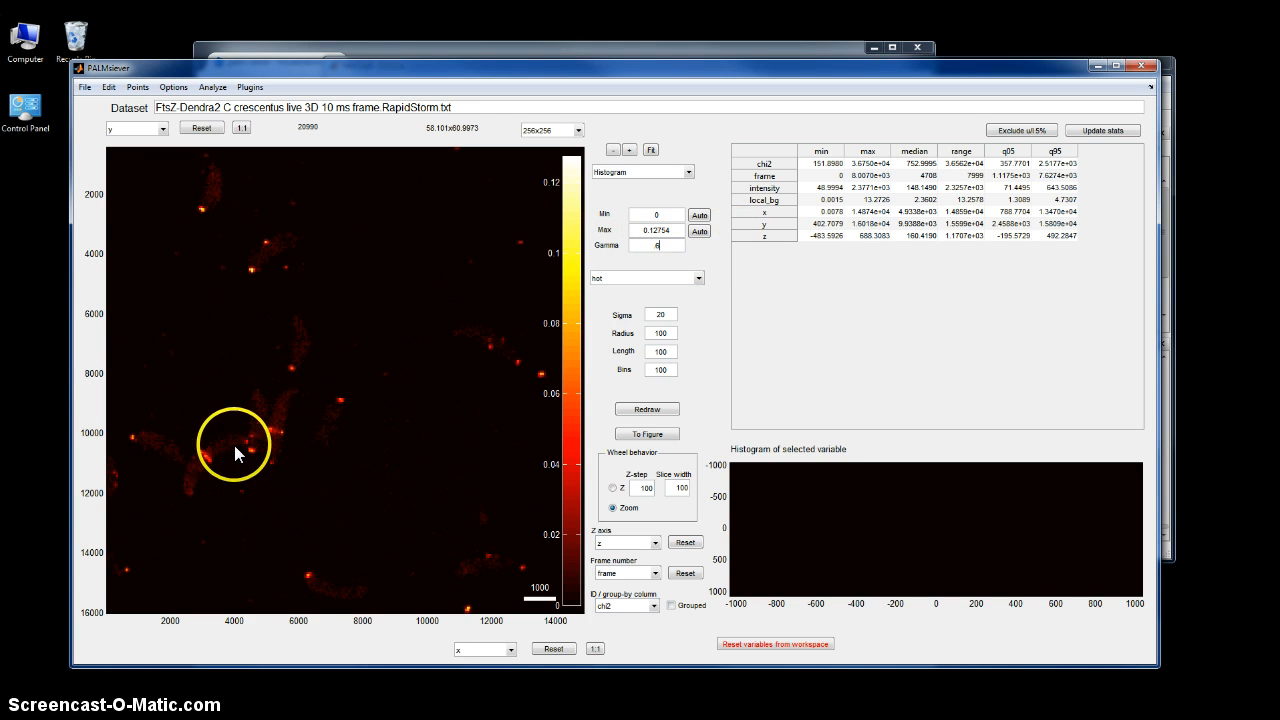
pyautogui.moveTo(193, 490)
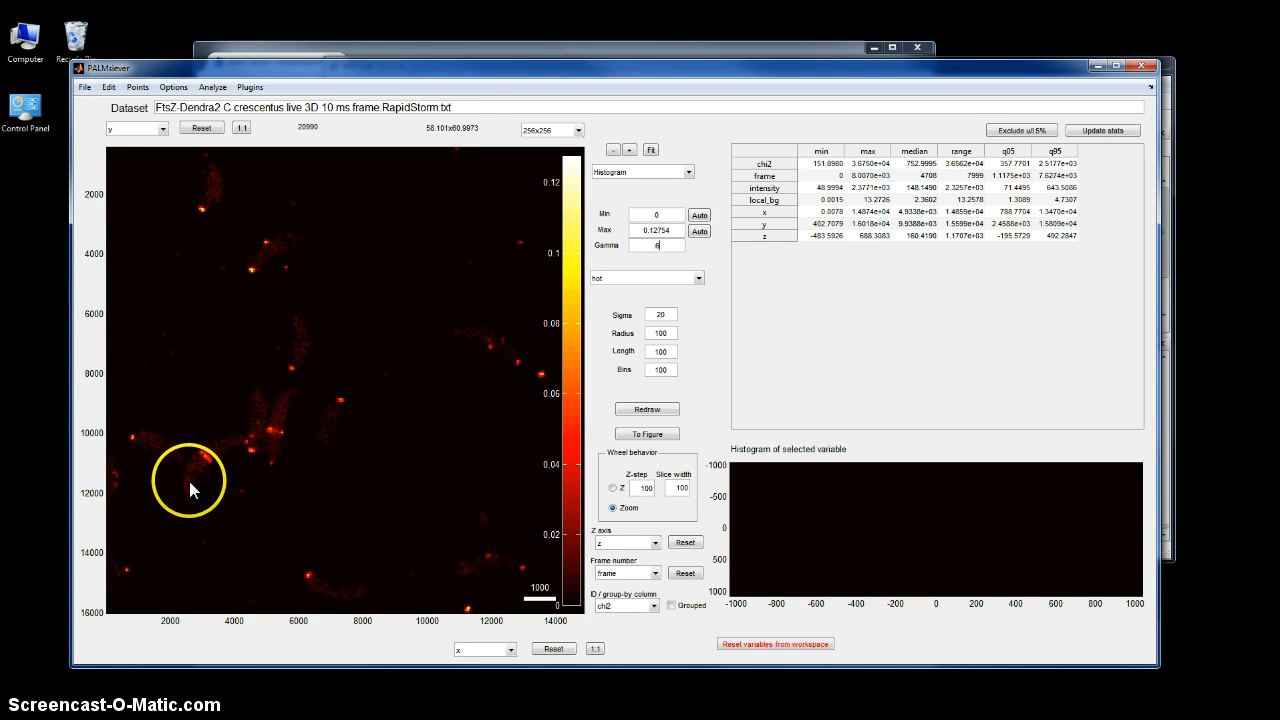
pyautogui.moveTo(215, 455)
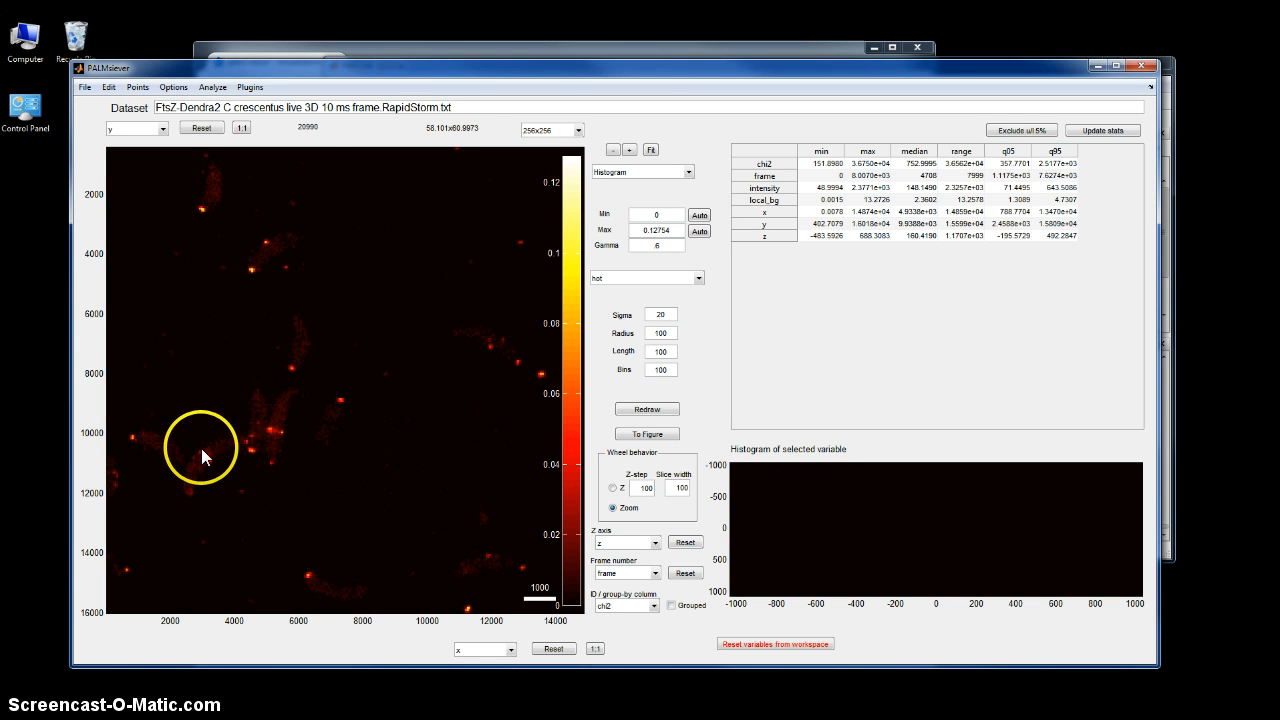
pyautogui.moveTo(210, 465)
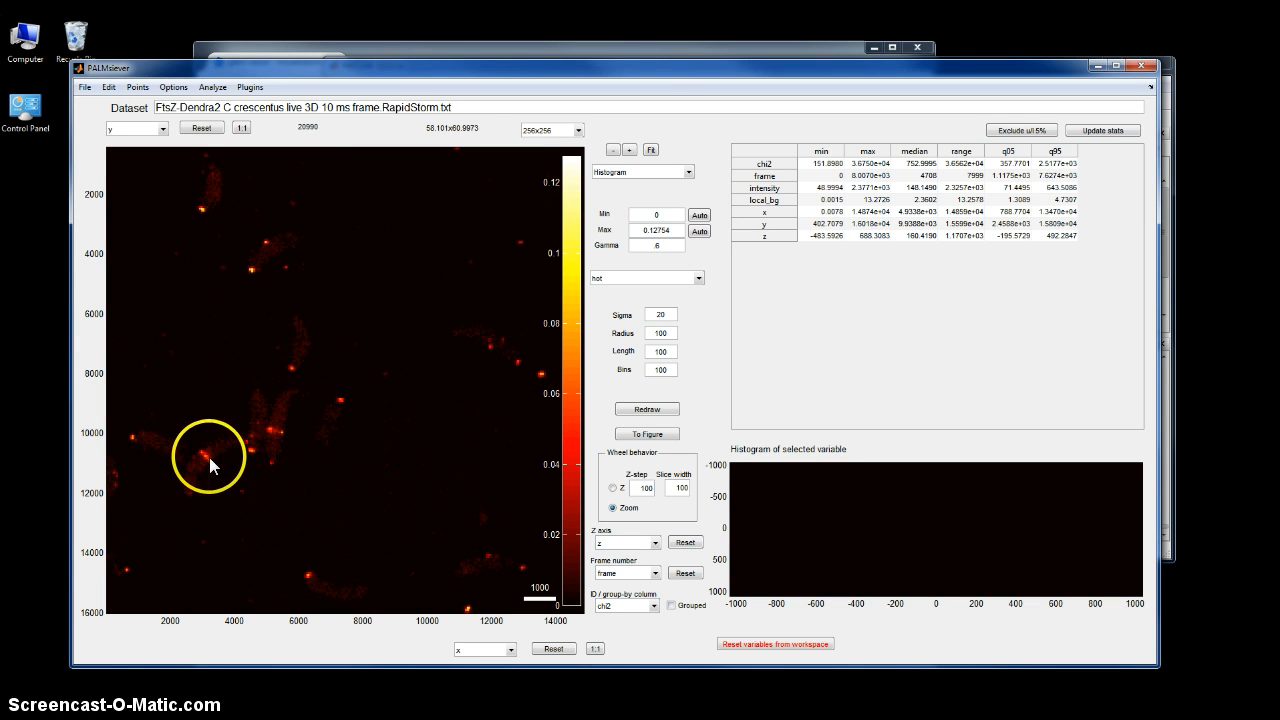
pyautogui.moveTo(203, 458)
pyautogui.write('.6')
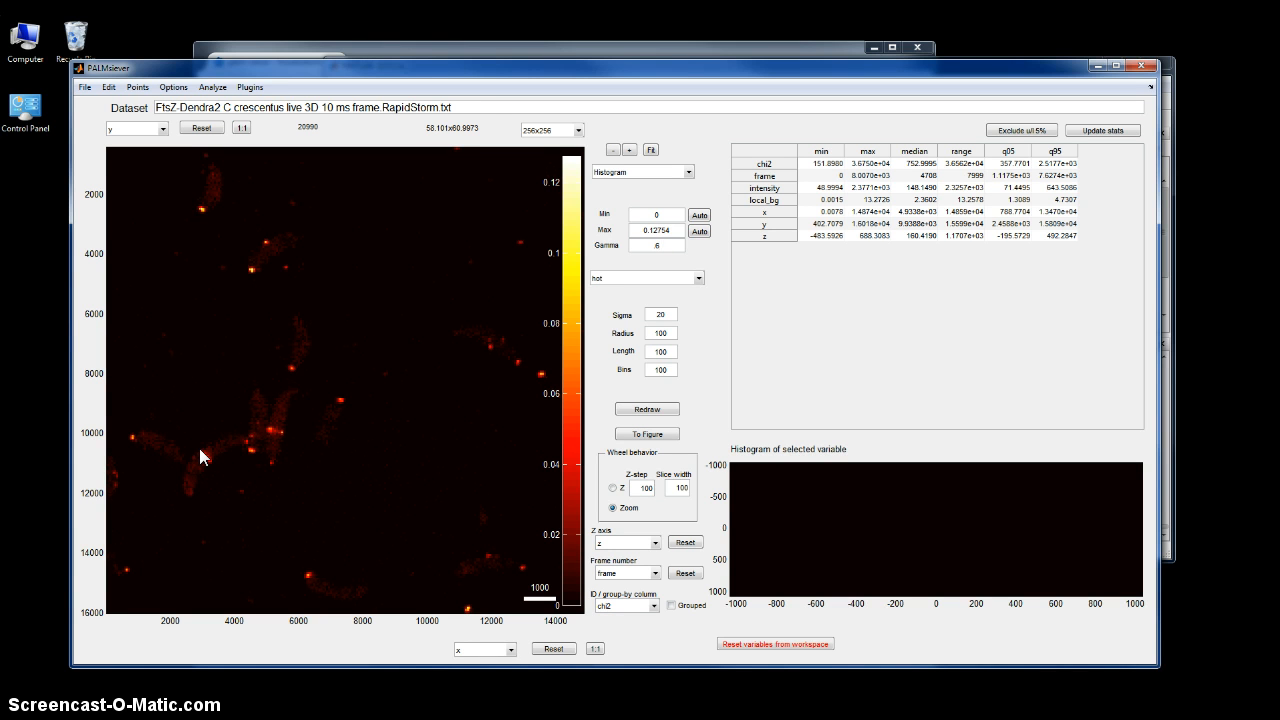
# - Zoom in with the wheel on the branched cell cluster at lower left
pyautogui.click(204, 462)
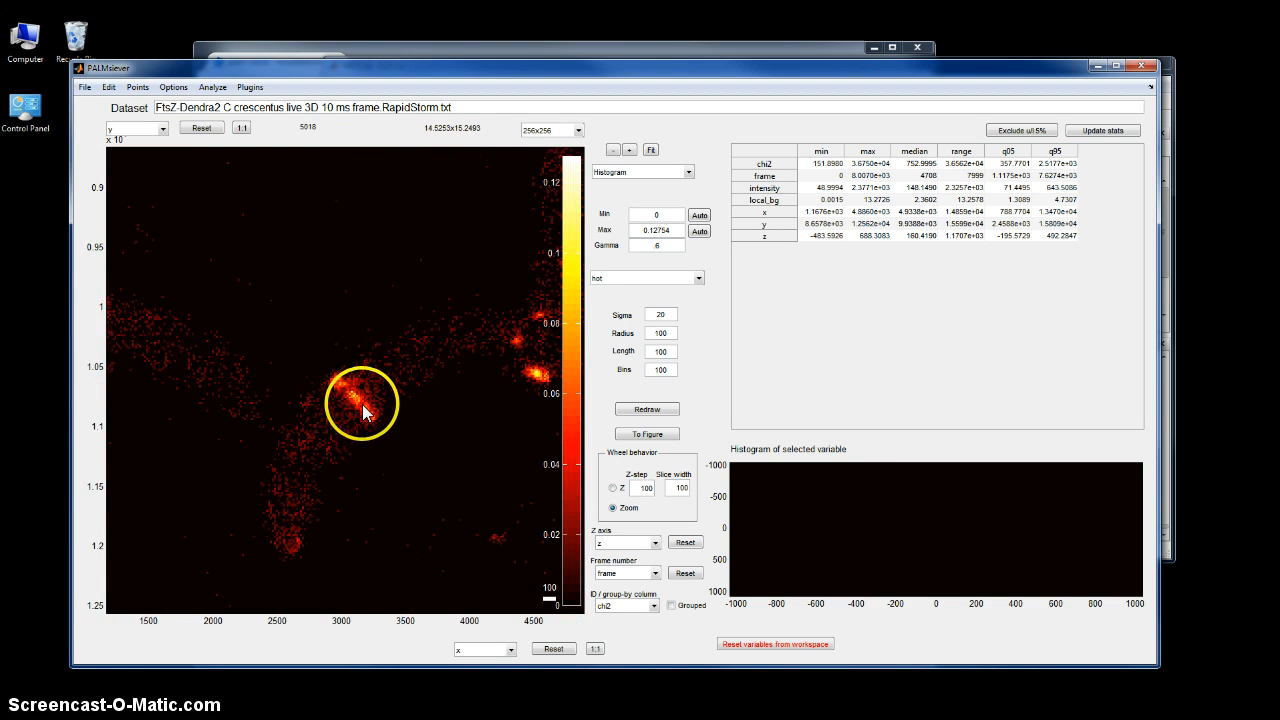
pyautogui.scroll(3)
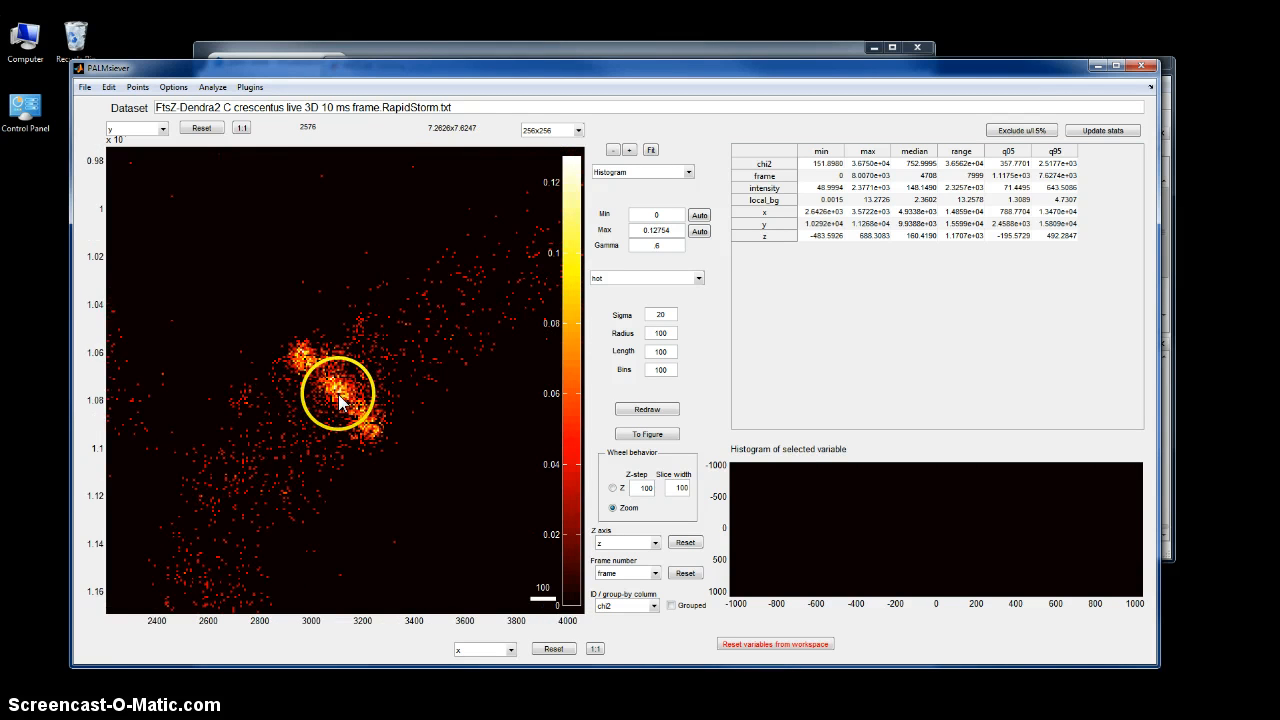
# - Zoom further, then Fit to restore all 20,990 localizations in view
pyautogui.scroll(3)
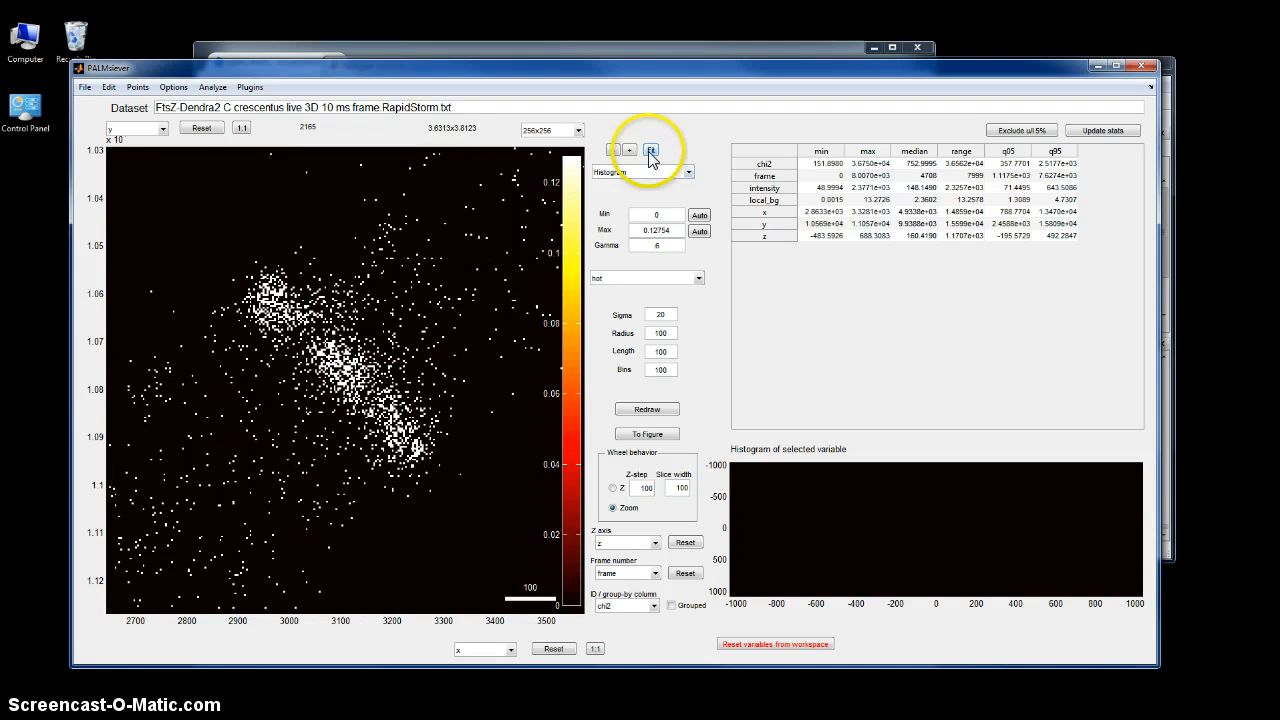
pyautogui.click(651, 149)
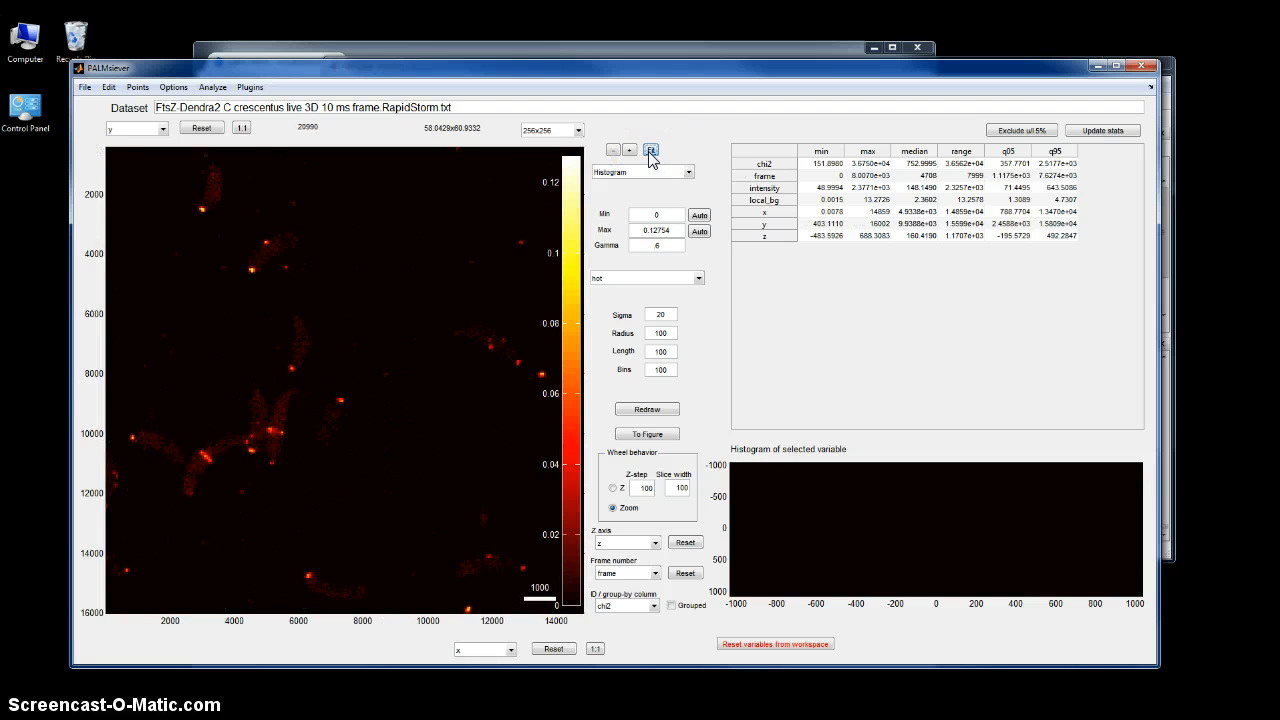
pyautogui.moveTo(651, 149)
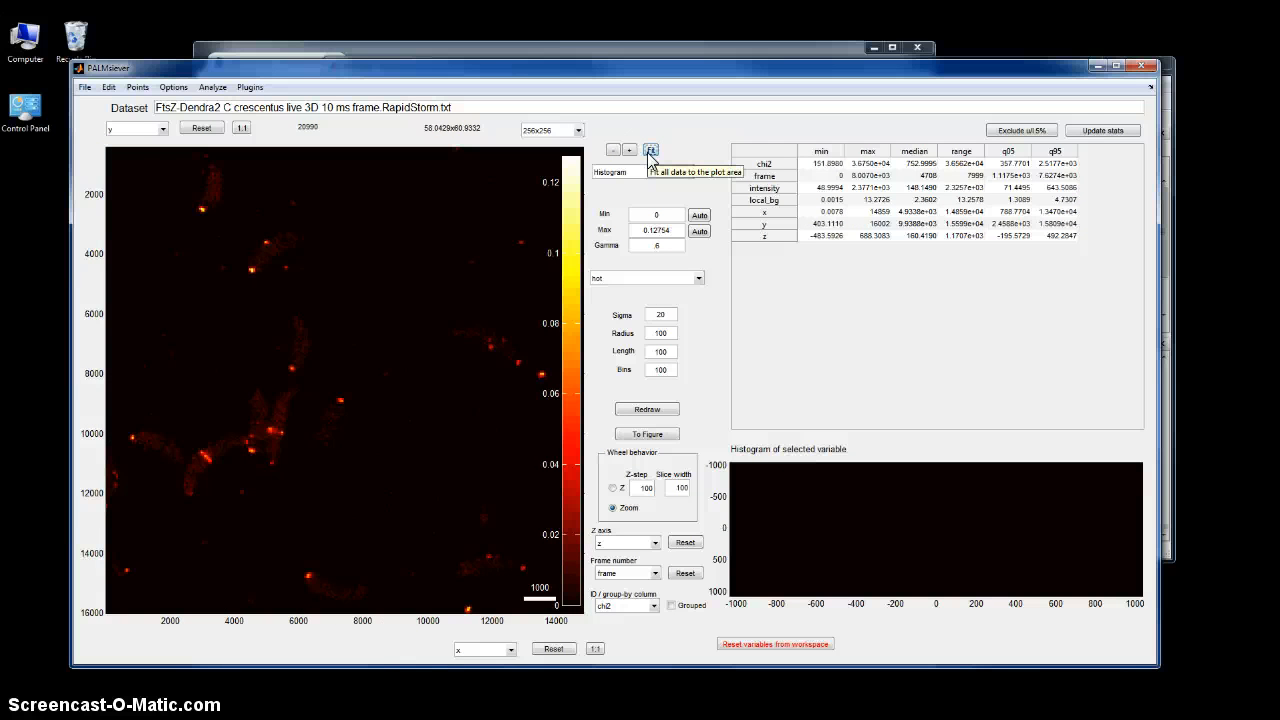
pyautogui.click(650, 149)
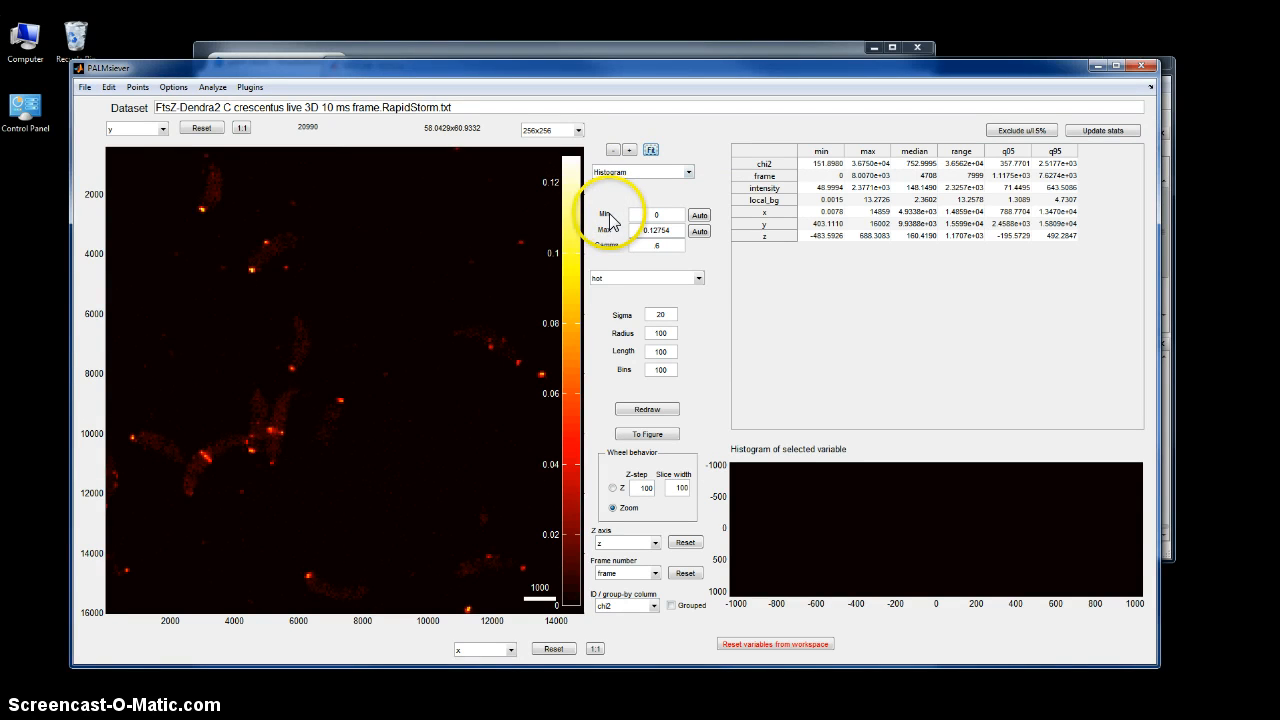
pyautogui.moveTo(453, 505)
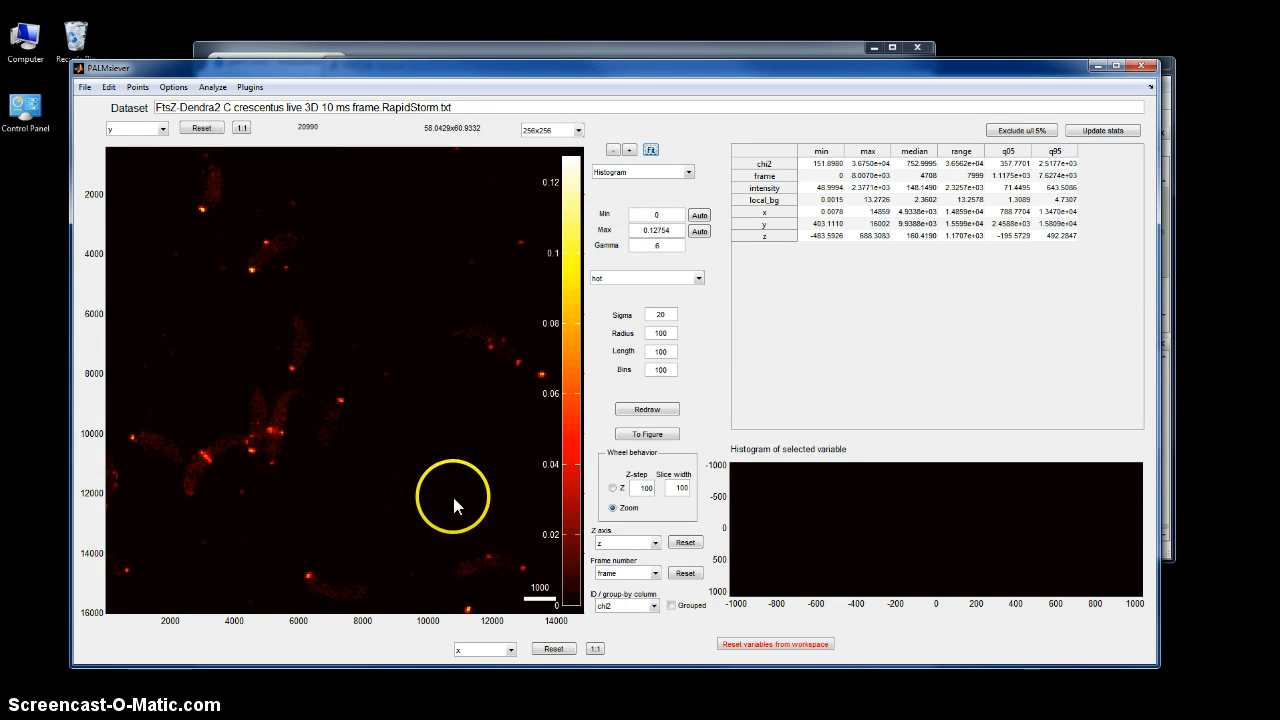
pyautogui.moveTo(380, 307)
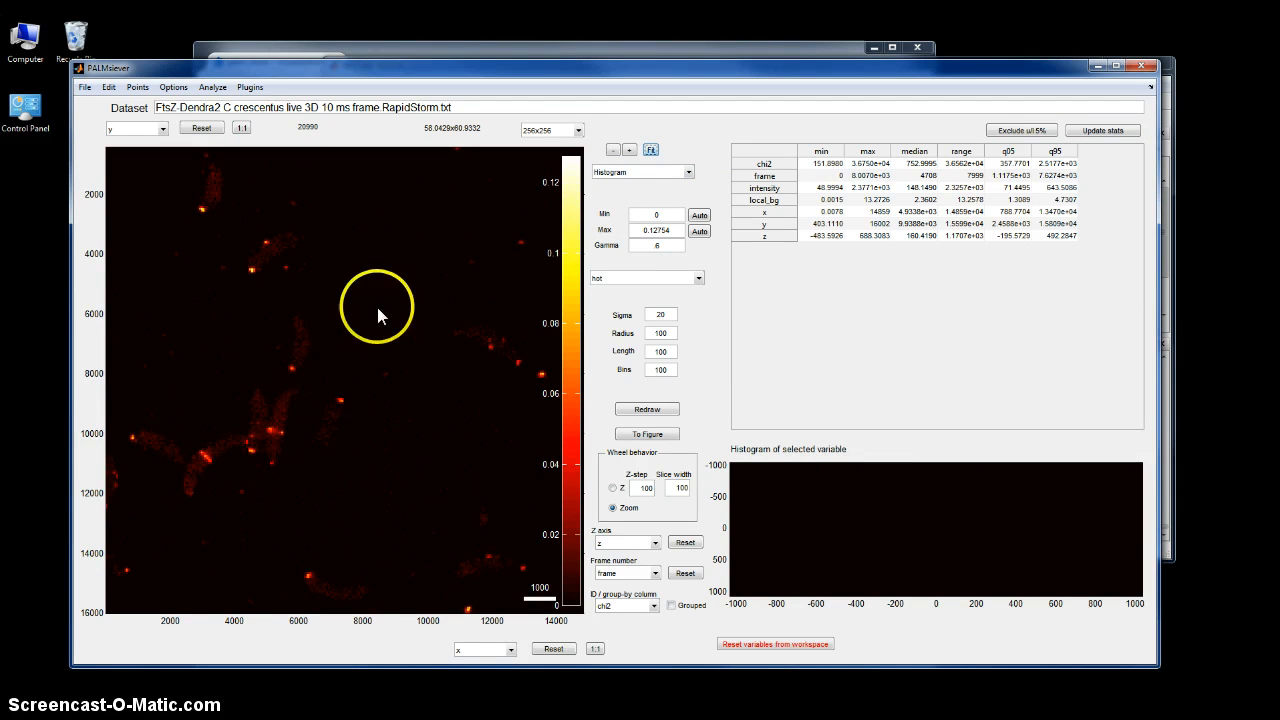
pyautogui.moveTo(497, 188)
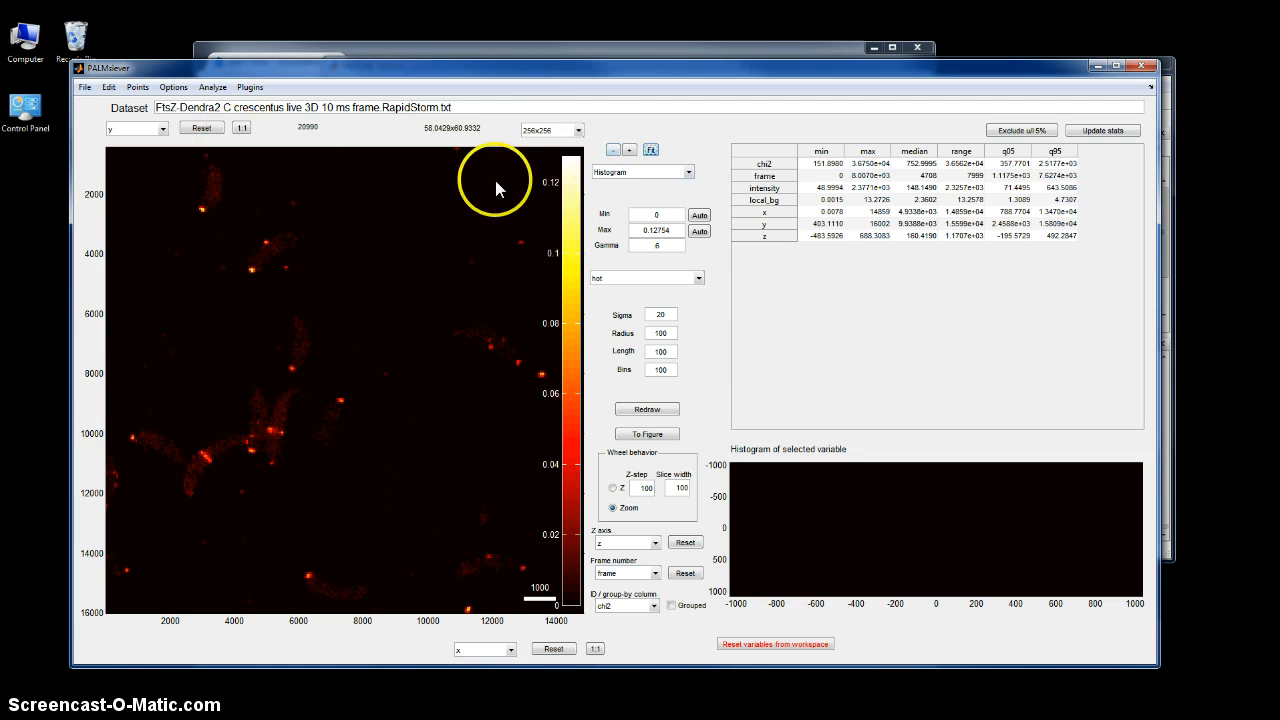
pyautogui.moveTo(553, 133)
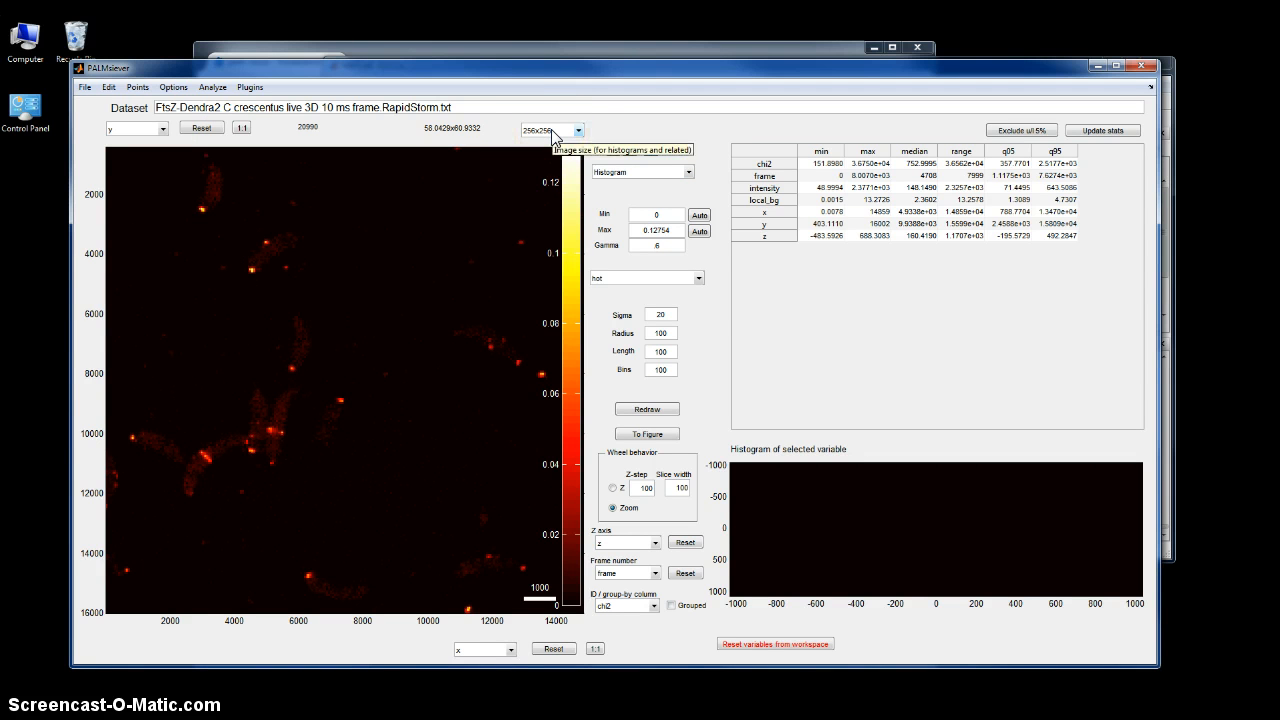
# - Set the image size to 1024x1024 and zoom in with the wheel
pyautogui.click(578, 130)
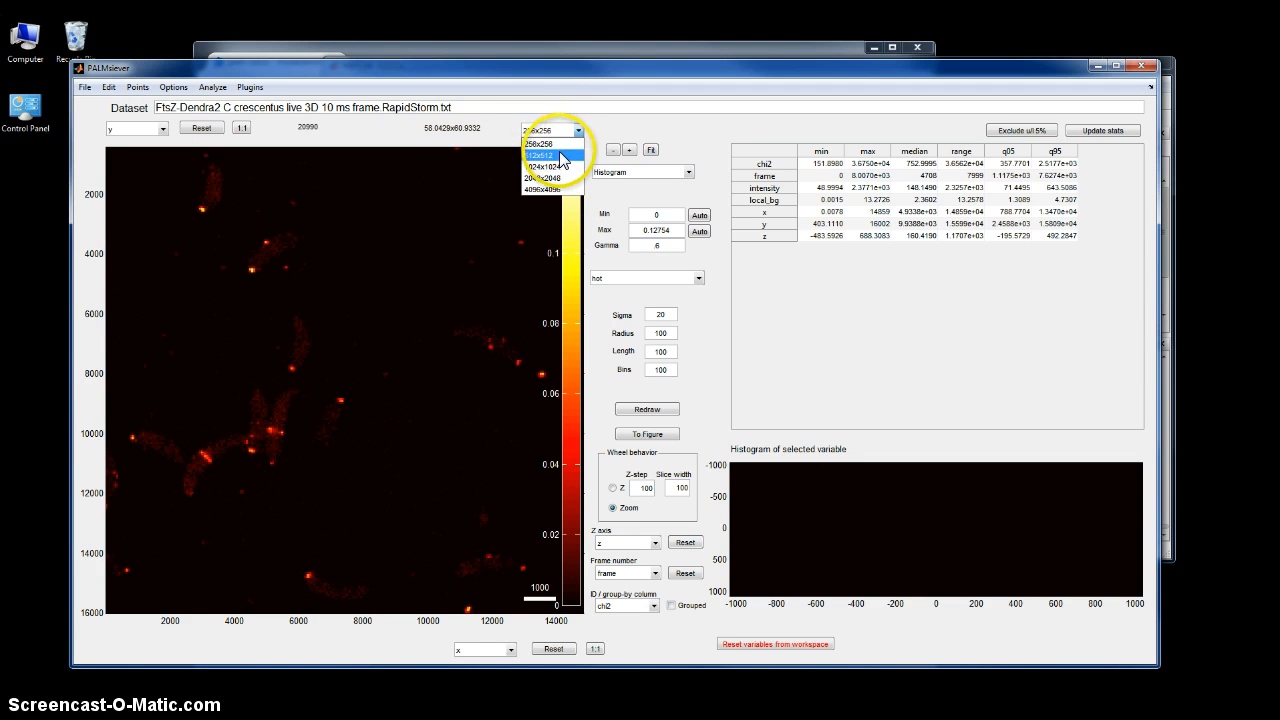
pyautogui.click(548, 154)
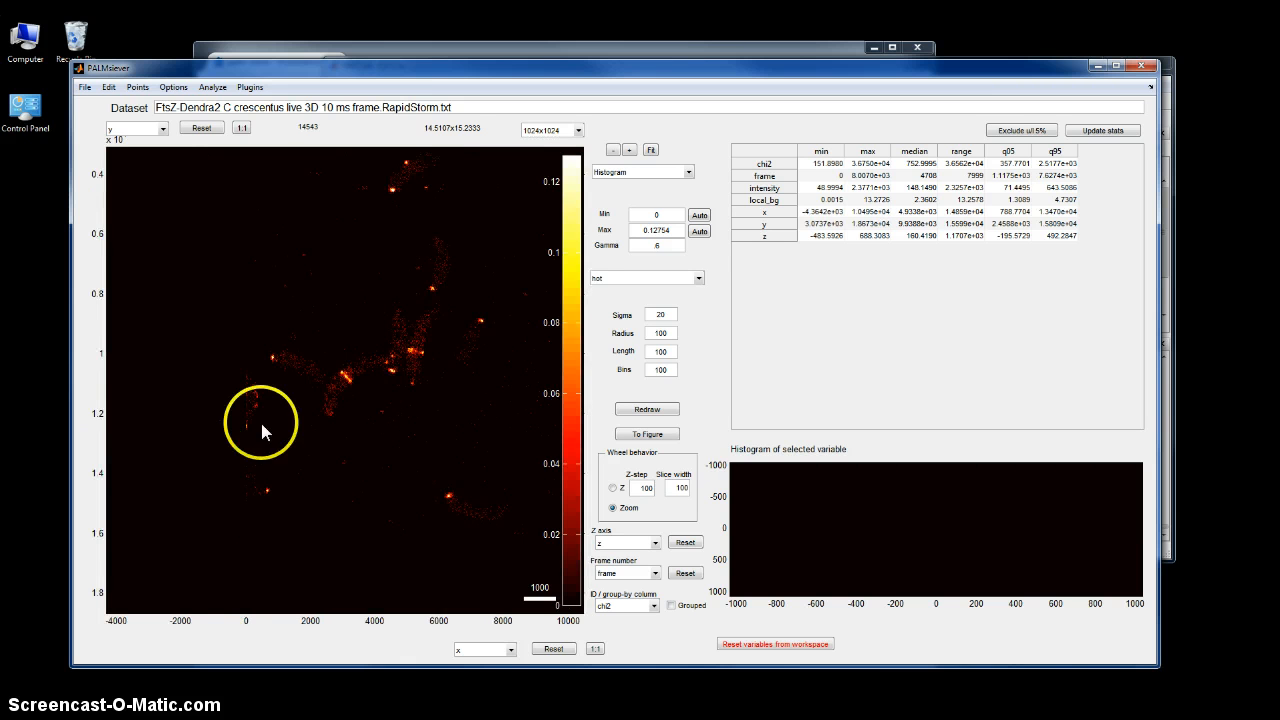
pyautogui.scroll(3)
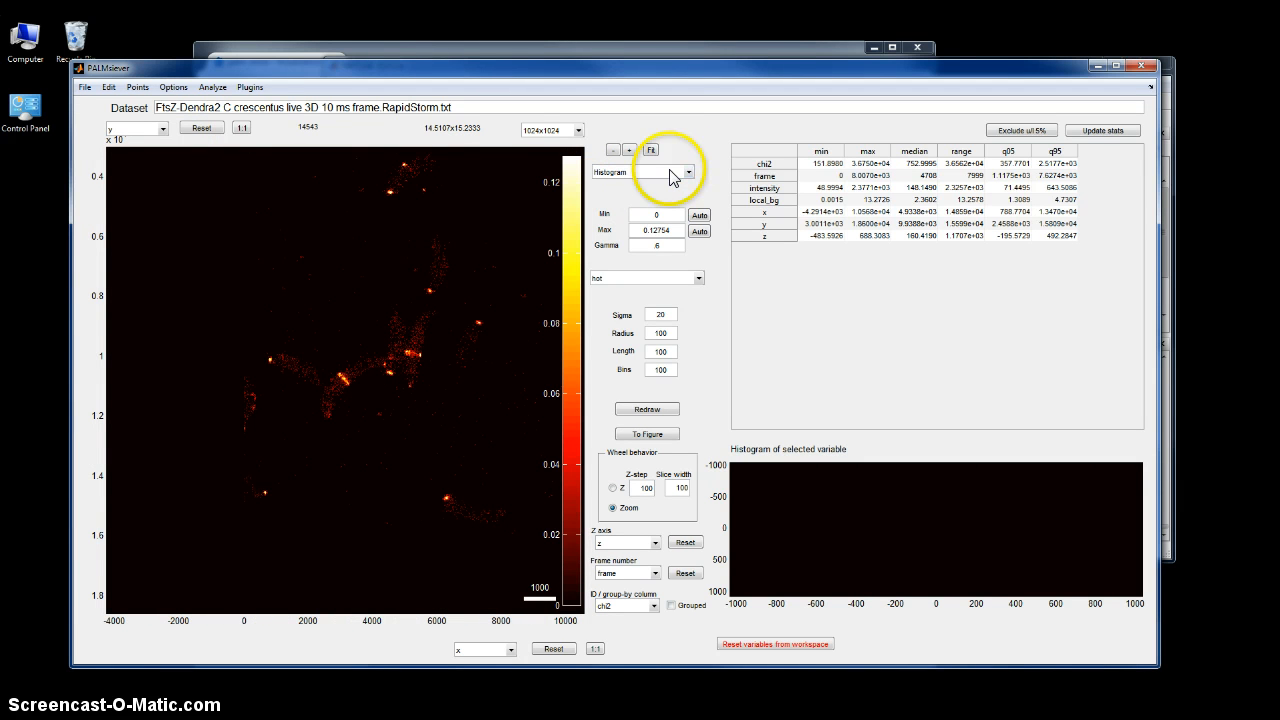
pyautogui.moveTo(670, 180)
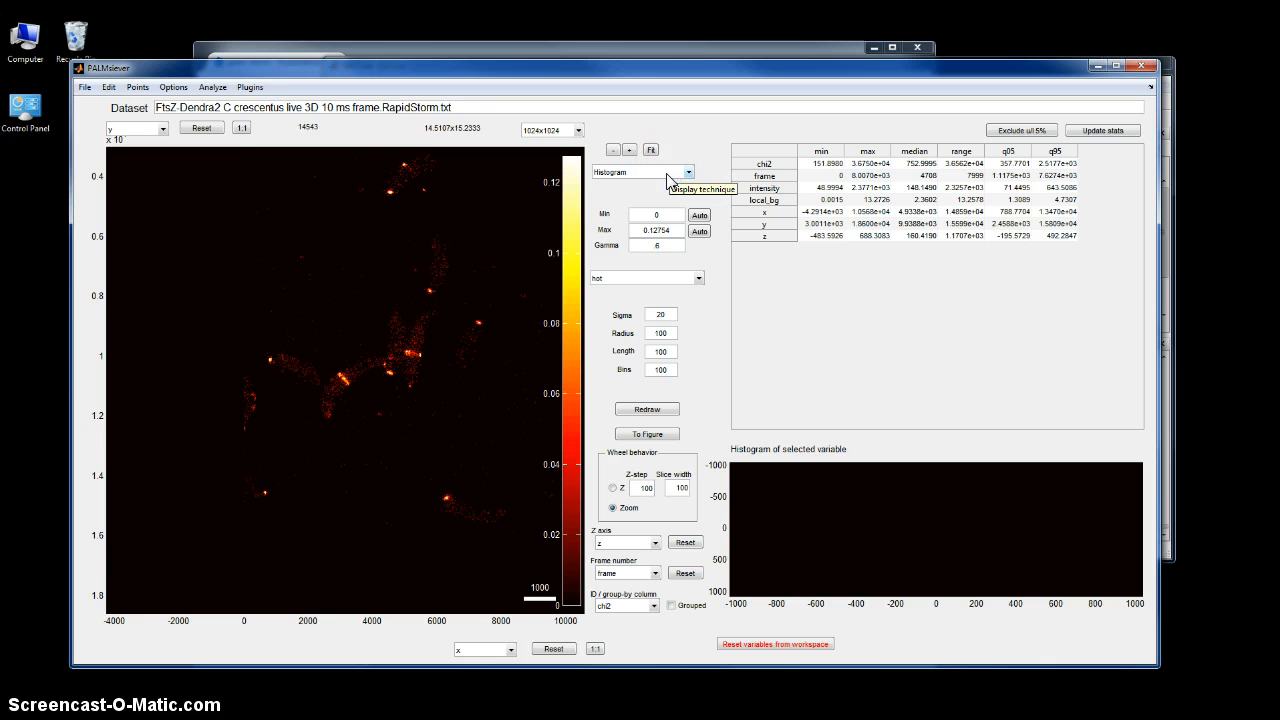
# - Switch the display technique to Points and zoom toward the branched cells
pyautogui.click(687, 171)
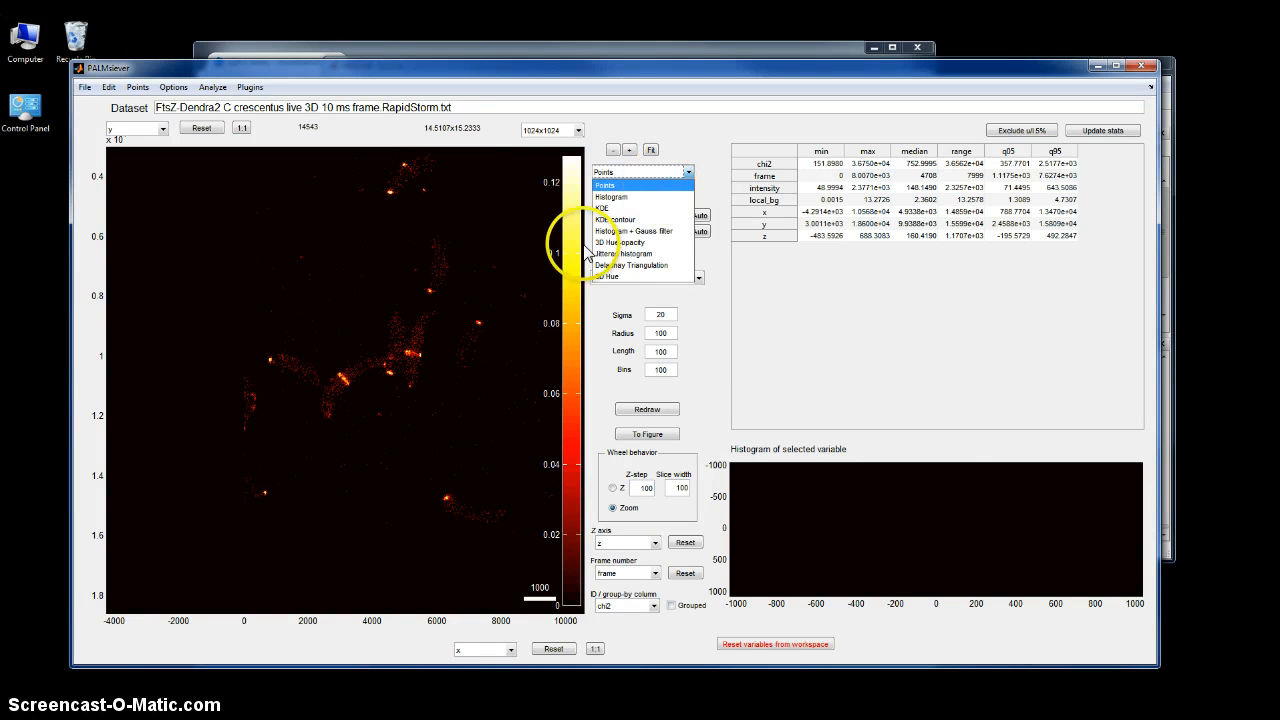
pyautogui.click(605, 185)
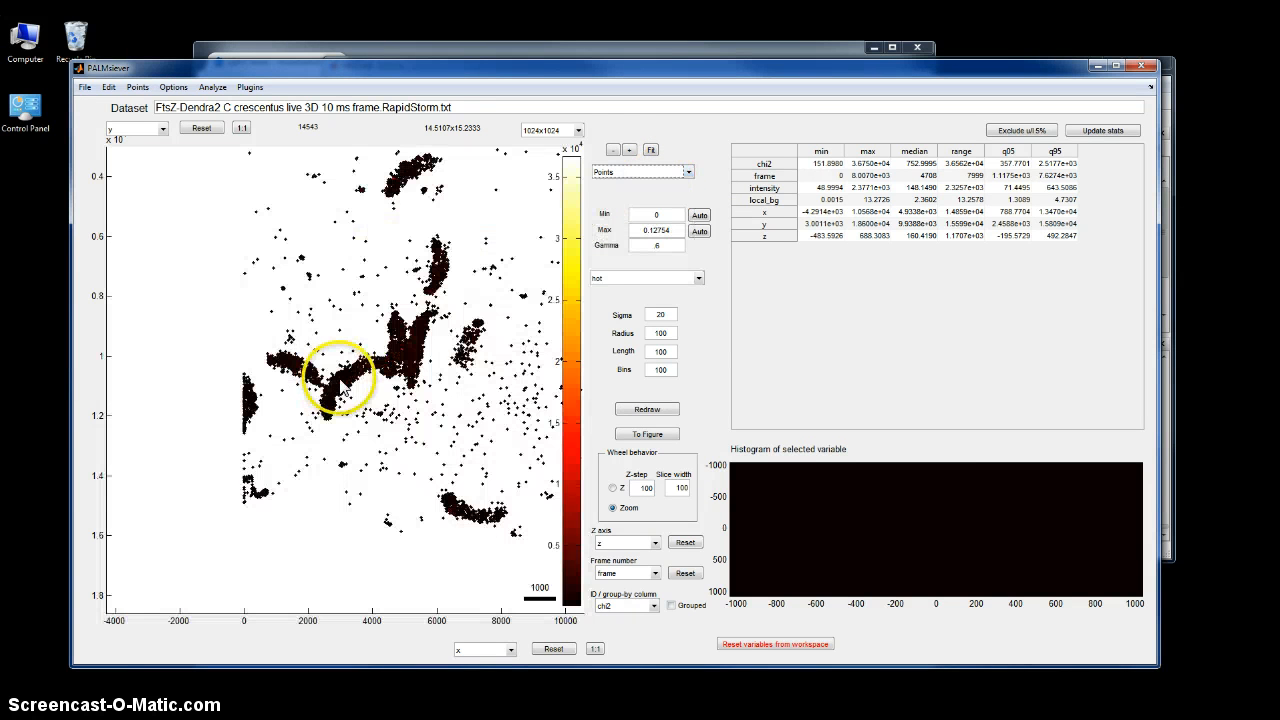
pyautogui.scroll(3)
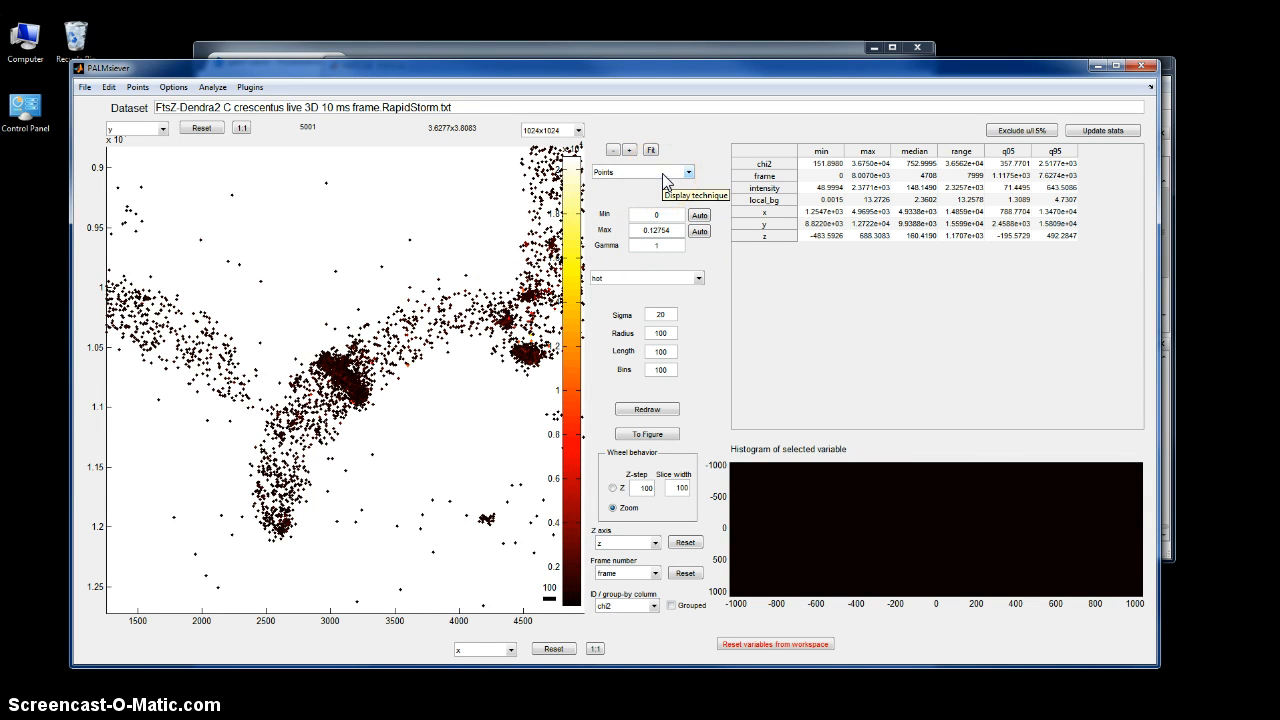
# - Render as Histogram + Gauss filter with sigma 15 around the branched cells
pyautogui.click(686, 171)
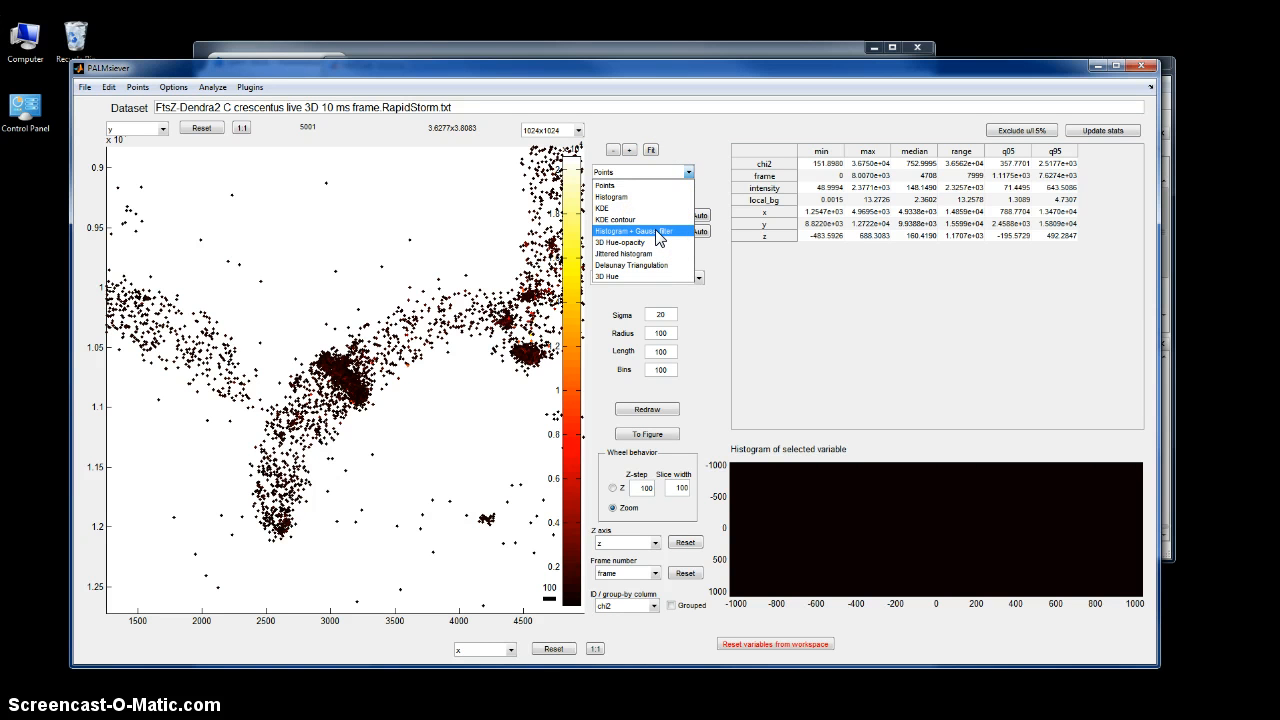
pyautogui.click(633, 231)
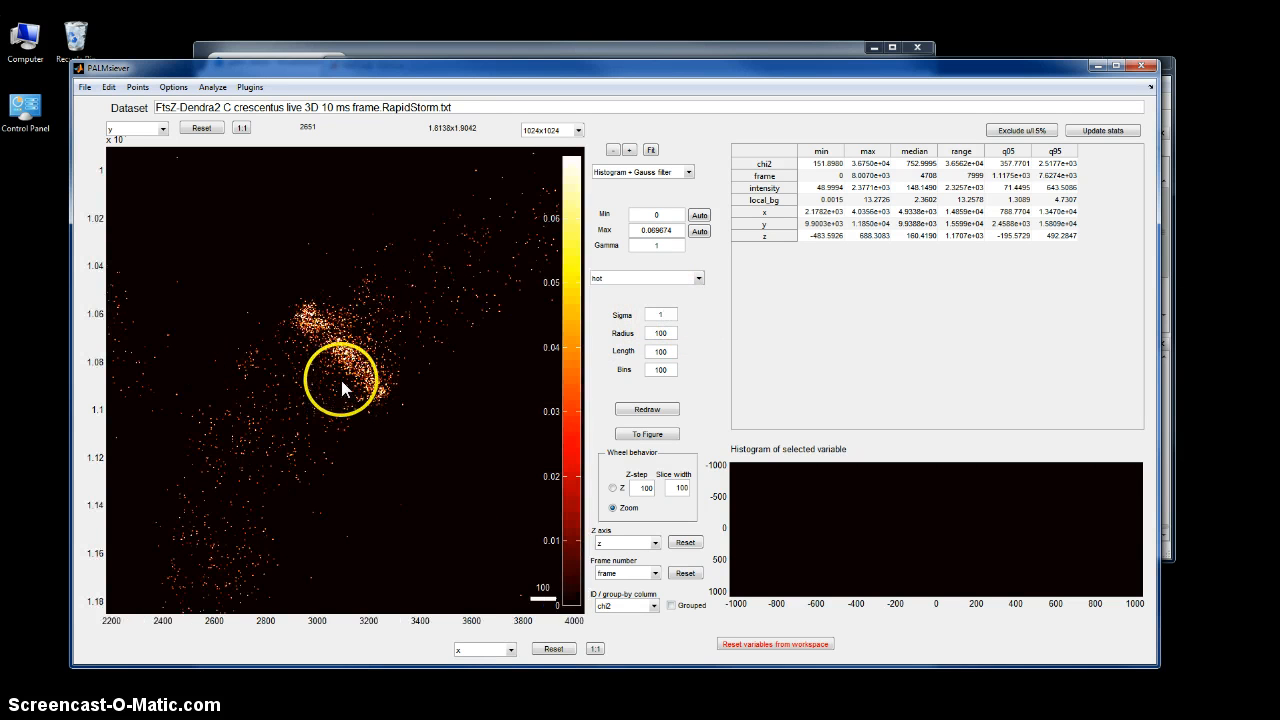
pyautogui.scroll(3)
pyautogui.write('5')
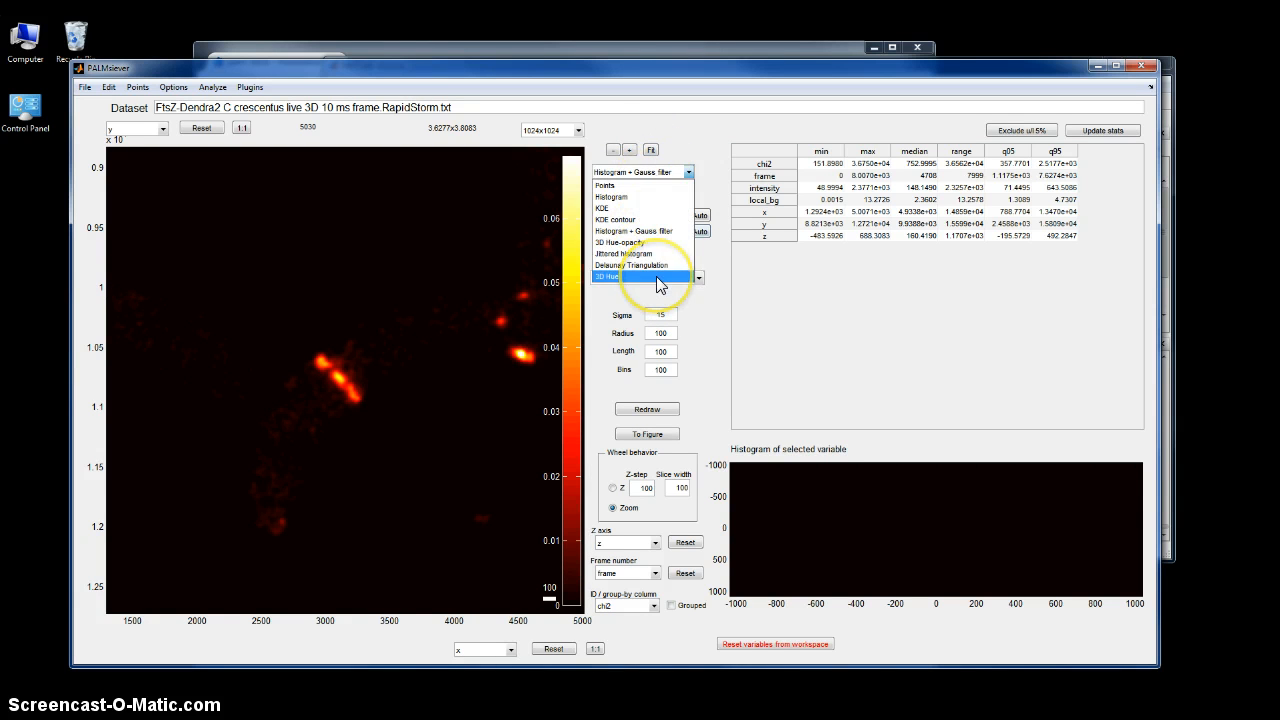
# - Try 3D Hue, return to Gauss histogram, and auto-scale the Min and Max limits
pyautogui.click(644, 275)
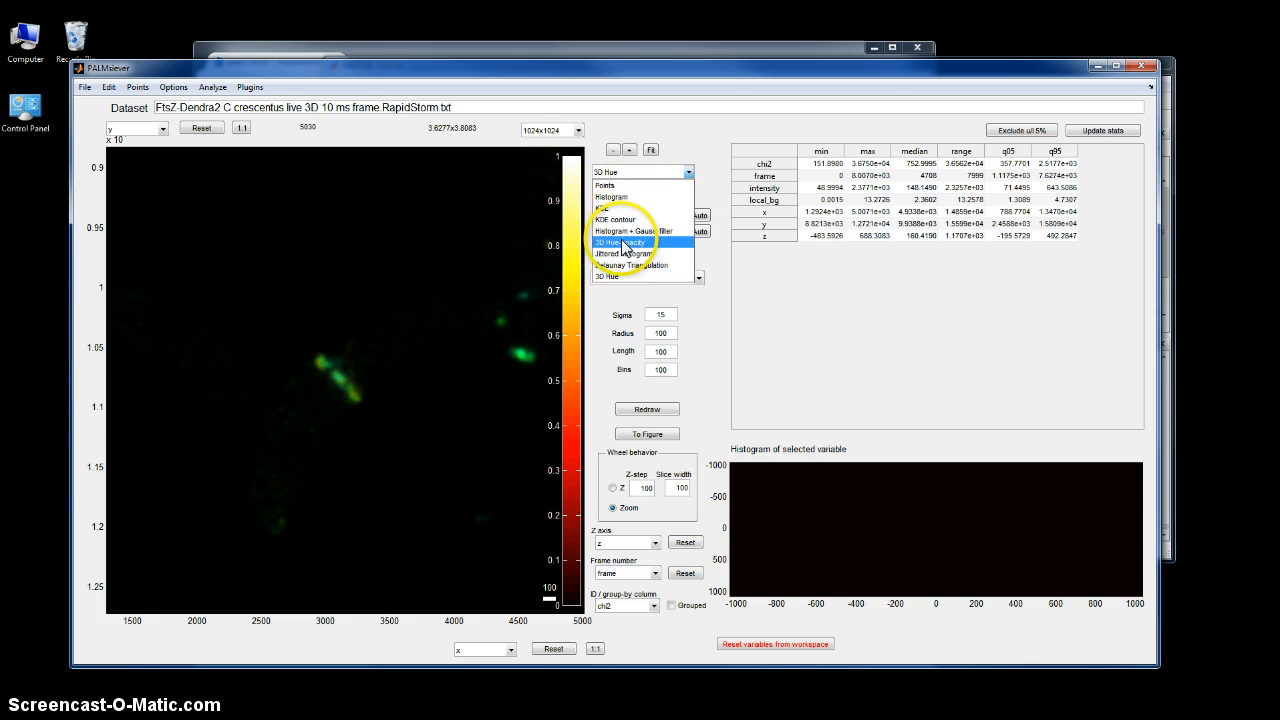
pyautogui.click(640, 231)
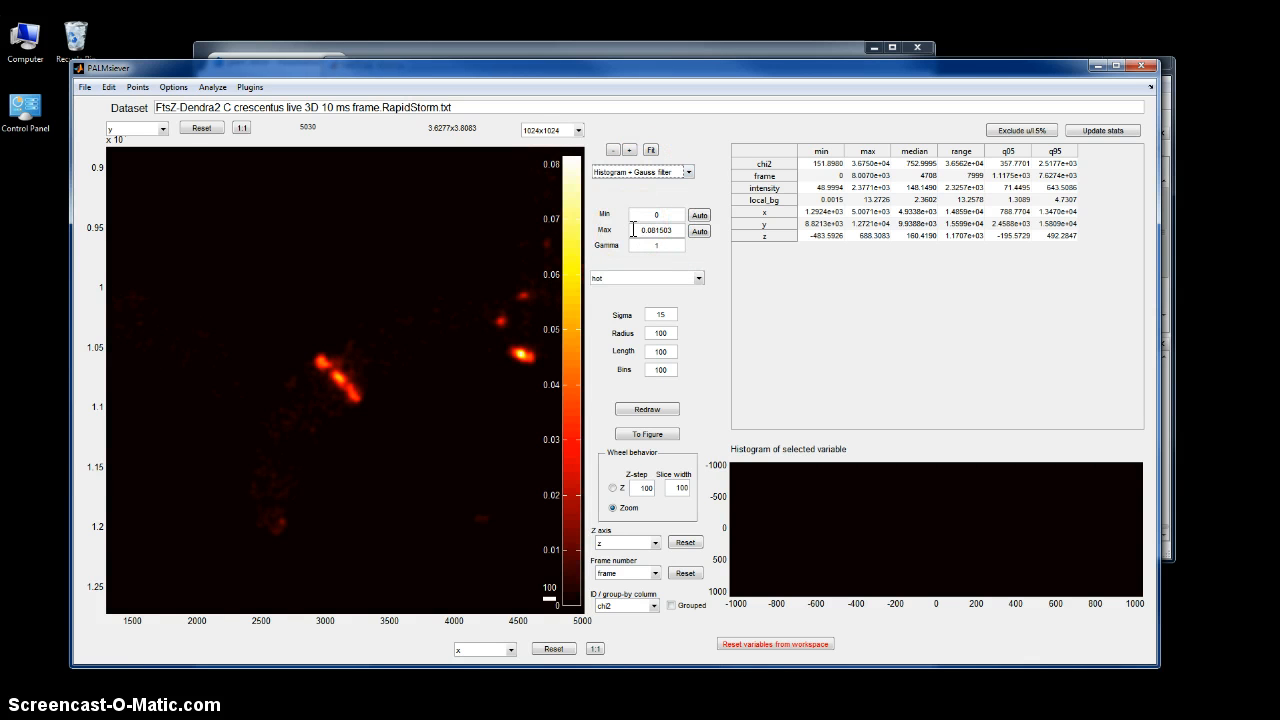
pyautogui.moveTo(656, 215)
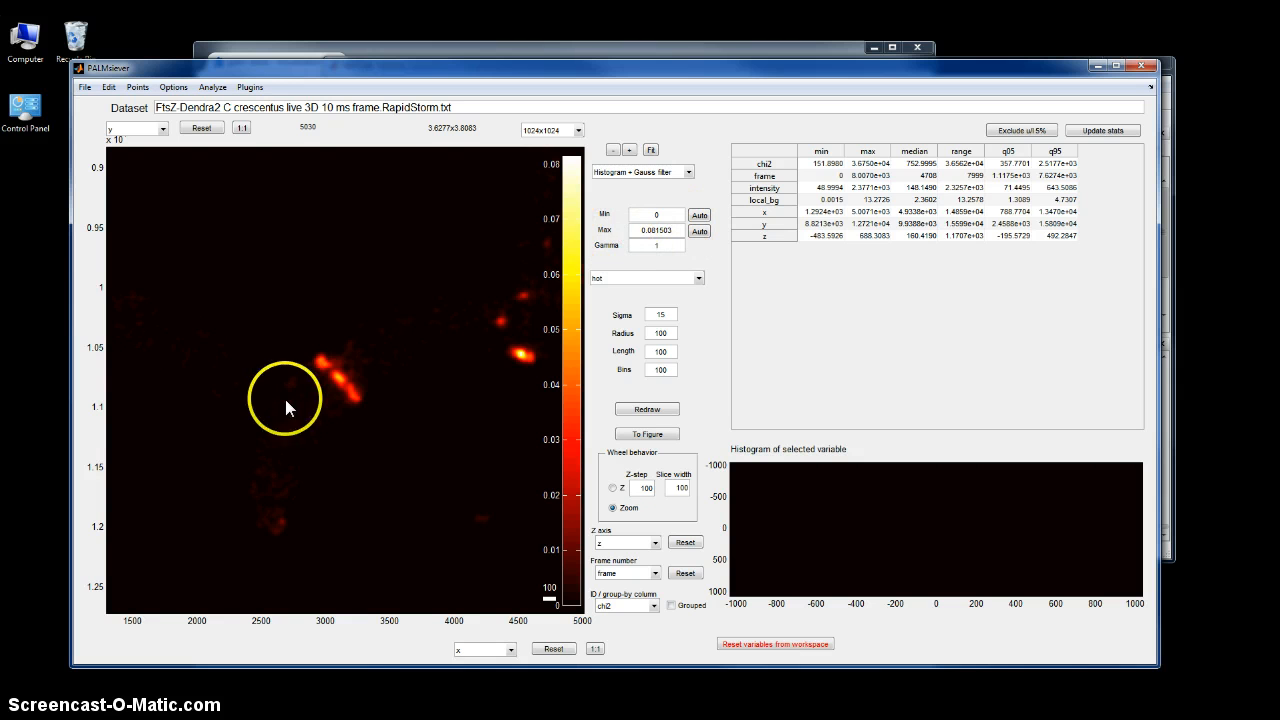
pyautogui.tripleClick(655, 230)
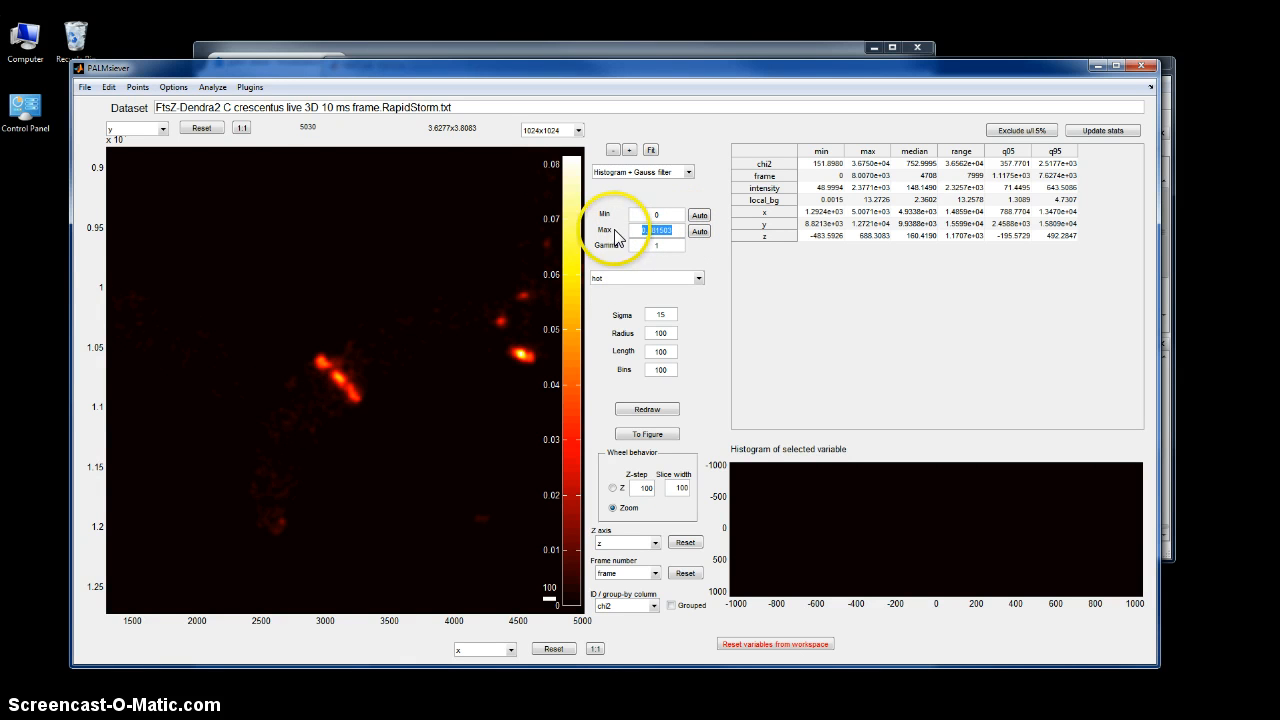
pyautogui.moveTo(265, 442)
pyautogui.write('.01')
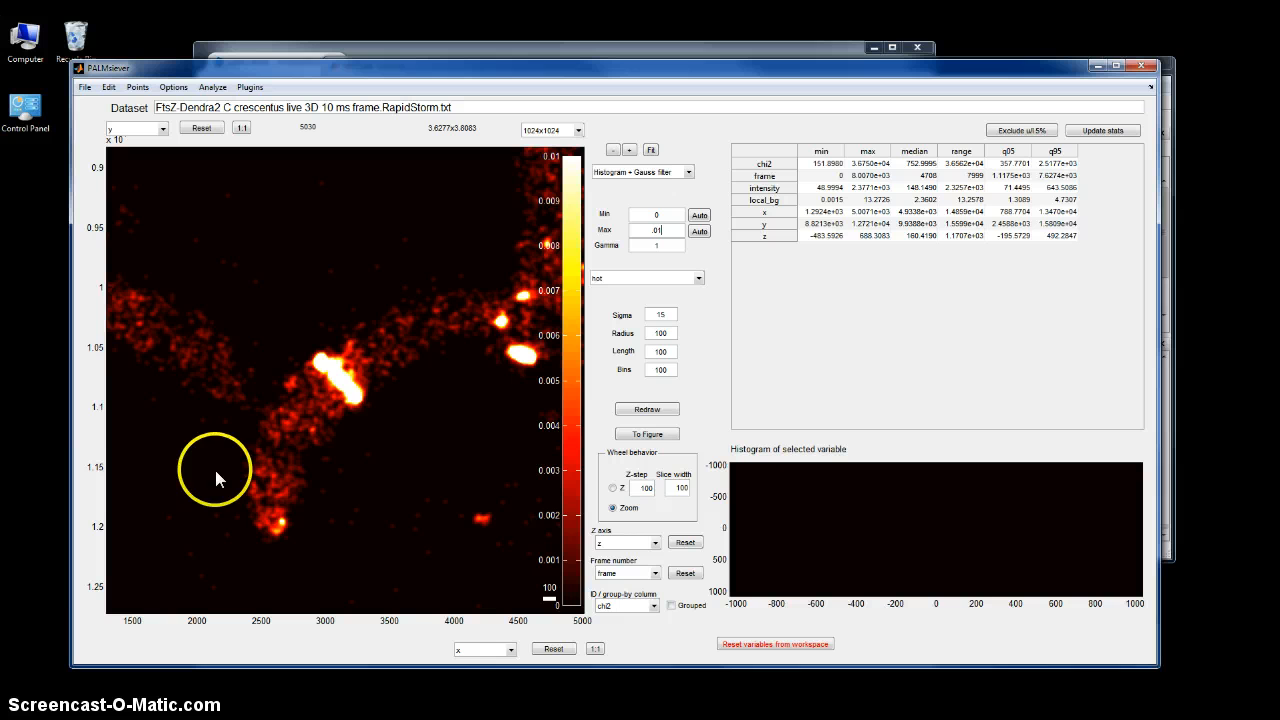
pyautogui.click(699, 231)
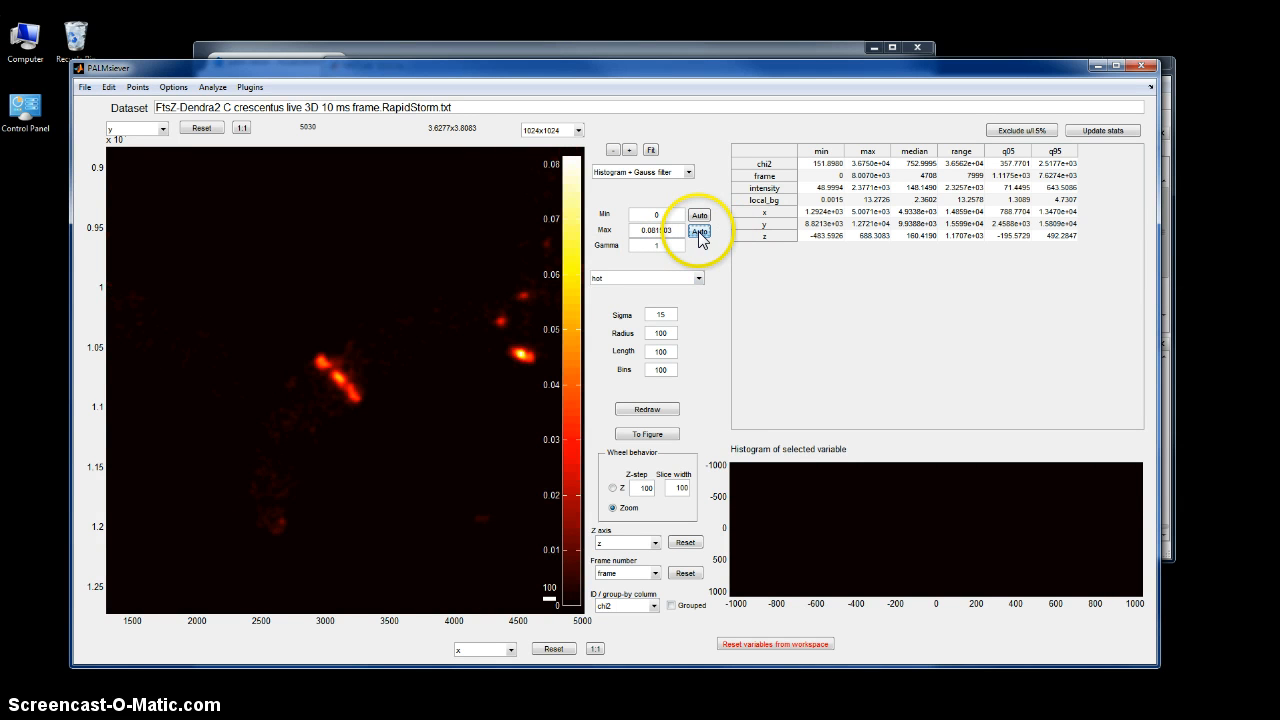
pyautogui.click(699, 231)
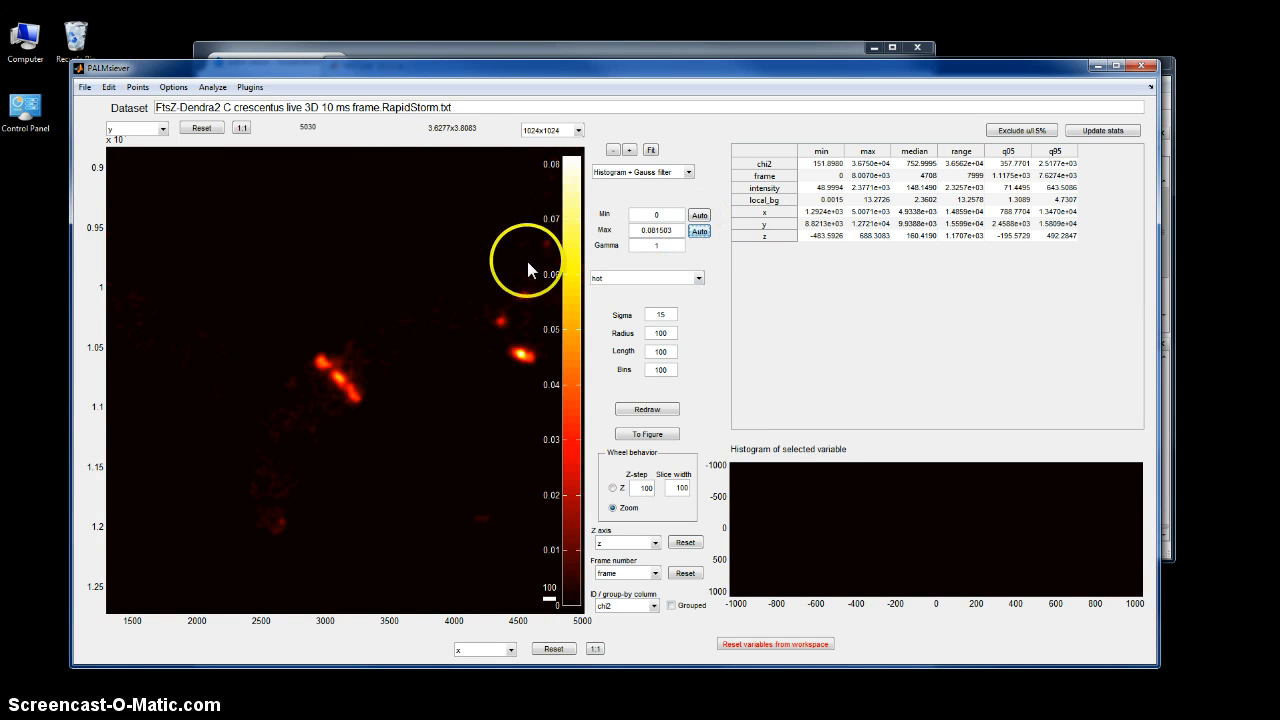
# - Try the copper and winter colour maps, then switch back to hot
pyautogui.click(697, 278)
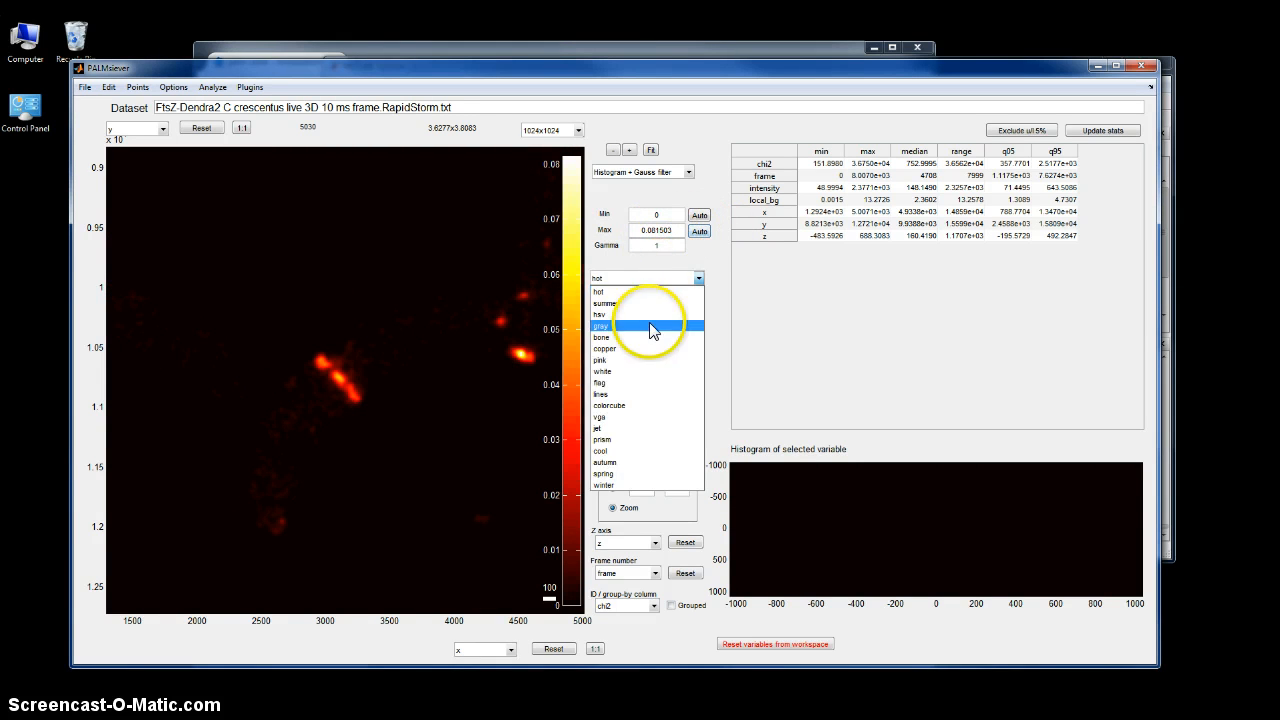
pyautogui.click(601, 348)
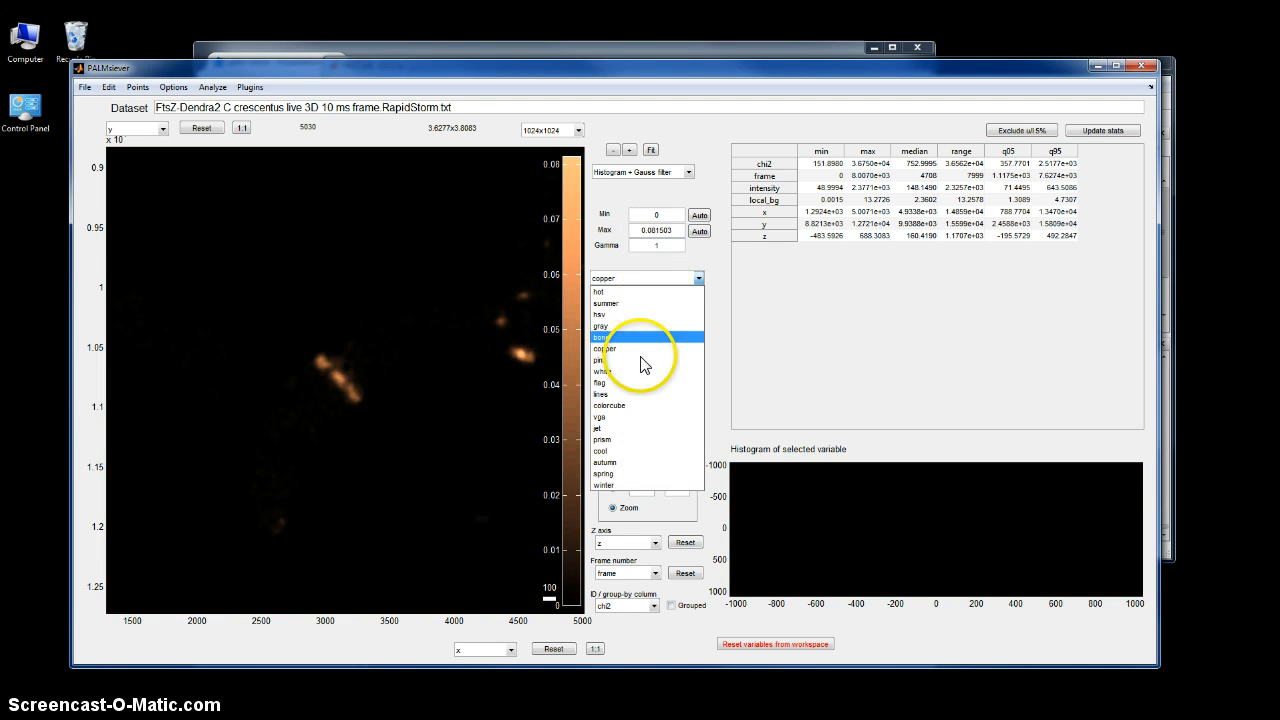
pyautogui.click(609, 404)
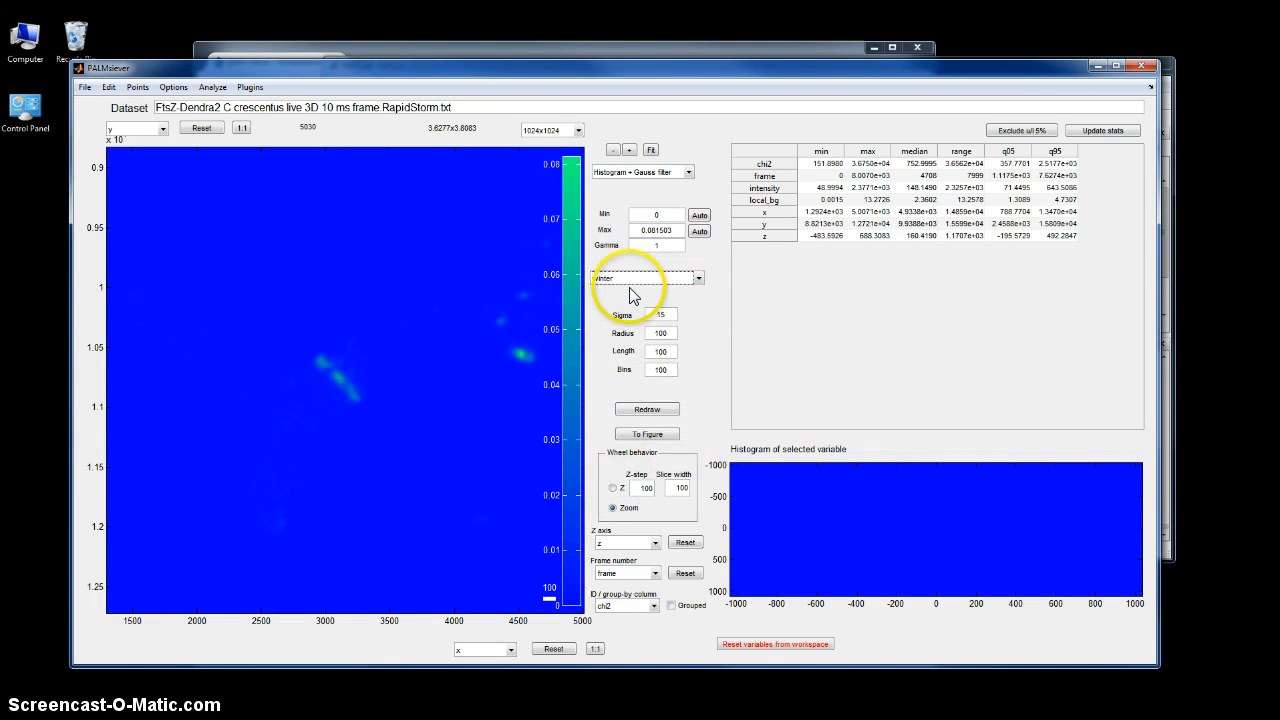
pyautogui.click(647, 278)
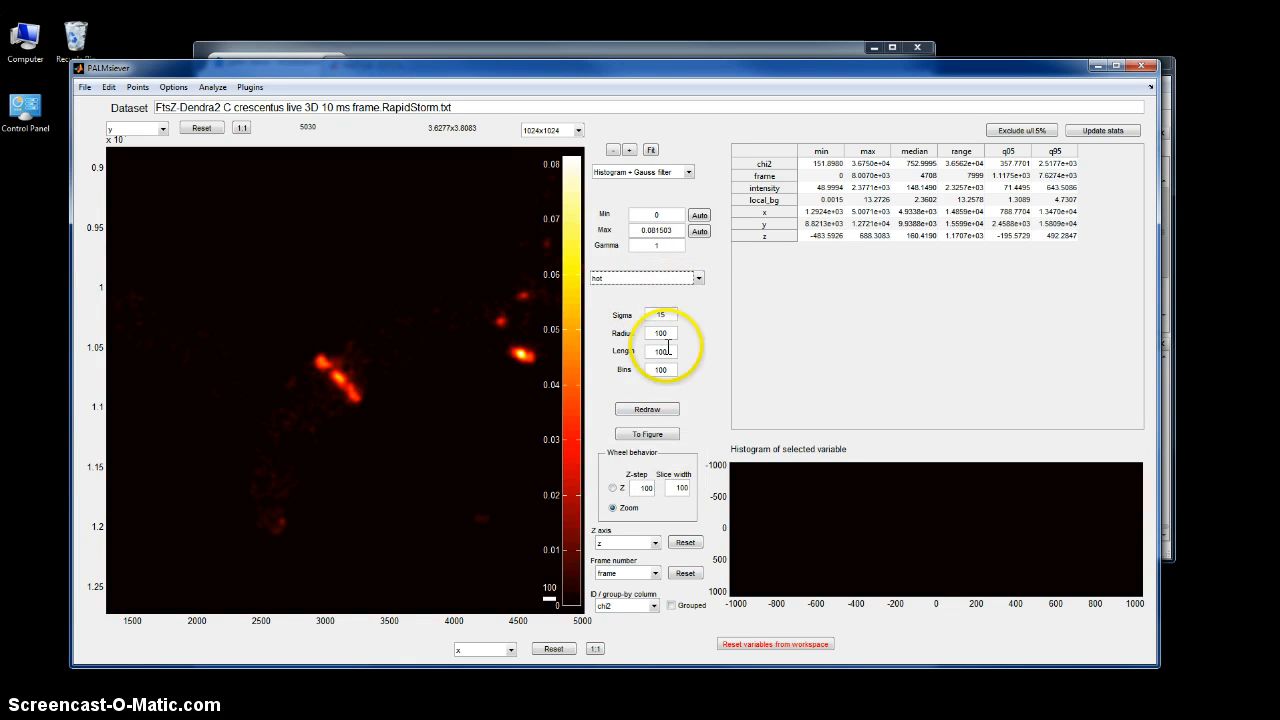
pyautogui.moveTo(118, 125)
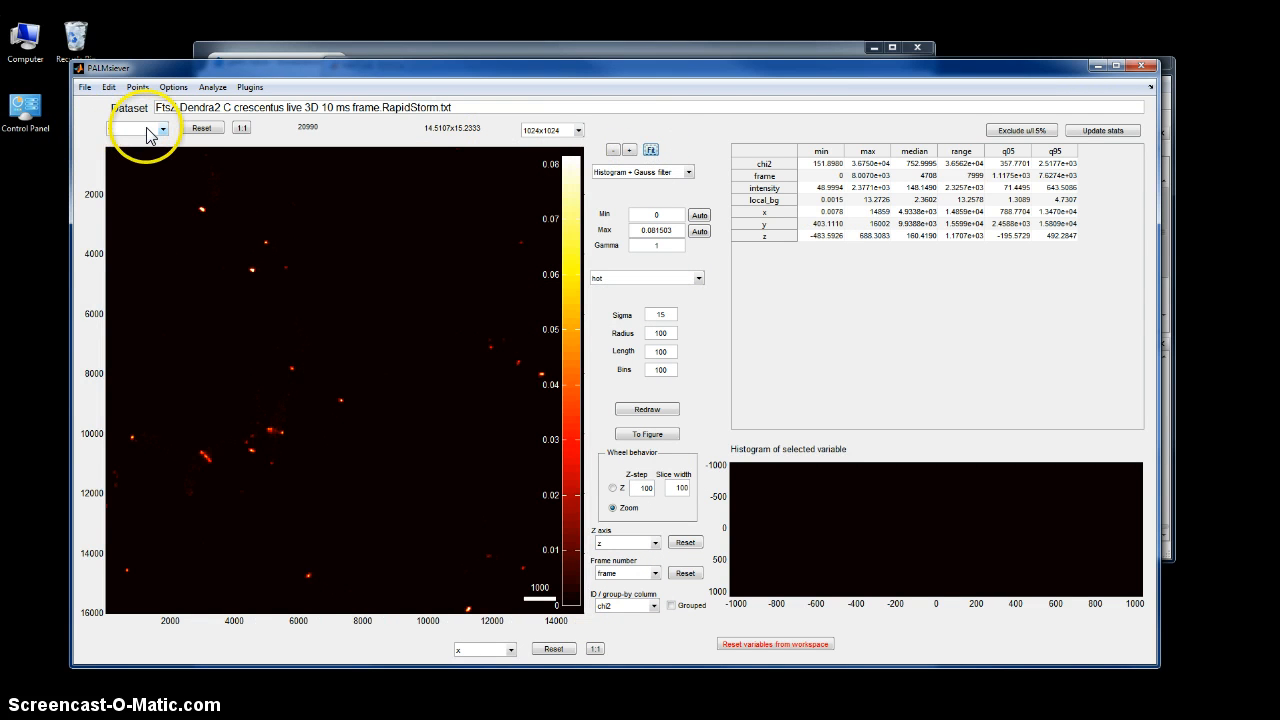
# - Plot z against x with 1:1 axis scaling, then reset the vertical axis range
pyautogui.click(162, 129)
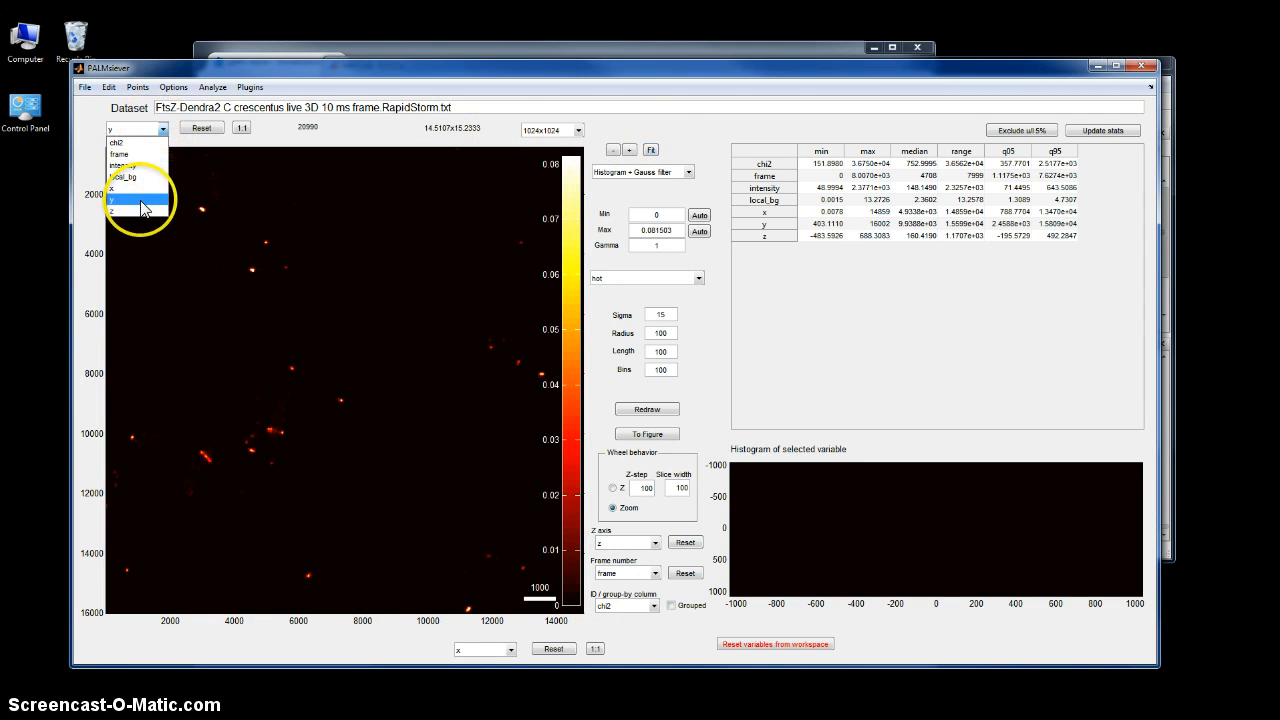
pyautogui.click(112, 211)
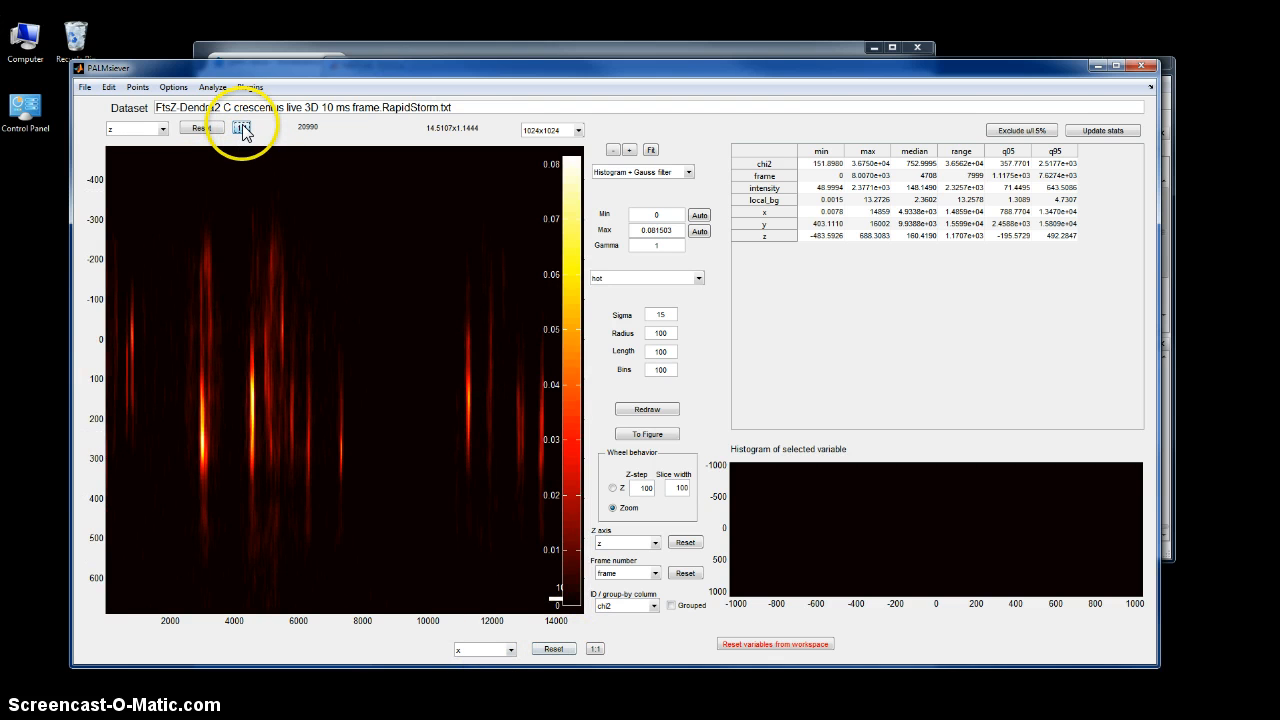
pyautogui.click(241, 127)
pyautogui.write('.5')
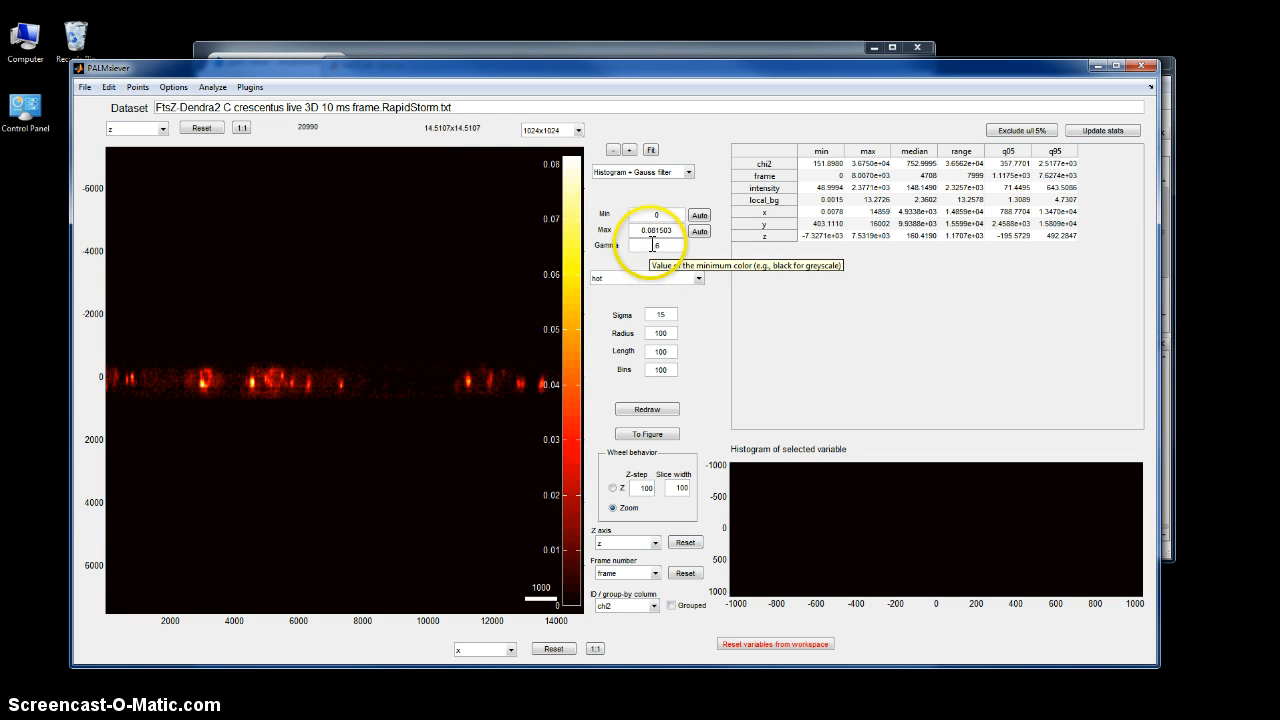
pyautogui.moveTo(212, 380)
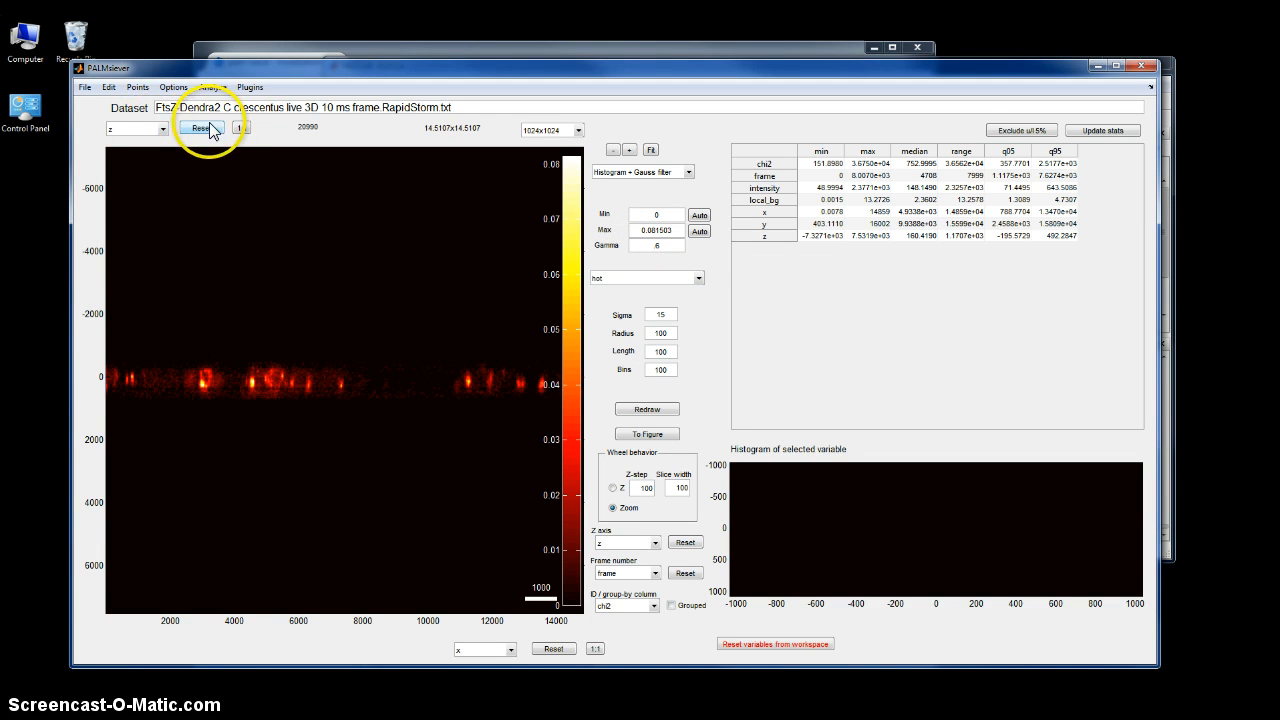
pyautogui.click(135, 128)
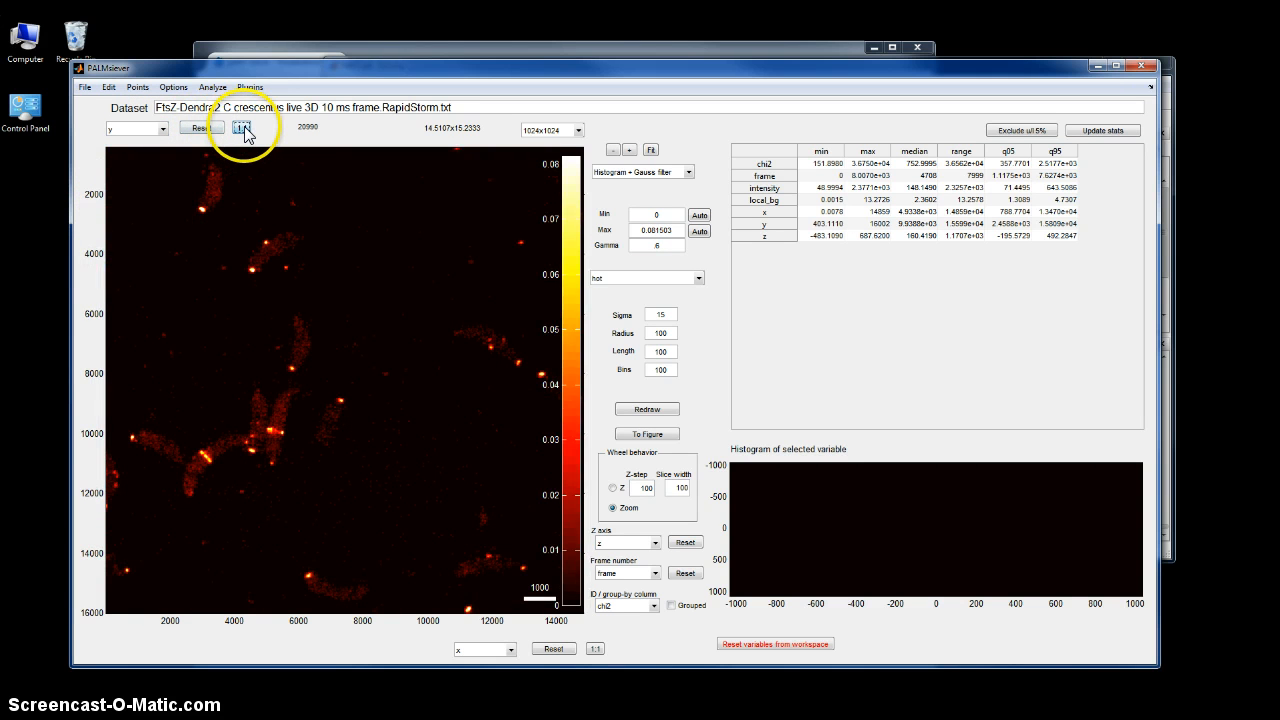
# - Equalize axis scaling and inspect the intensity, chi2, frame and local background histograms
pyautogui.click(241, 128)
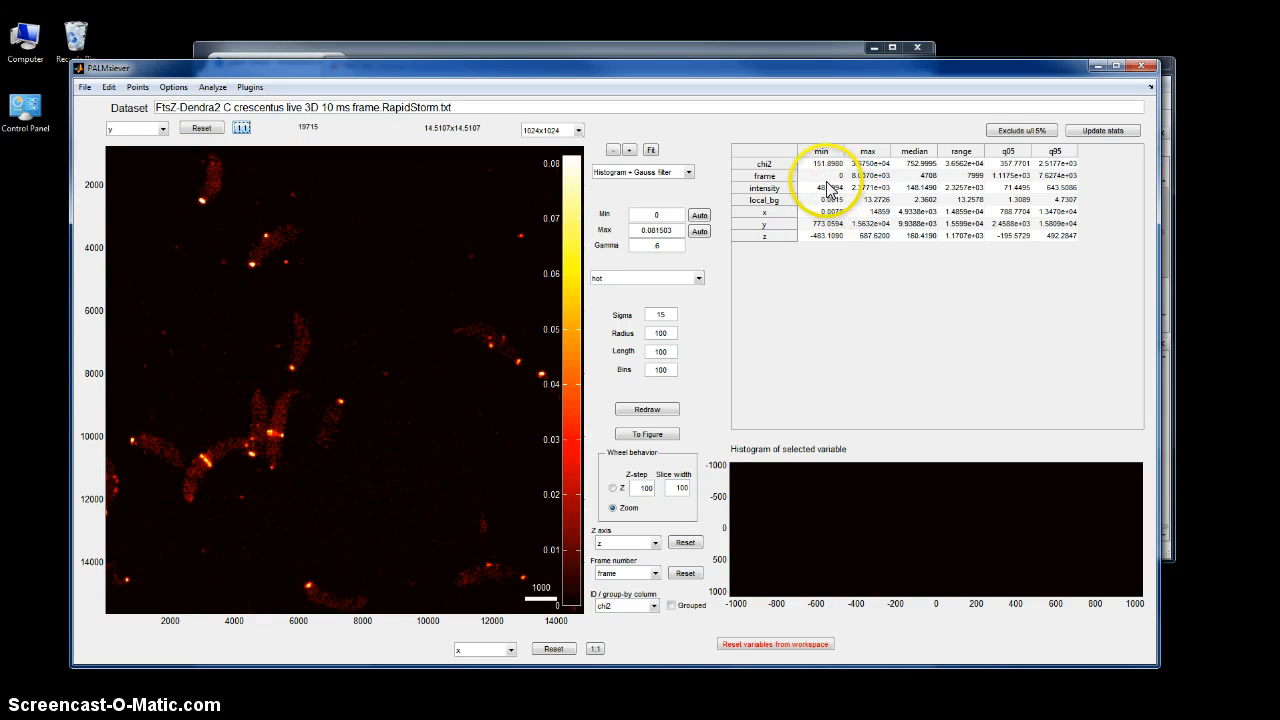
pyautogui.click(765, 188)
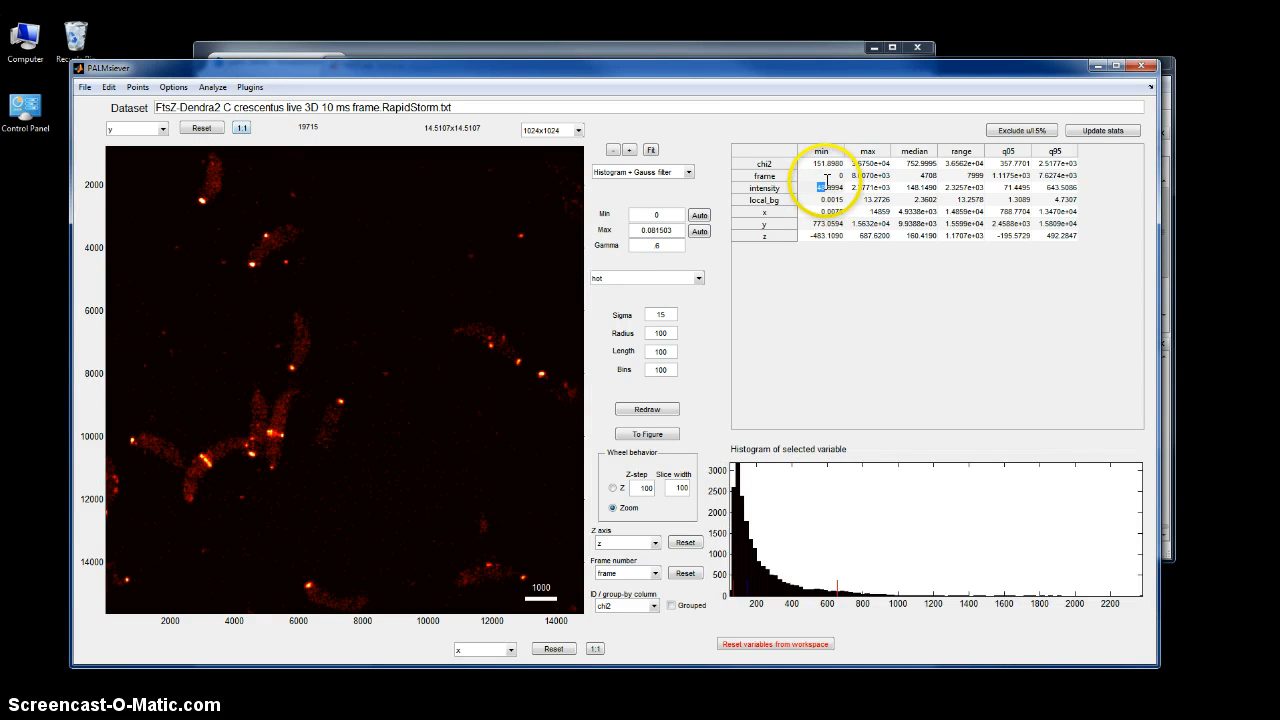
pyautogui.click(821, 163)
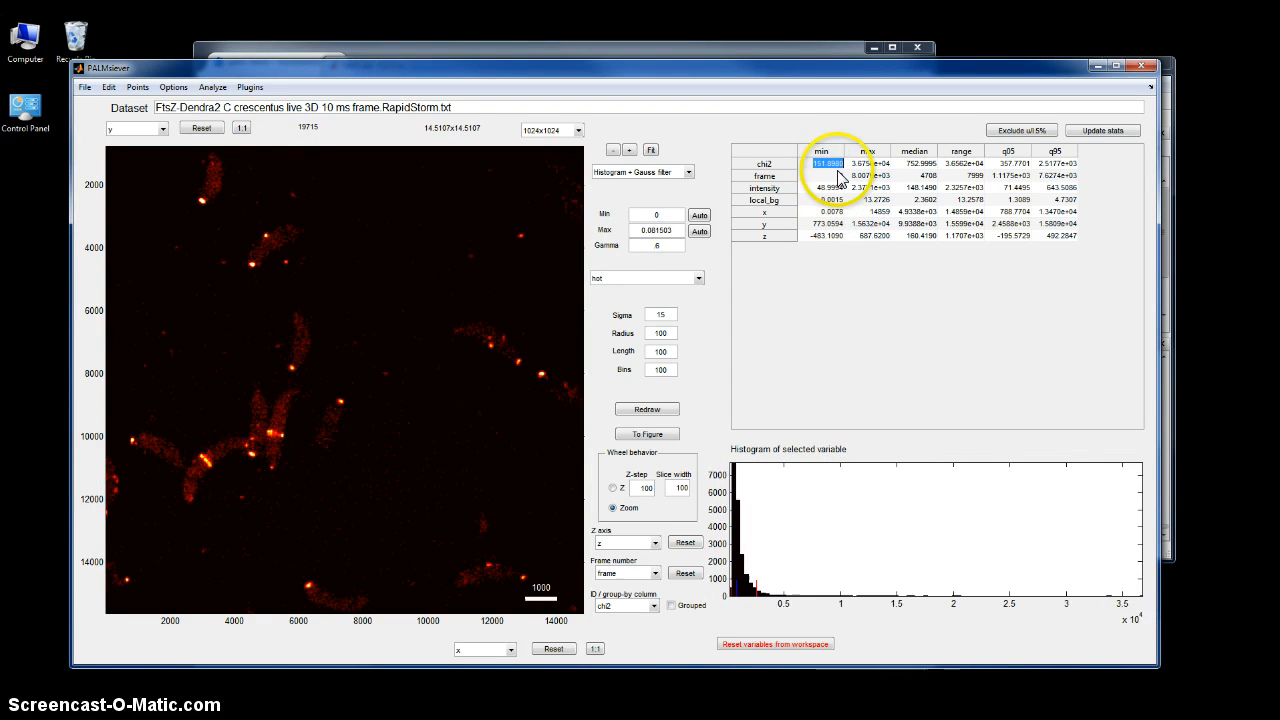
pyautogui.click(823, 199)
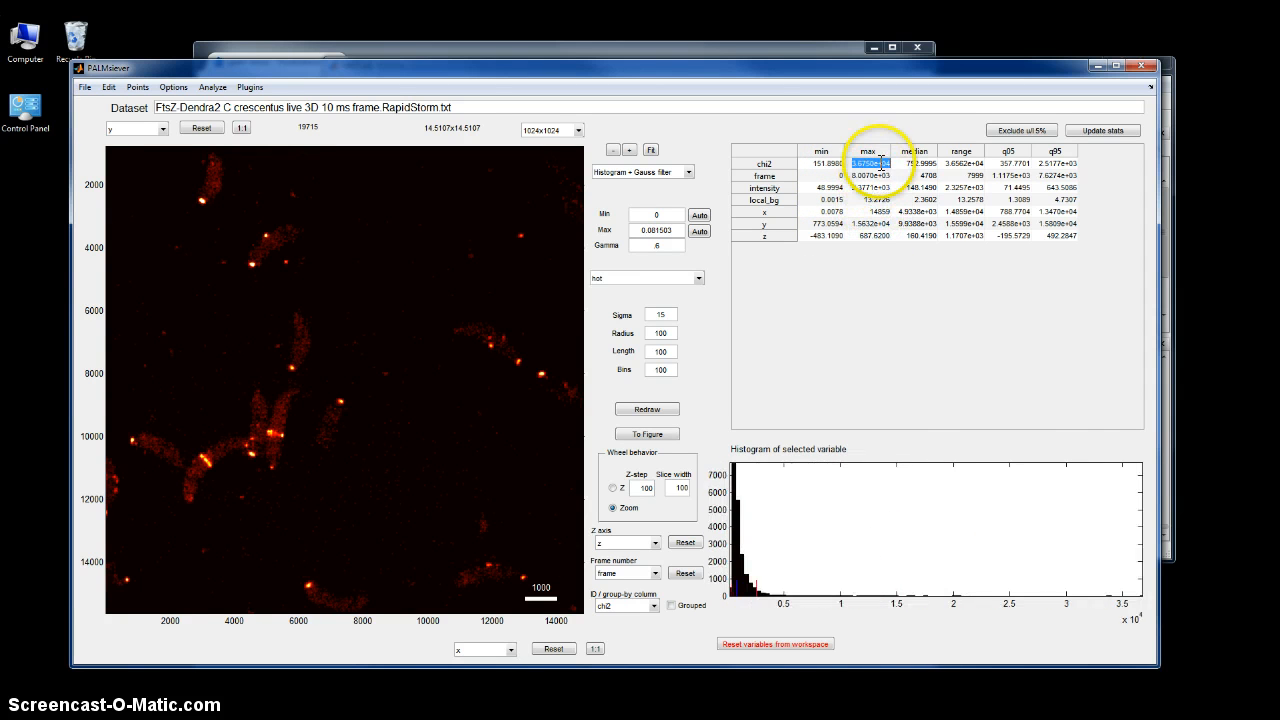
pyautogui.click(822, 175)
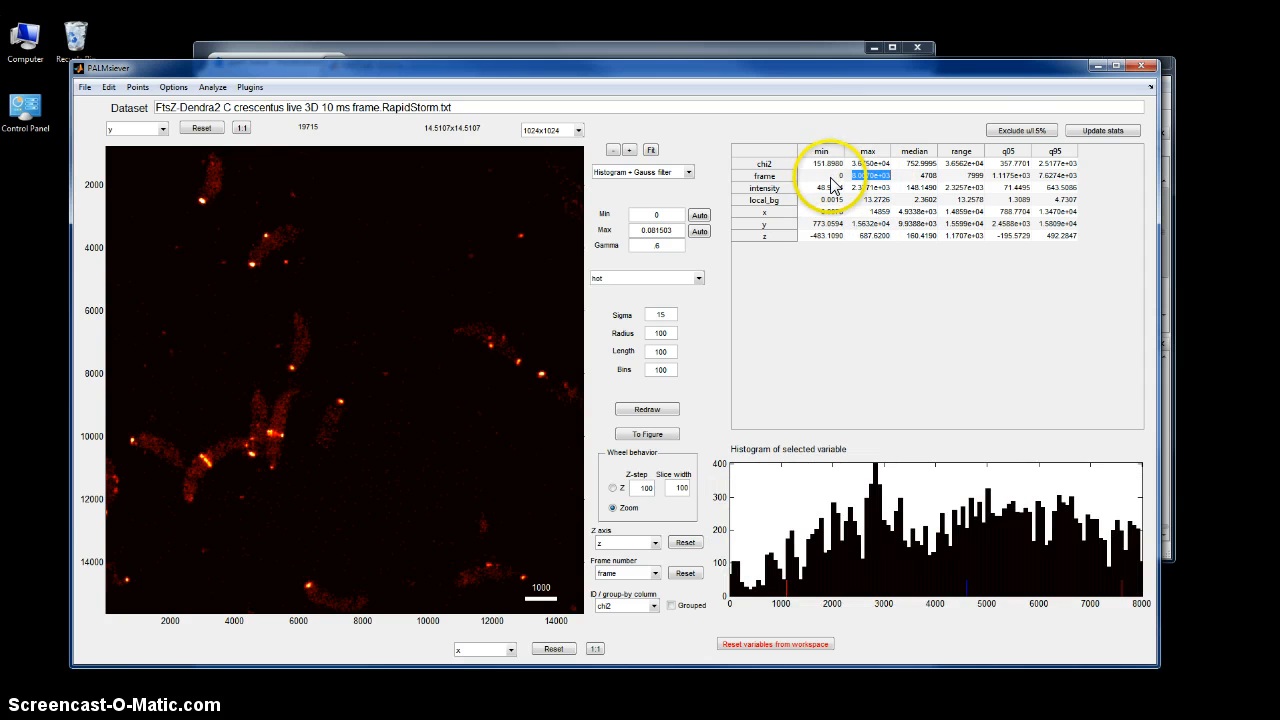
pyautogui.click(831, 199)
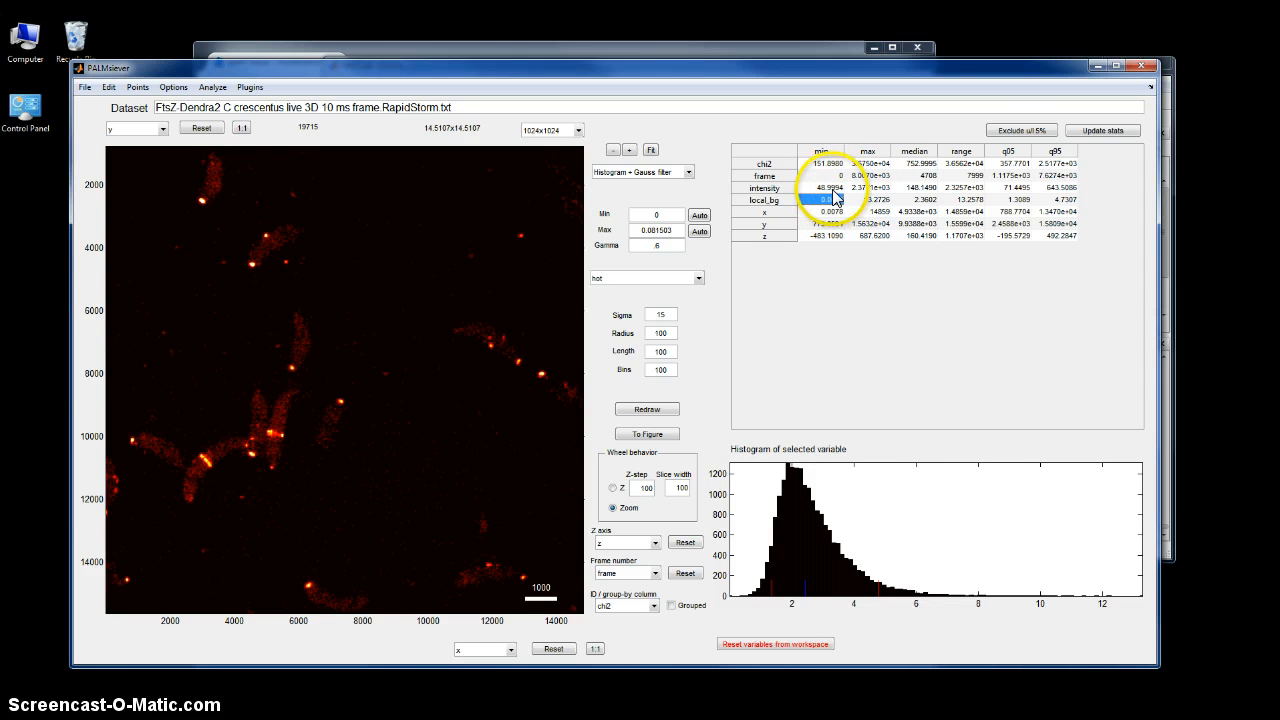
# - Filter intensity to 300–10000 and auto-rescale the colour maximum to about 0.097
pyautogui.click(820, 188)
pyautogui.write('2000')
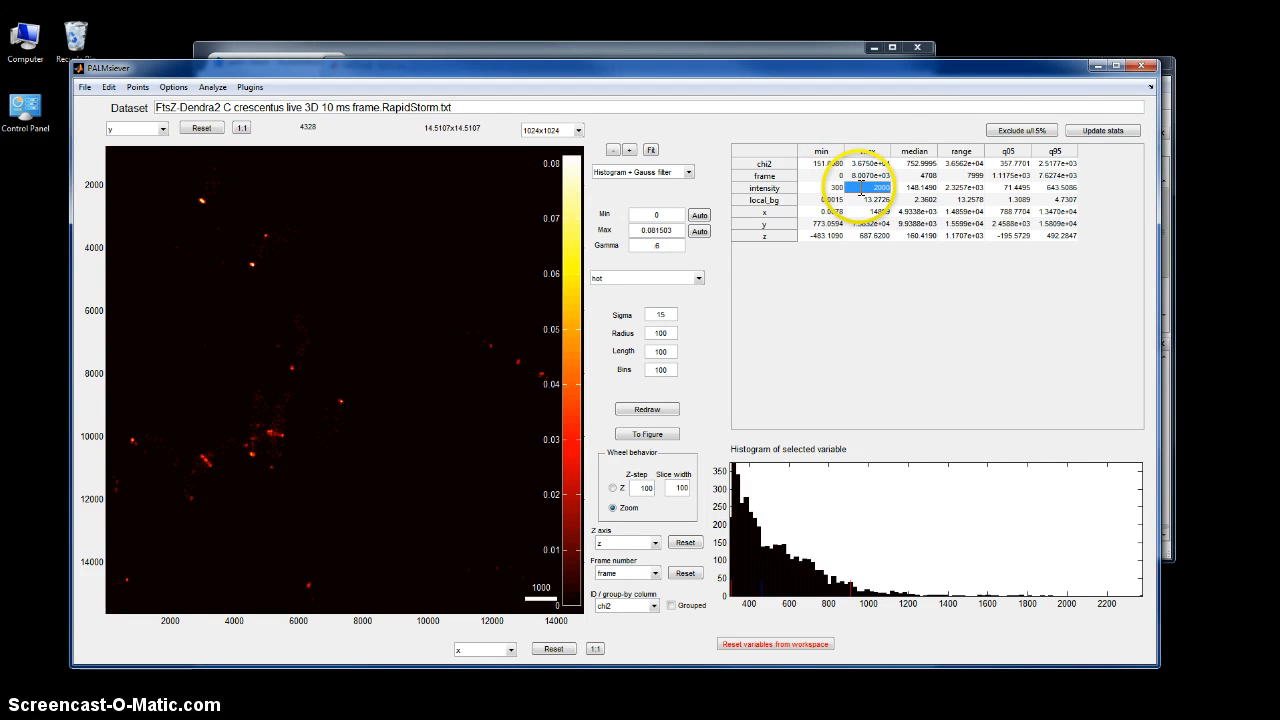
pyautogui.click(699, 230)
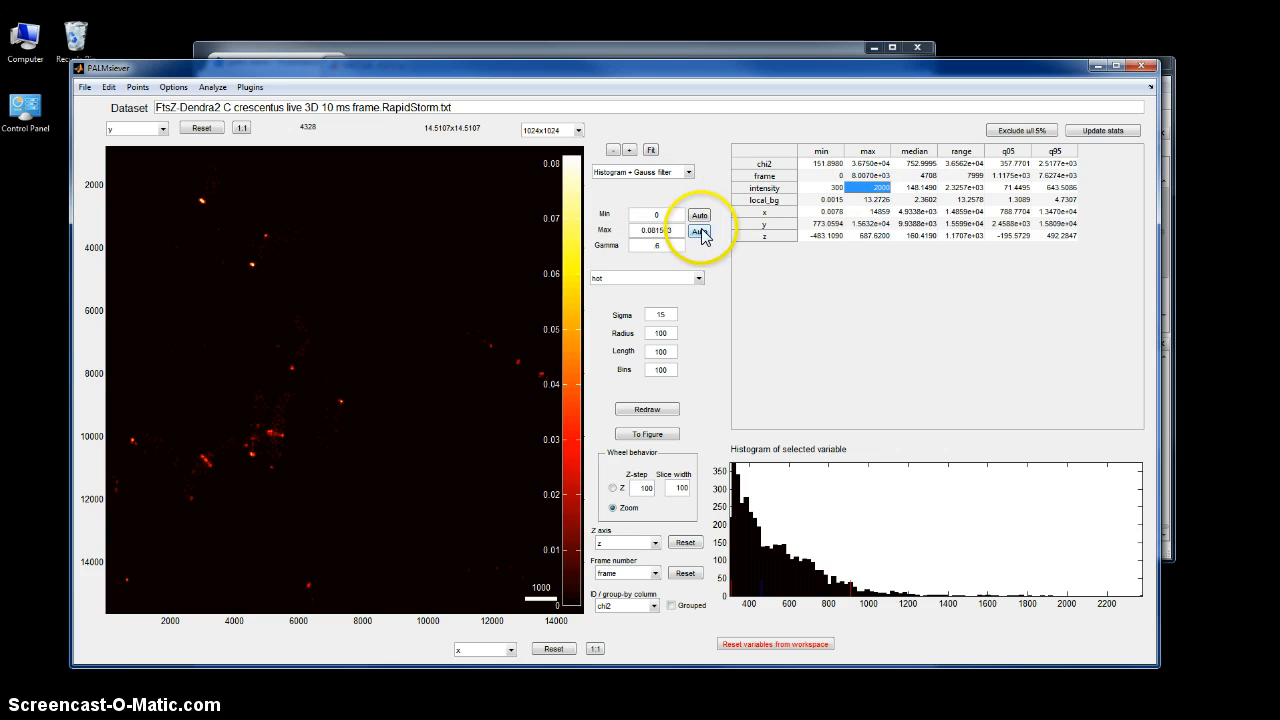
pyautogui.click(699, 231)
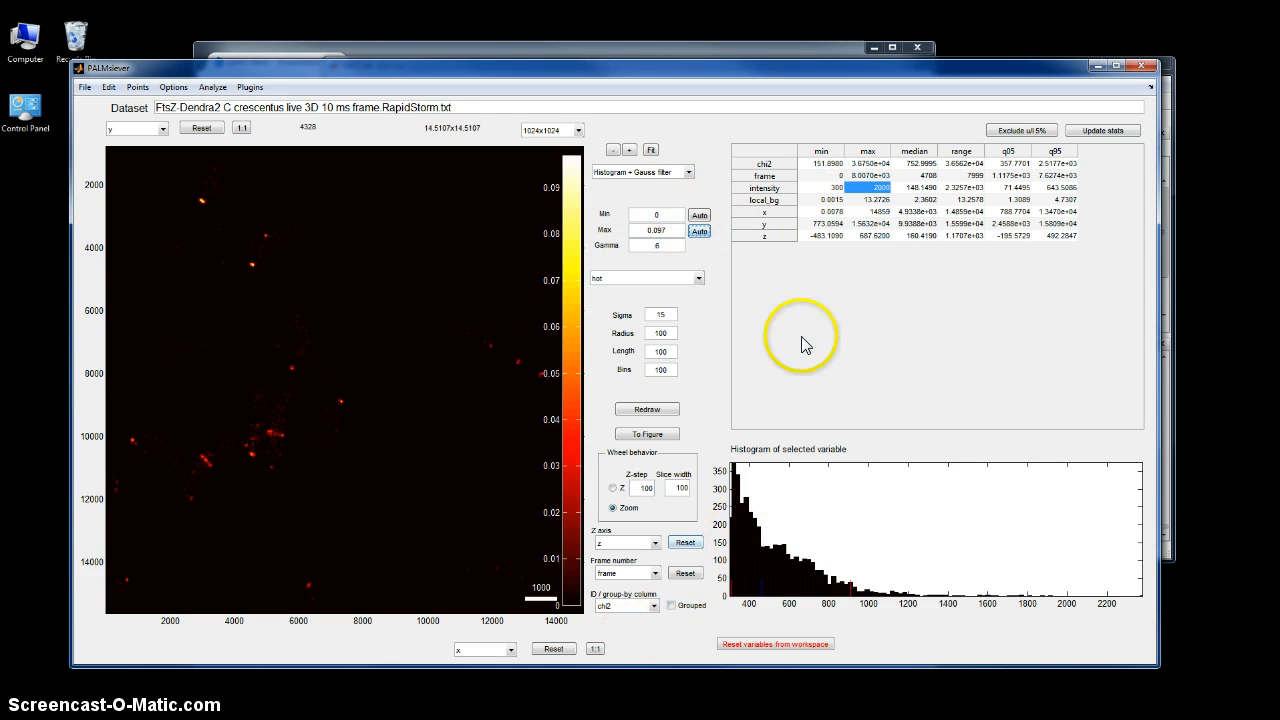
pyautogui.click(820, 188)
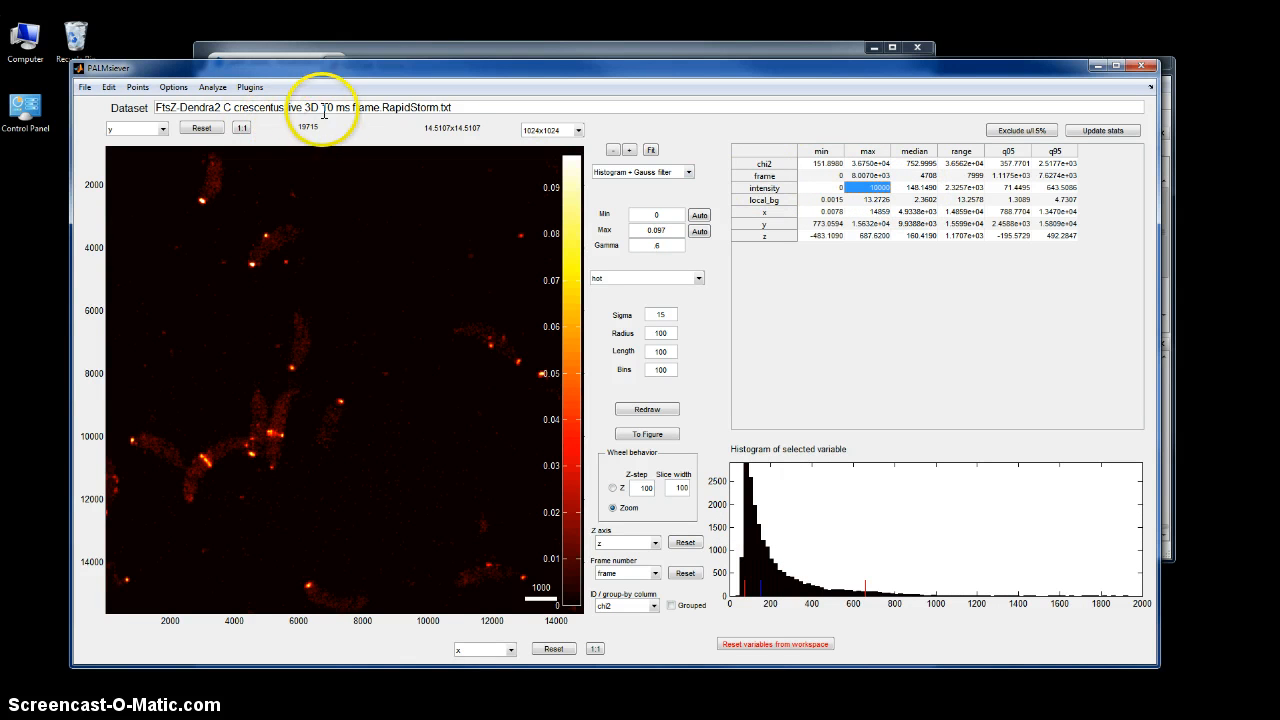
pyautogui.moveTo(303, 145)
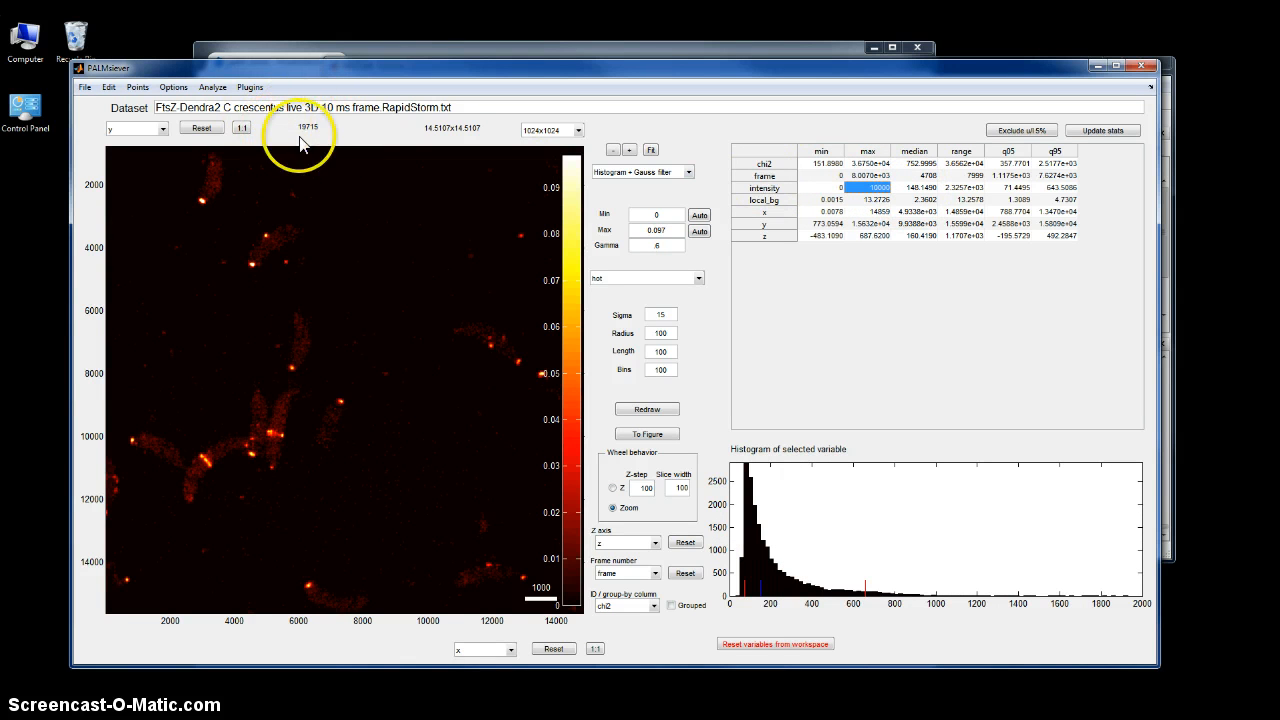
pyautogui.click(810, 187)
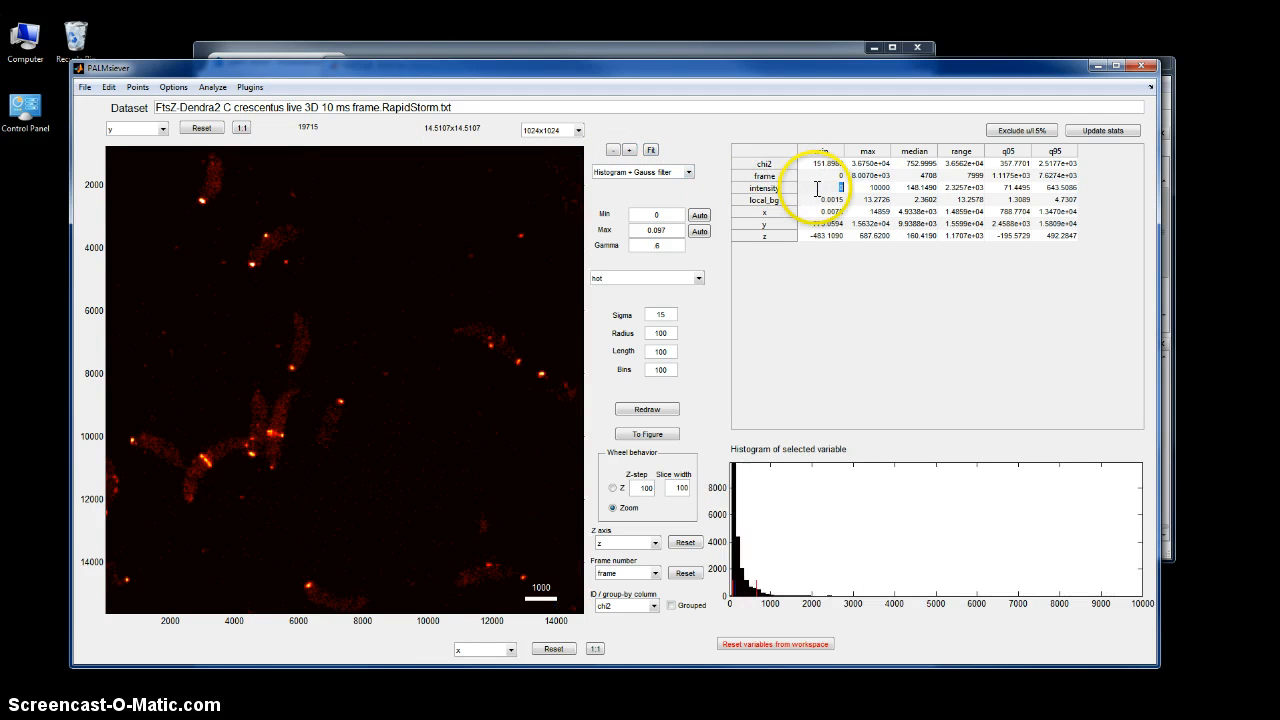
pyautogui.click(825, 188)
pyautogui.write('300')
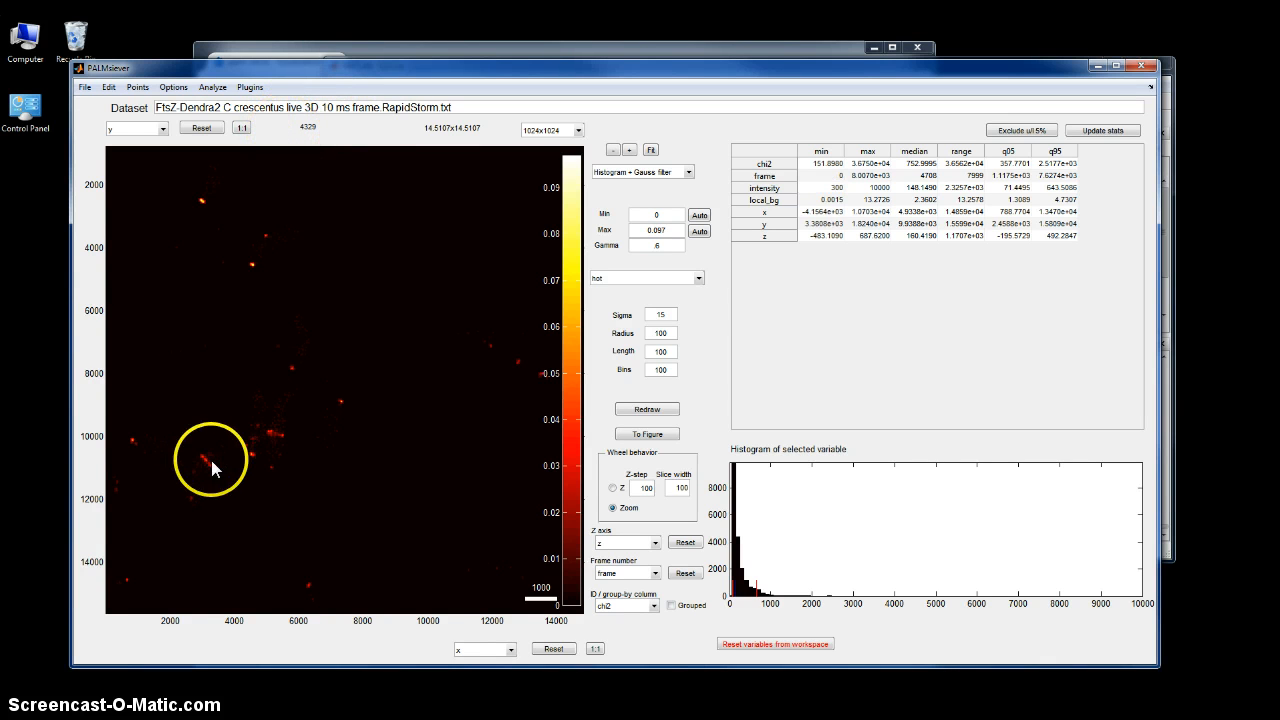
# - Zoom onto one bright bacterium near x 3000 and auto-rescale the colour maximum to ~0.030
pyautogui.scroll(3)
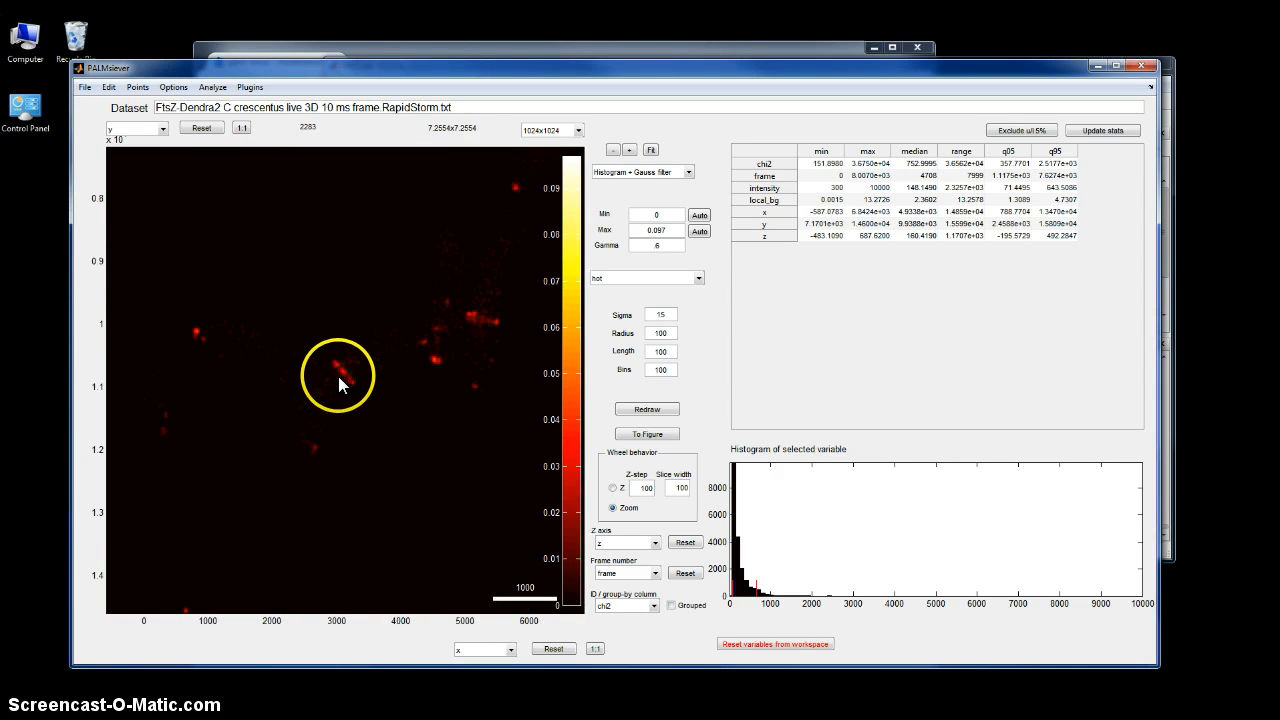
pyautogui.scroll(3)
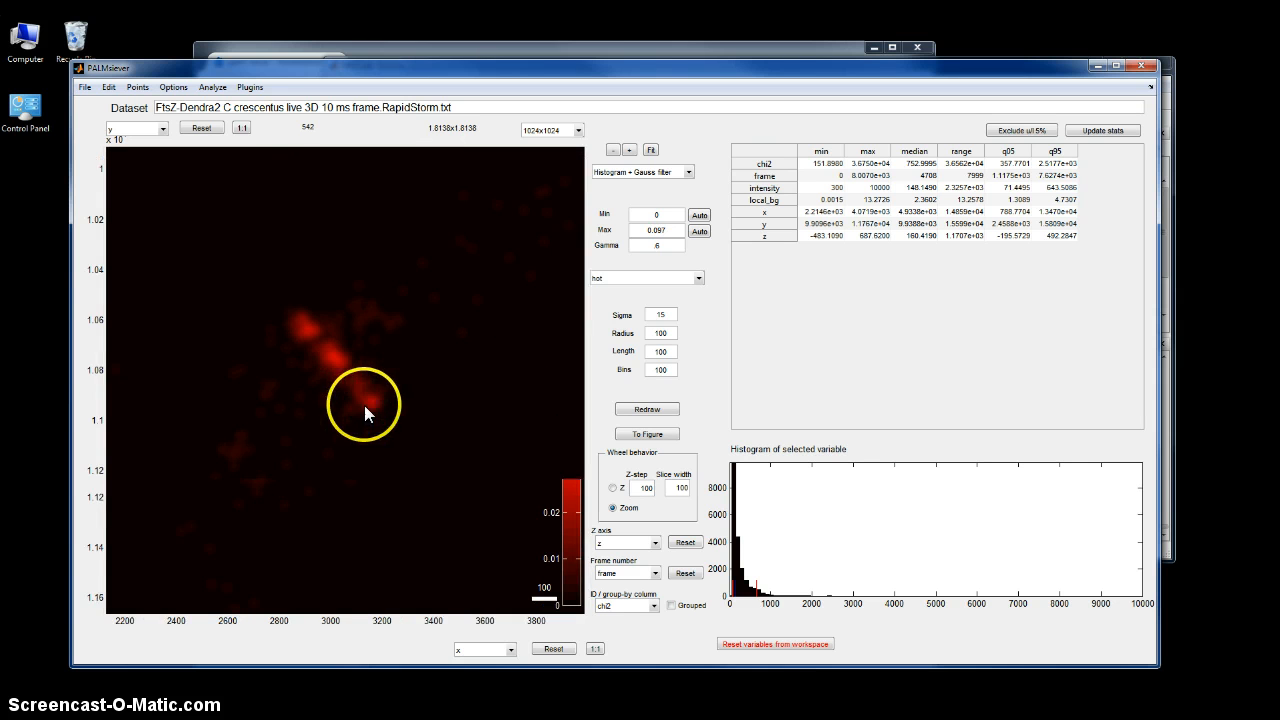
pyautogui.click(699, 231)
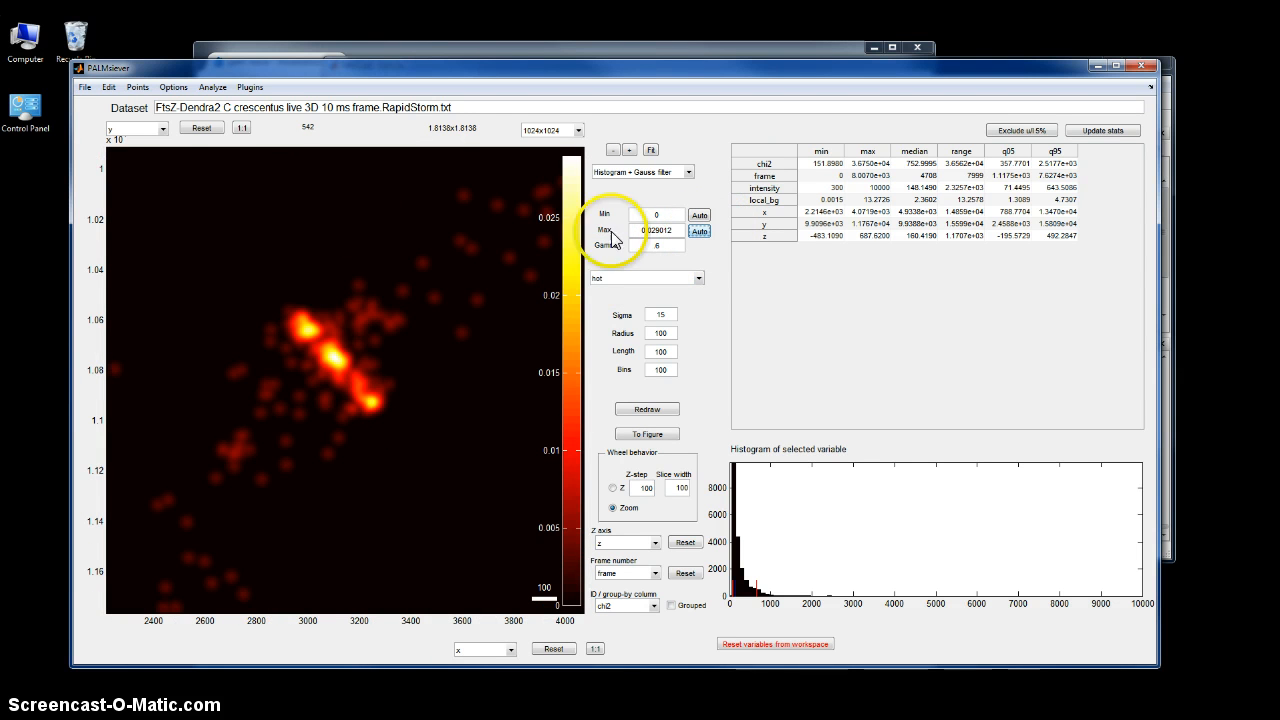
pyautogui.moveTo(210, 240)
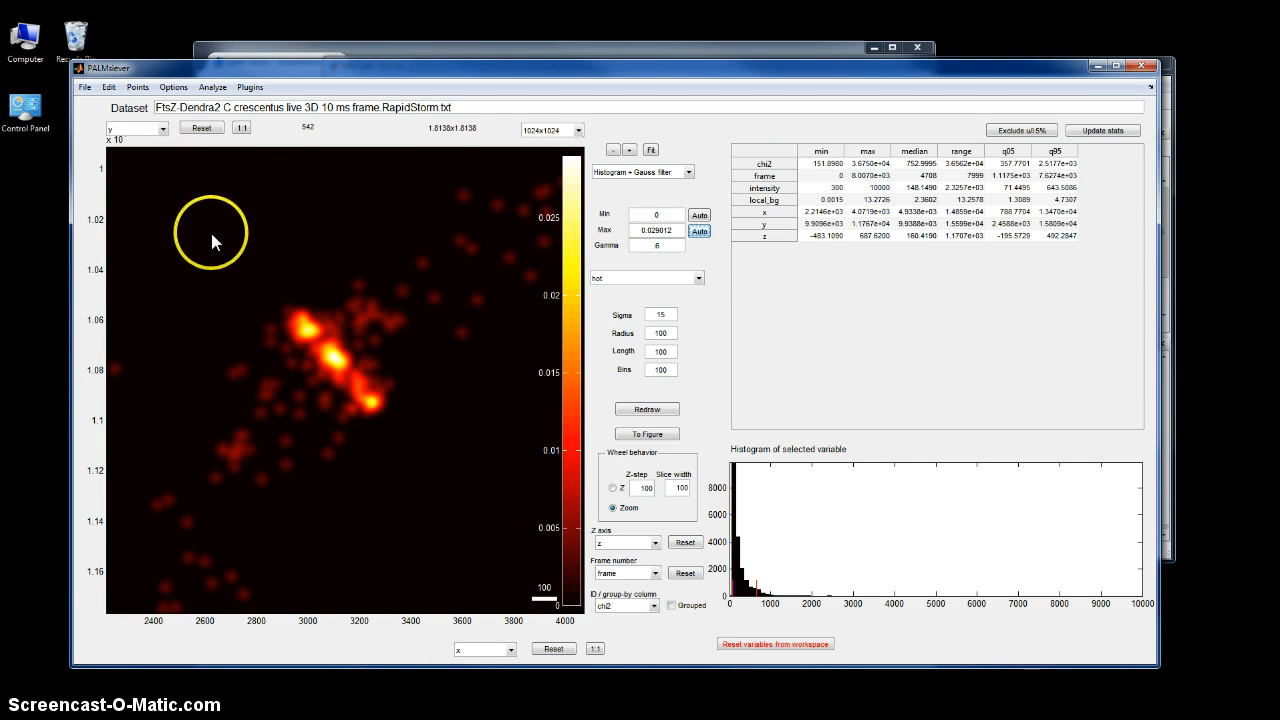
pyautogui.moveTo(195, 235)
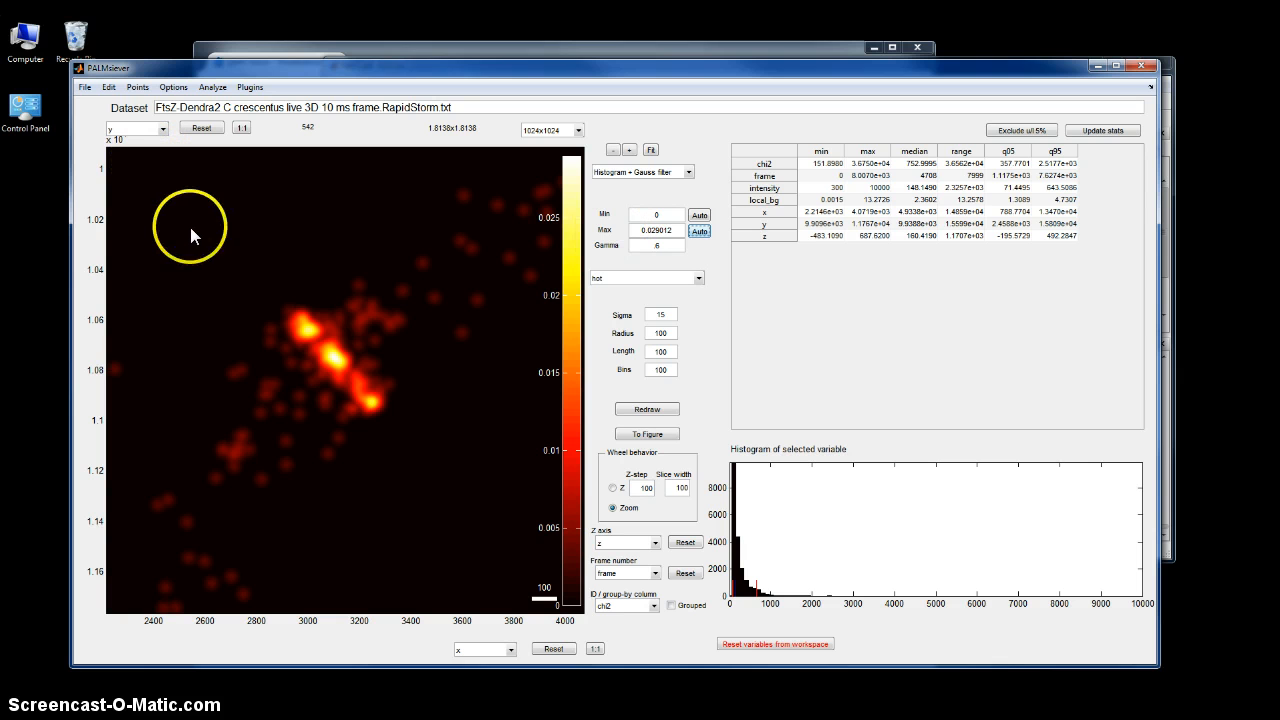
pyautogui.moveTo(128, 130)
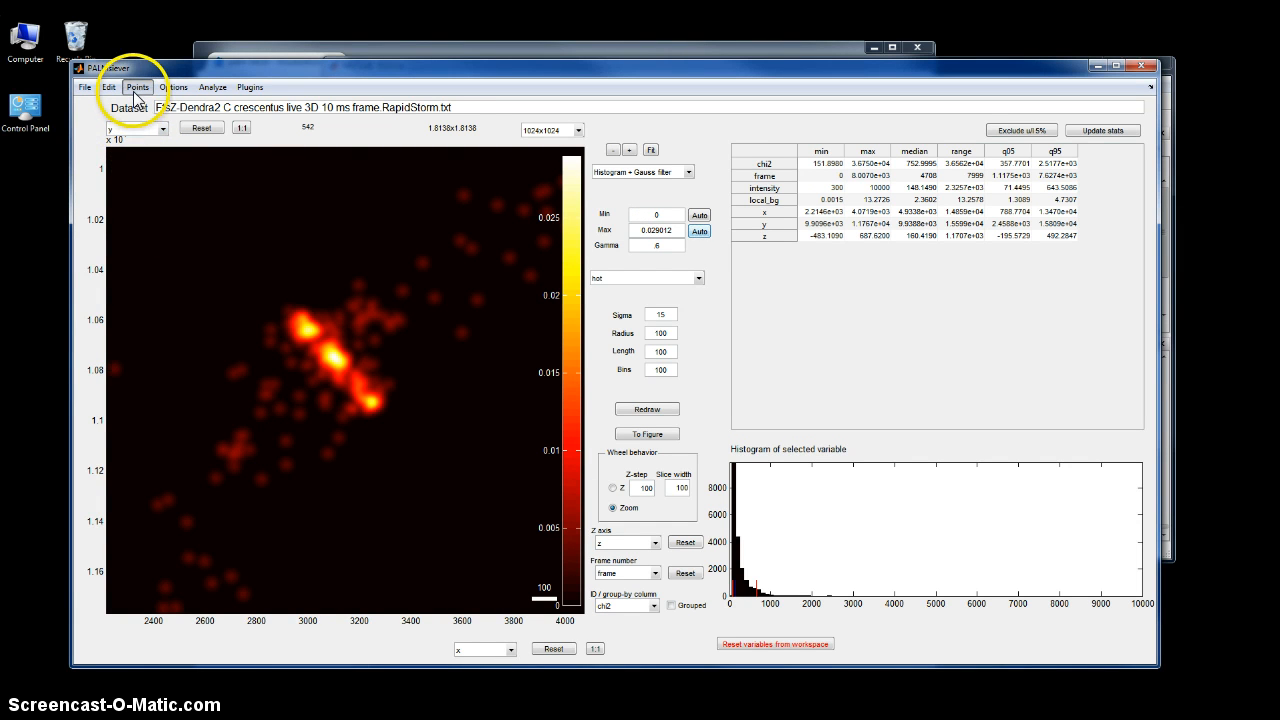
# - Sieve down to the 538 selected localizations, confirming deletion of the rest
pyautogui.click(137, 87)
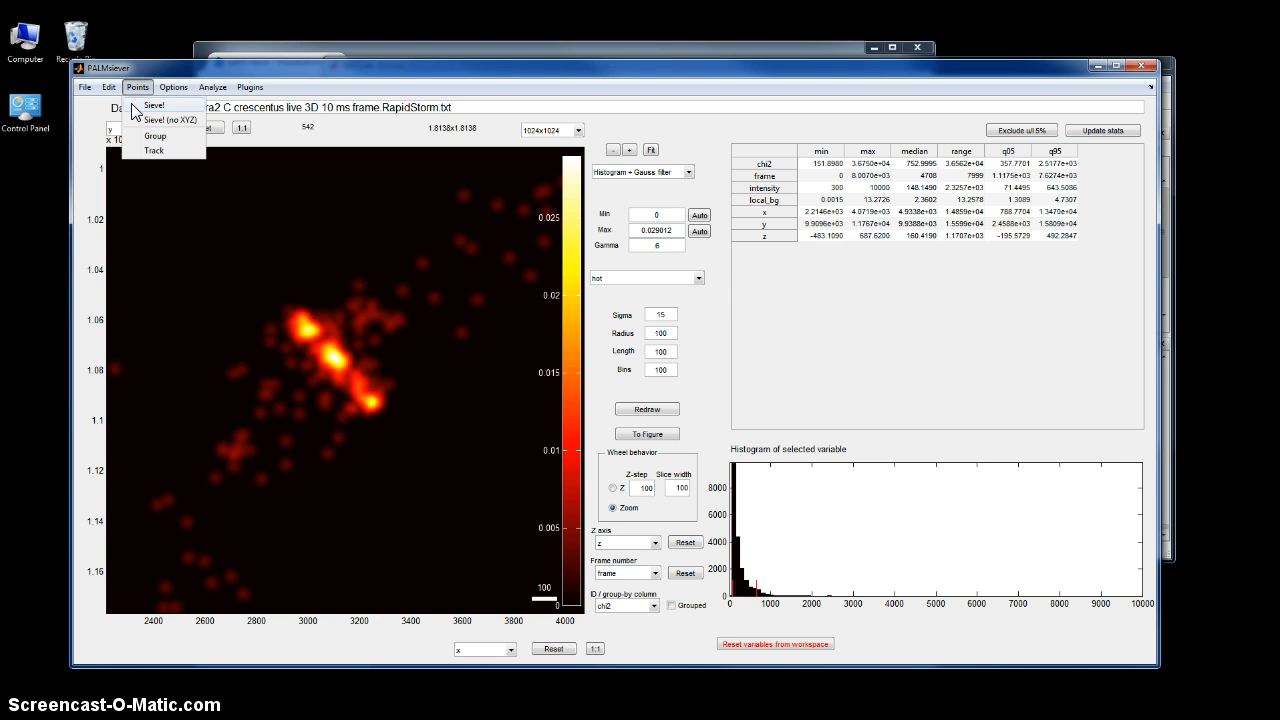
pyautogui.moveTo(150, 125)
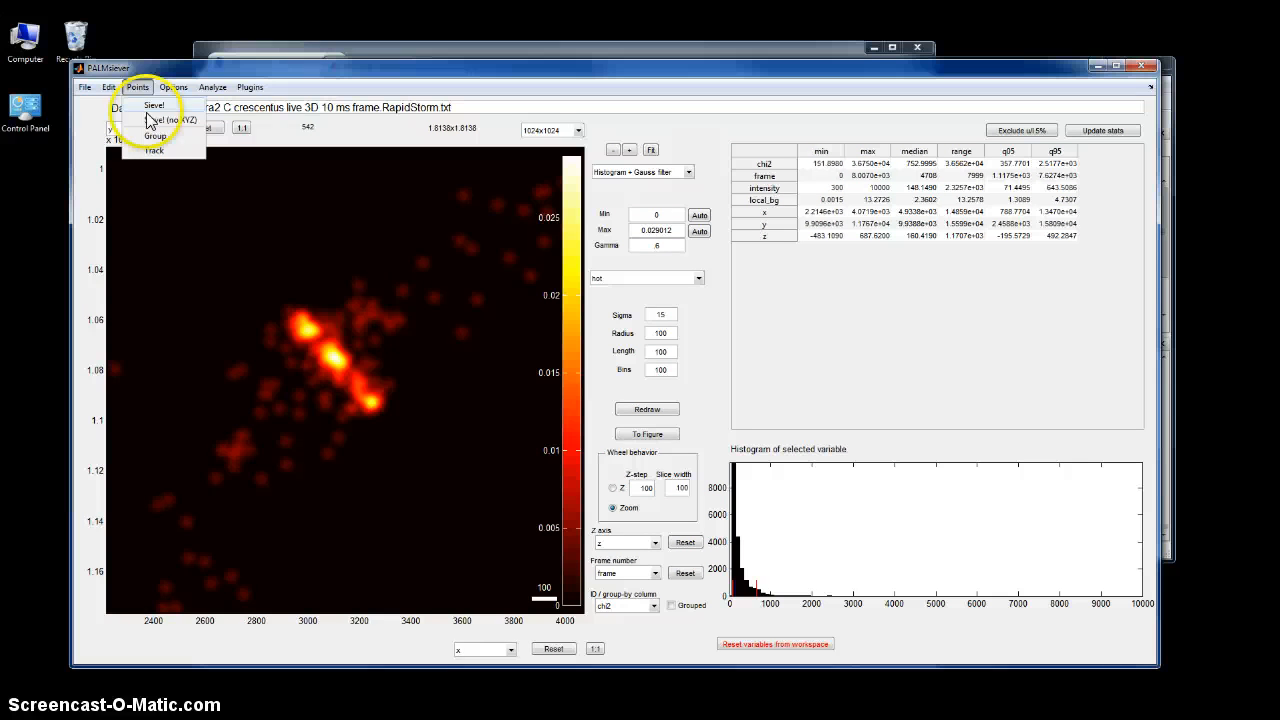
pyautogui.moveTo(160, 128)
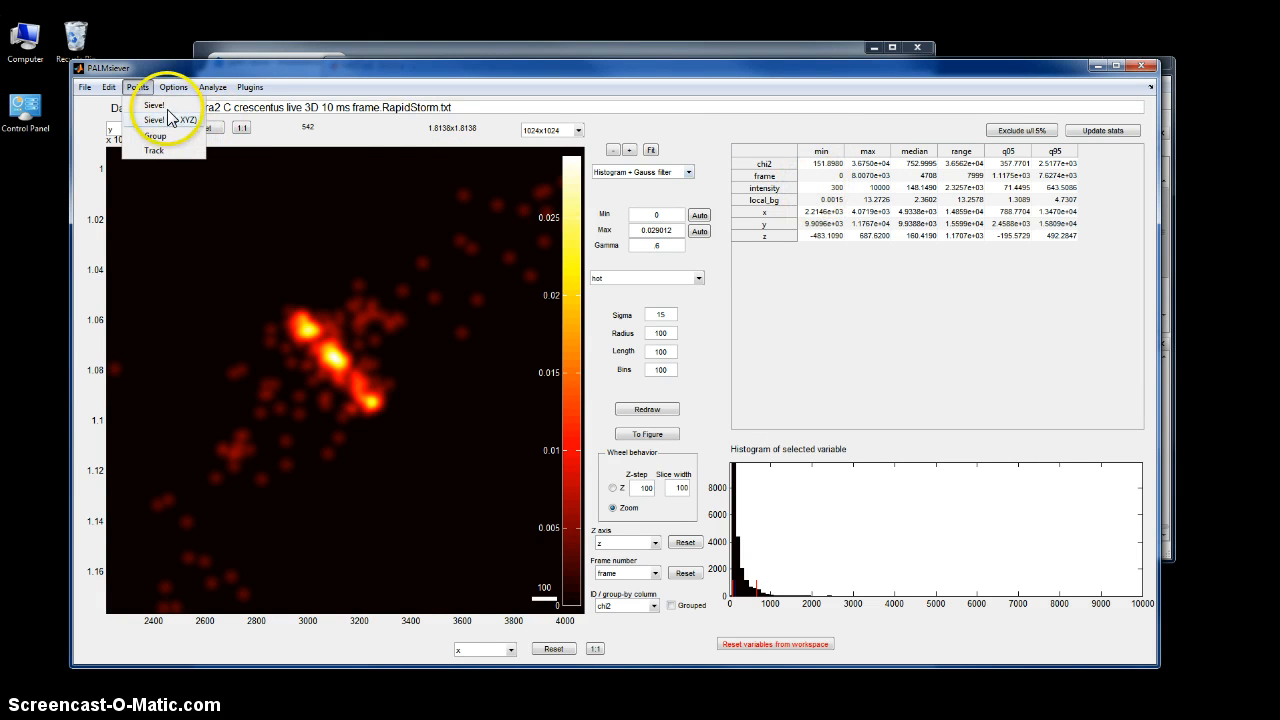
pyautogui.click(153, 105)
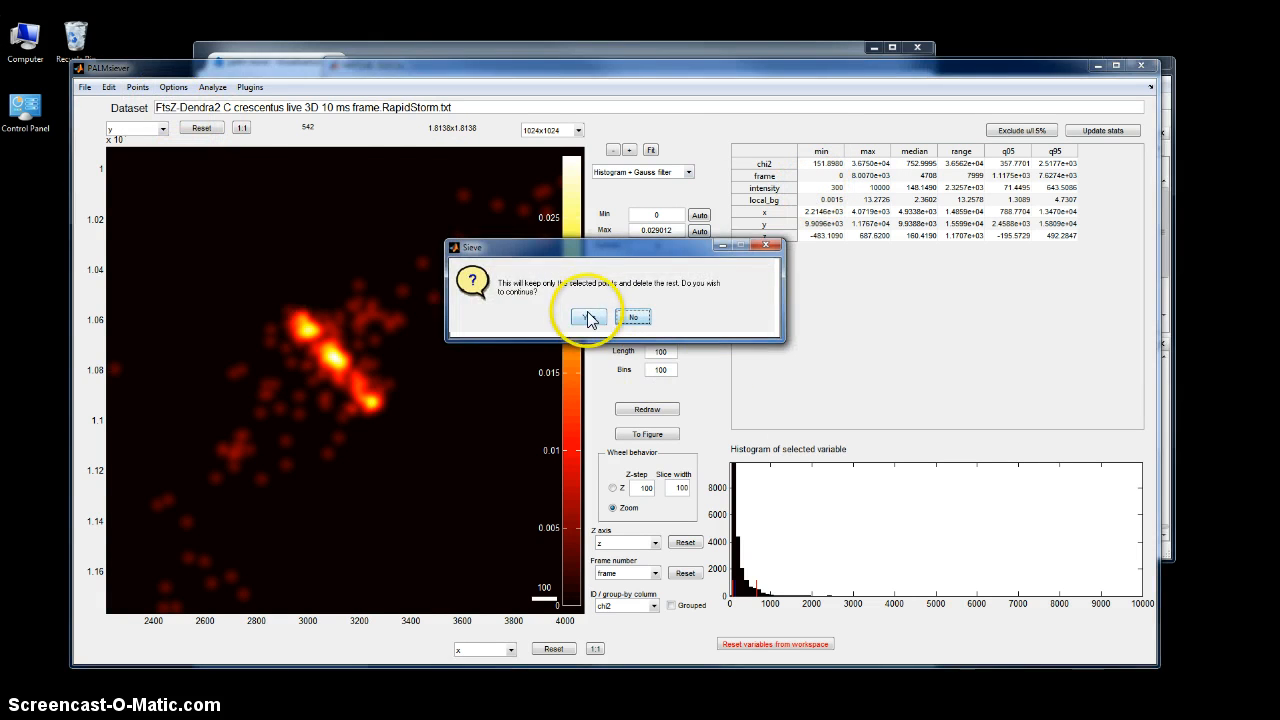
pyautogui.click(588, 317)
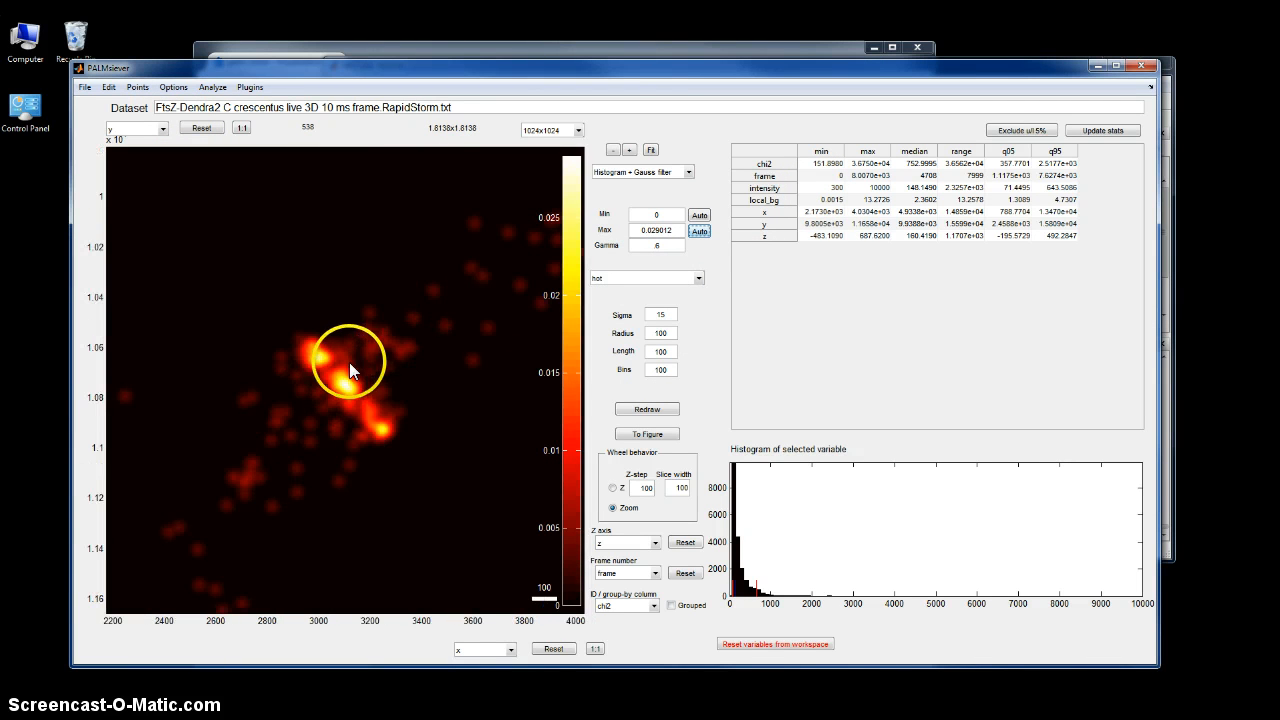
# - Lower the intensity minimum cutoff in the statistics table to 0
pyautogui.click(820, 175)
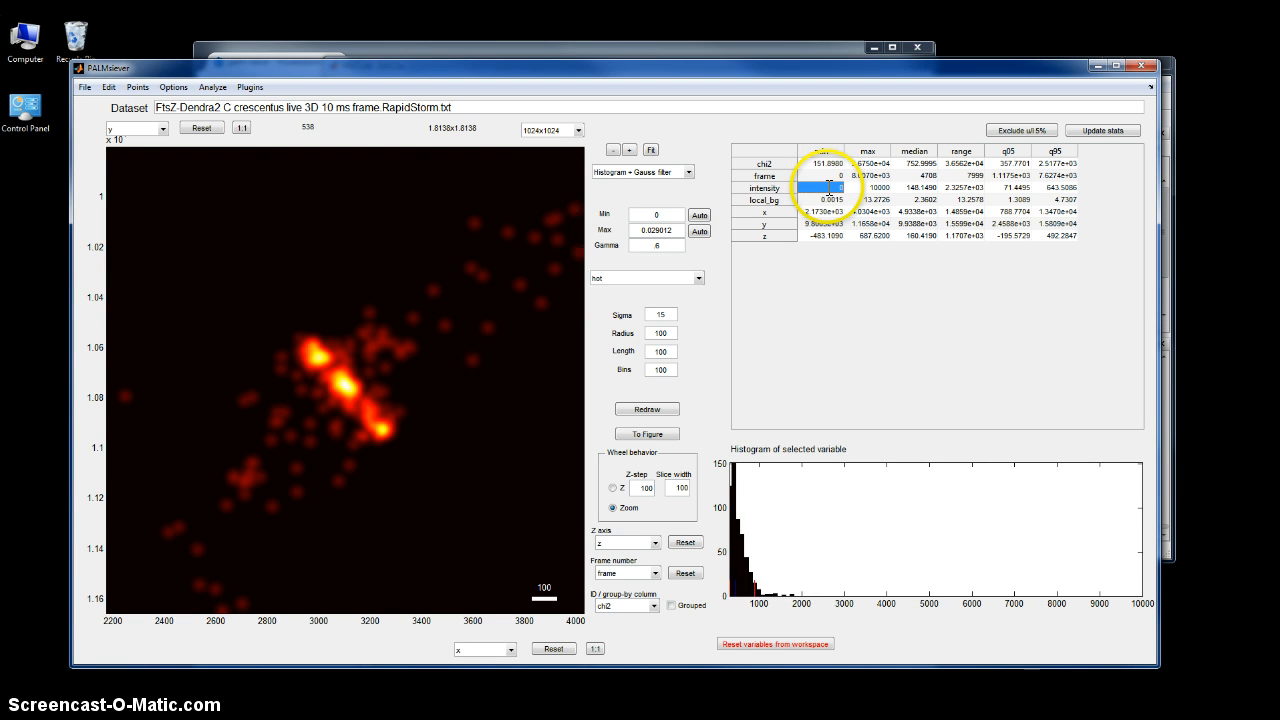
pyautogui.click(866, 175)
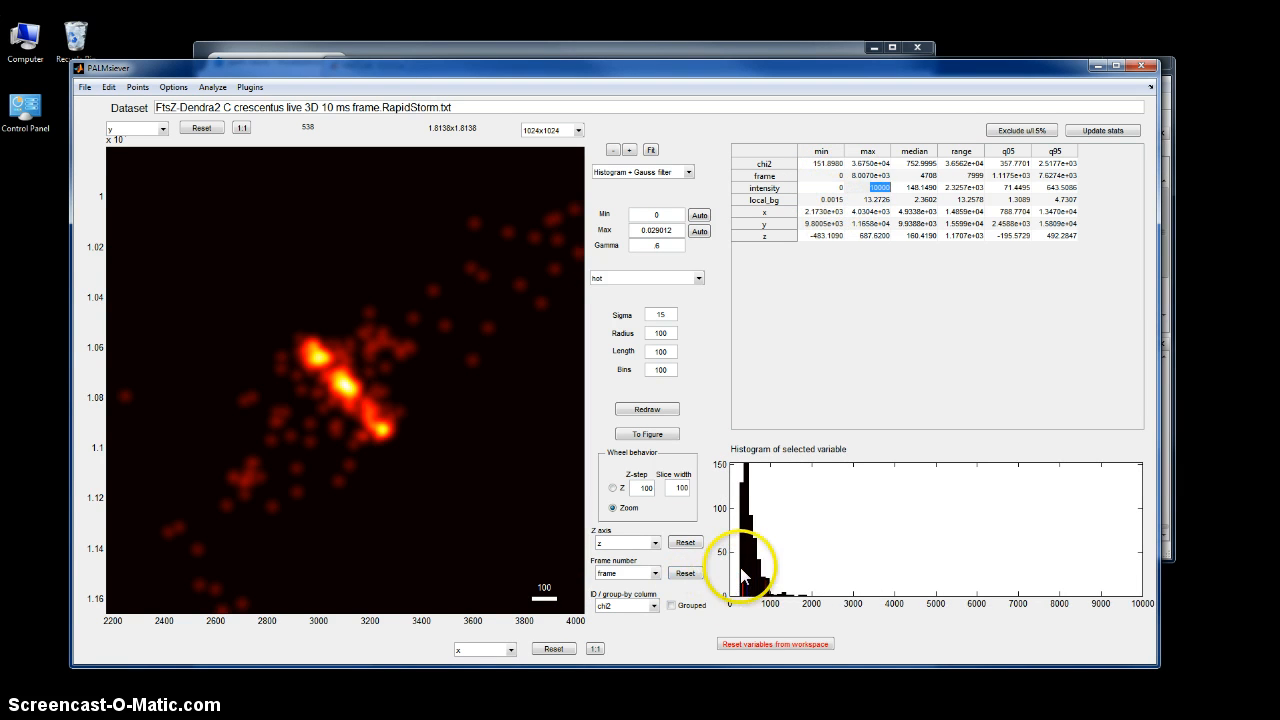
pyautogui.click(84, 87)
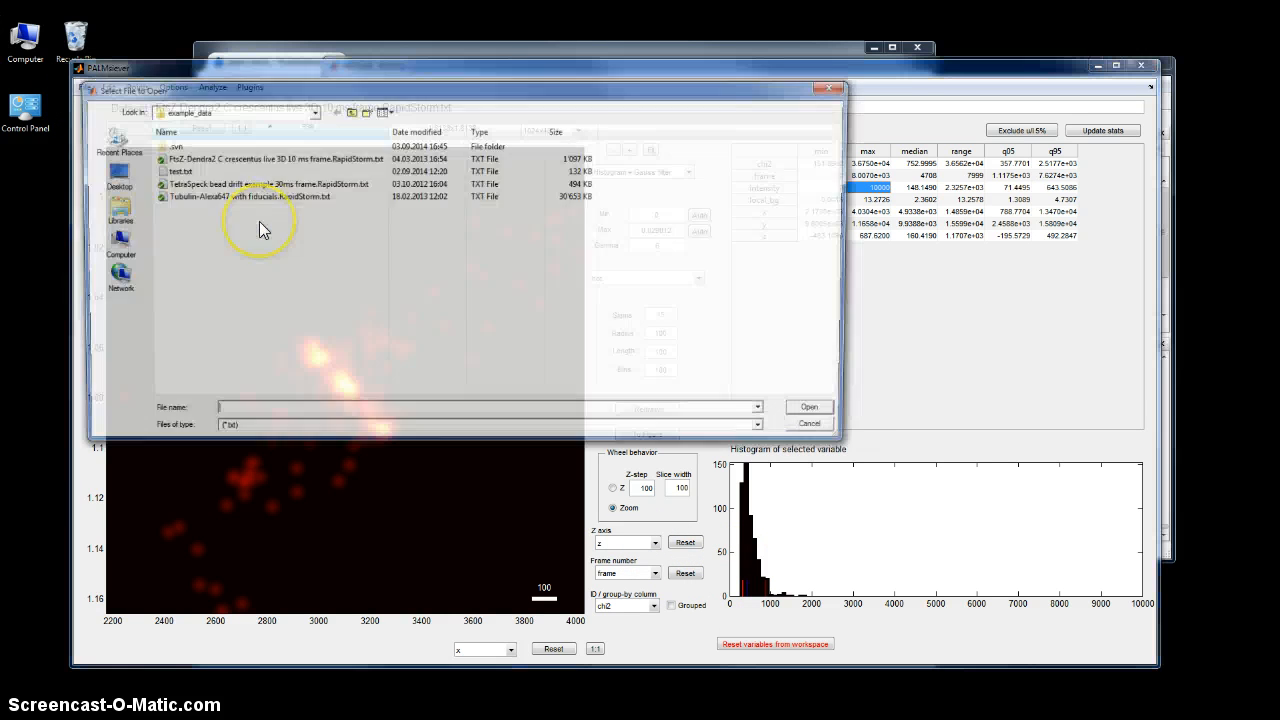
# - Reopen the FtsZ-Dendra2 C. crescentus live 3D RapidStorm file, restoring all 20,990 localizations
pyautogui.click(808, 406)
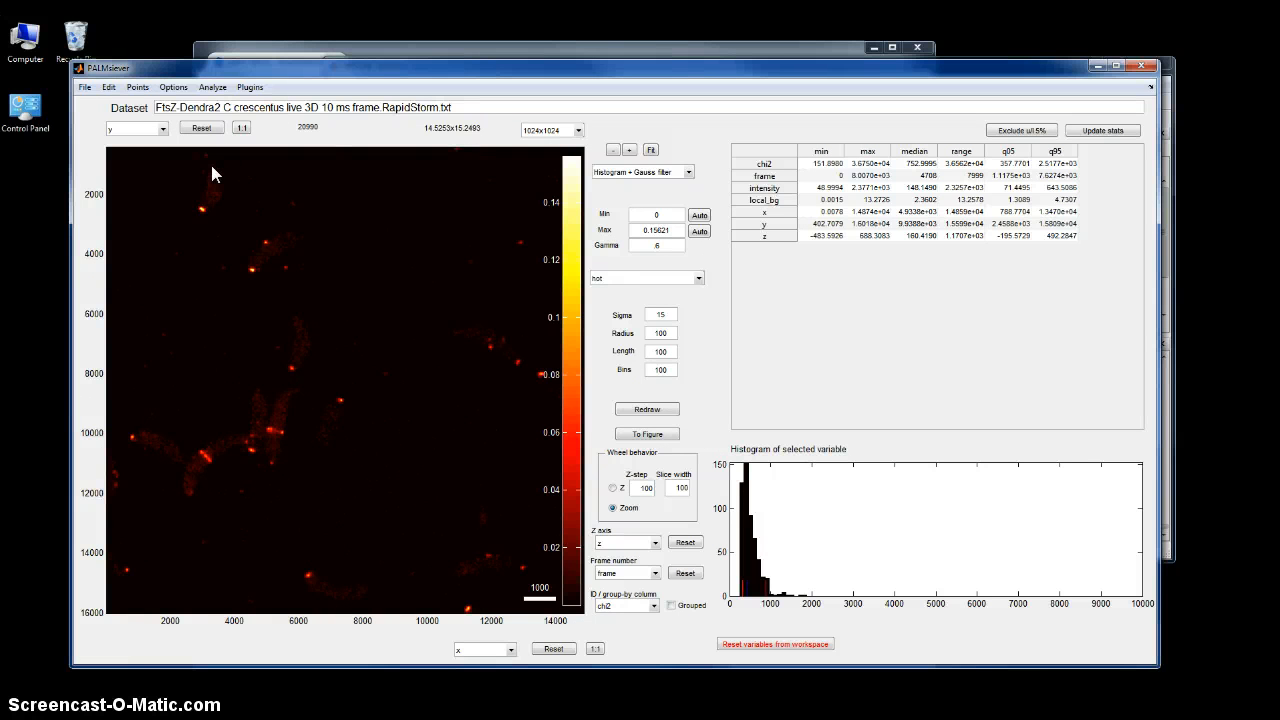
pyautogui.moveTo(138, 87)
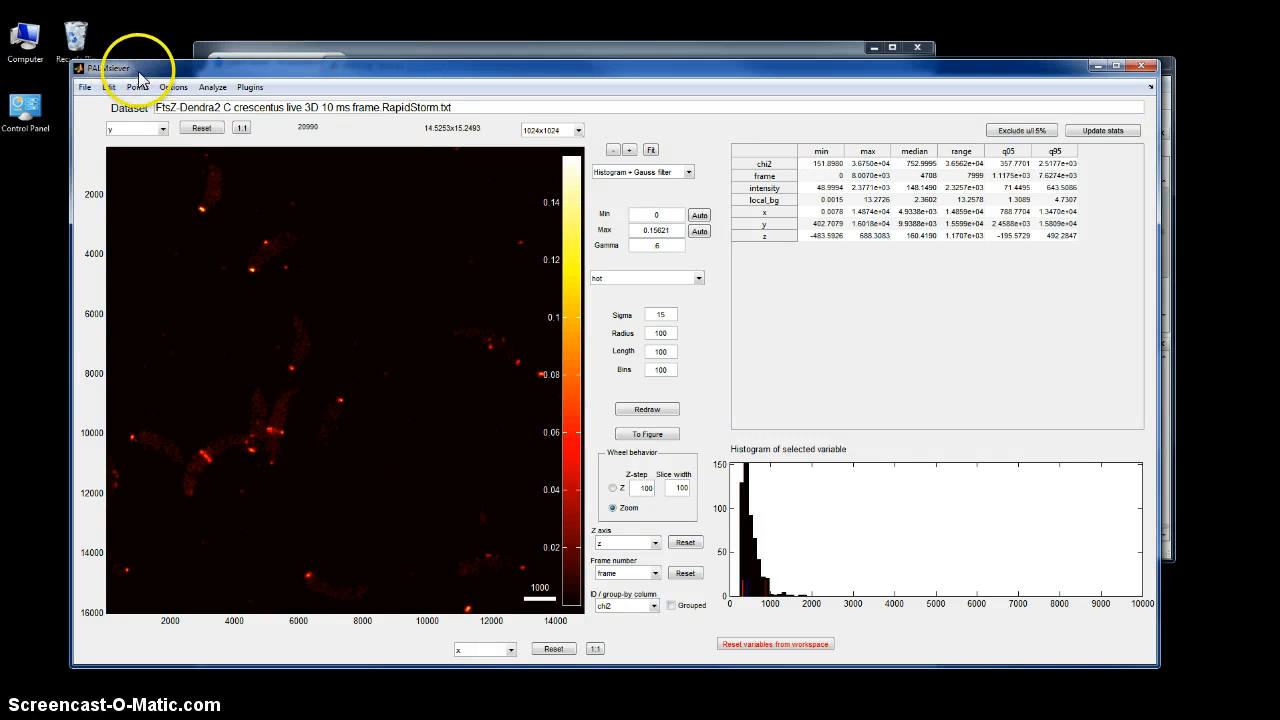
# - Group repeated blinks with a maximum distance of 50, yielding 13,641 particles
pyautogui.click(137, 87)
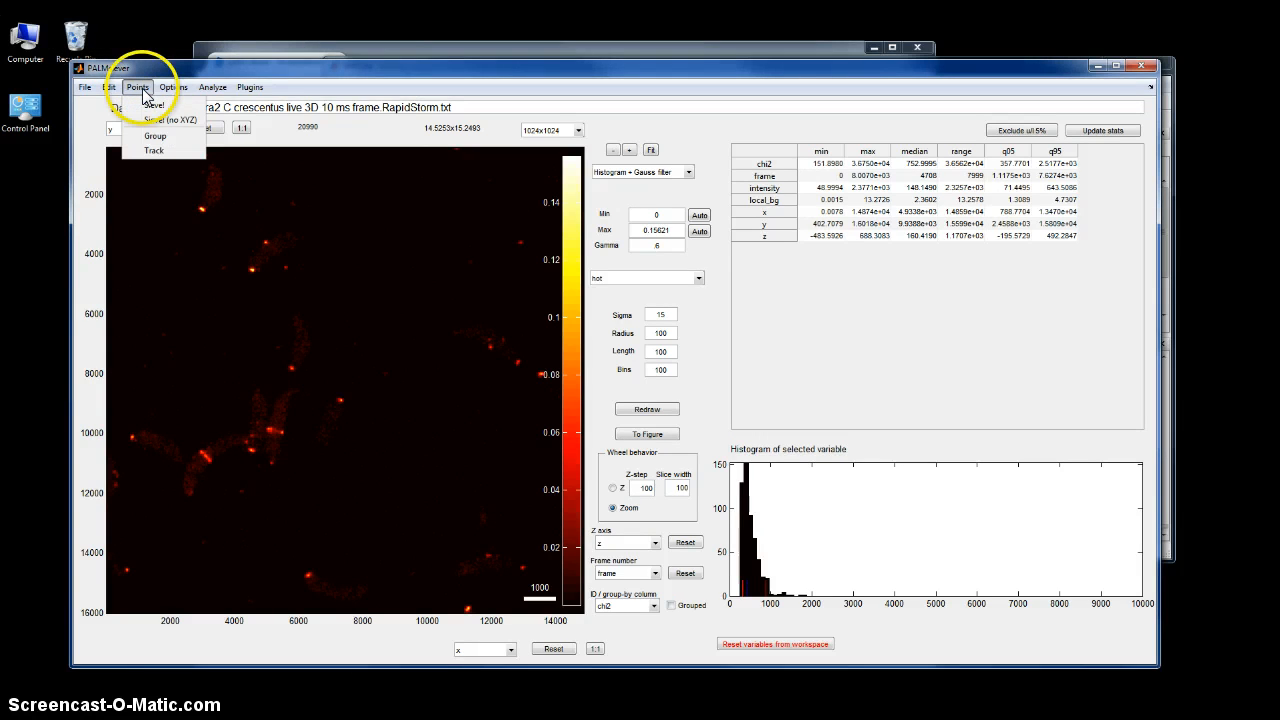
pyautogui.click(155, 135)
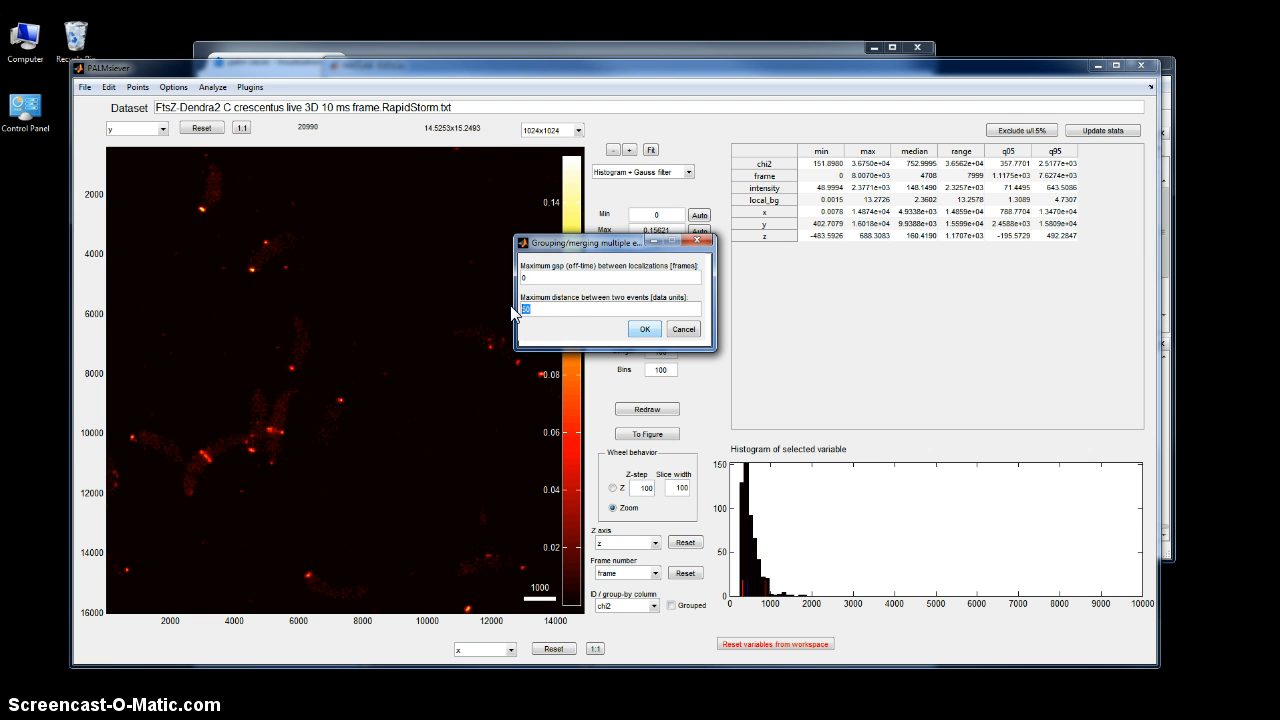
pyautogui.moveTo(555, 310)
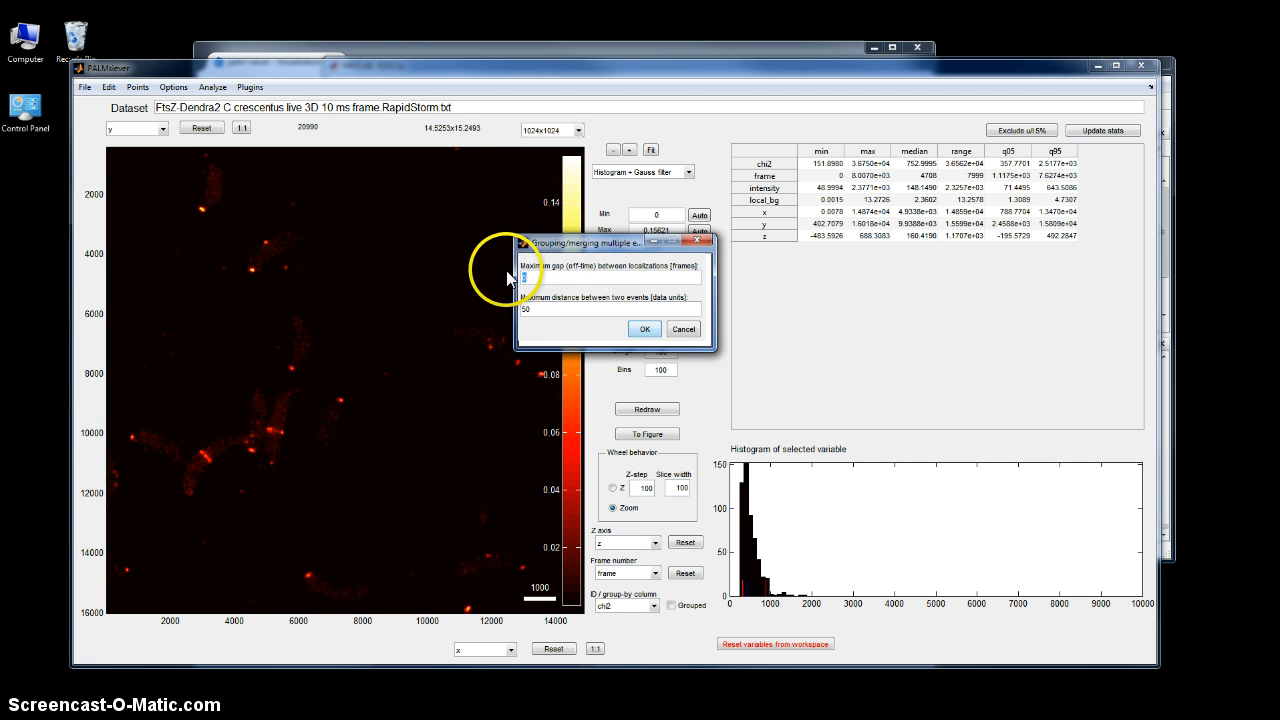
pyautogui.moveTo(570, 272)
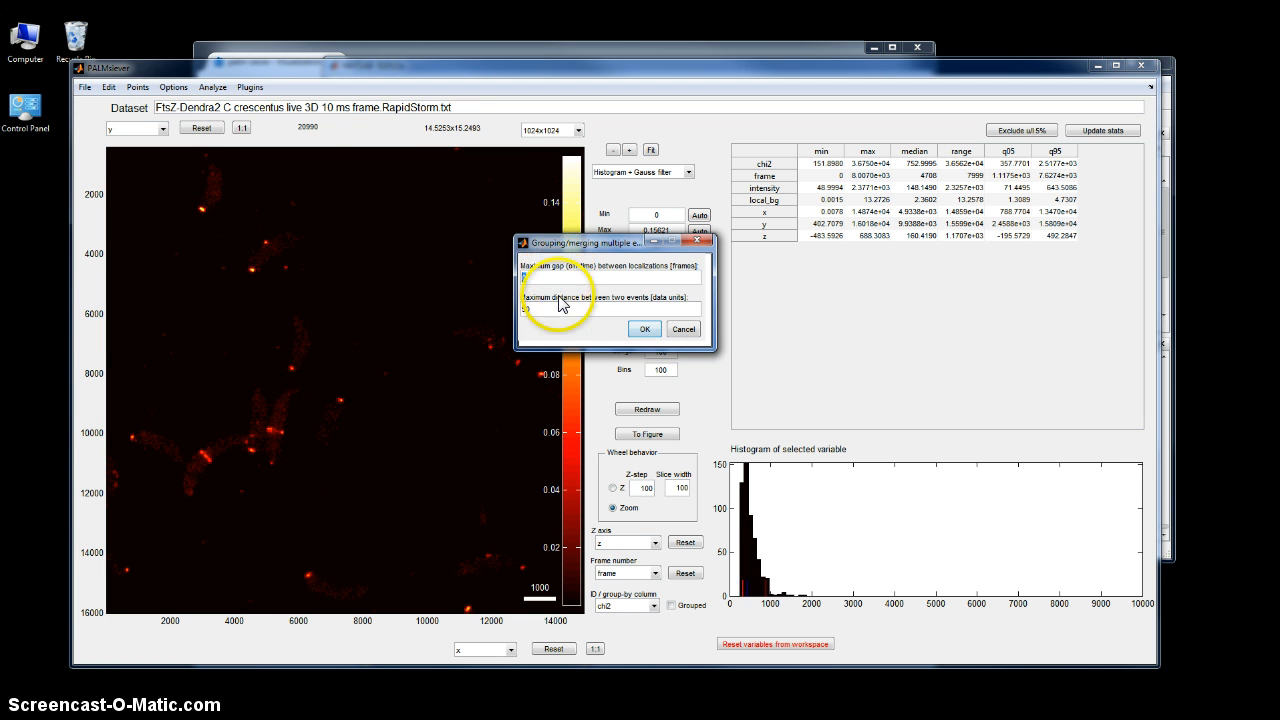
pyautogui.write('50')
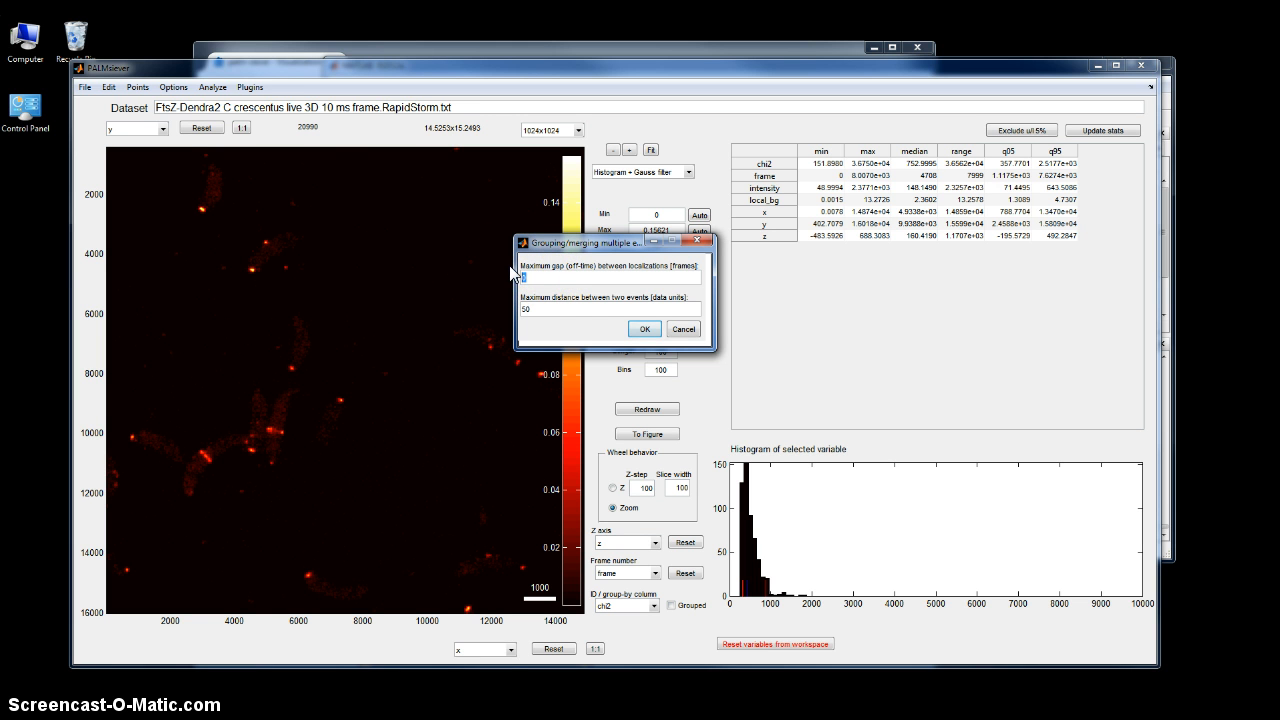
pyautogui.click(644, 328)
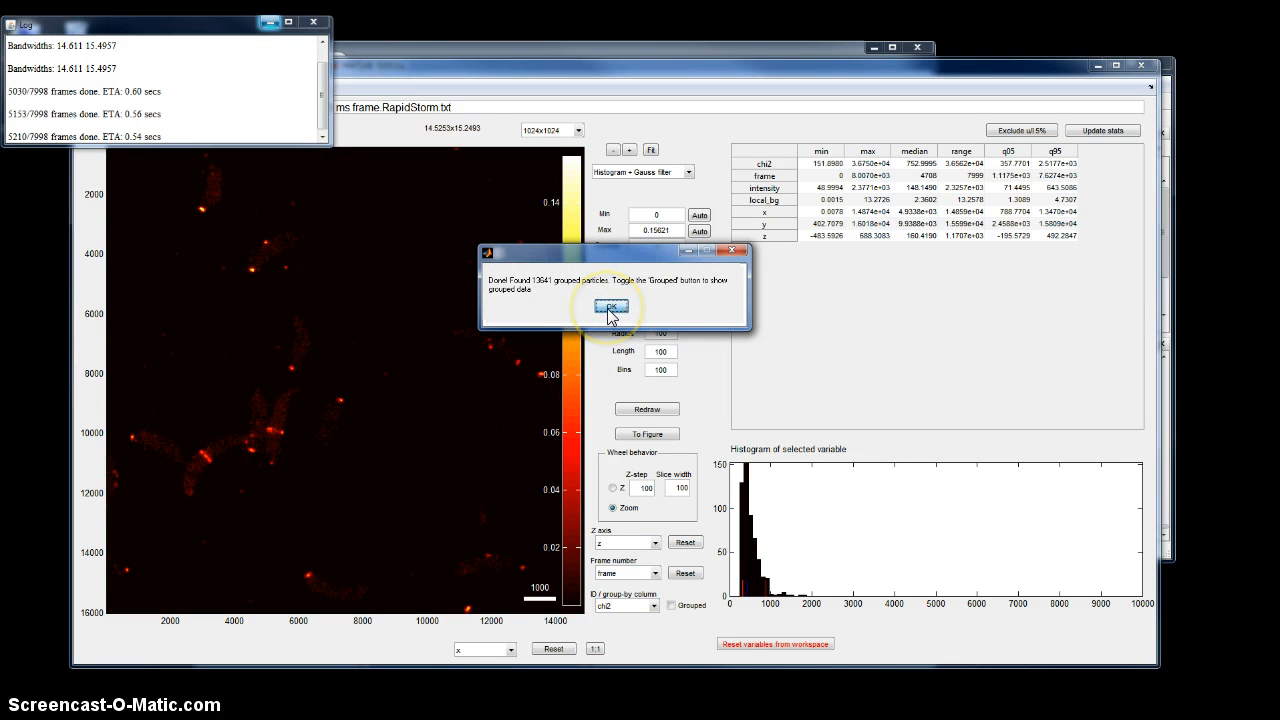
# - Dismiss the grouping Done message and auto-rescale the grouped display maximum to about 0.063
pyautogui.click(611, 307)
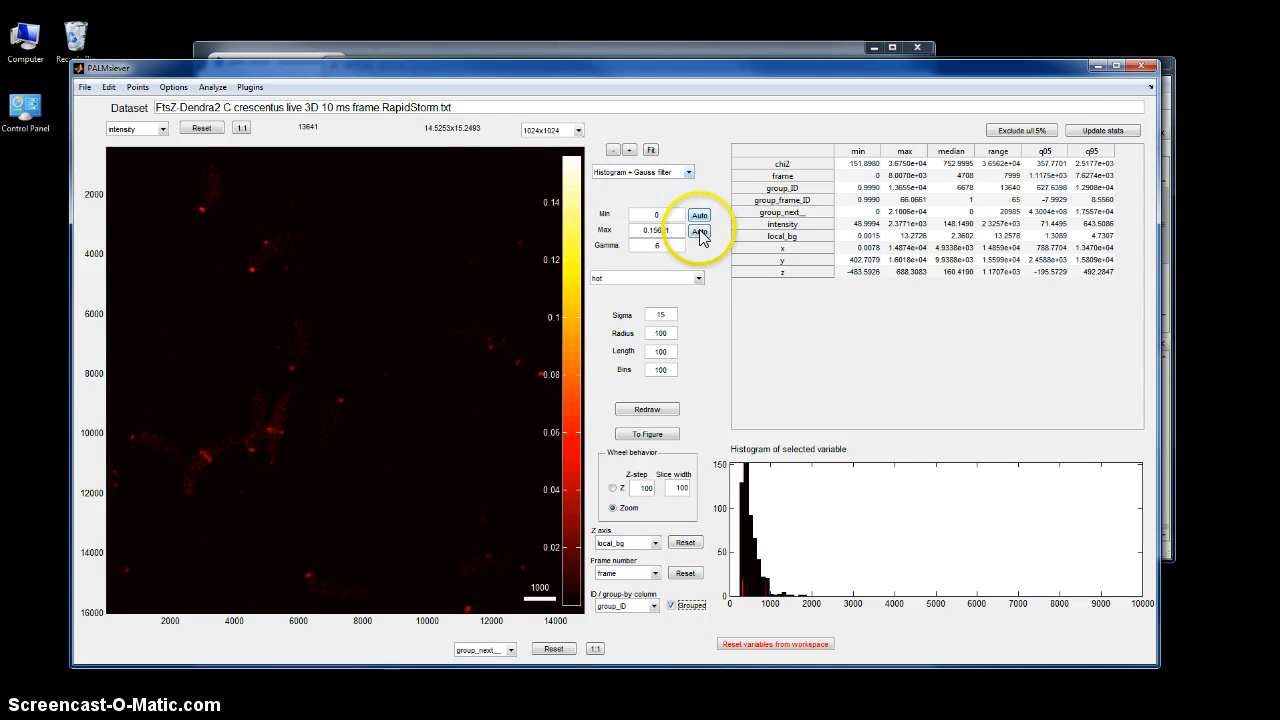
pyautogui.click(699, 231)
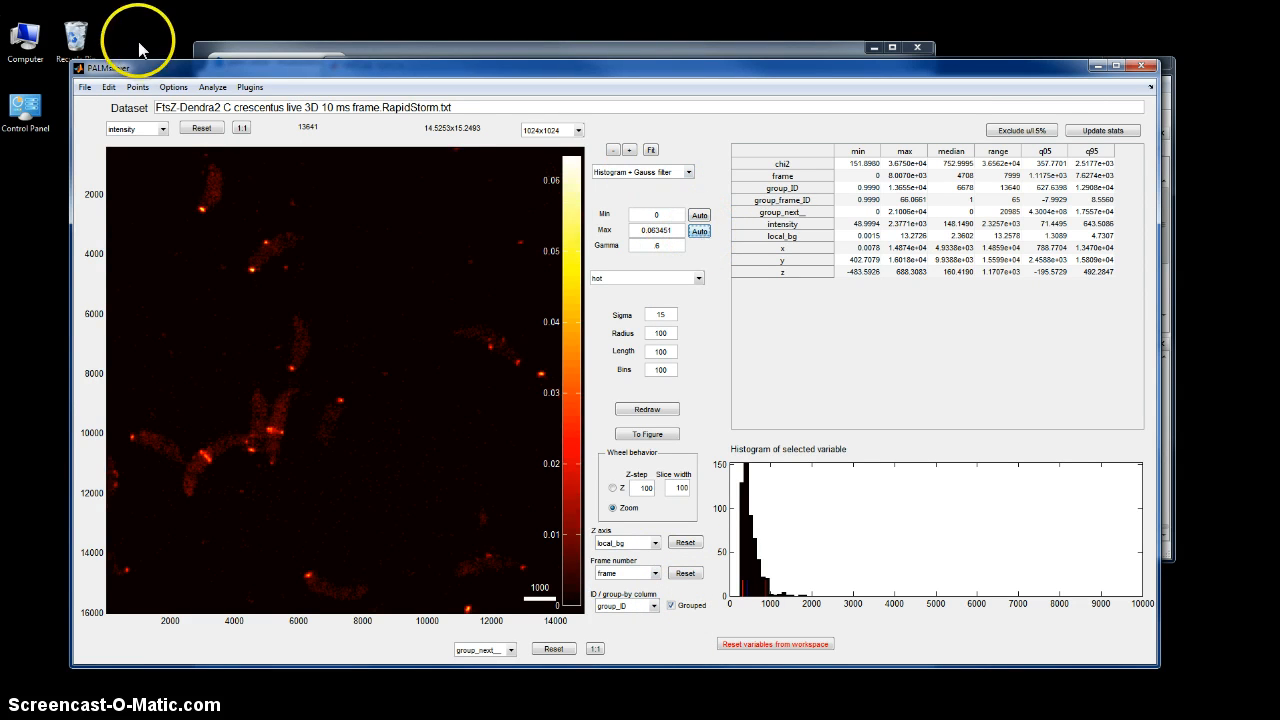
pyautogui.click(137, 87)
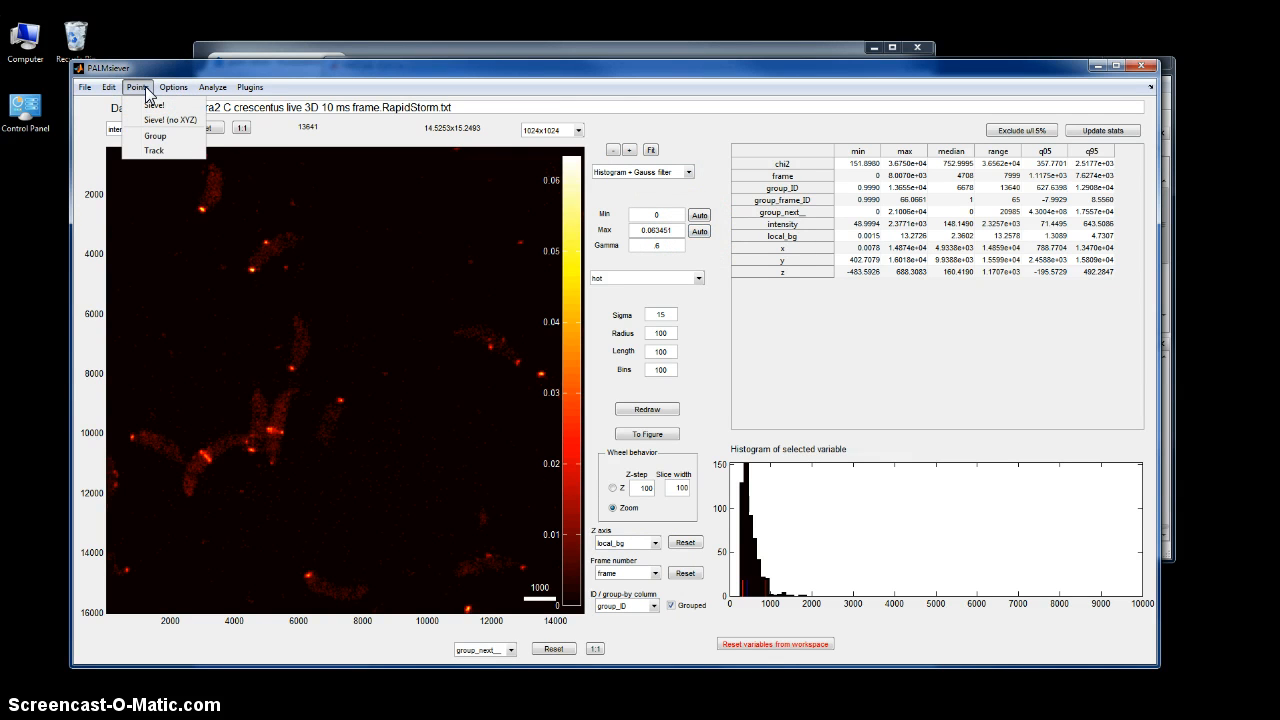
pyautogui.click(173, 87)
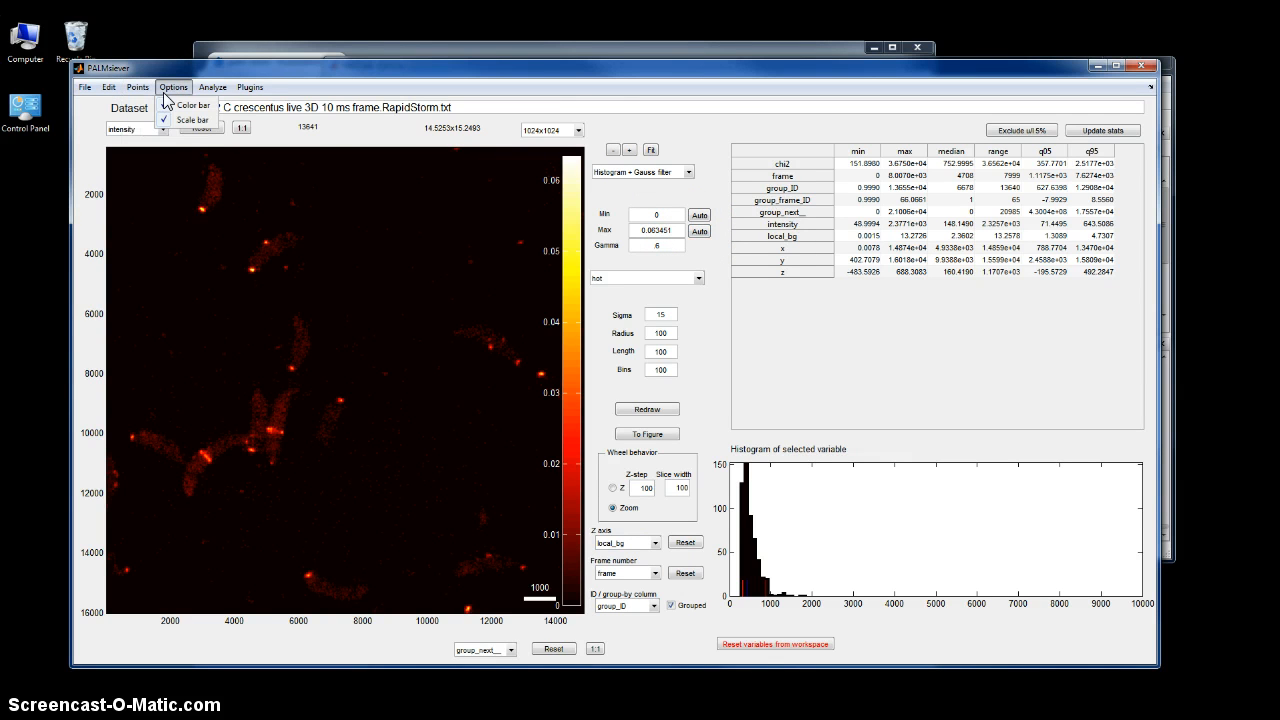
pyautogui.click(190, 105)
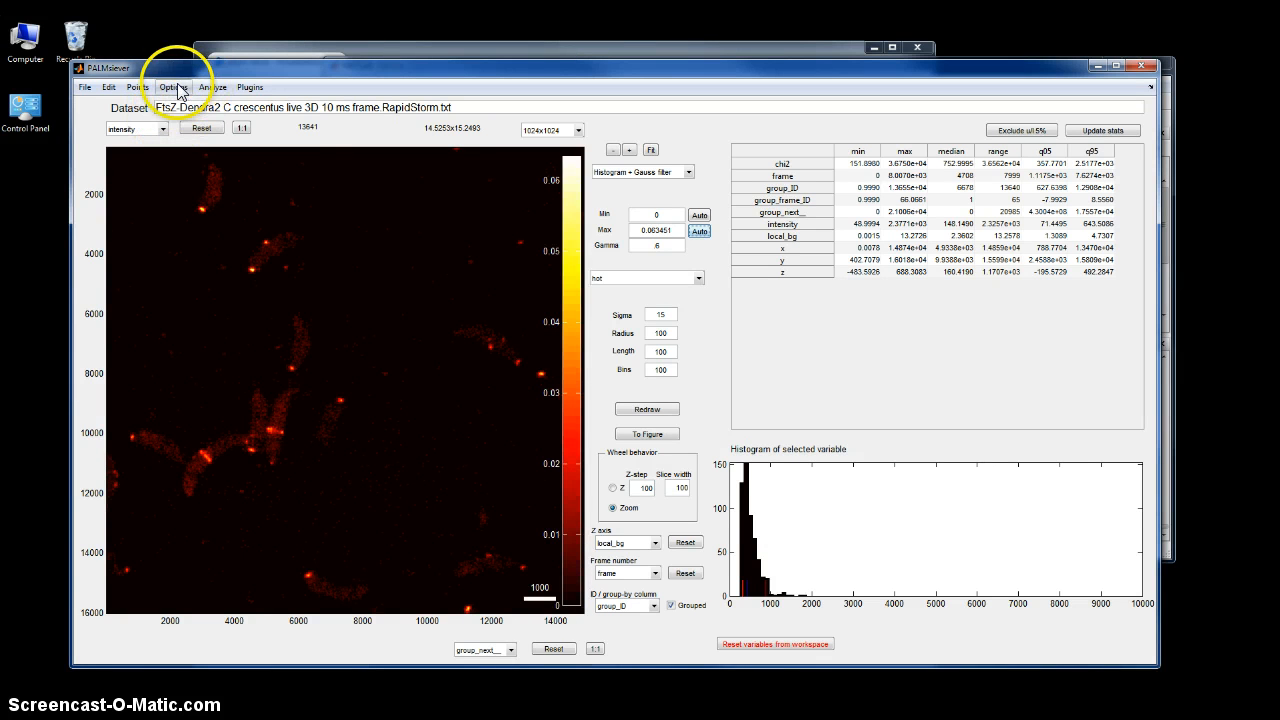
pyautogui.moveTo(252, 90)
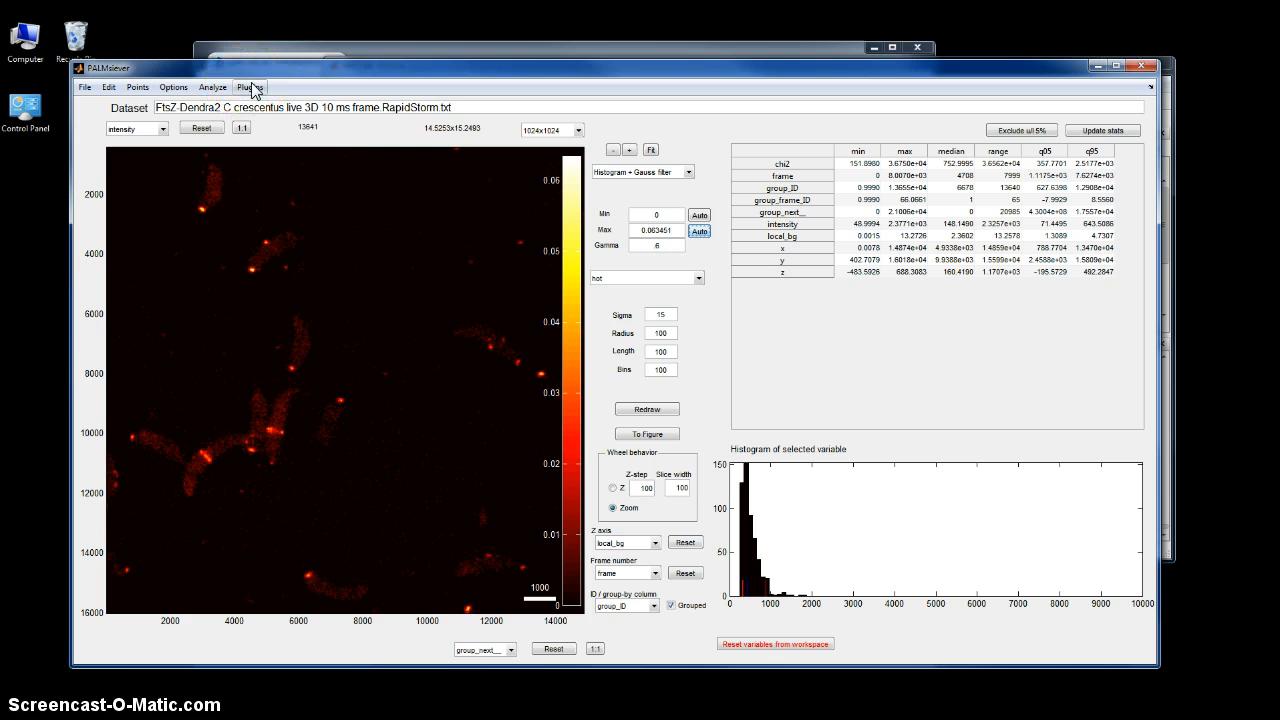
# - Launch the Z_cross_section plugin on the zoomed 6,916-particle region
pyautogui.click(249, 87)
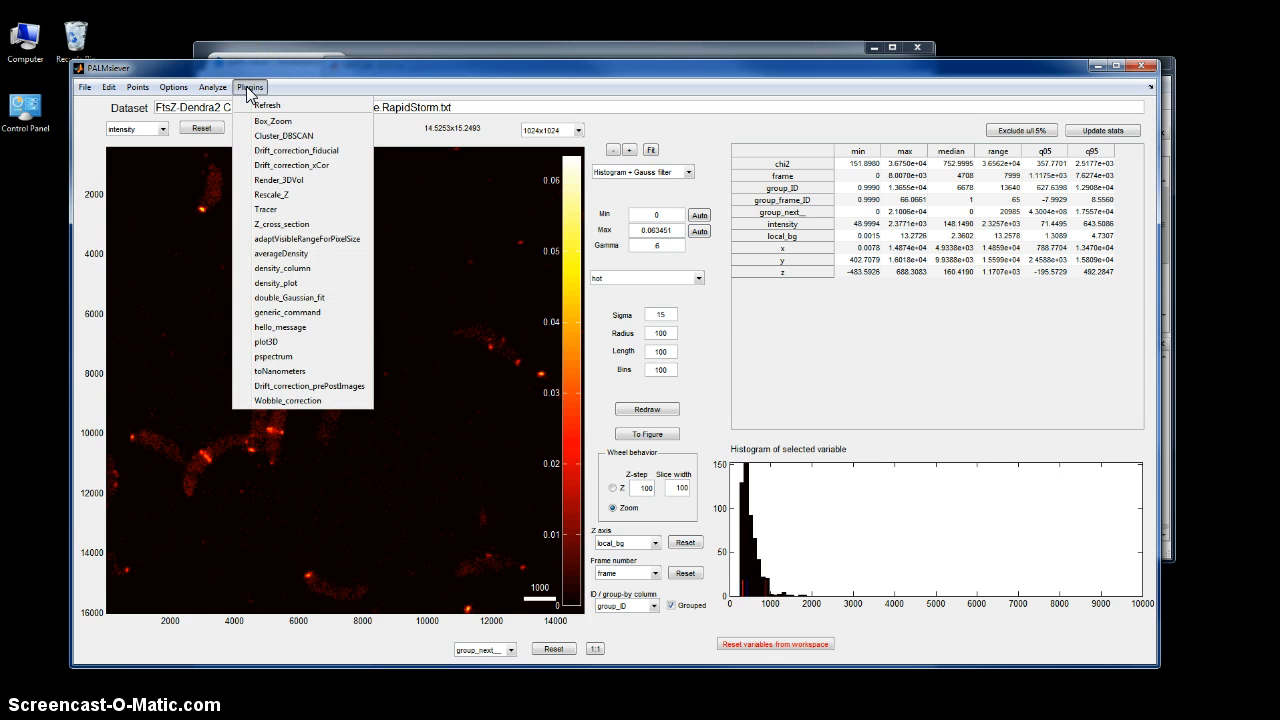
pyautogui.moveTo(279, 371)
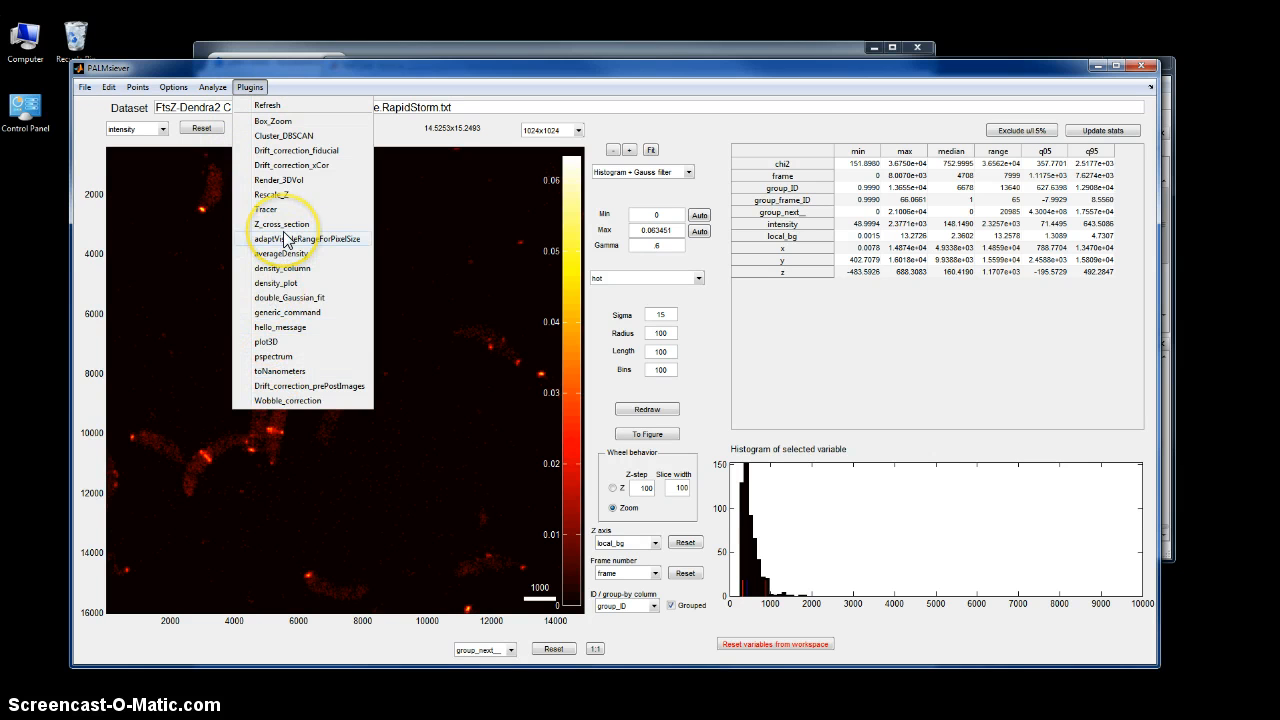
pyautogui.moveTo(290, 238)
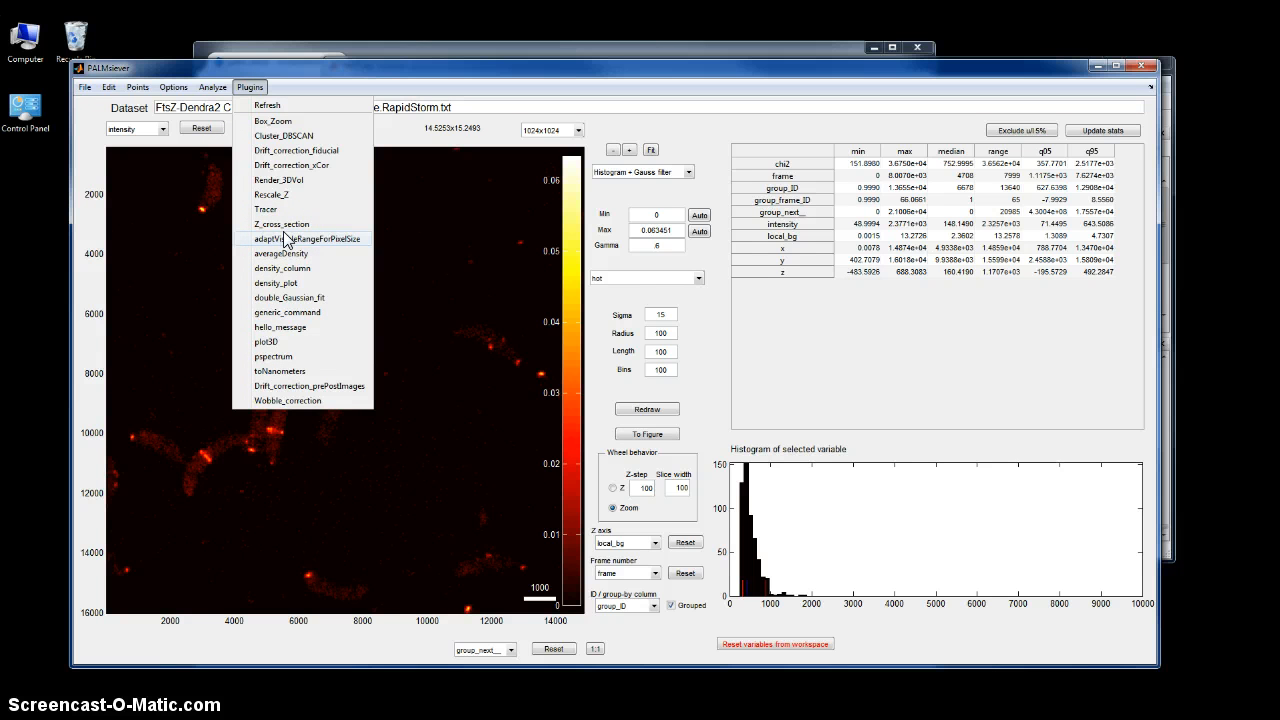
pyautogui.moveTo(281, 223)
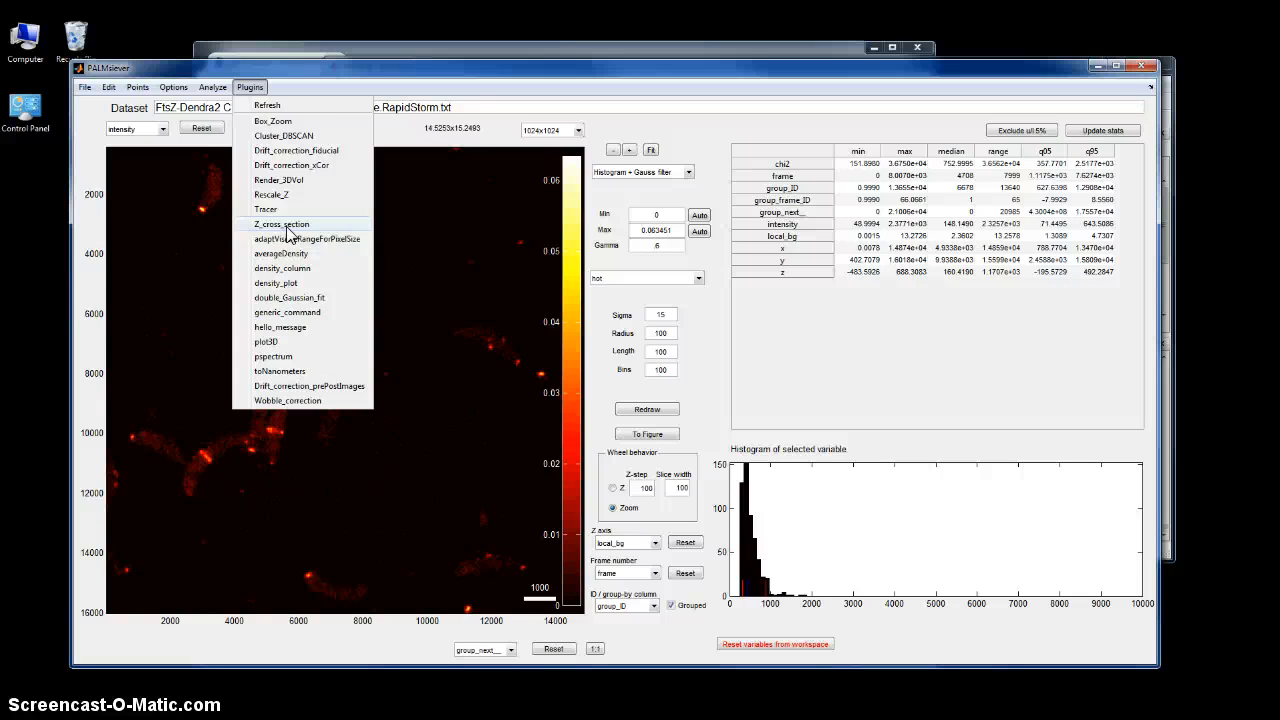
pyautogui.click(281, 223)
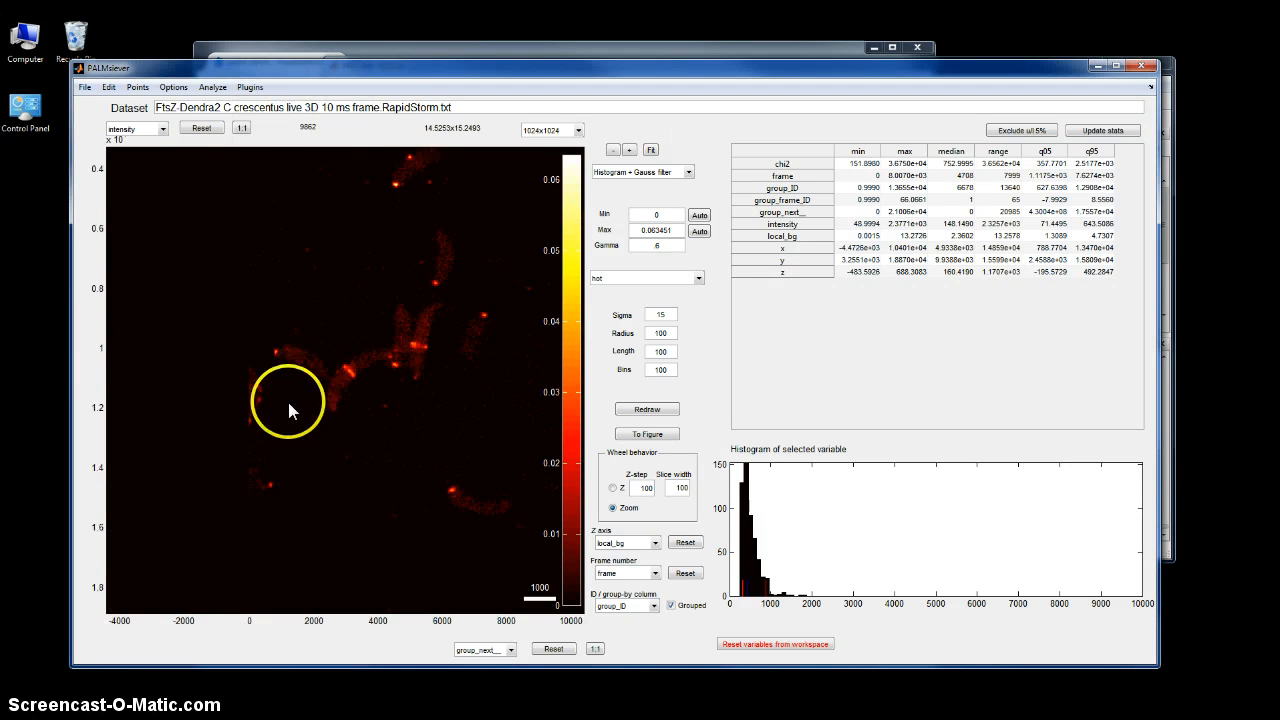
pyautogui.click(249, 87)
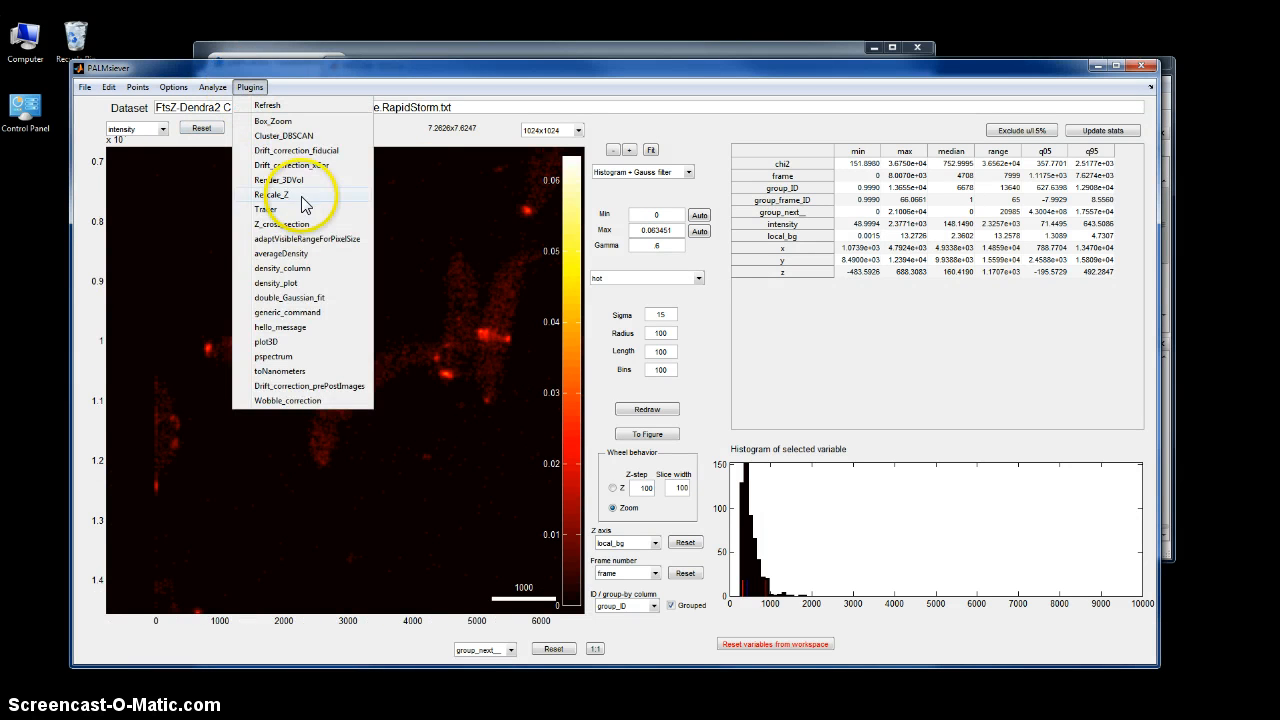
pyautogui.click(288, 223)
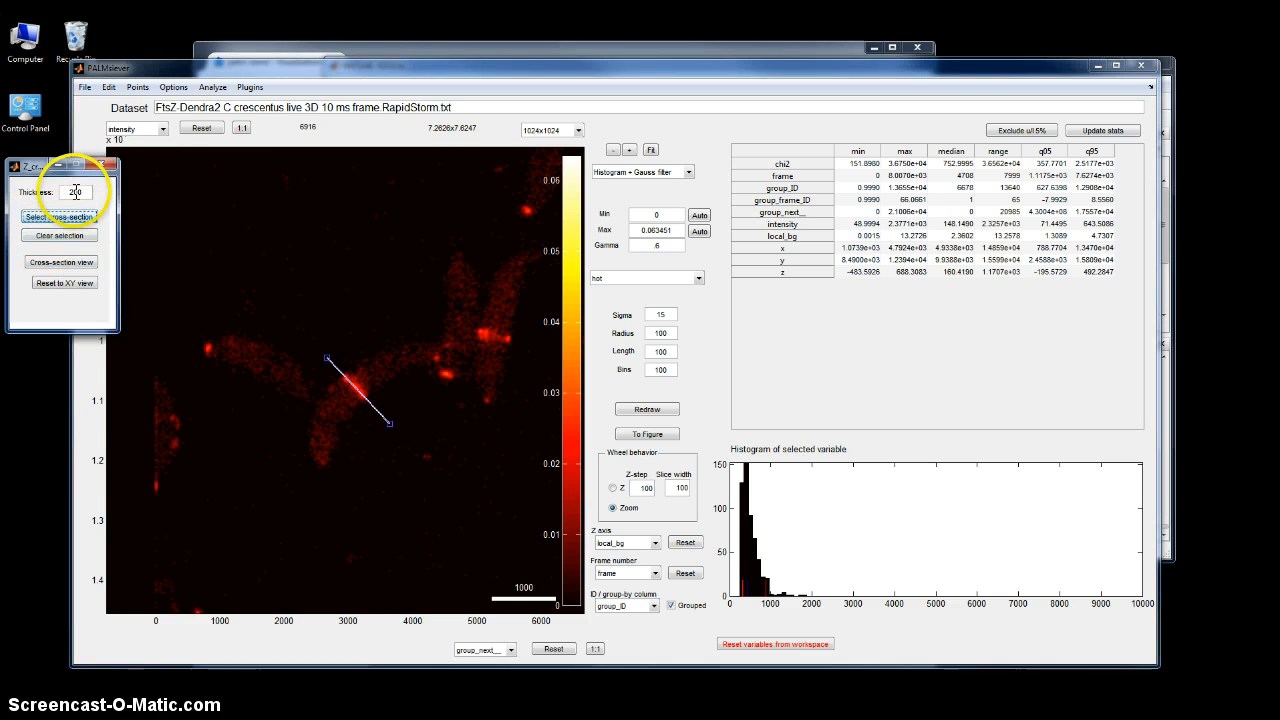
# - Set the cross-section thickness, view the 937-particle ring side view, then close the plugin
pyautogui.tripleClick(75, 192)
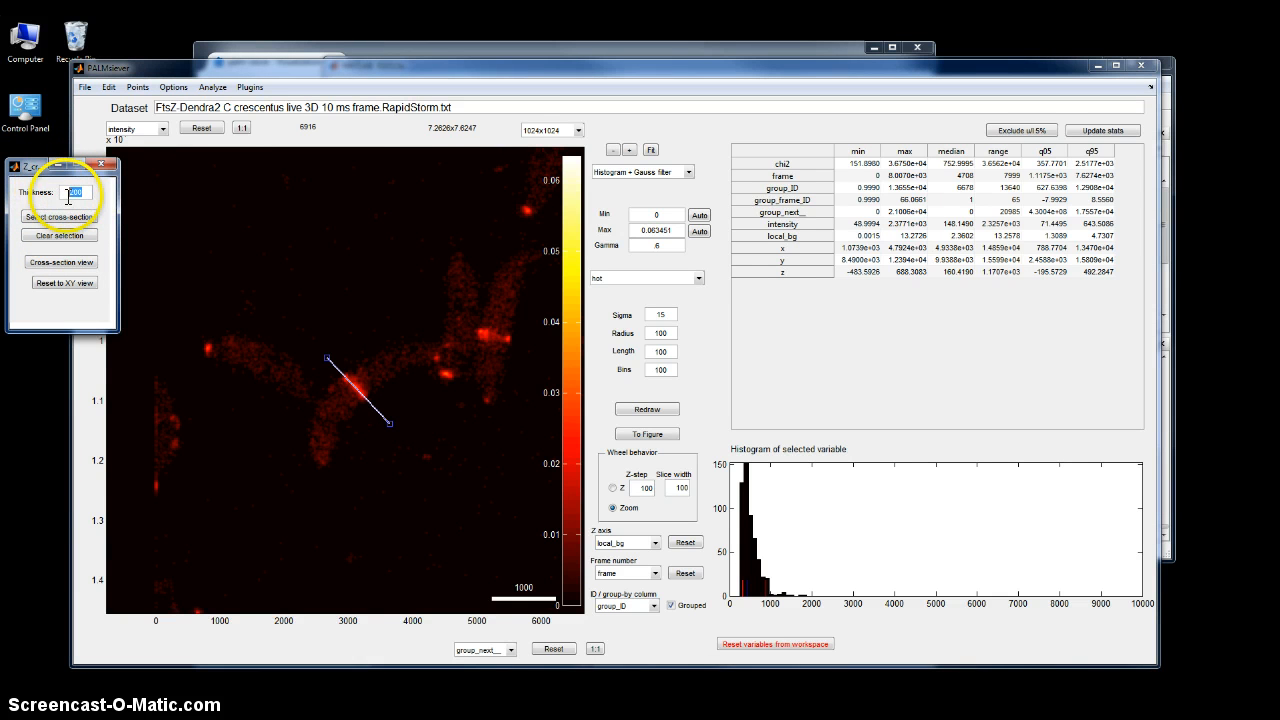
pyautogui.moveTo(345, 371)
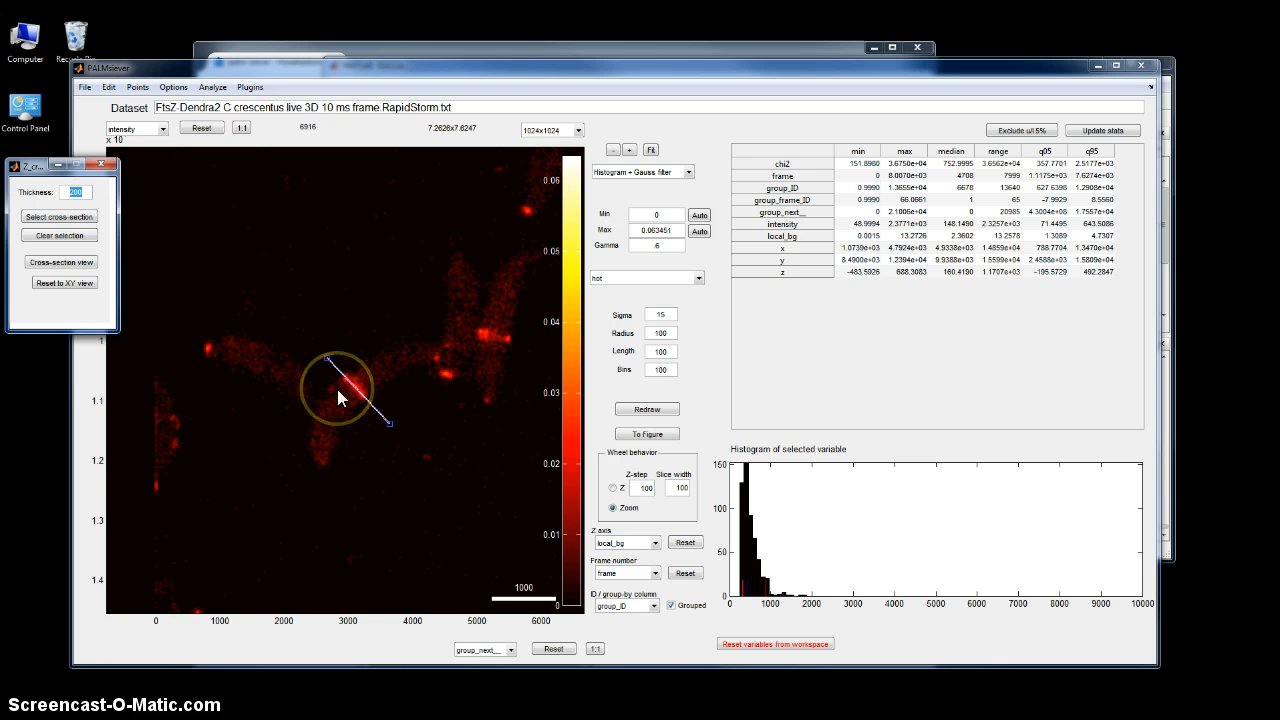
pyautogui.click(61, 262)
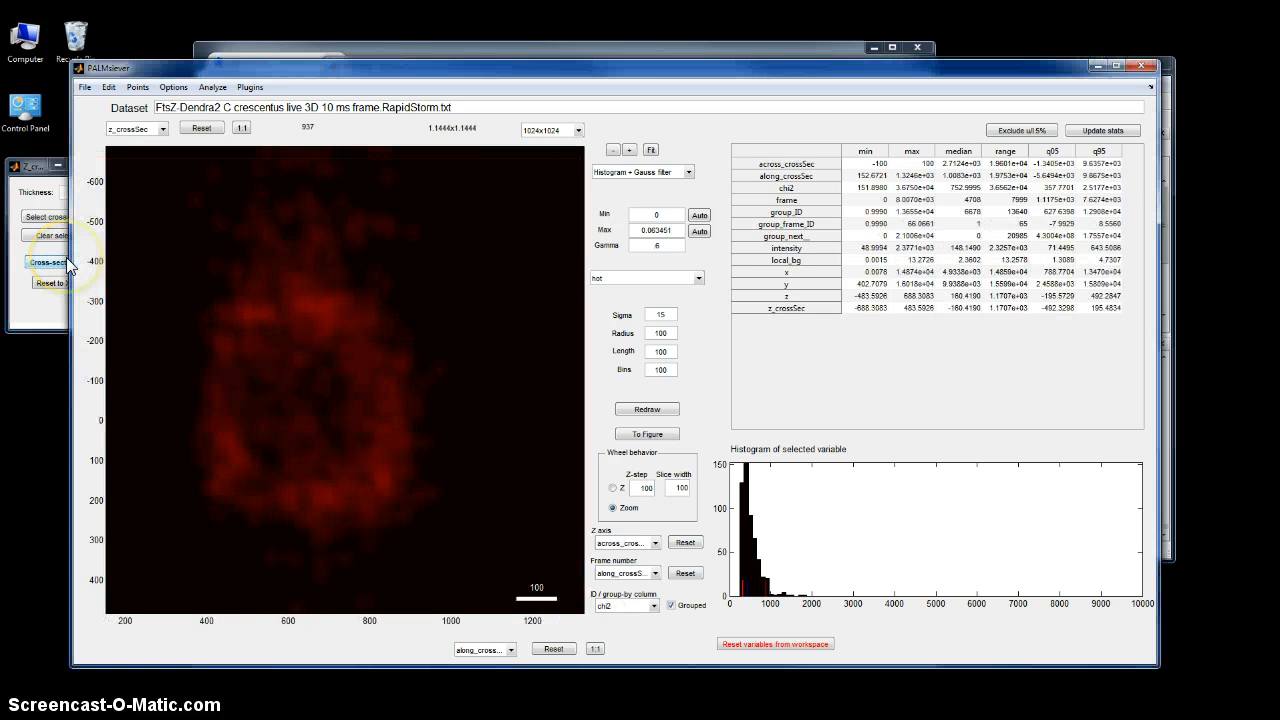
pyautogui.click(646, 408)
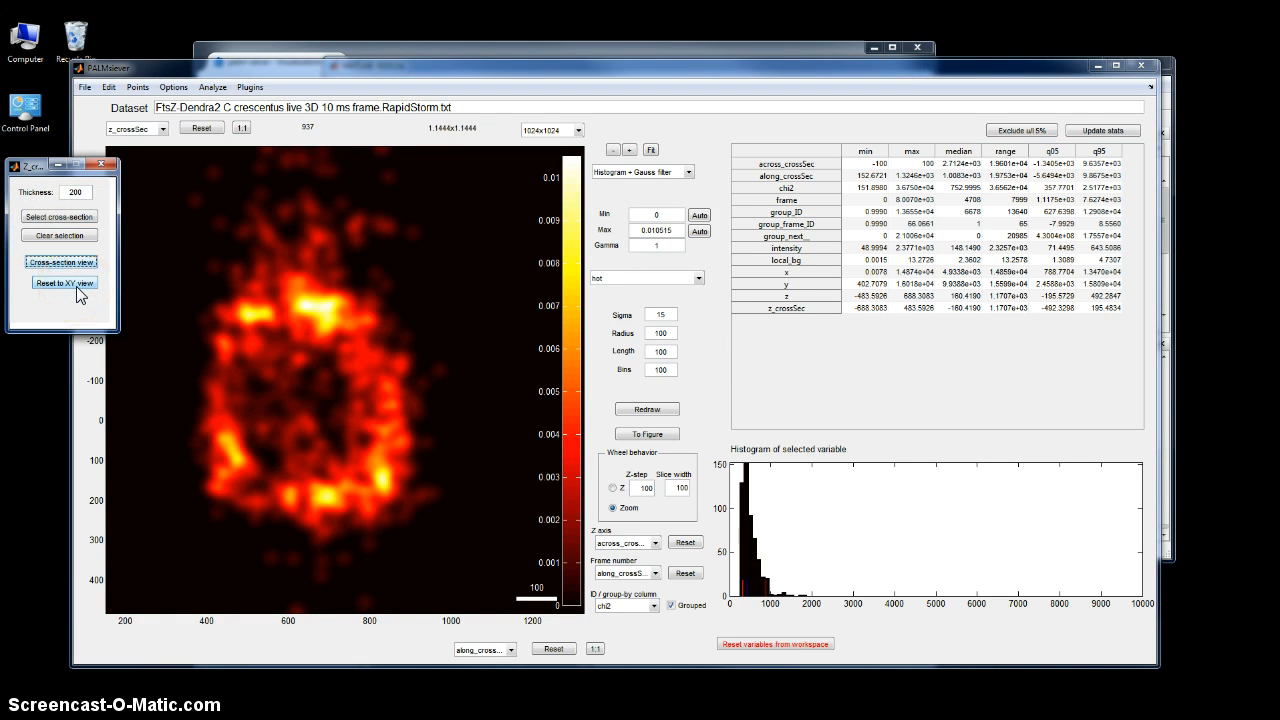
pyautogui.click(63, 283)
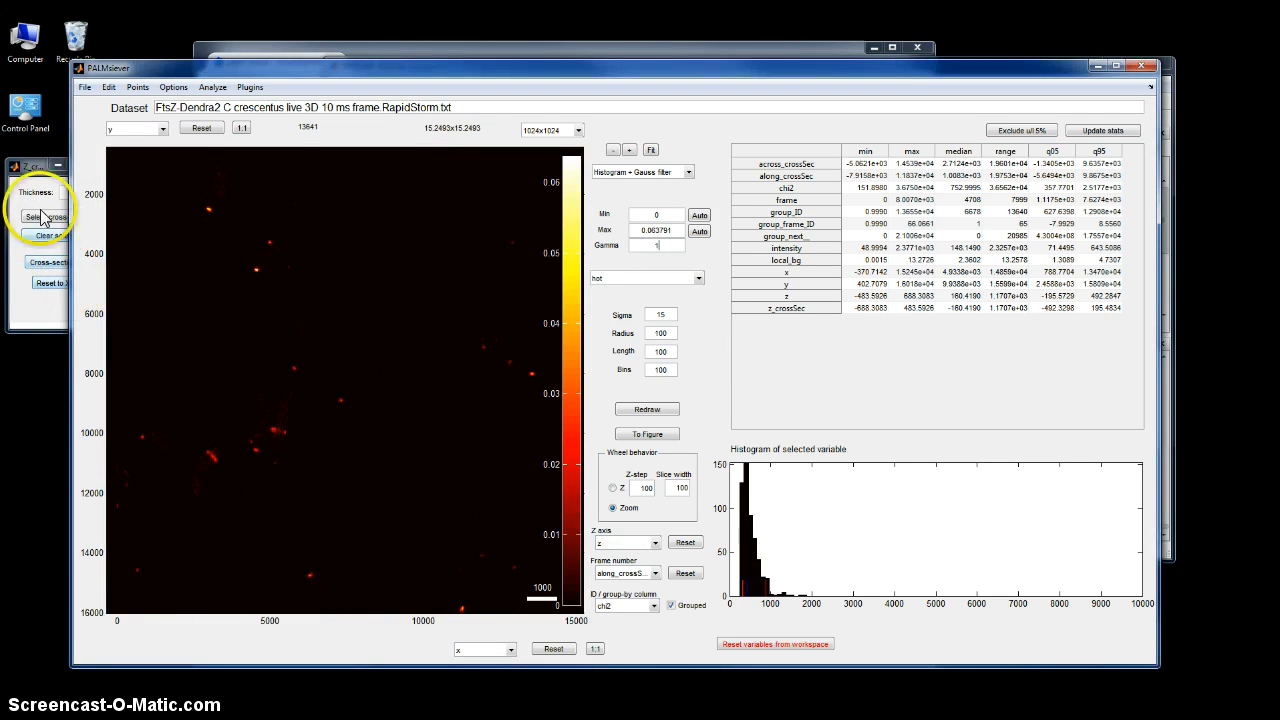
pyautogui.moveTo(220, 462)
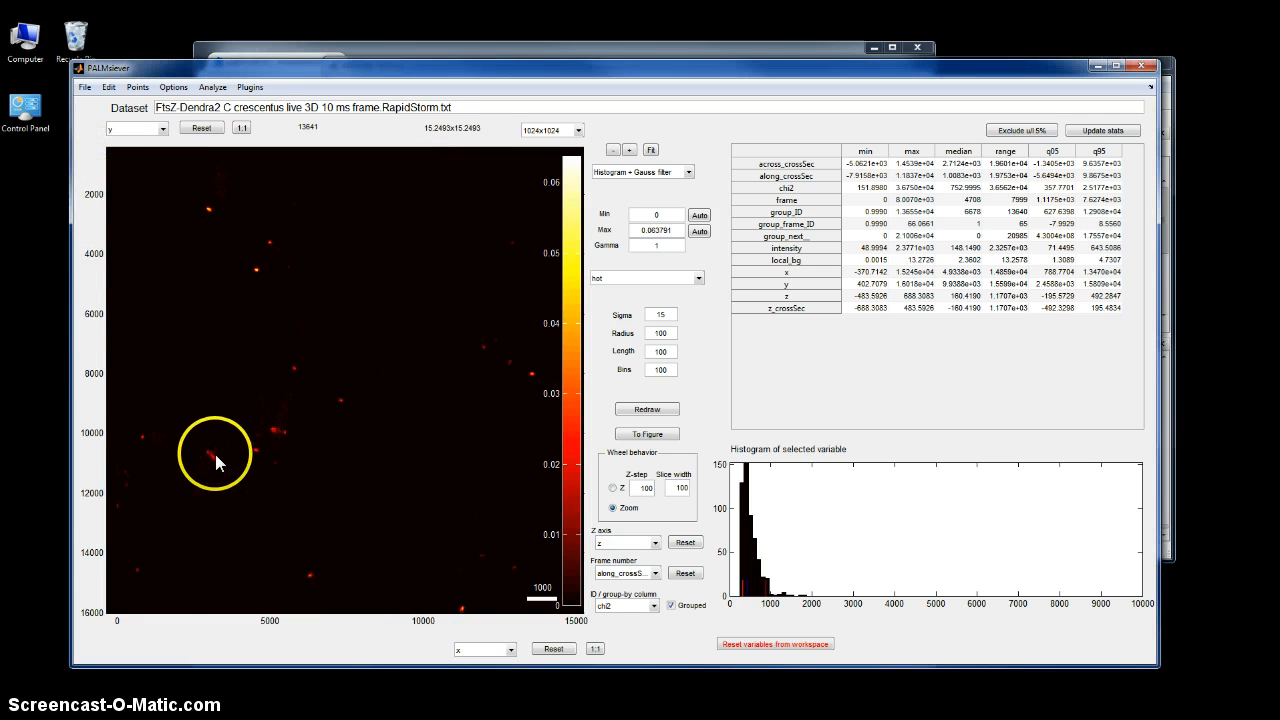
# - Zoom into the clusters, view their Render_3DVol iso-surface, then close the rendering
pyautogui.scroll(3)
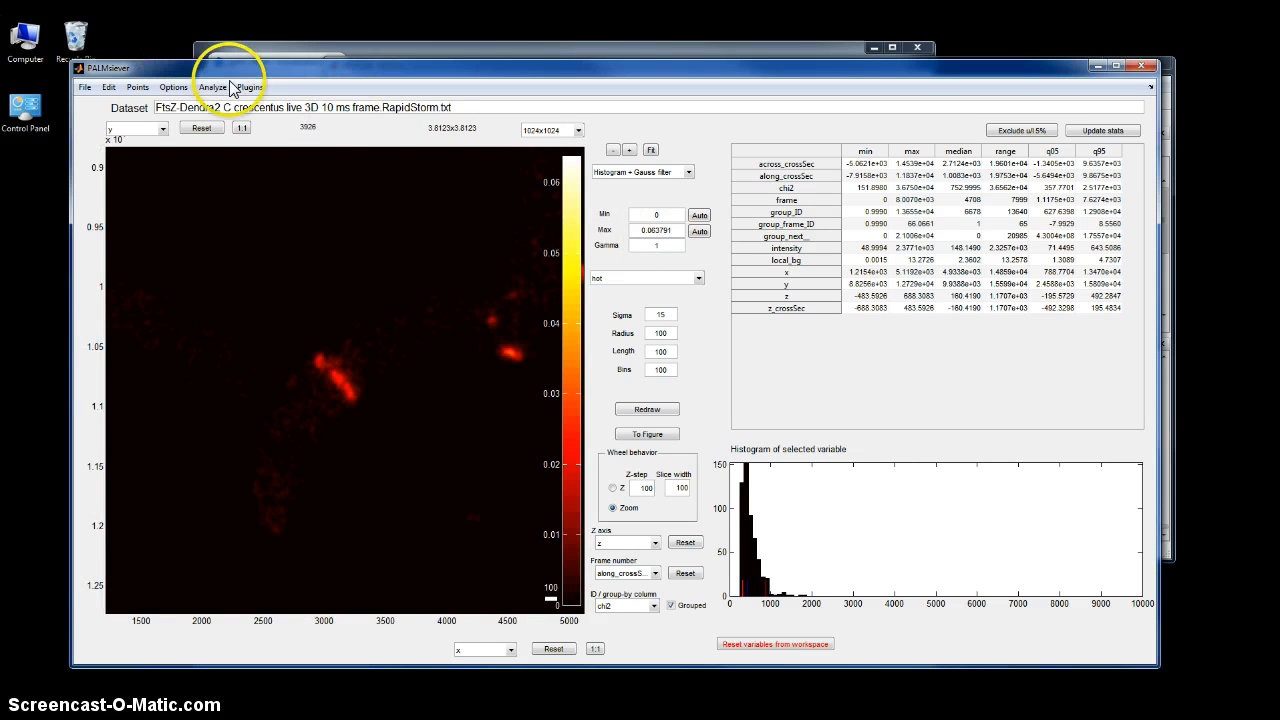
pyautogui.click(249, 87)
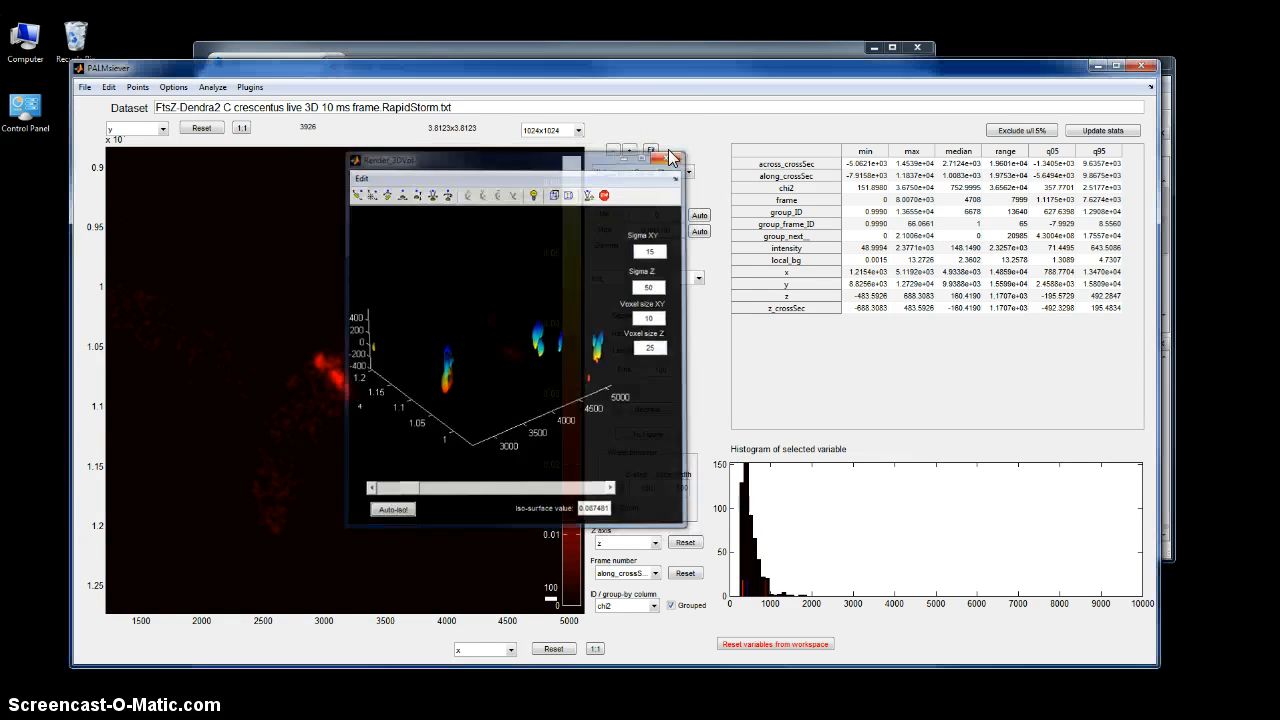
pyautogui.click(661, 160)
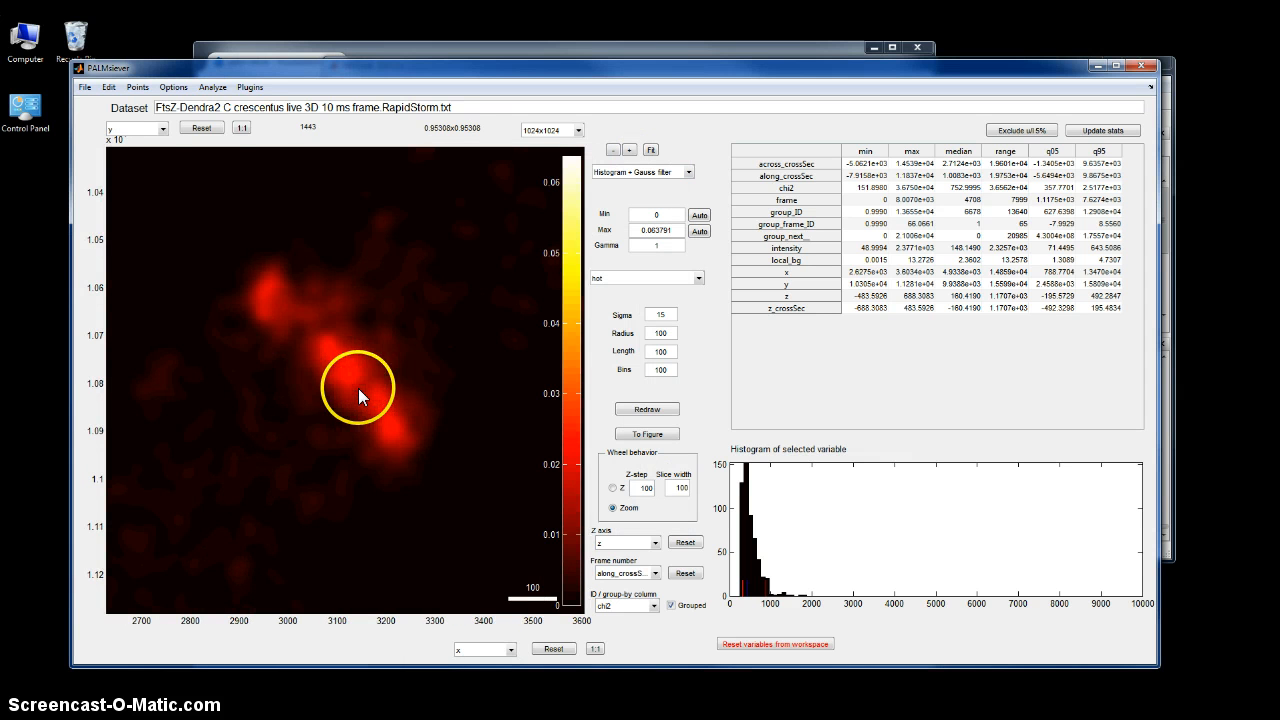
# - Render one cluster with Render_3DVol, rotate it to reveal the FtsZ ring, then close it
pyautogui.click(250, 87)
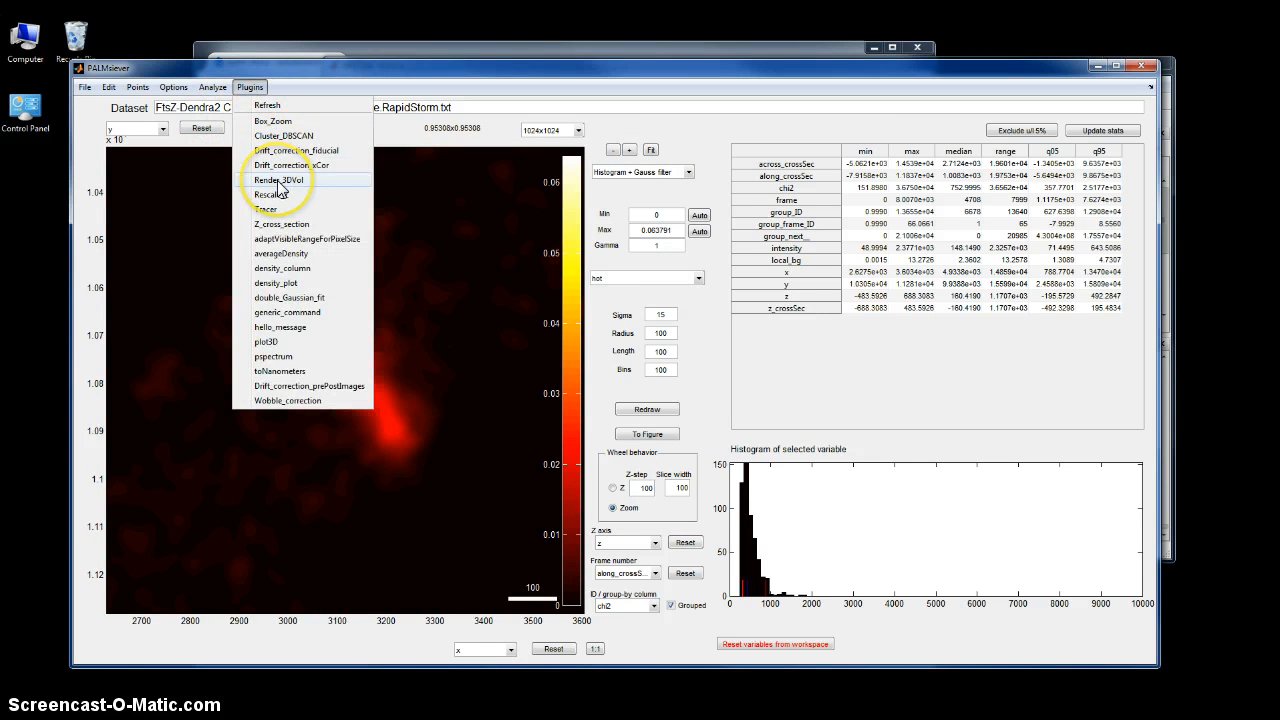
pyautogui.click(283, 180)
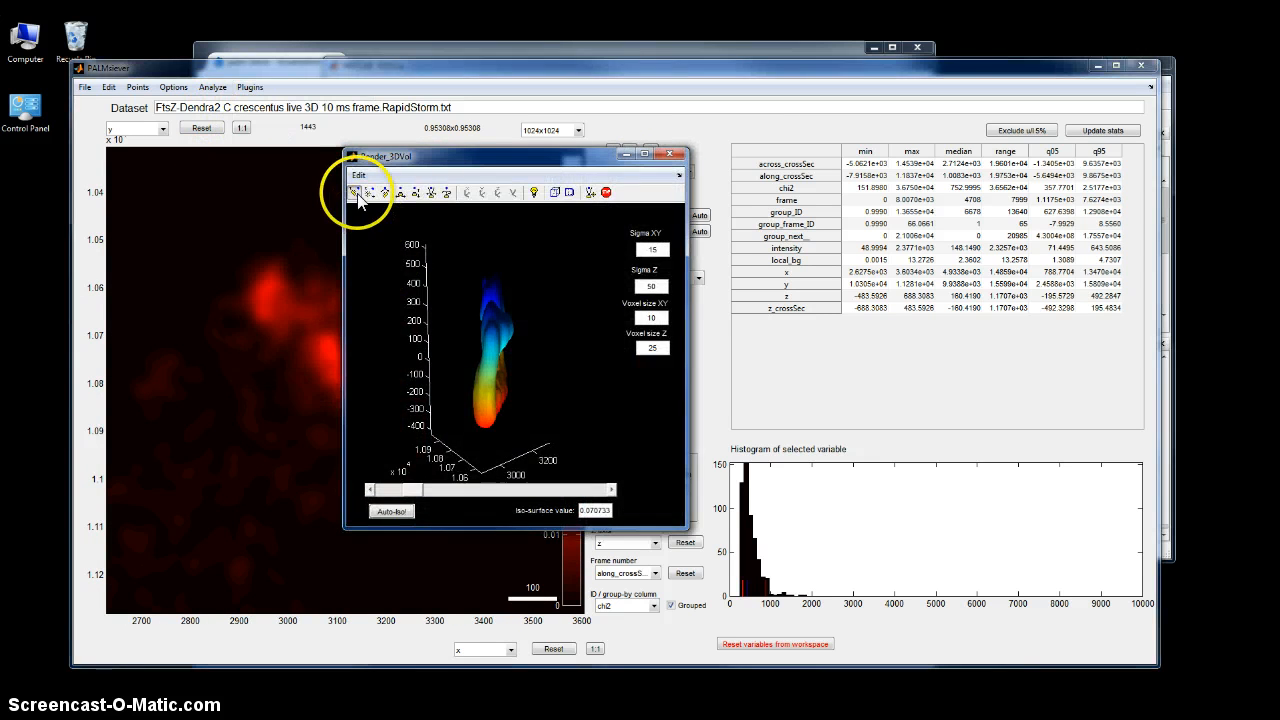
pyautogui.moveTo(480, 350); pyautogui.dragTo(545, 345)
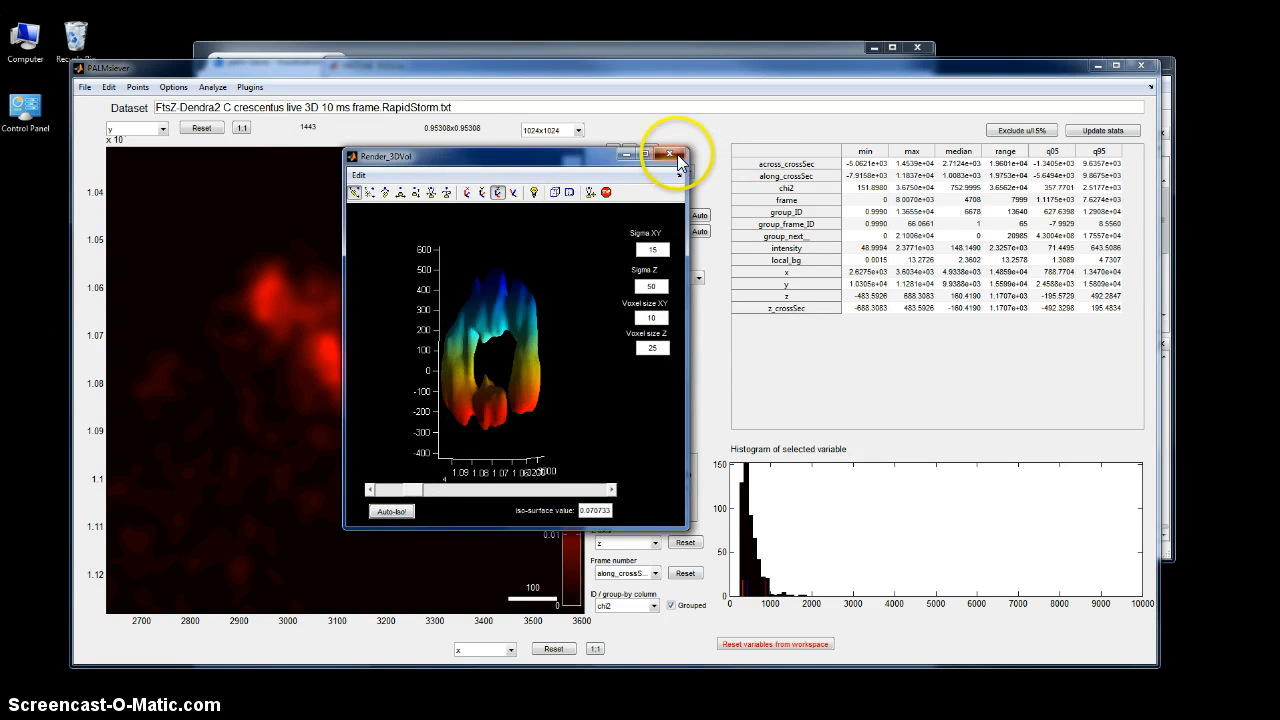
pyautogui.click(679, 156)
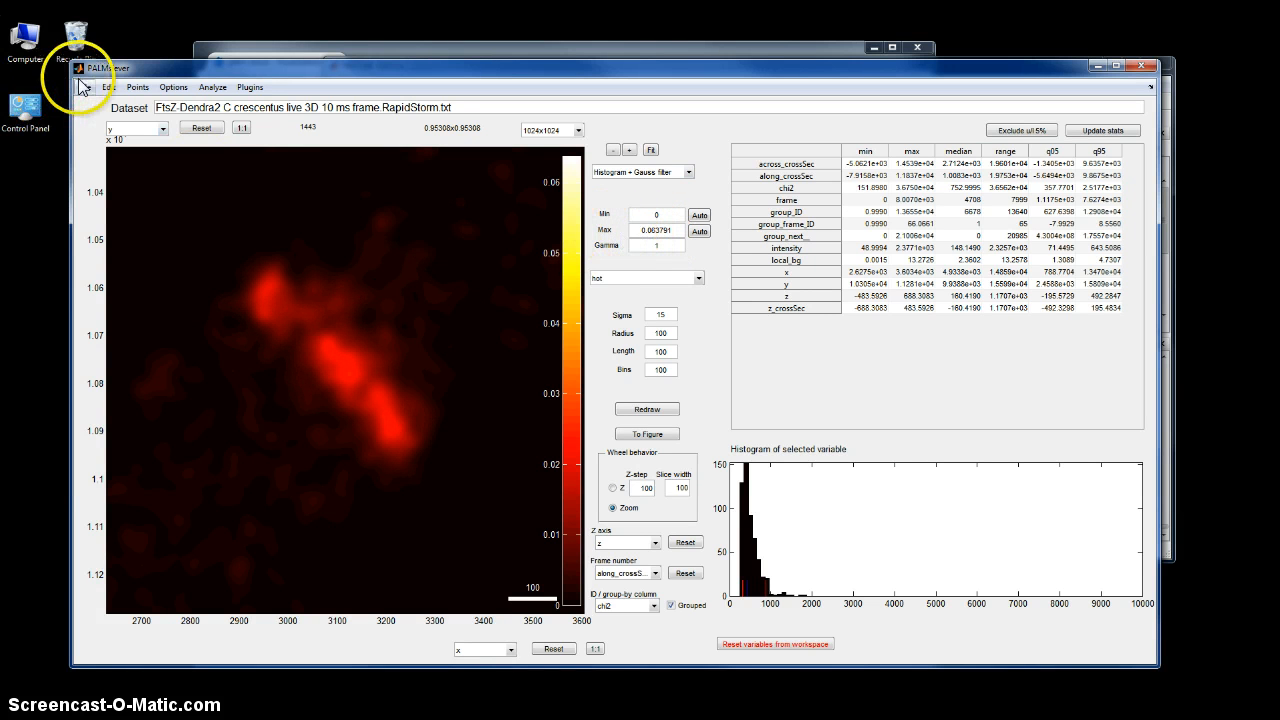
# - Save the analysis session under the file name 'test2' in example_data
pyautogui.click(90, 87)
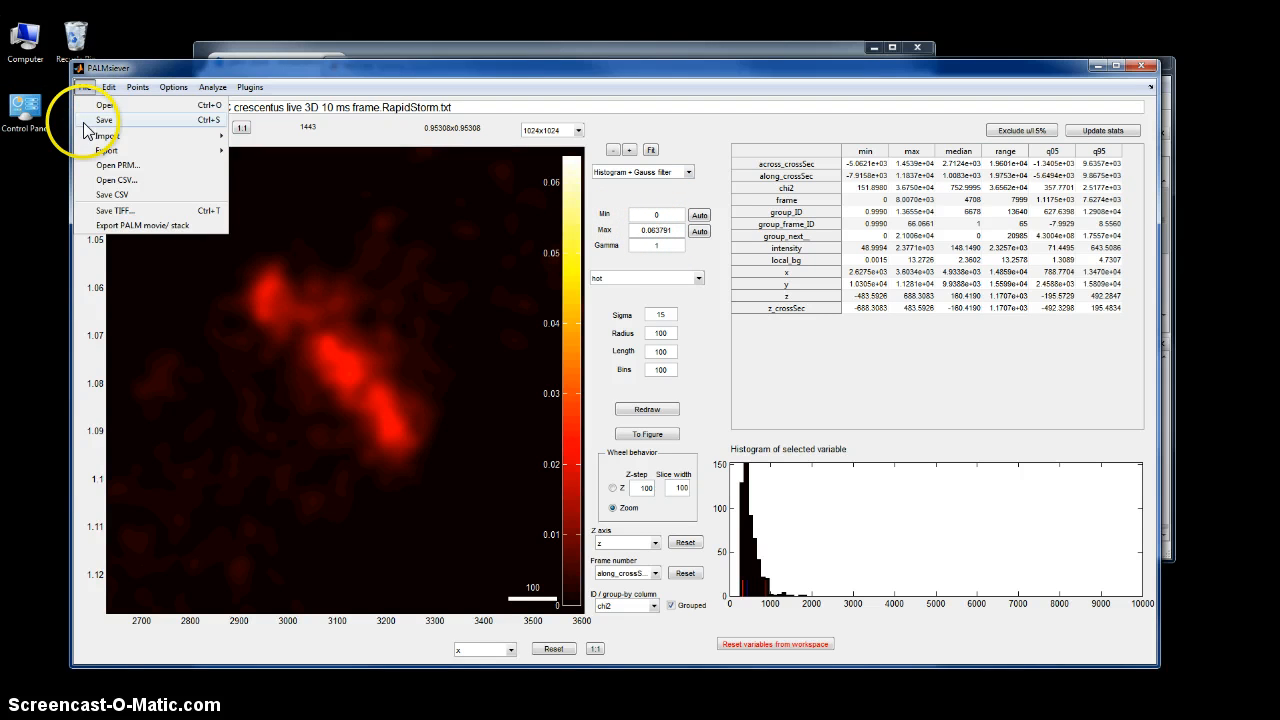
pyautogui.click(105, 120)
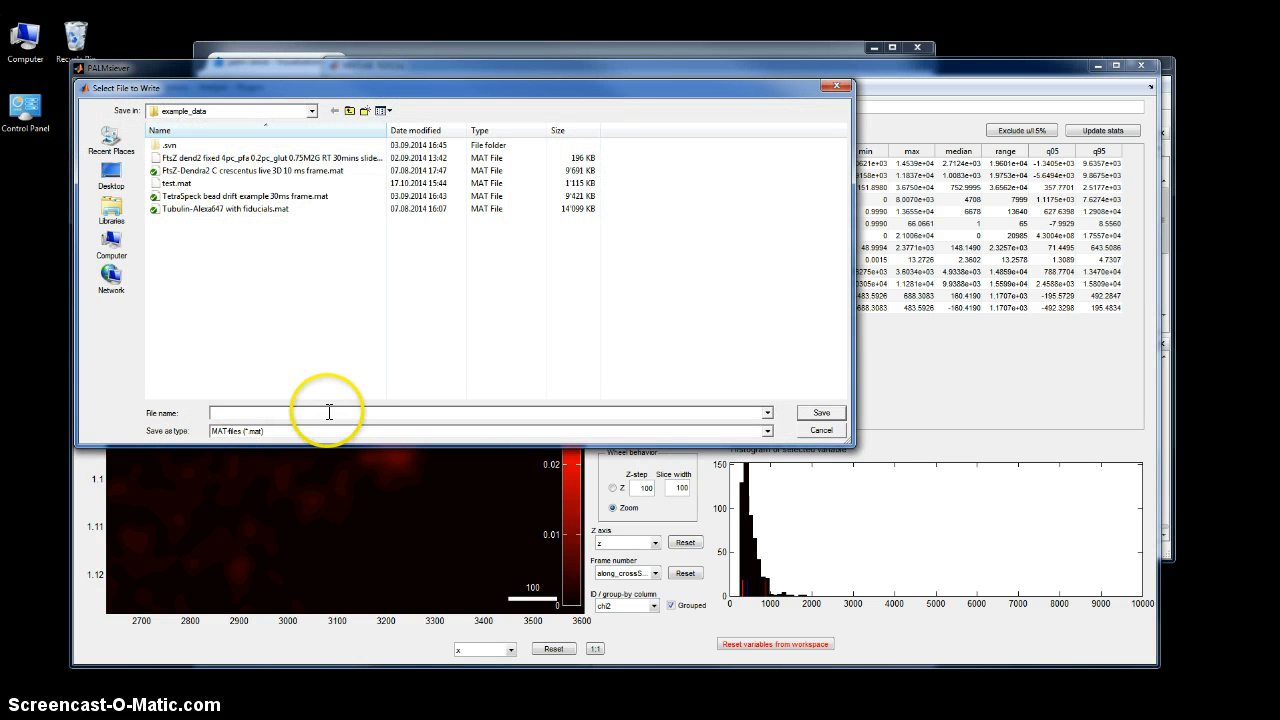
pyautogui.click(300, 412)
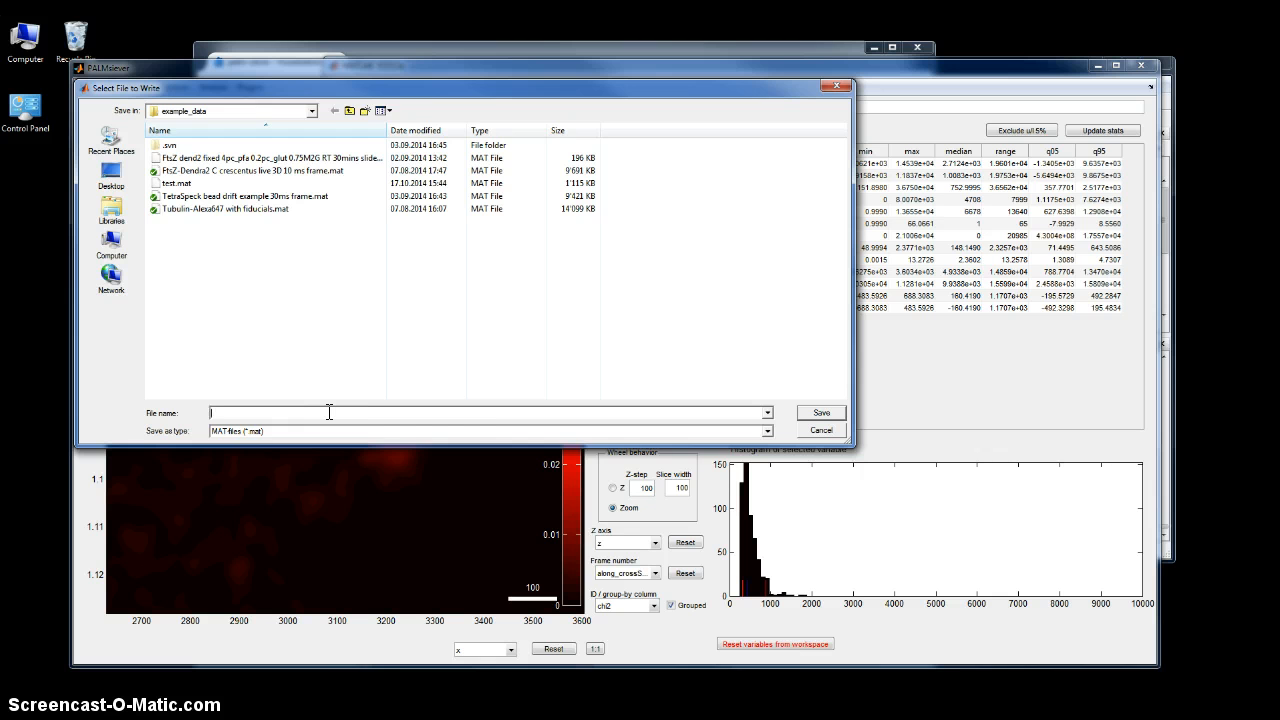
pyautogui.write('test2')
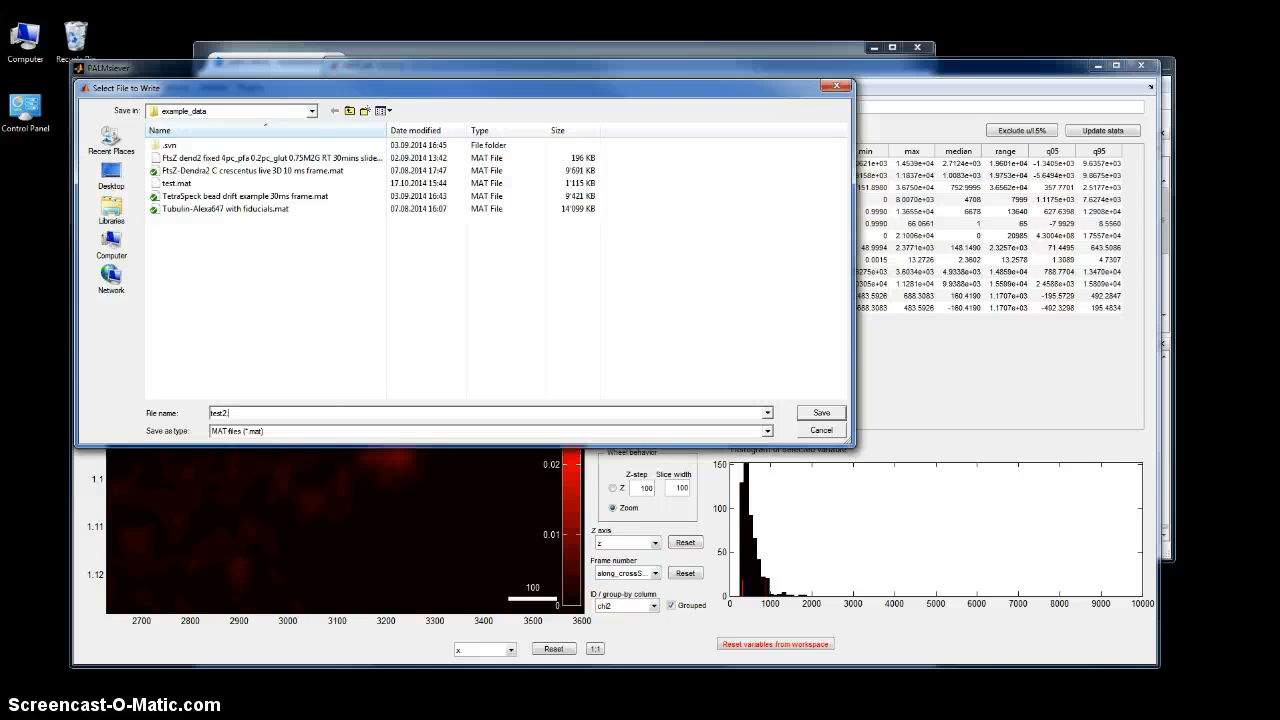
pyautogui.click(820, 412)
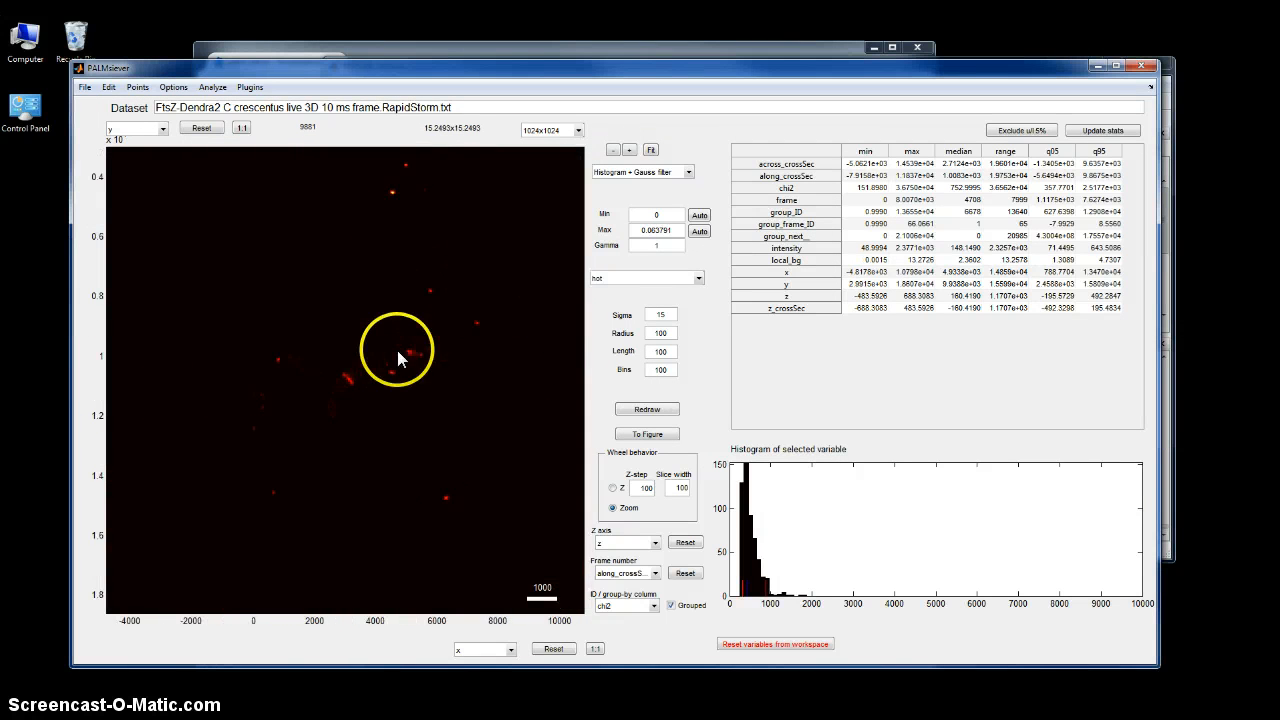
# - Open test2.mat to restore the 1,443-particle close-up of the FtsZ cluster
pyautogui.click(655, 245)
pyautogui.write('6')
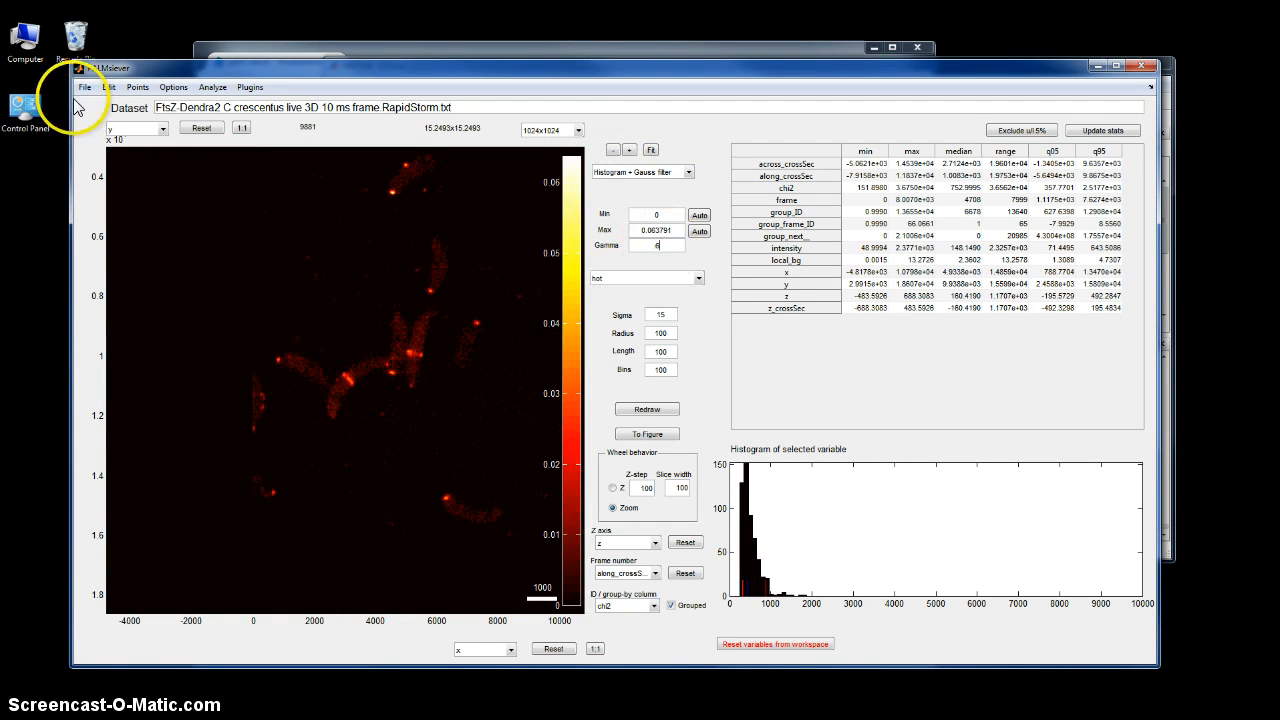
pyautogui.click(84, 87)
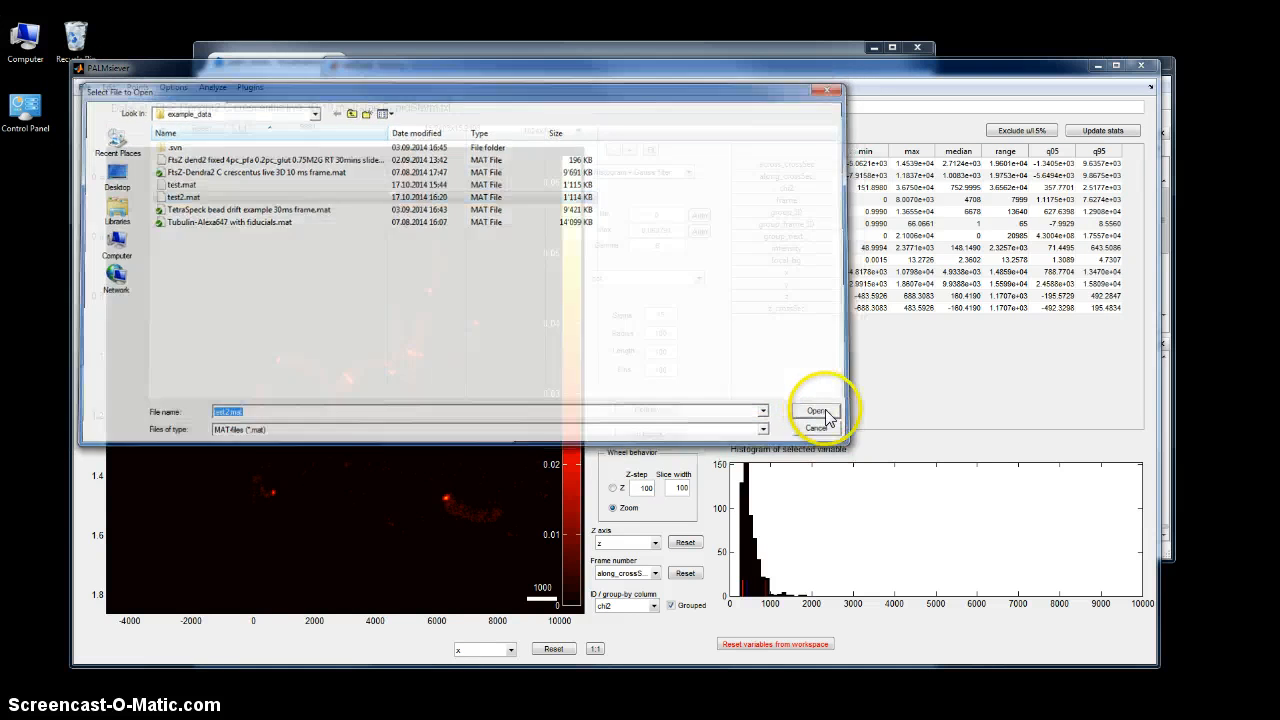
pyautogui.click(818, 411)
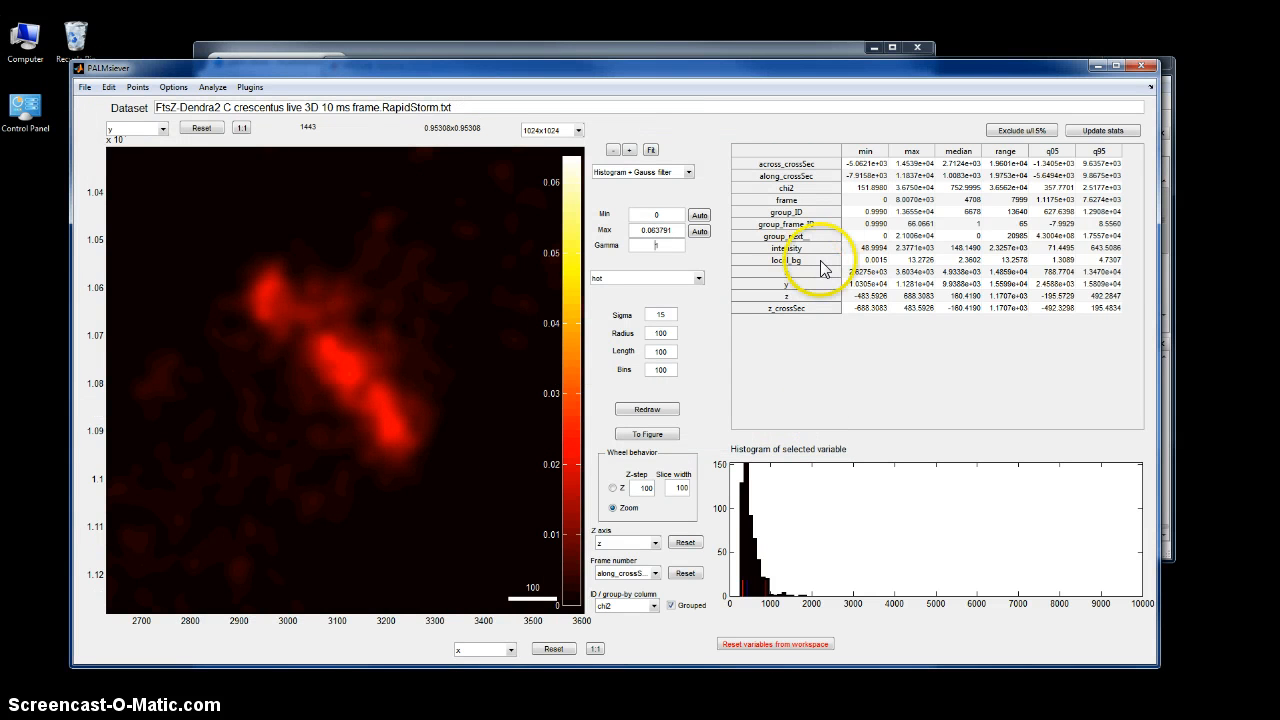
pyautogui.moveTo(705, 335)
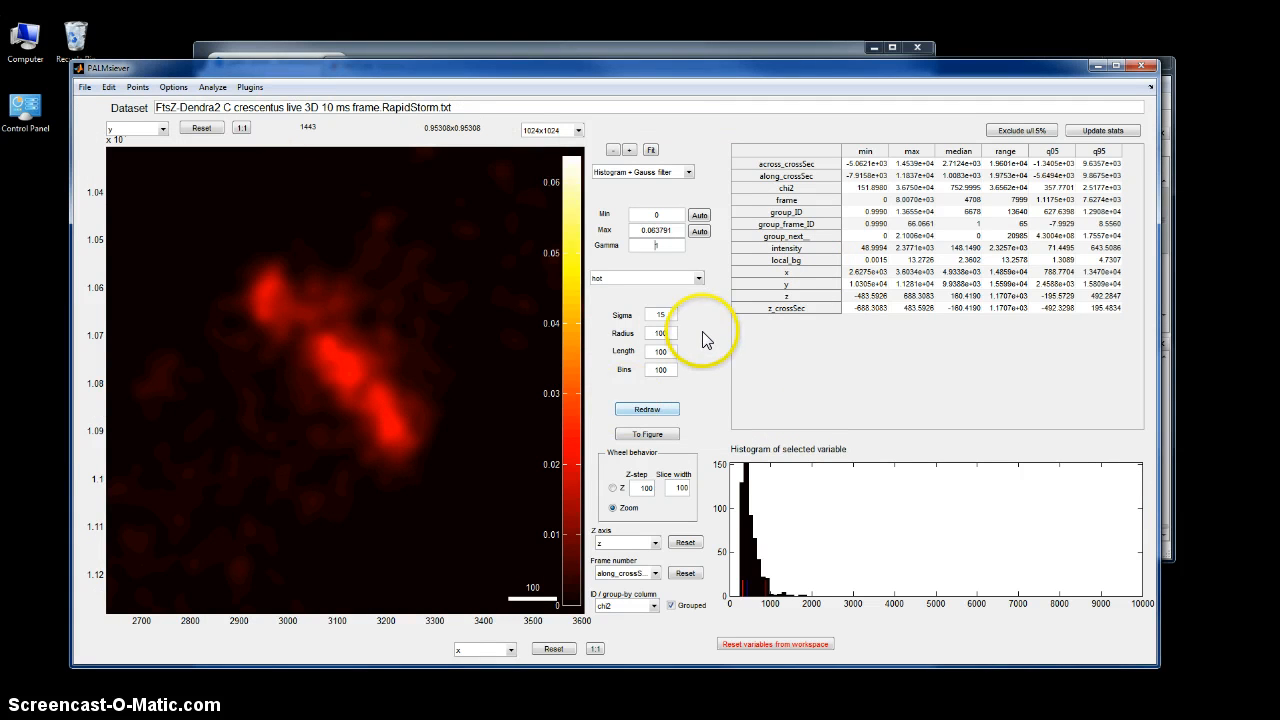
pyautogui.moveTo(706, 336)
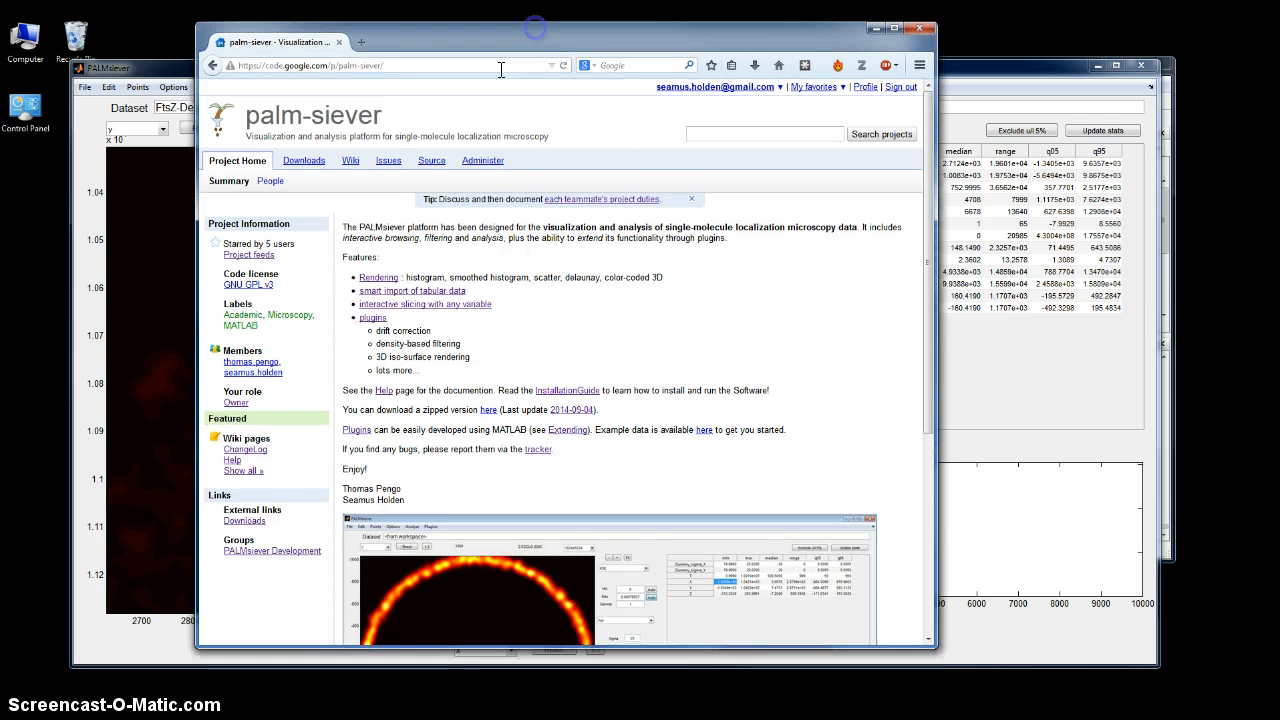
# - Go from the plugins list to the Drift_correction_fiducial page and scroll through it
pyautogui.click(372, 318)
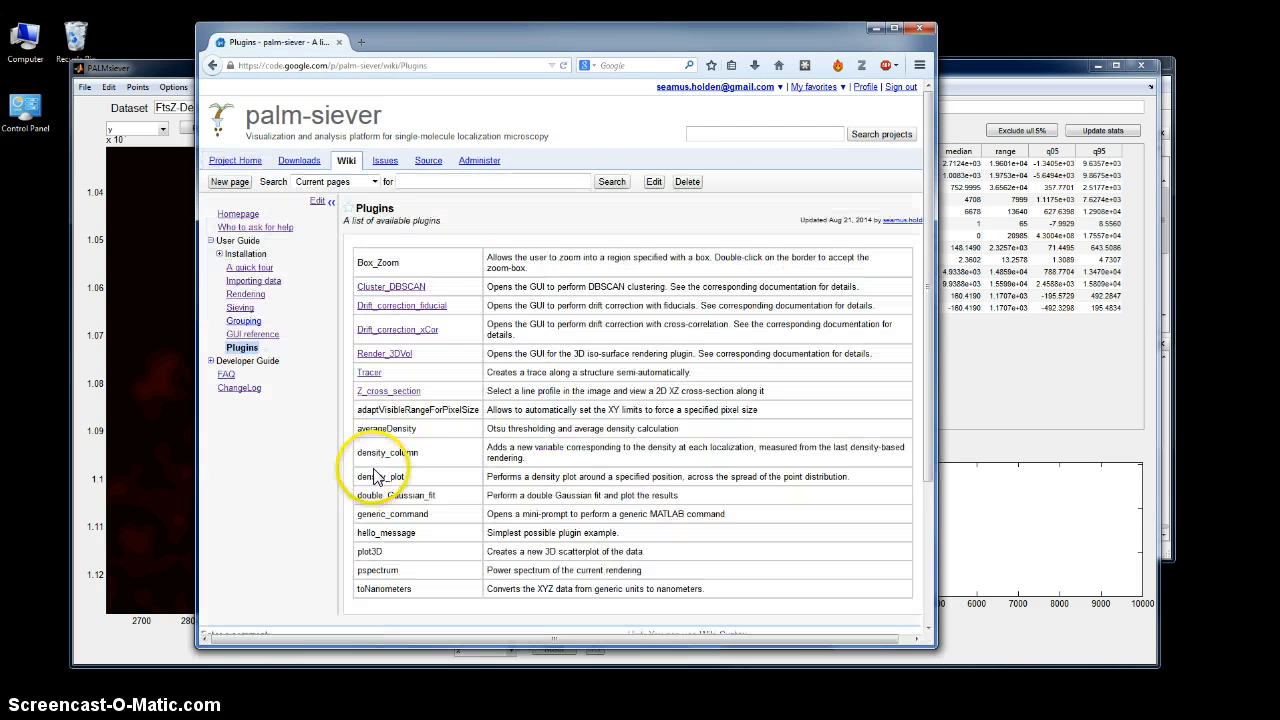
pyautogui.click(401, 305)
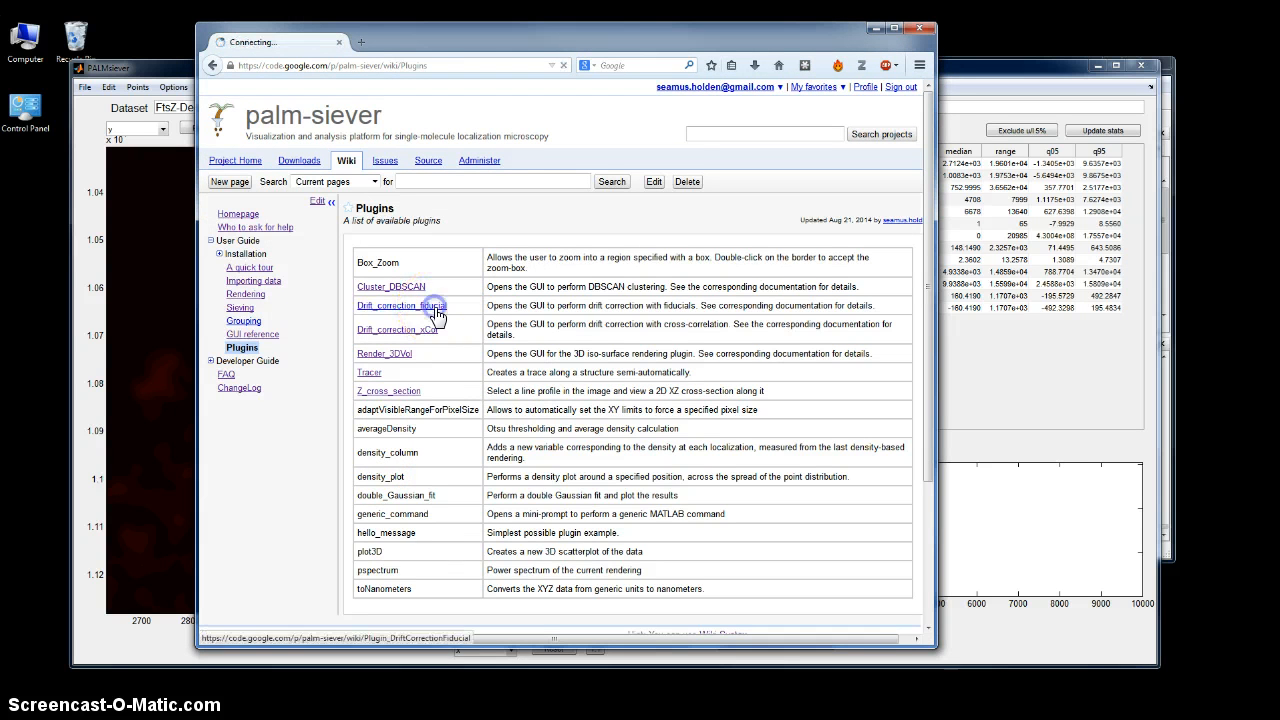
pyautogui.click(400, 305)
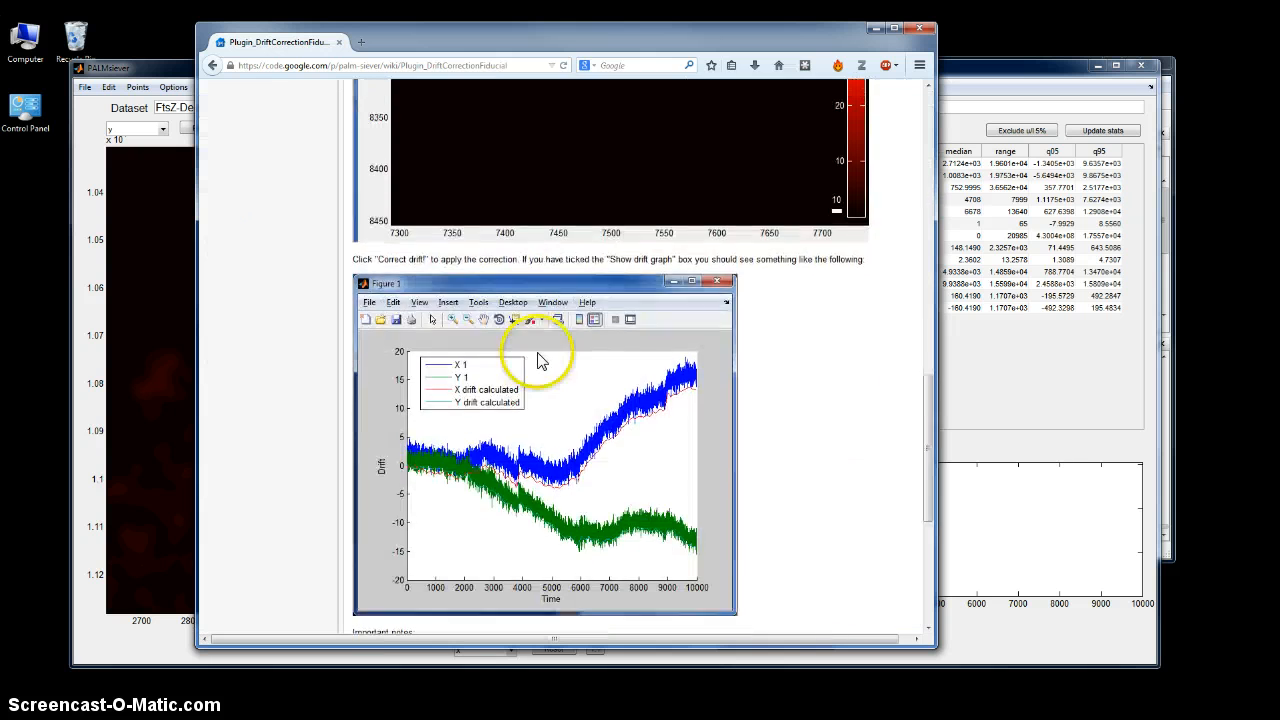
pyautogui.scroll(3)
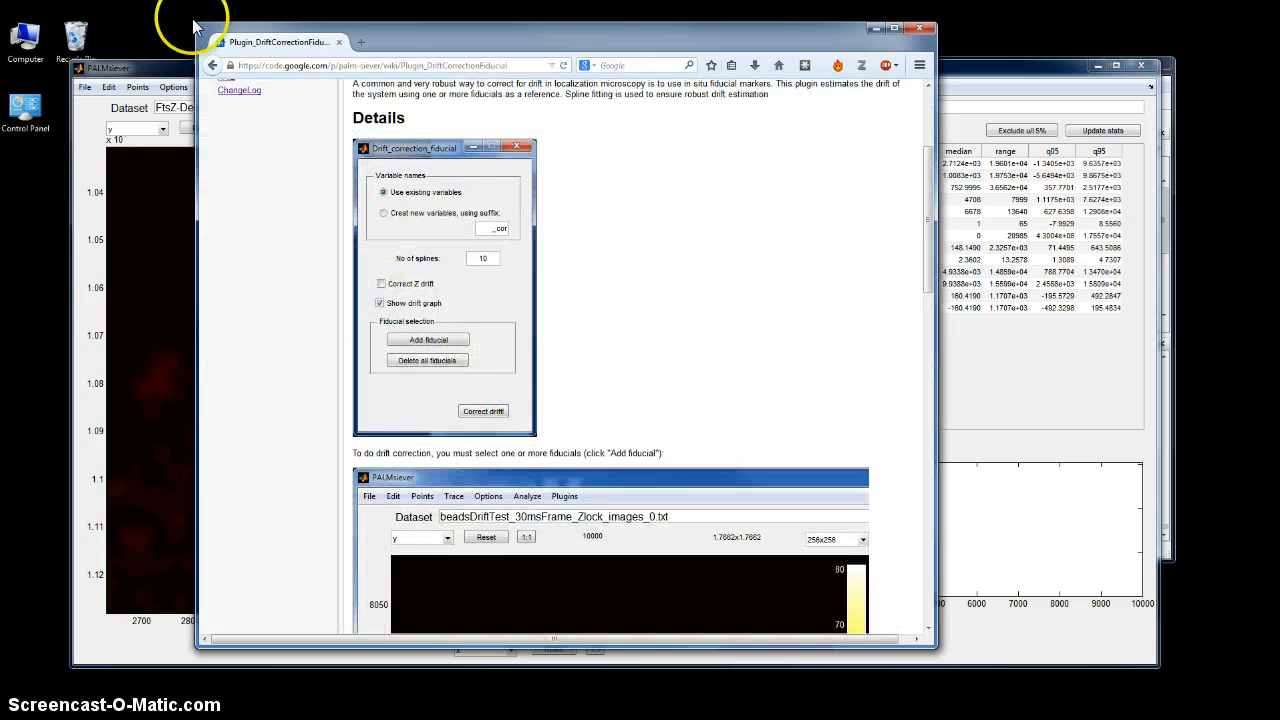
pyautogui.scroll(3)
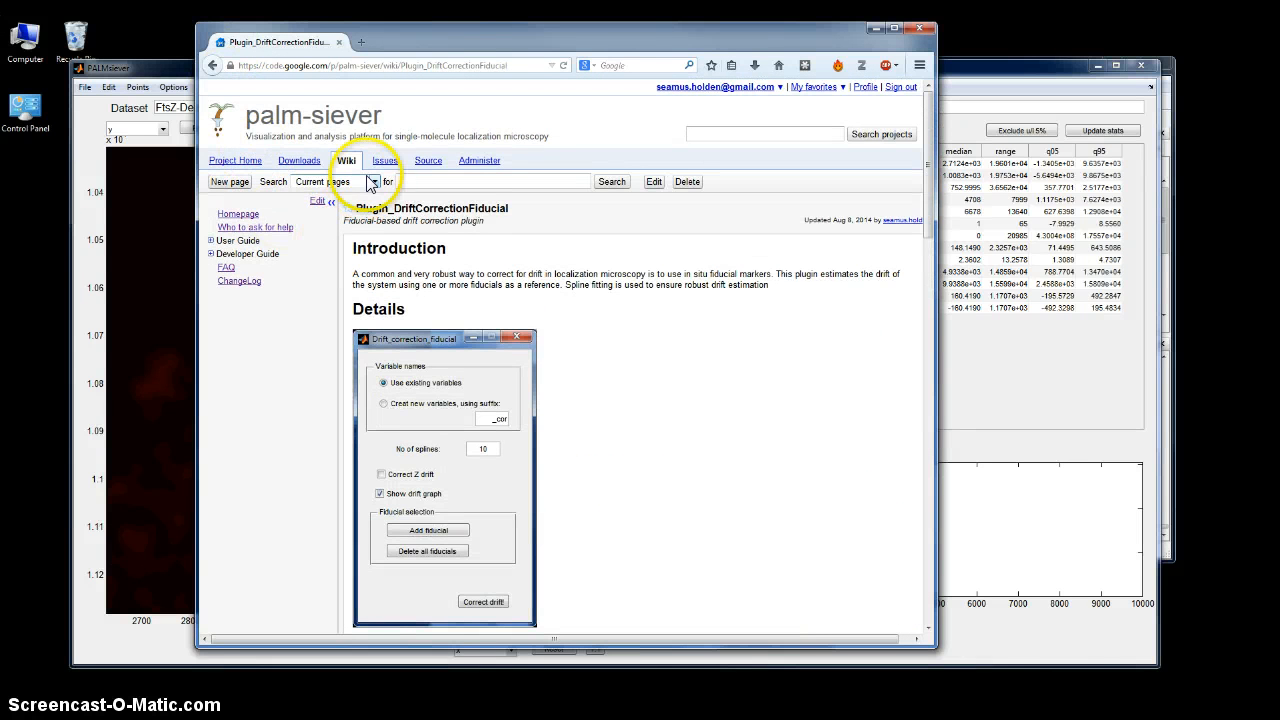
# - View the Issues tab and new-issue form, then scroll Project Home to the screenshot
pyautogui.click(384, 160)
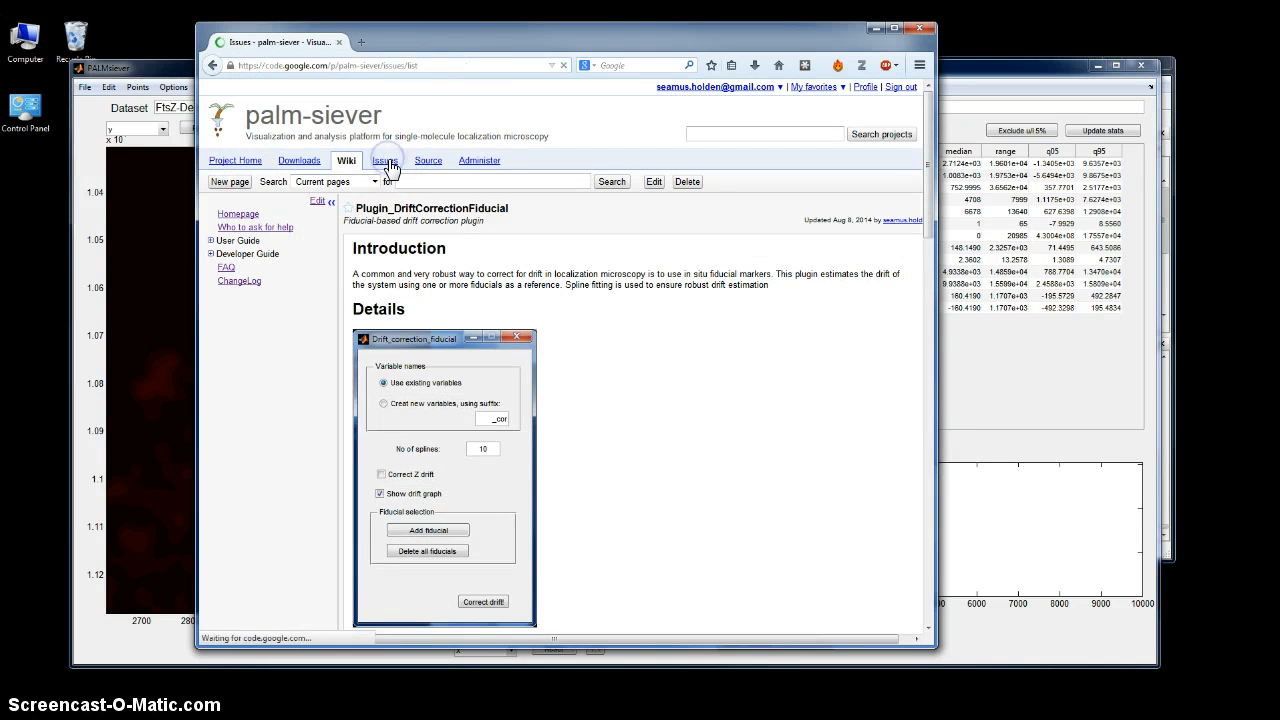
pyautogui.click(384, 160)
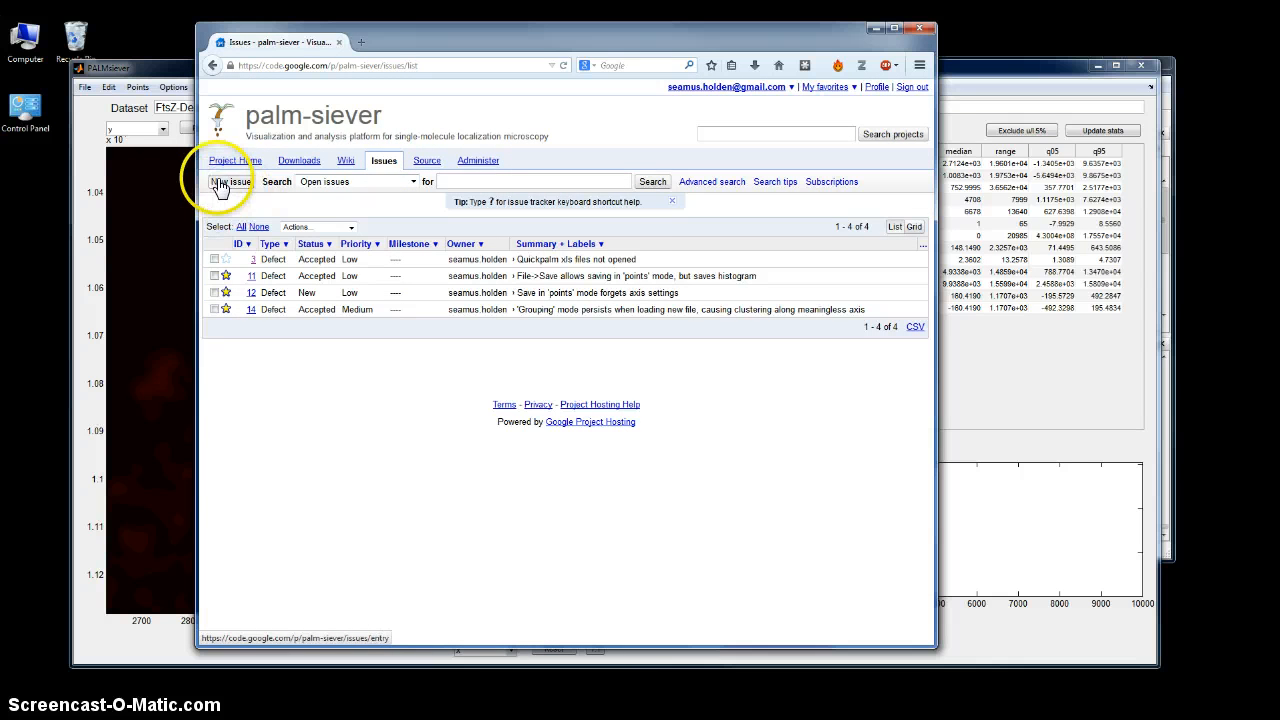
pyautogui.click(230, 181)
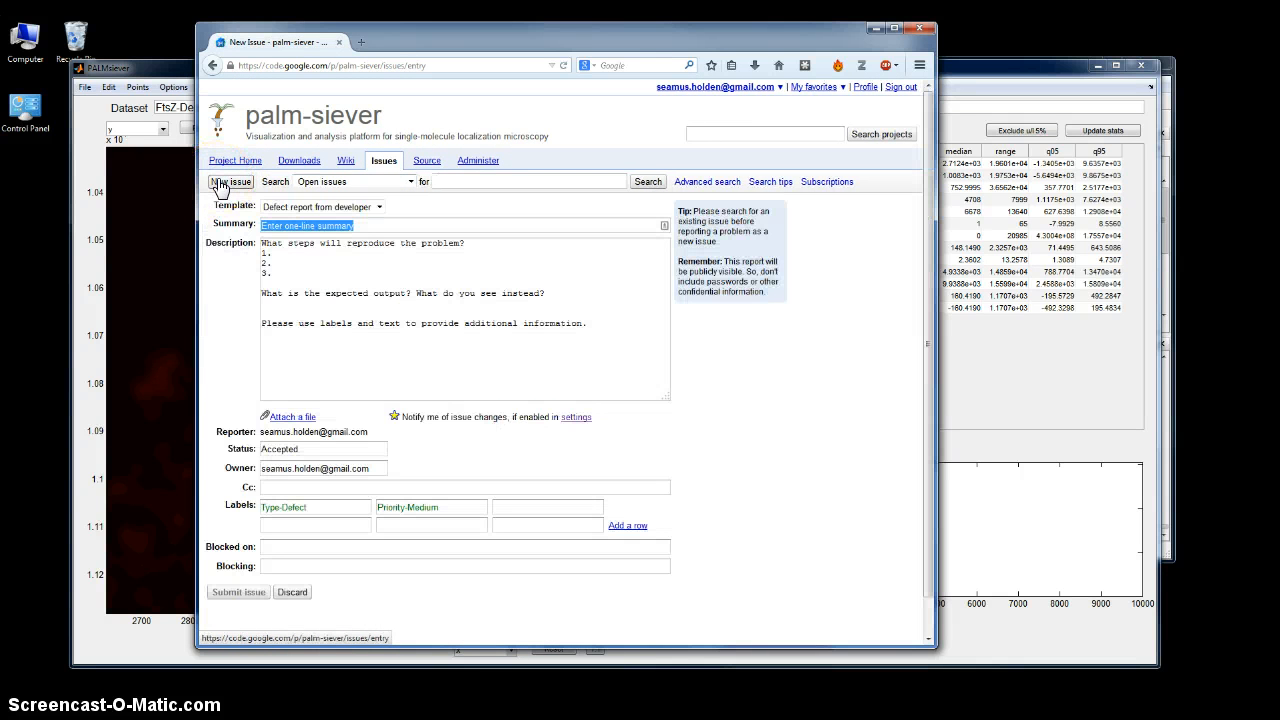
pyautogui.click(237, 160)
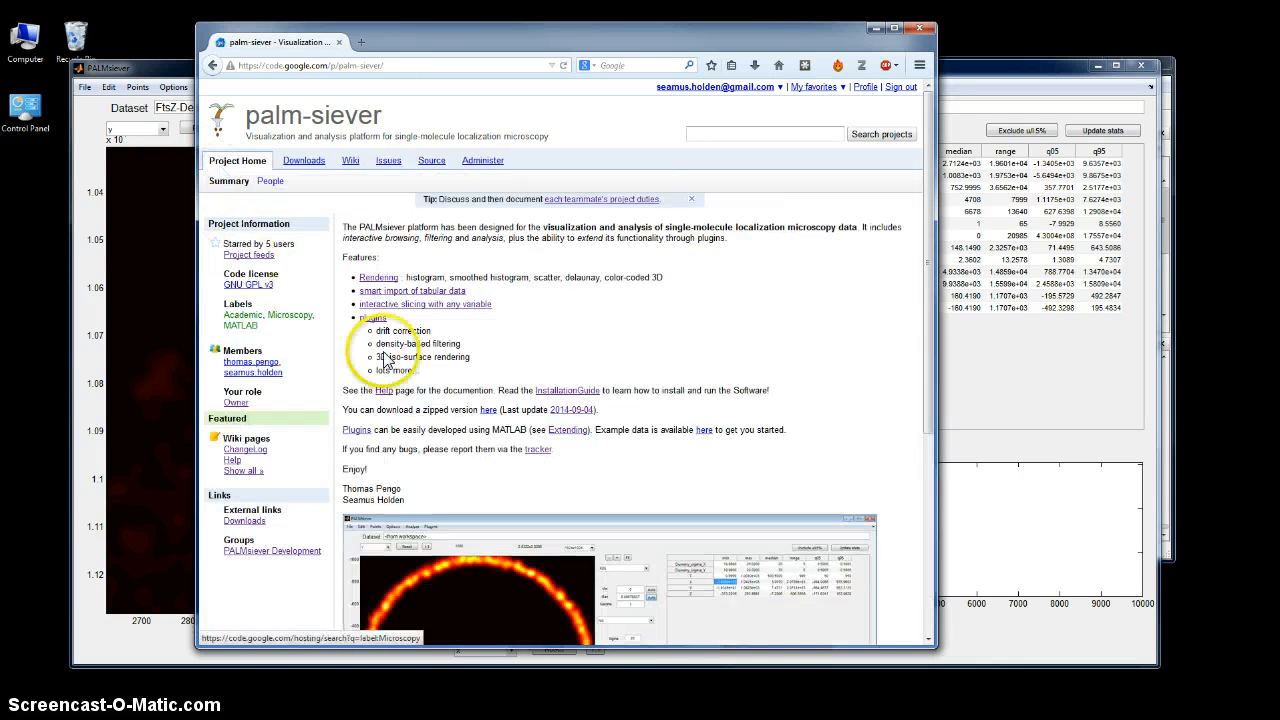
pyautogui.scroll(-3)
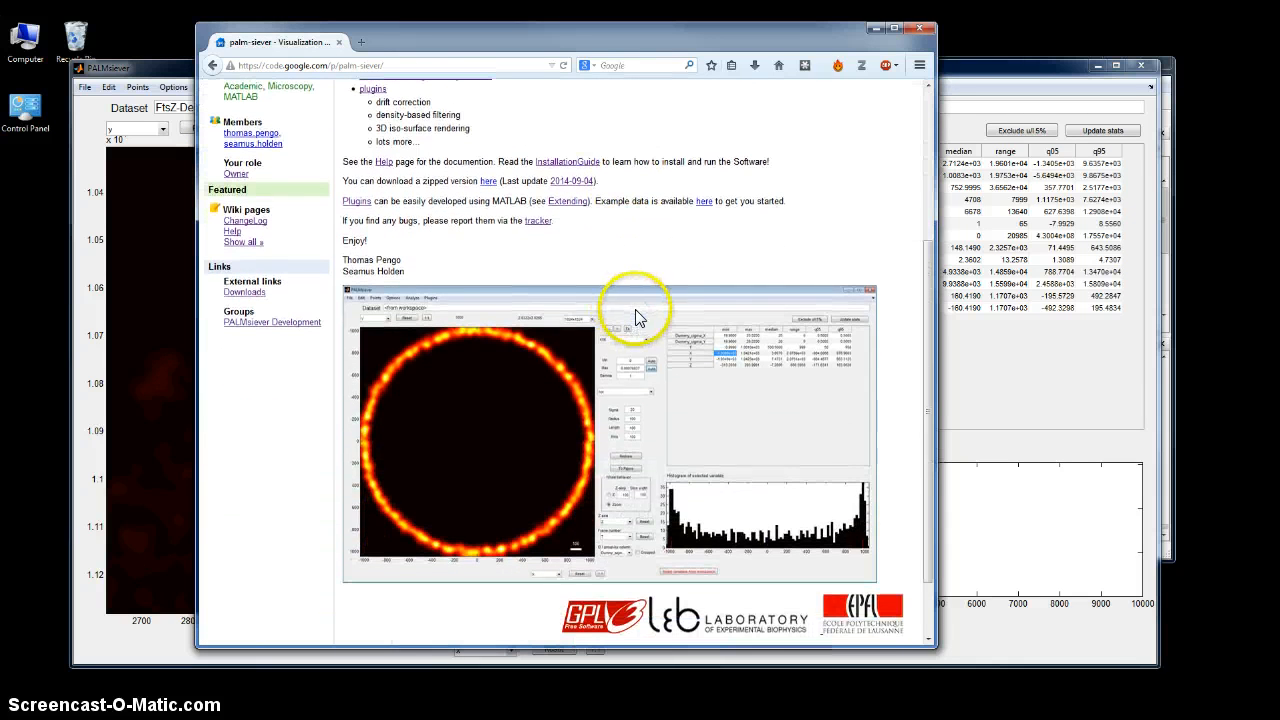